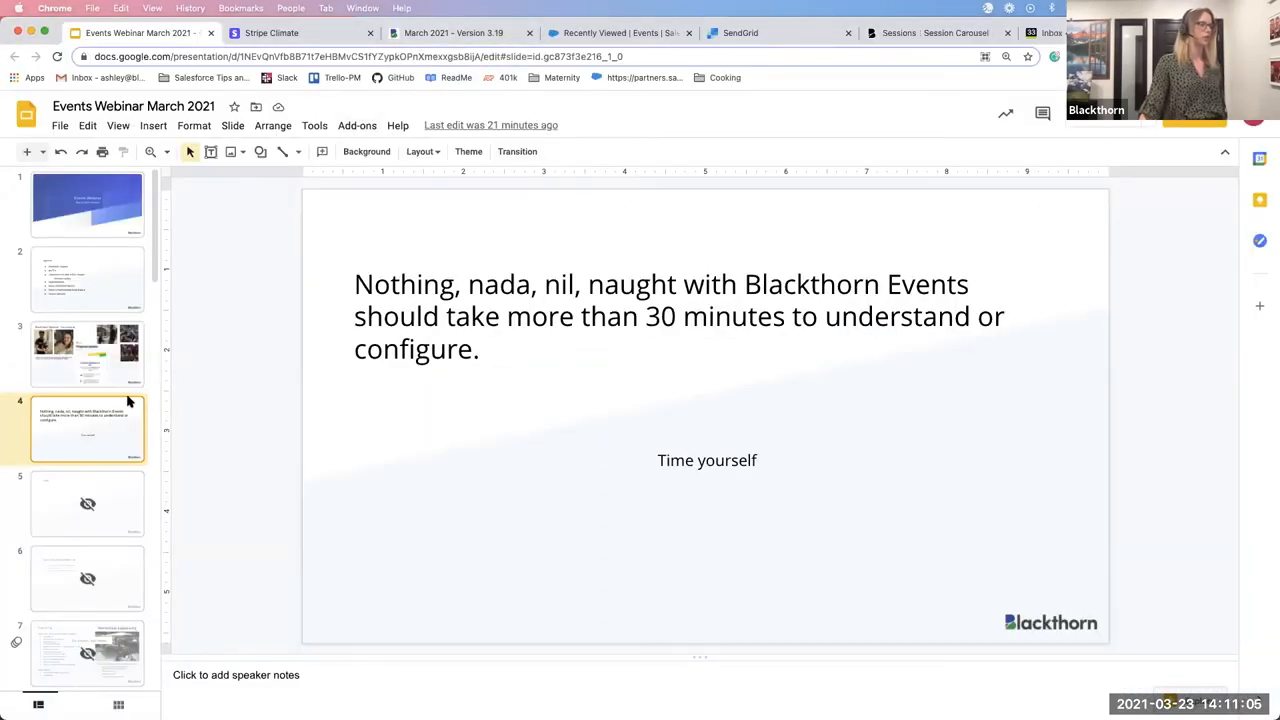
View the webinar deck's Agenda slide, then bring up the March 2021 - Version 3.19 release notes.
{"action": "left_click", "coordinate": [87, 279]}
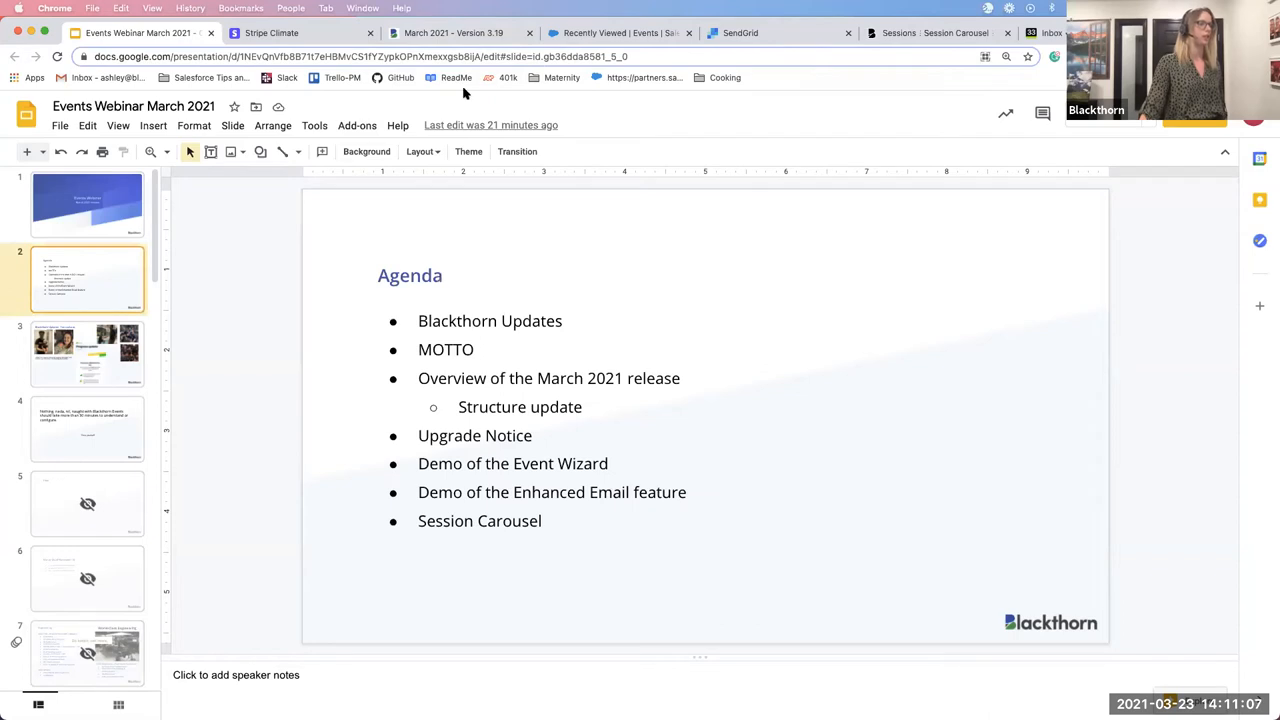
{"action": "left_click", "coordinate": [452, 33]}
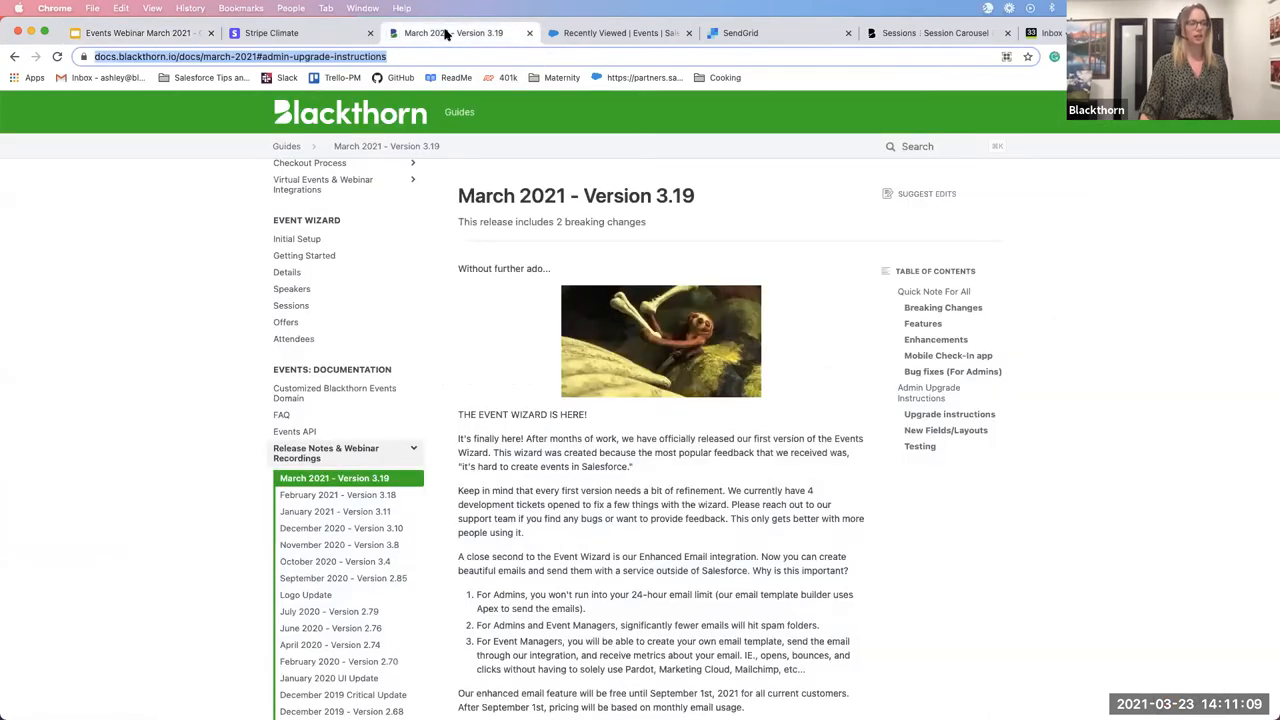
{"action": "scroll", "scroll_direction": "down", "scroll_amount": 3}
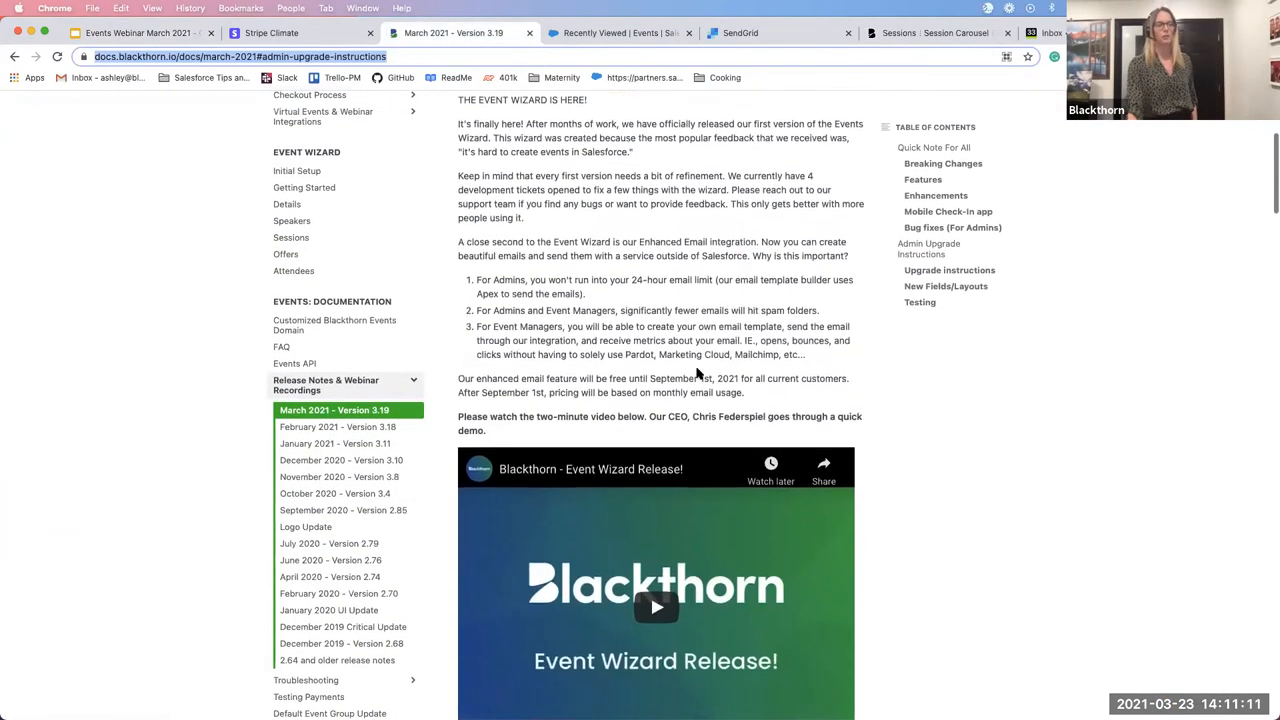
{"action": "scroll", "scroll_direction": "down", "scroll_amount": 3}
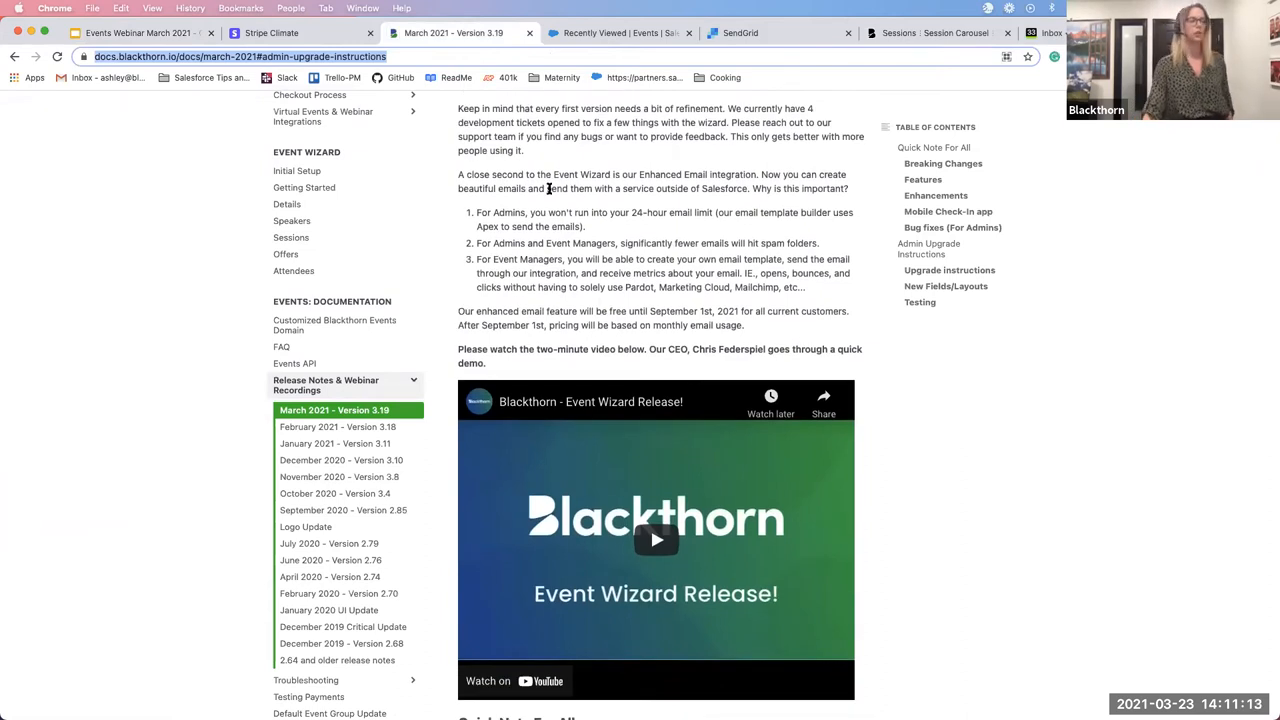
{"action": "scroll", "scroll_direction": "up", "scroll_amount": 3}
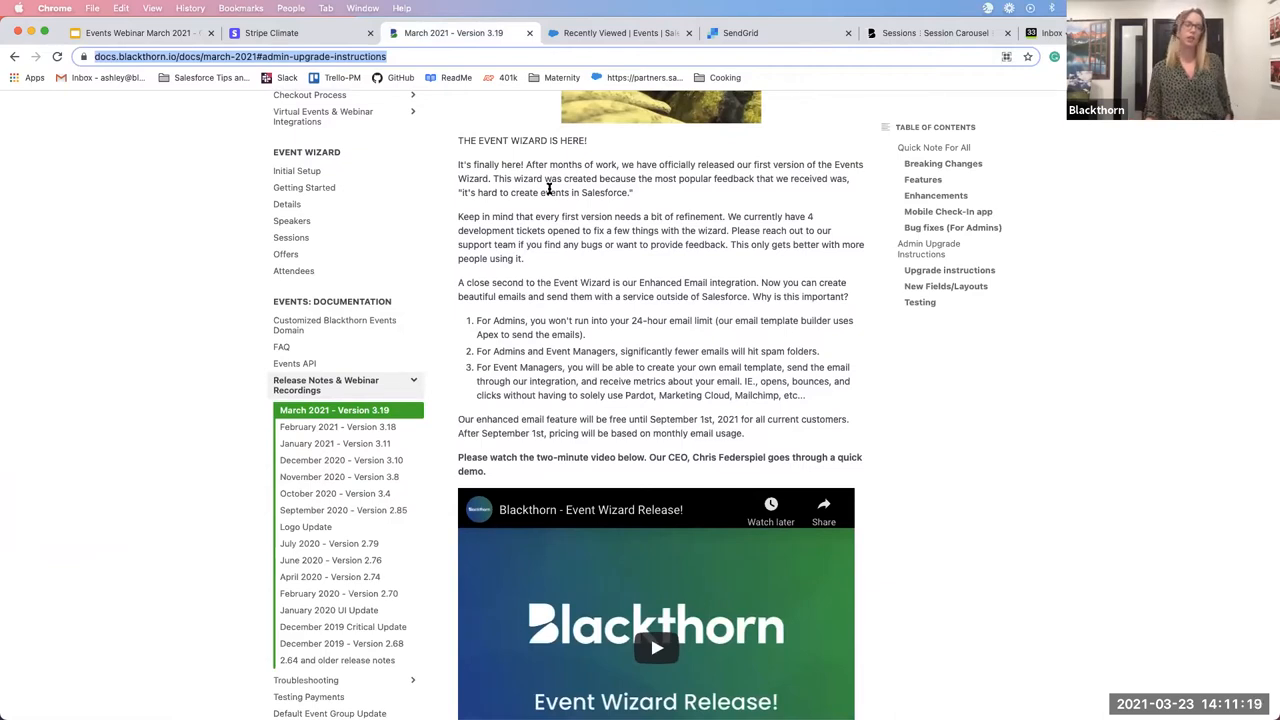
{"action": "scroll", "scroll_direction": "down", "scroll_amount": 3}
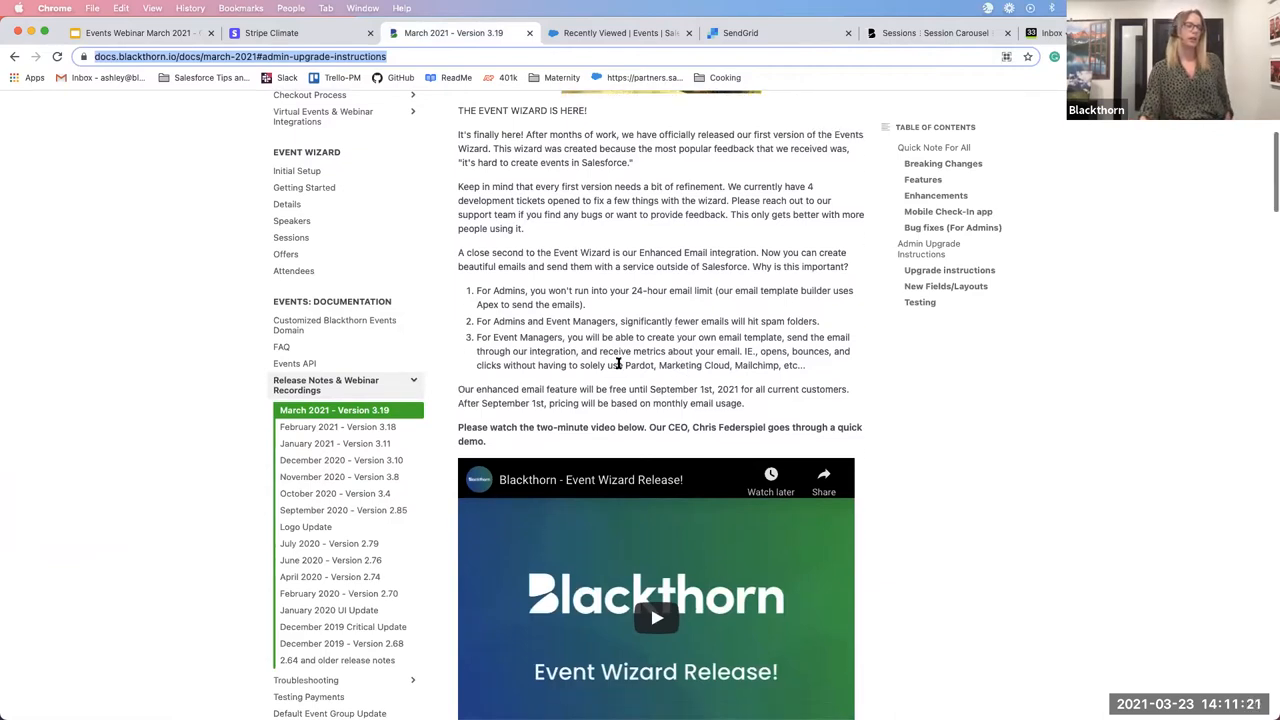
{"action": "scroll", "scroll_direction": "down", "scroll_amount": 3}
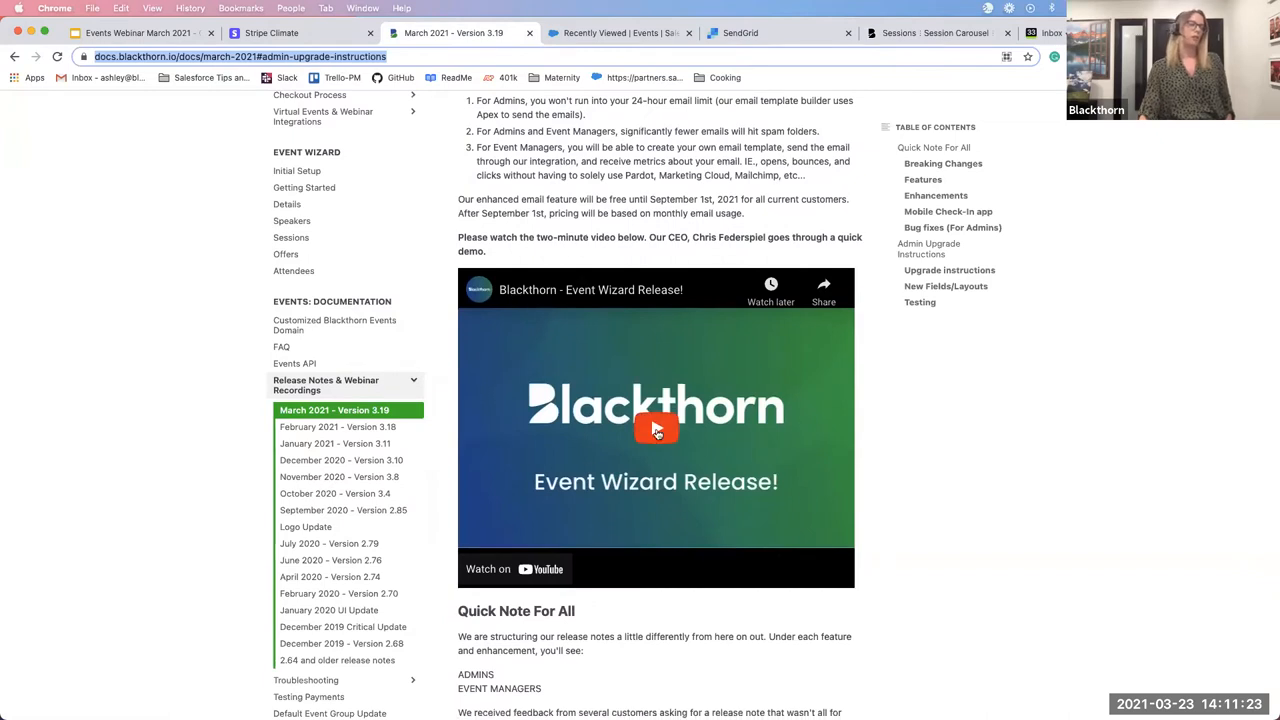
{"action": "scroll", "scroll_direction": "down", "scroll_amount": 3}
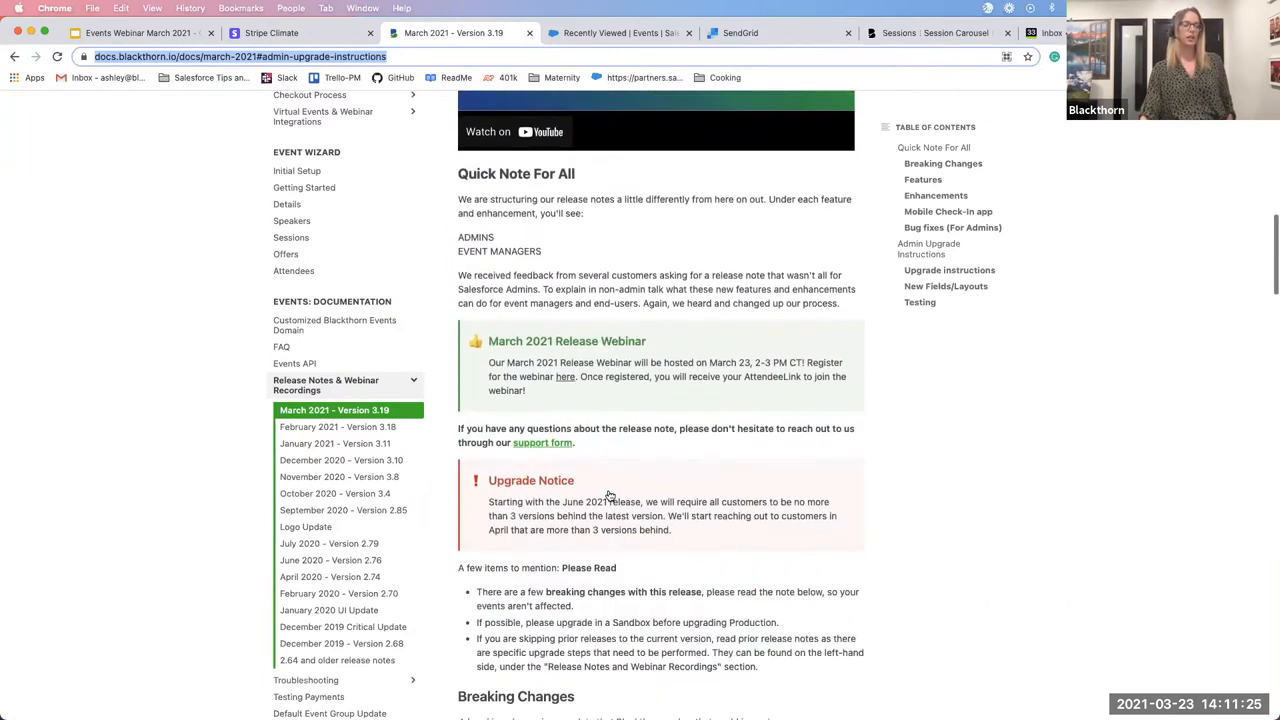
{"action": "mouse_move", "coordinate": [1268, 432]}
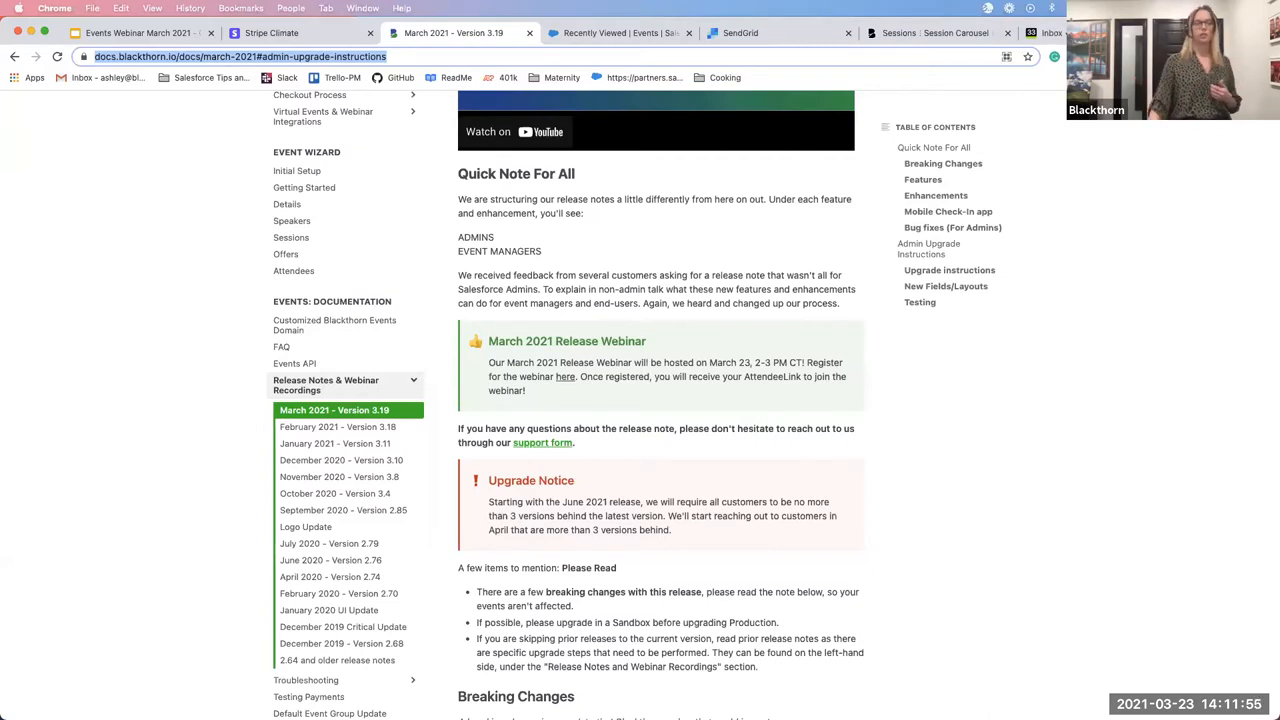
{"action": "mouse_move", "coordinate": [512, 283]}
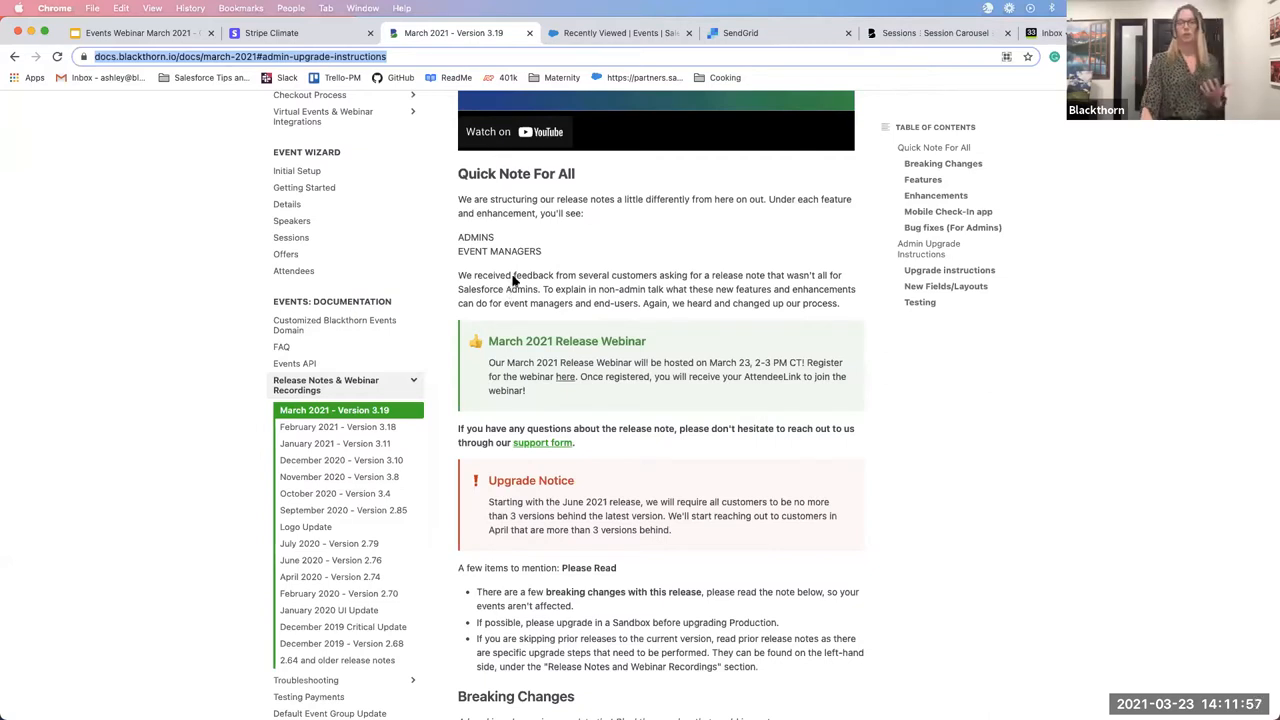
{"action": "scroll", "scroll_direction": "up", "scroll_amount": 3}
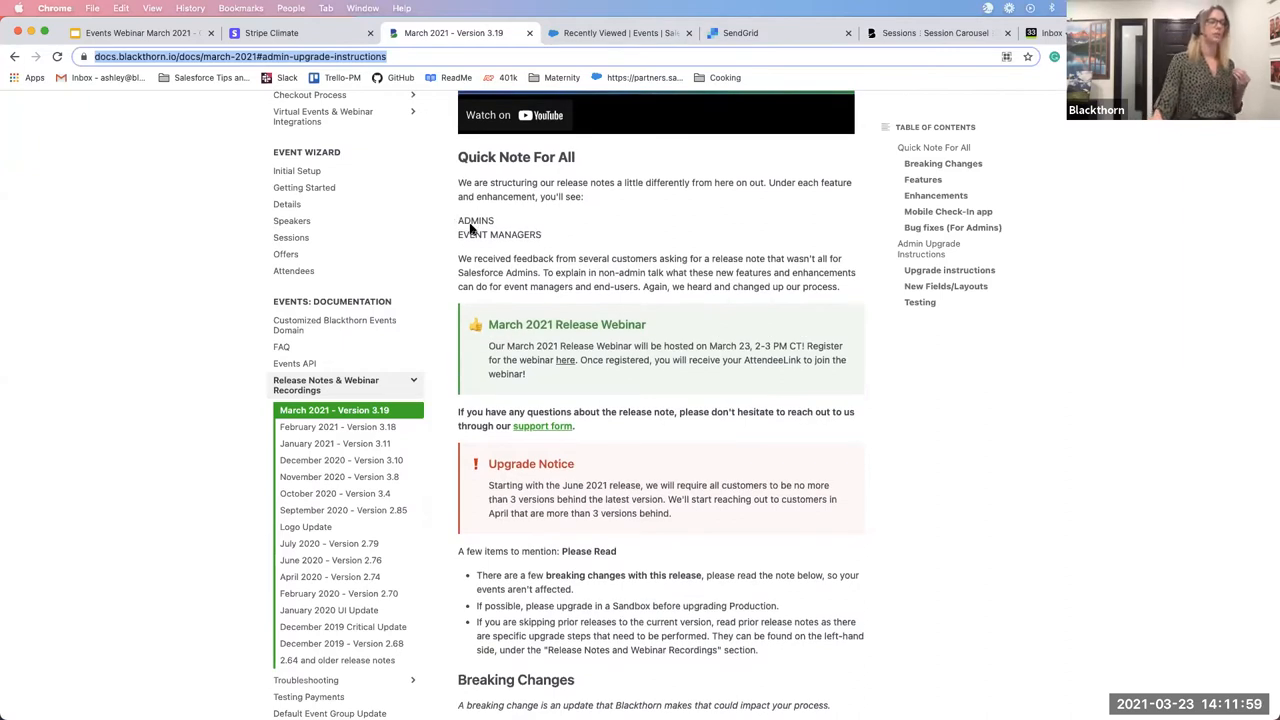
{"action": "mouse_move", "coordinate": [616, 390]}
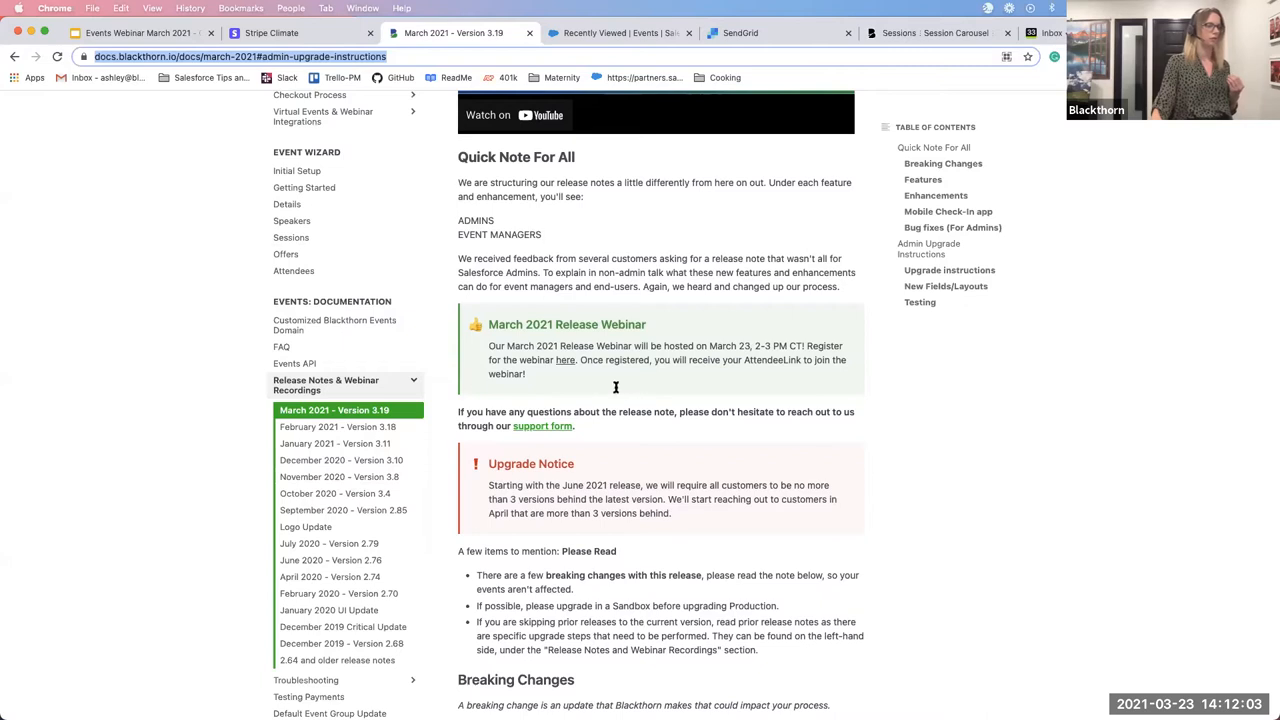
Scroll the release notes down to Features, showing the Event Wizard and Enhanced Emails entries.
{"action": "scroll", "scroll_direction": "down", "scroll_amount": 3}
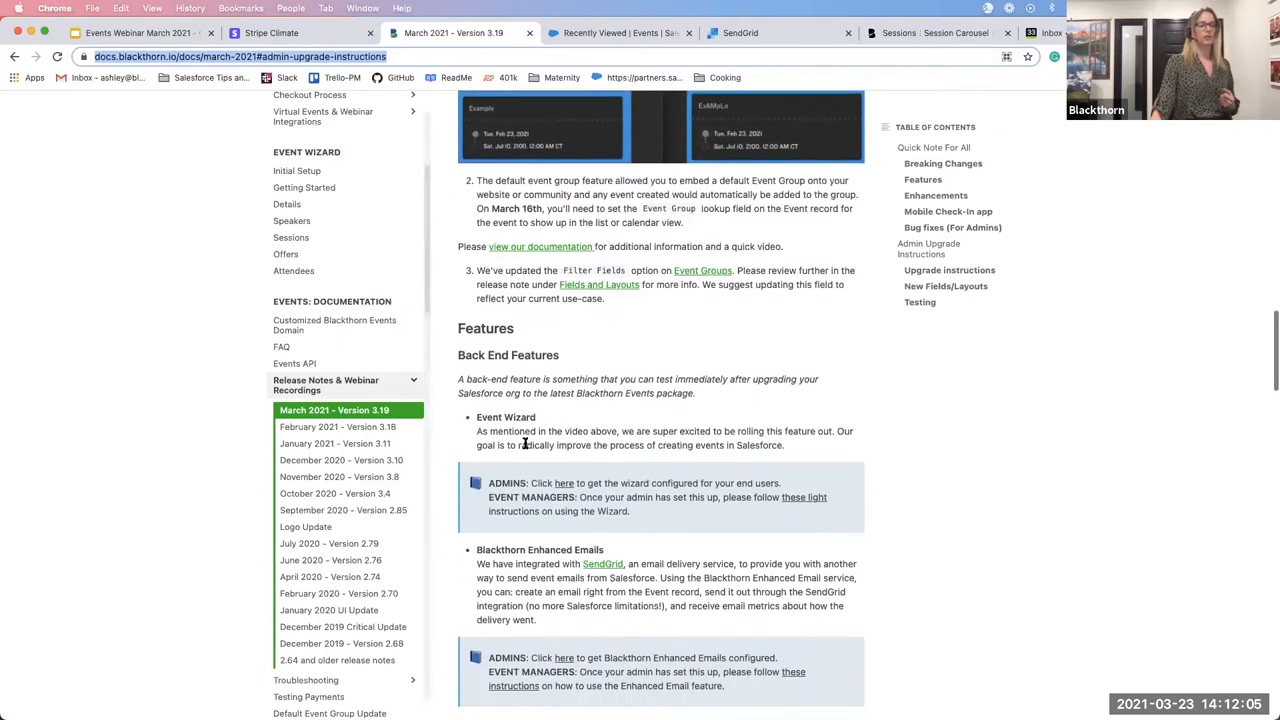
{"action": "mouse_move", "coordinate": [564, 483]}
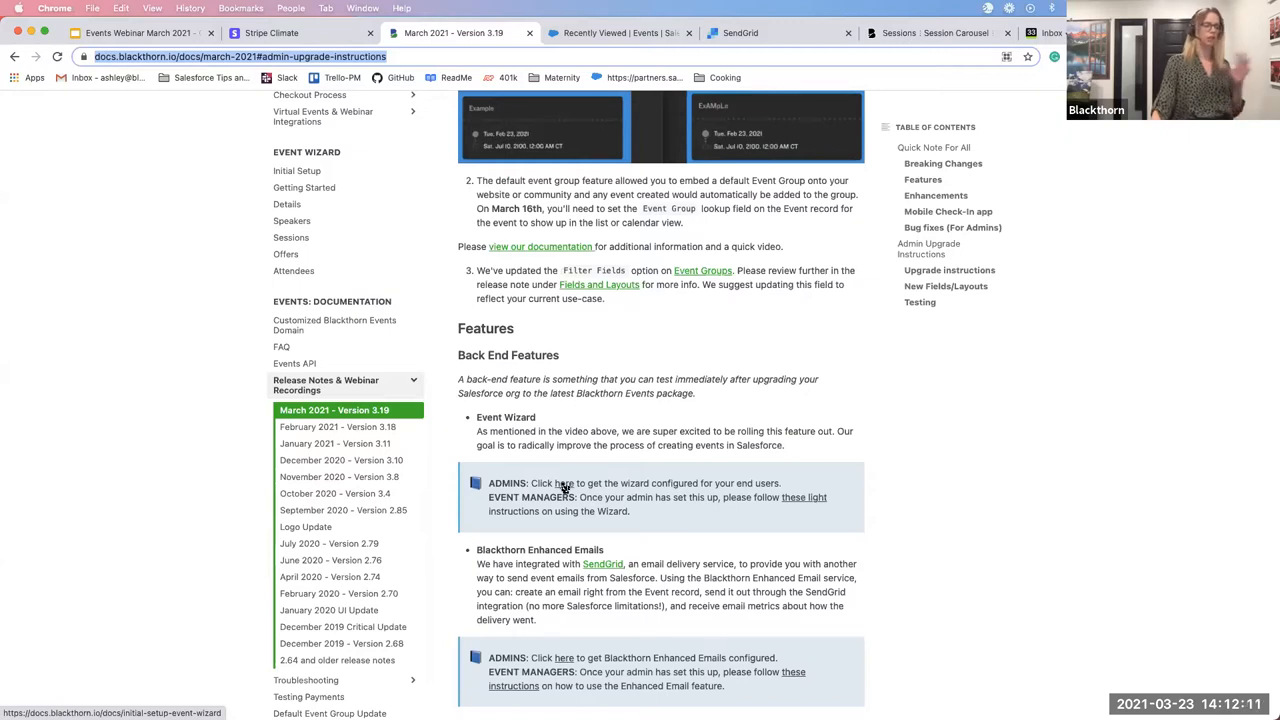
{"action": "mouse_move", "coordinate": [796, 505]}
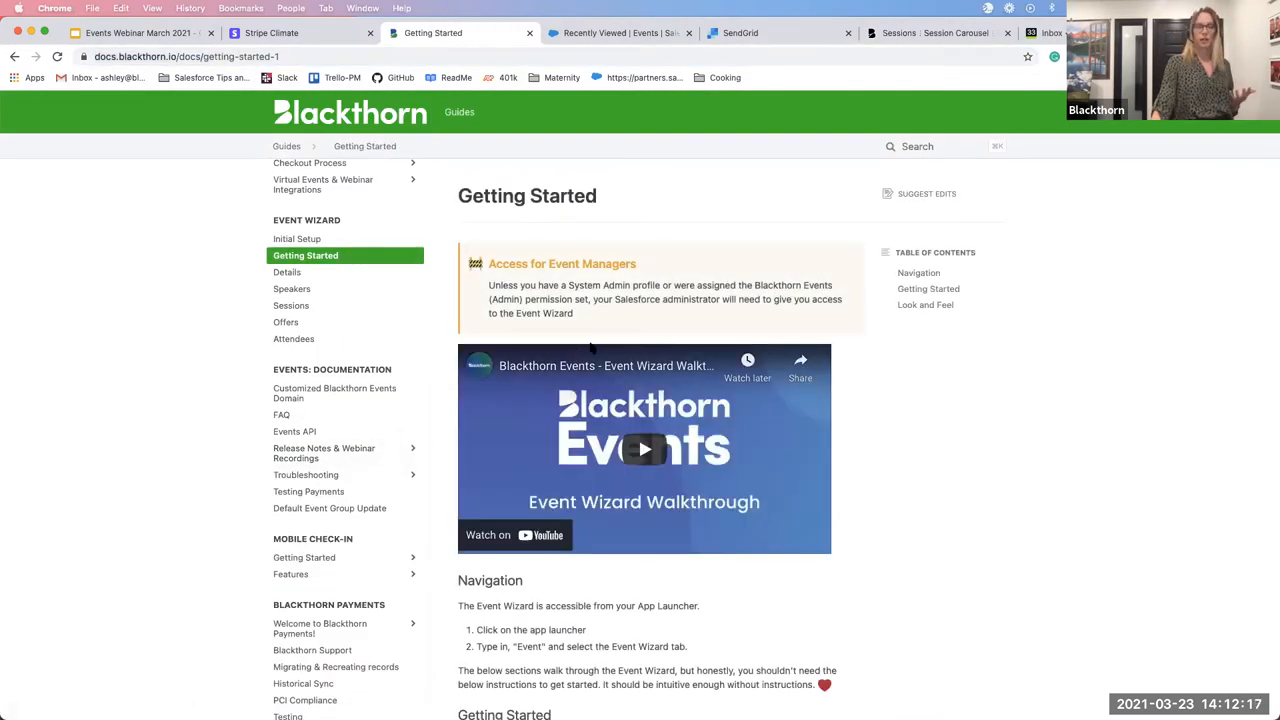
Skim the Event Wizard Getting Started guide, then go back to the March 2021 release notes.
{"action": "scroll", "scroll_direction": "down", "scroll_amount": 3}
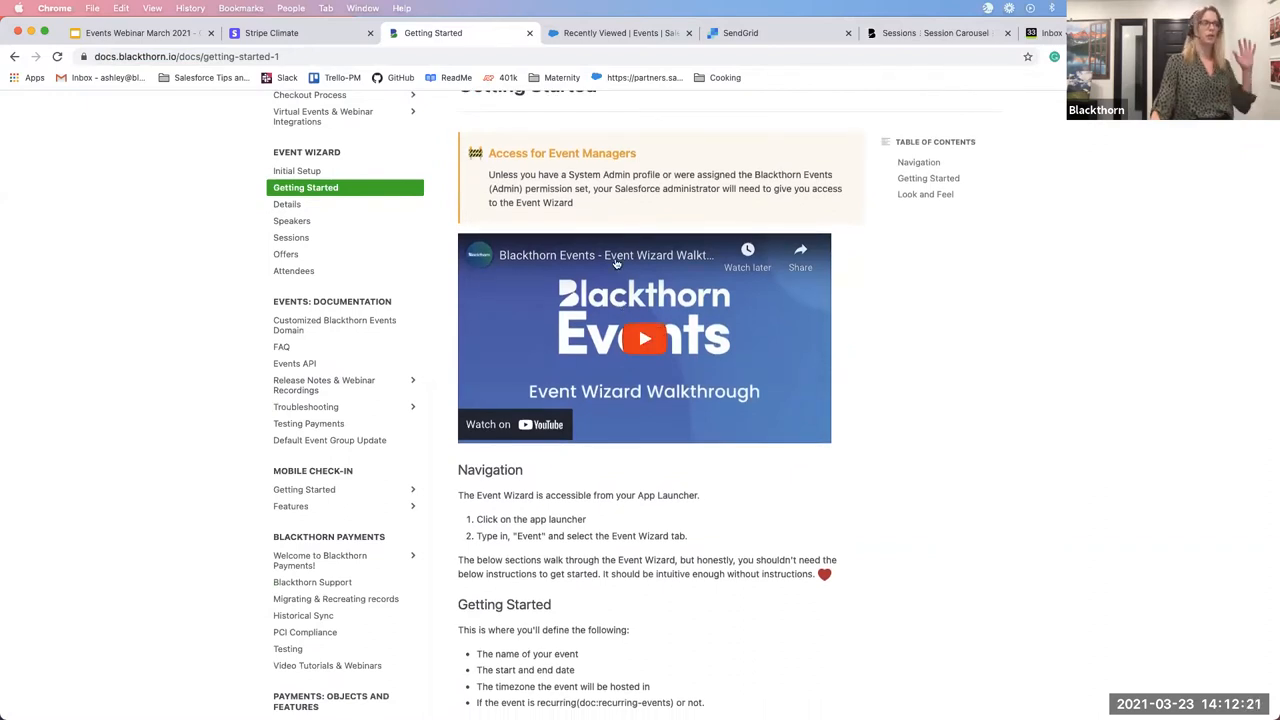
{"action": "scroll", "scroll_direction": "up", "scroll_amount": 3}
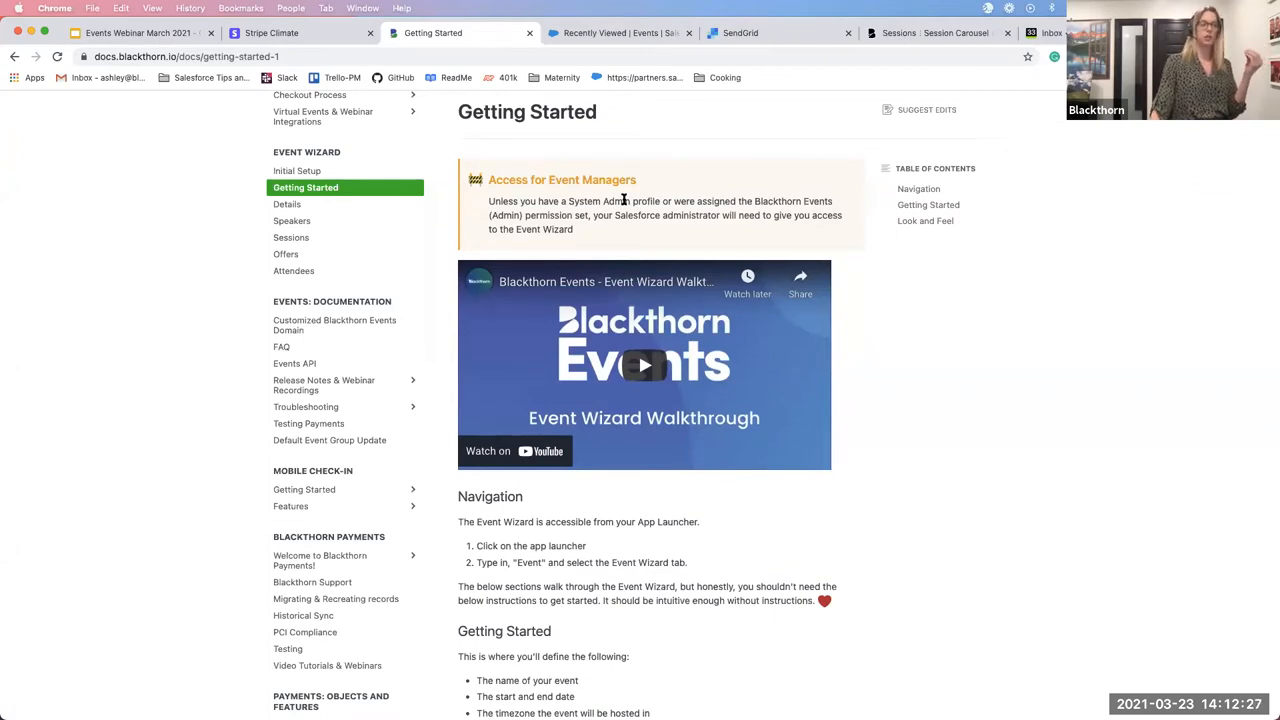
{"action": "scroll", "scroll_direction": "down", "scroll_amount": 3}
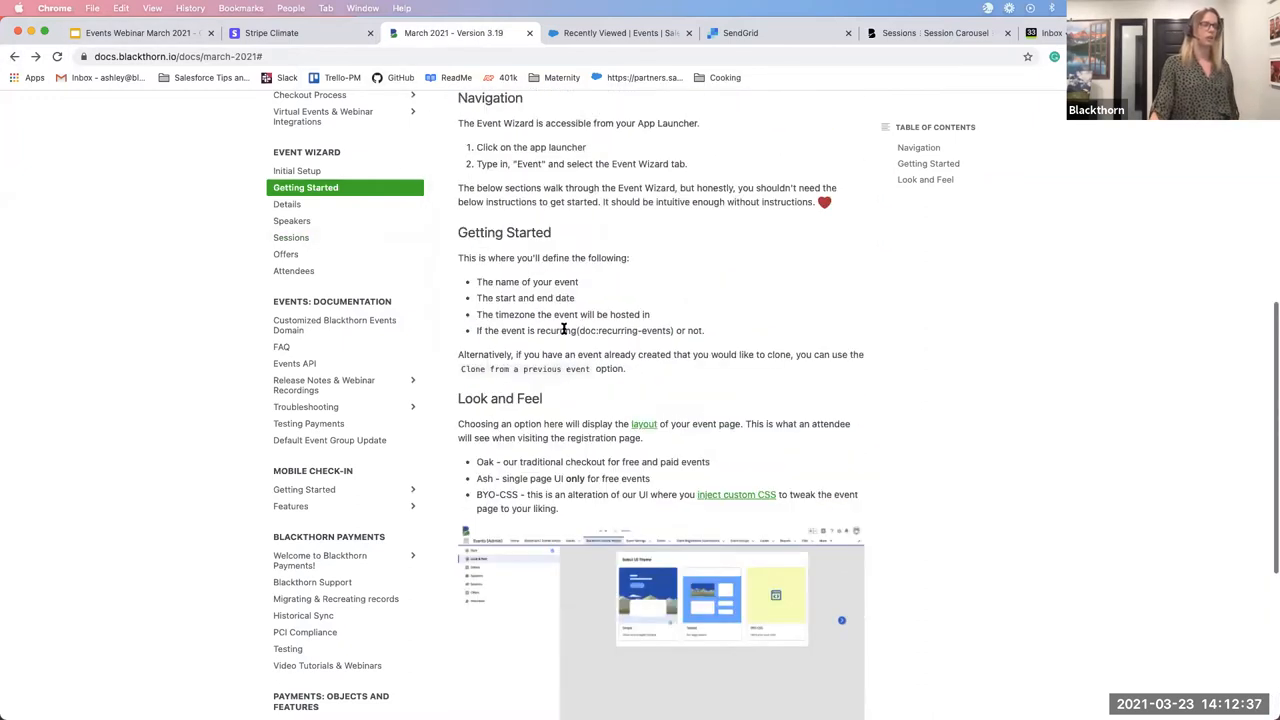
{"action": "scroll", "scroll_direction": "down", "scroll_amount": 3}
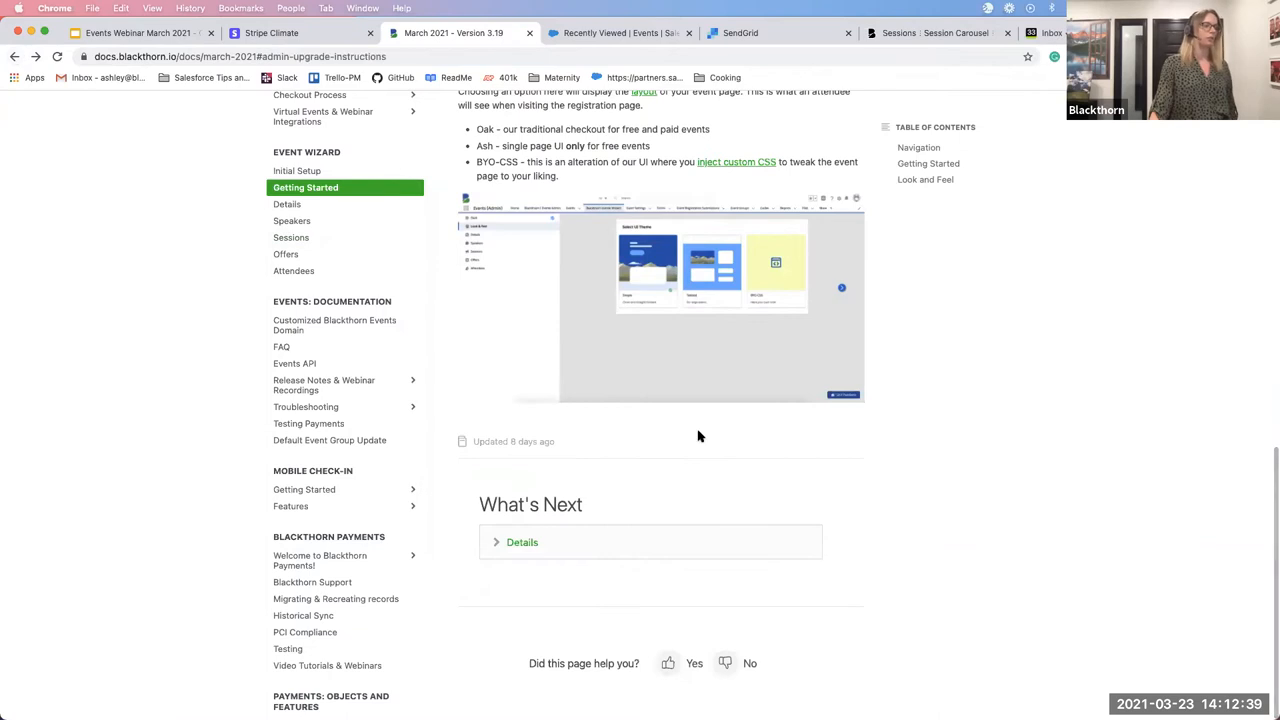
{"action": "left_click", "coordinate": [291, 288]}
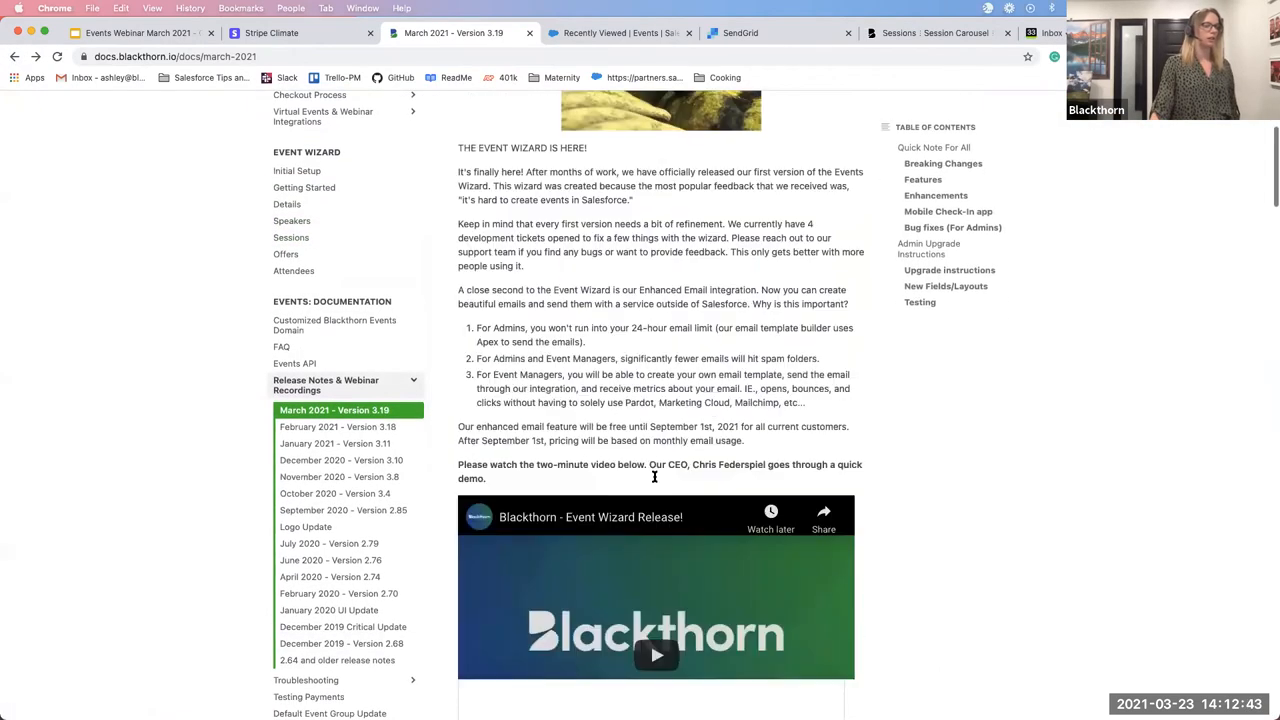
{"action": "left_click", "coordinate": [140, 33]}
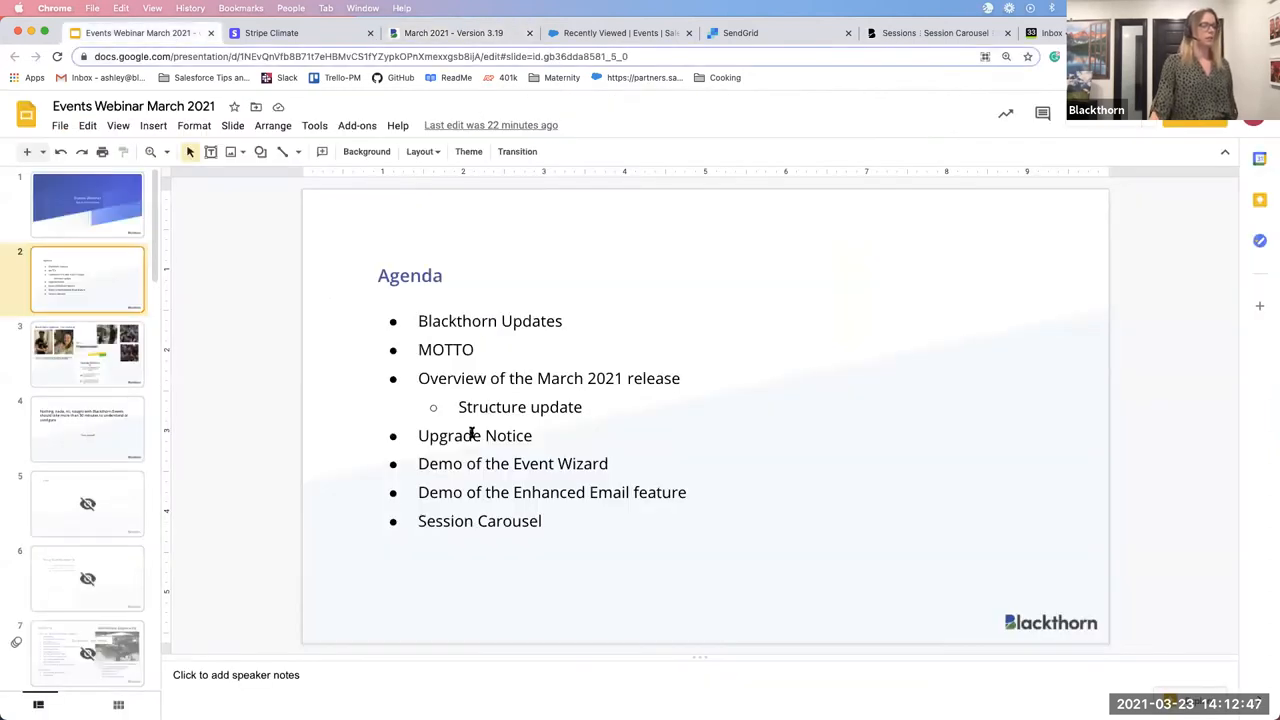
{"action": "left_click", "coordinate": [453, 33]}
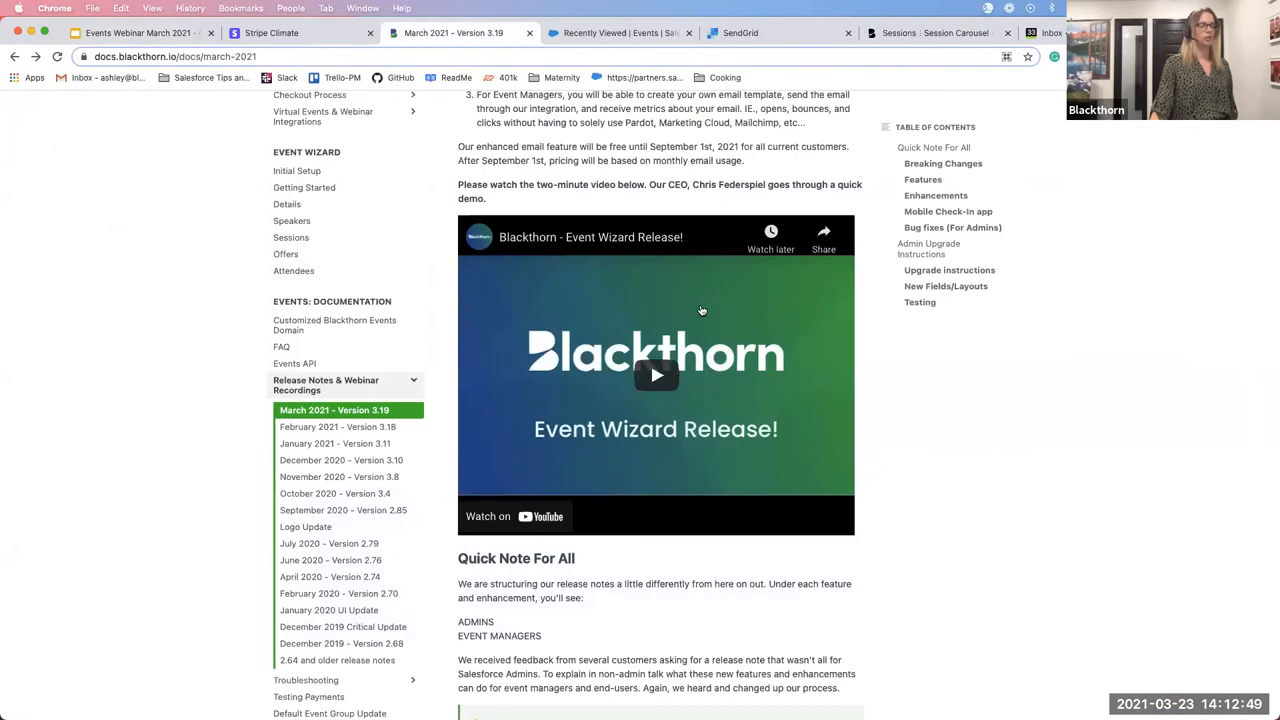
{"action": "scroll", "scroll_direction": "up", "scroll_amount": 3}
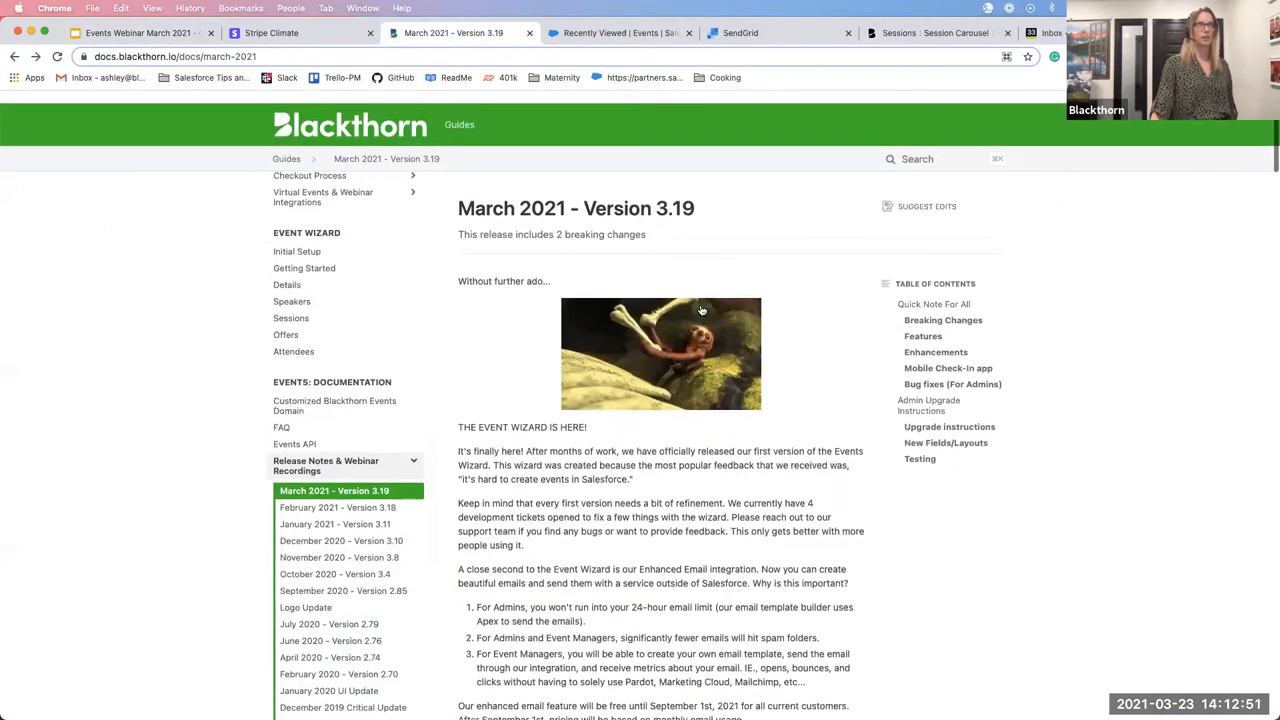
{"action": "scroll", "scroll_direction": "down", "scroll_amount": 3}
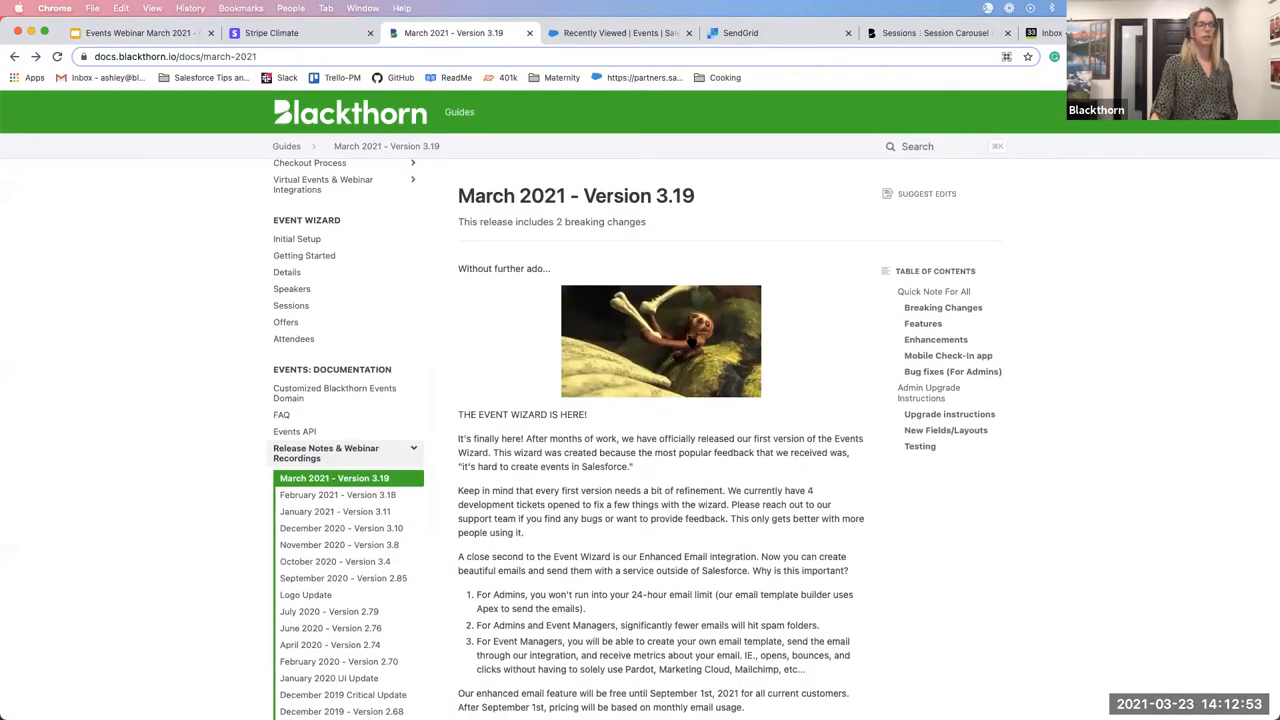
{"action": "scroll", "scroll_direction": "down", "scroll_amount": 3}
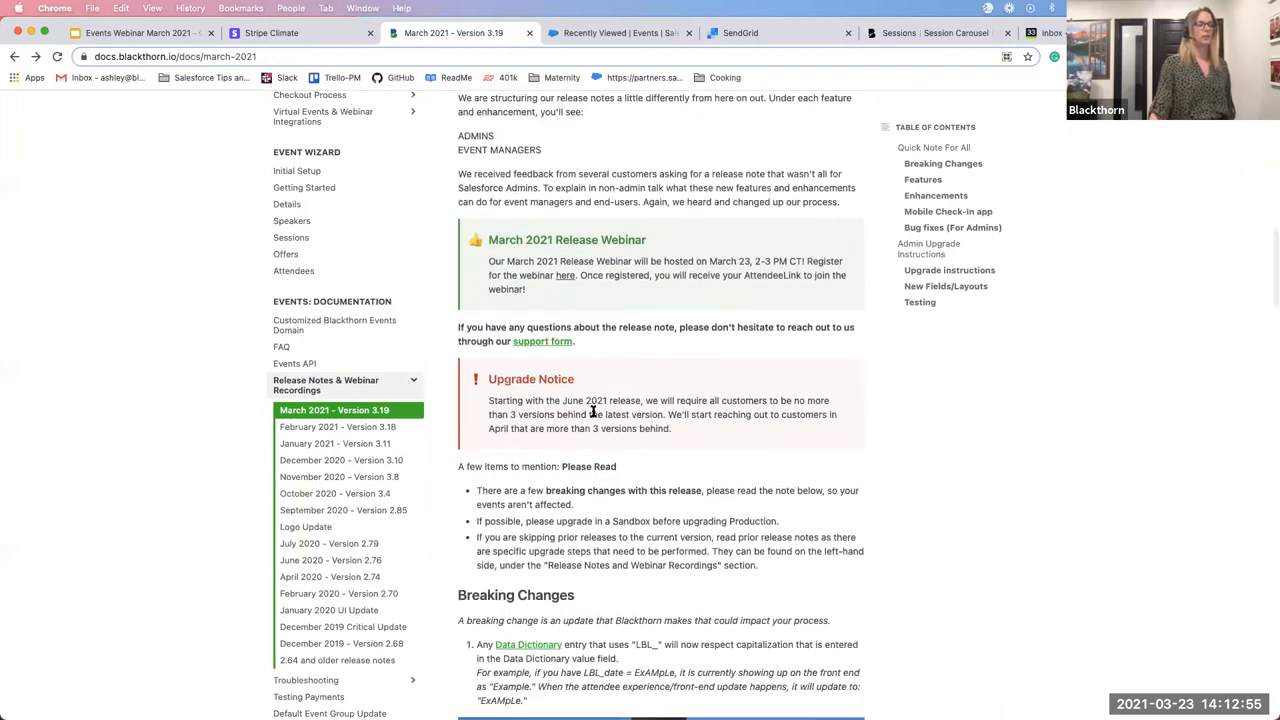
{"action": "mouse_move", "coordinate": [615, 408]}
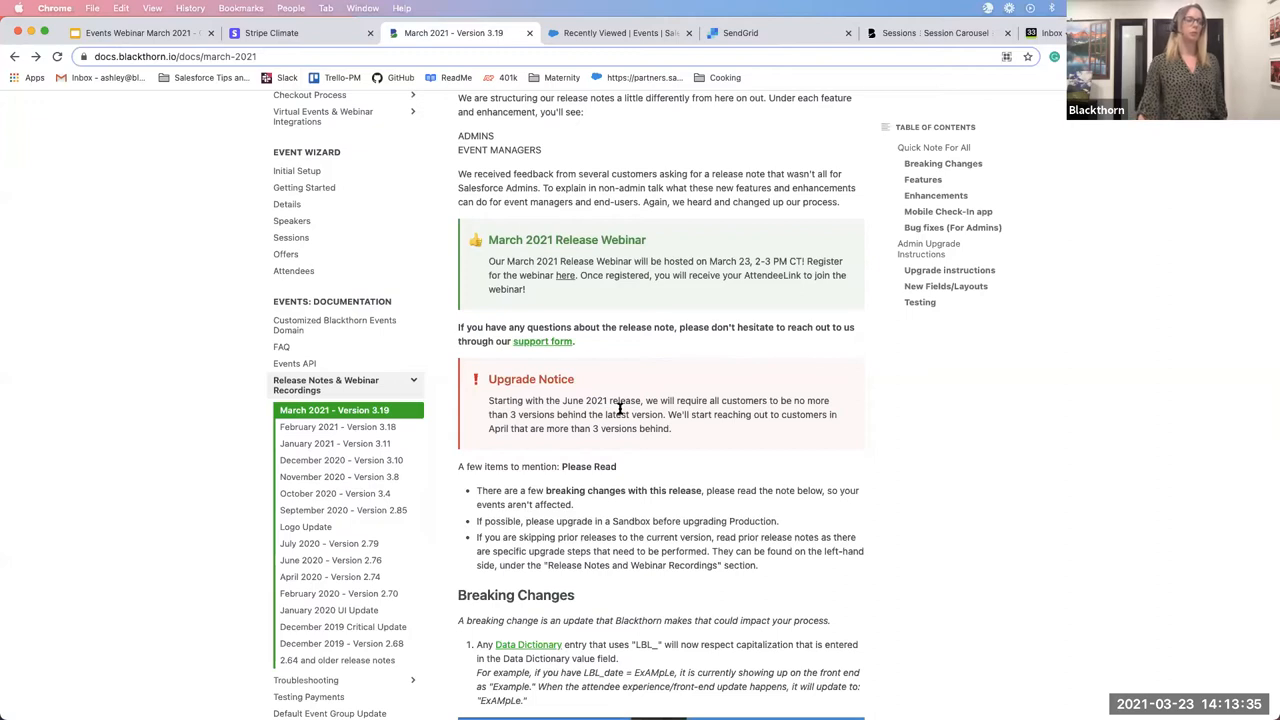
{"action": "mouse_move", "coordinate": [684, 203]}
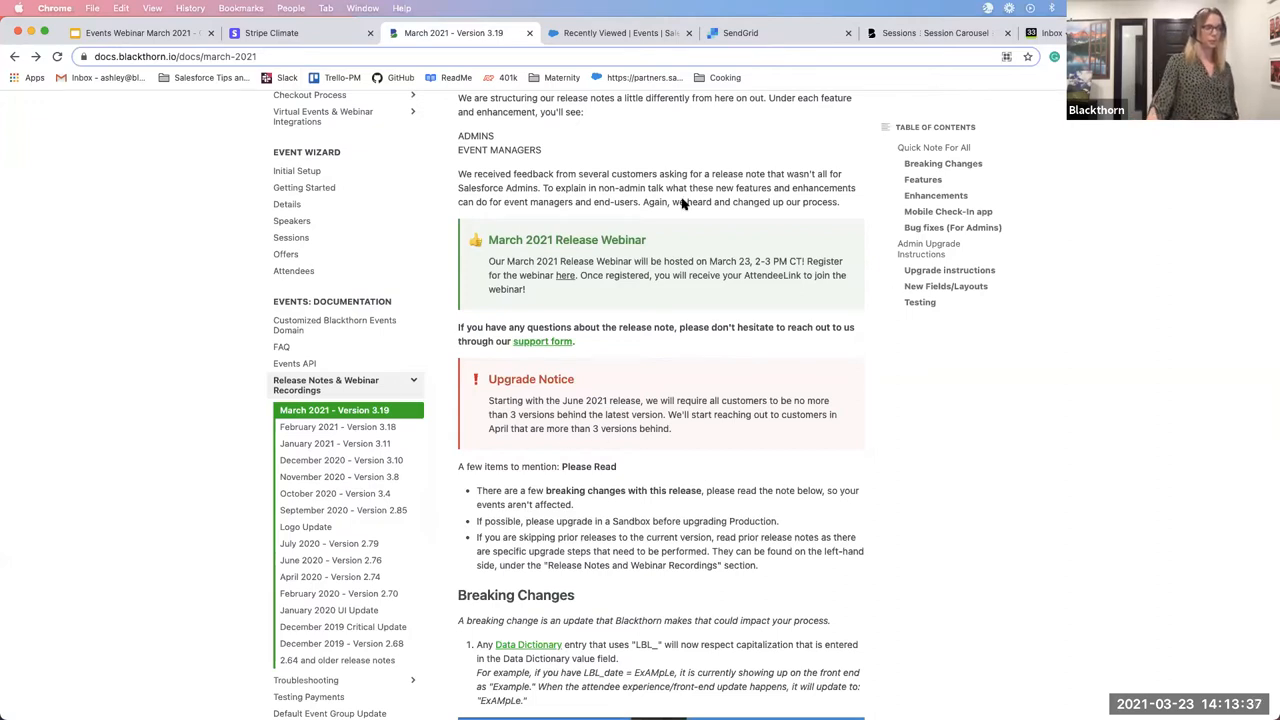
Glance at the webinar slide deck, then scroll through the March 2021 release notes.
{"action": "left_click", "coordinate": [140, 33]}
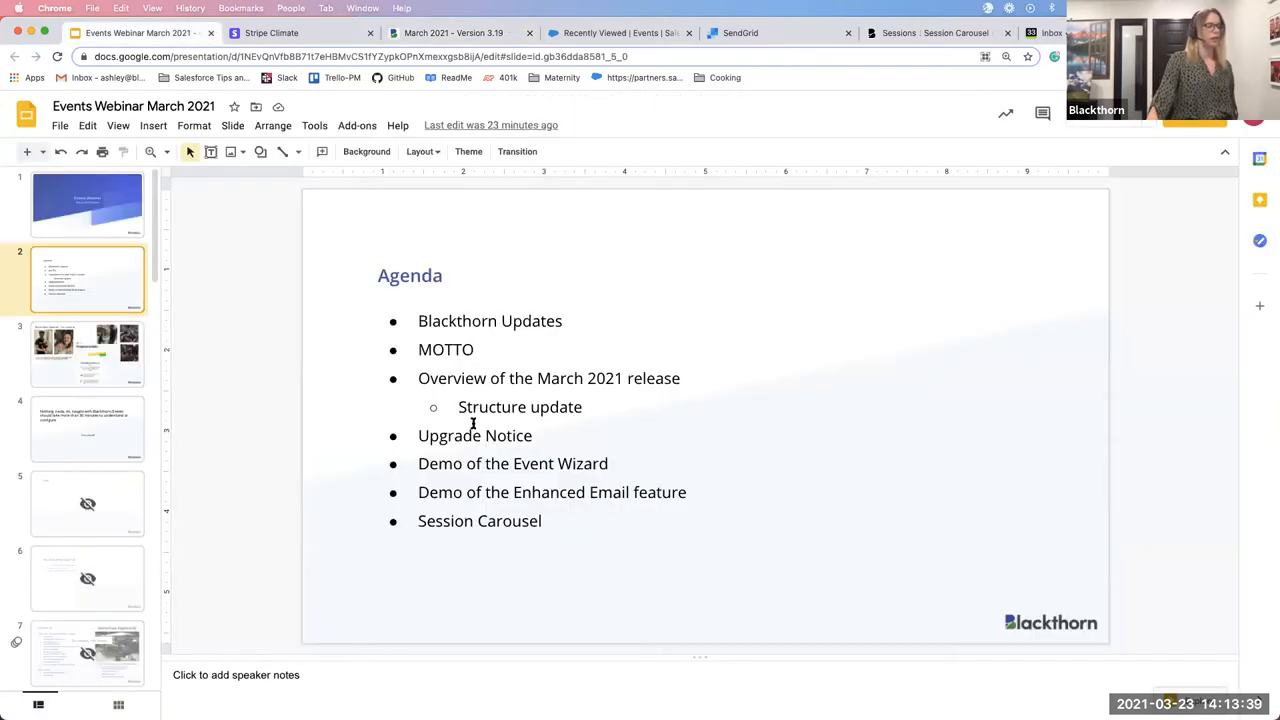
{"action": "left_click", "coordinate": [452, 33]}
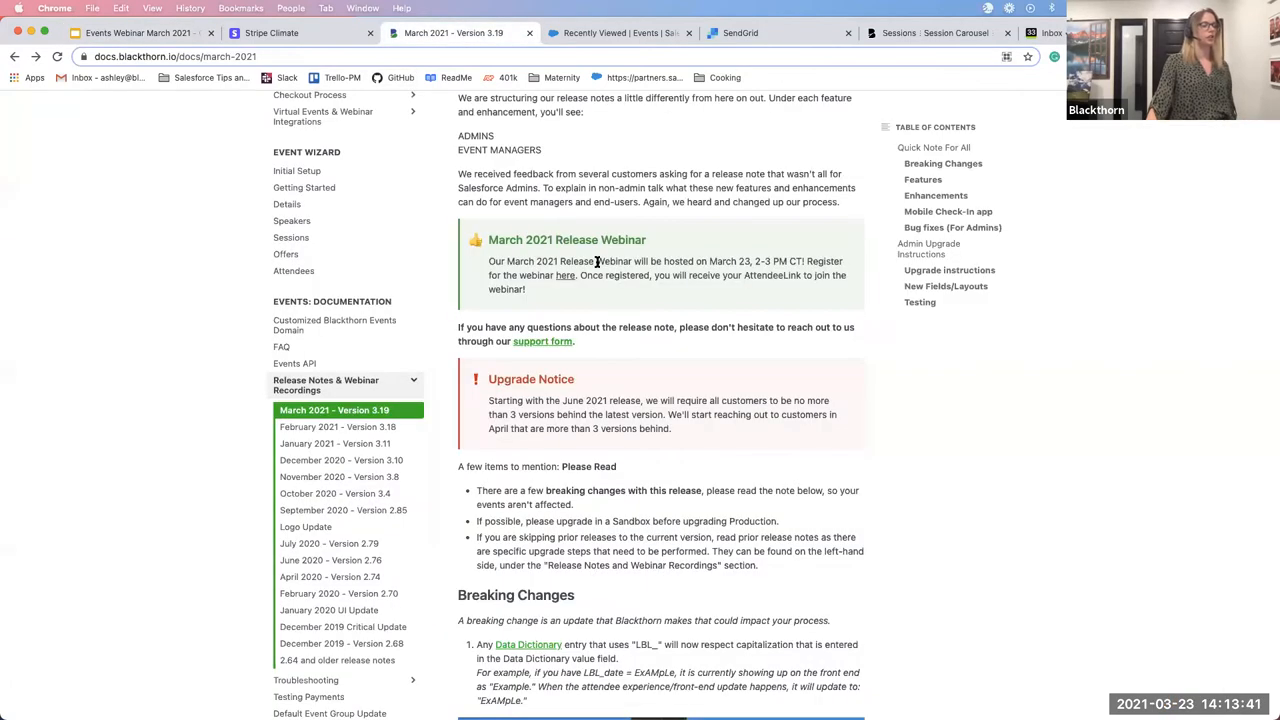
{"action": "scroll", "scroll_direction": "up", "scroll_amount": 3}
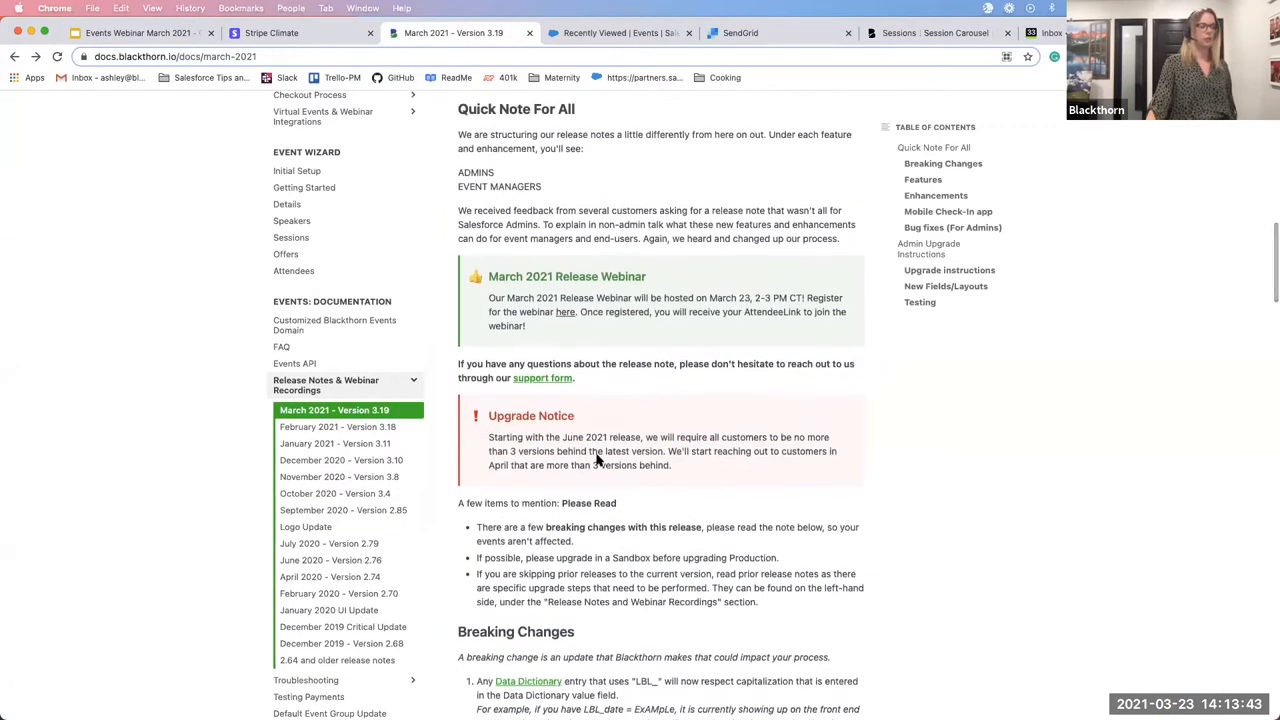
{"action": "scroll", "scroll_direction": "down", "scroll_amount": 3}
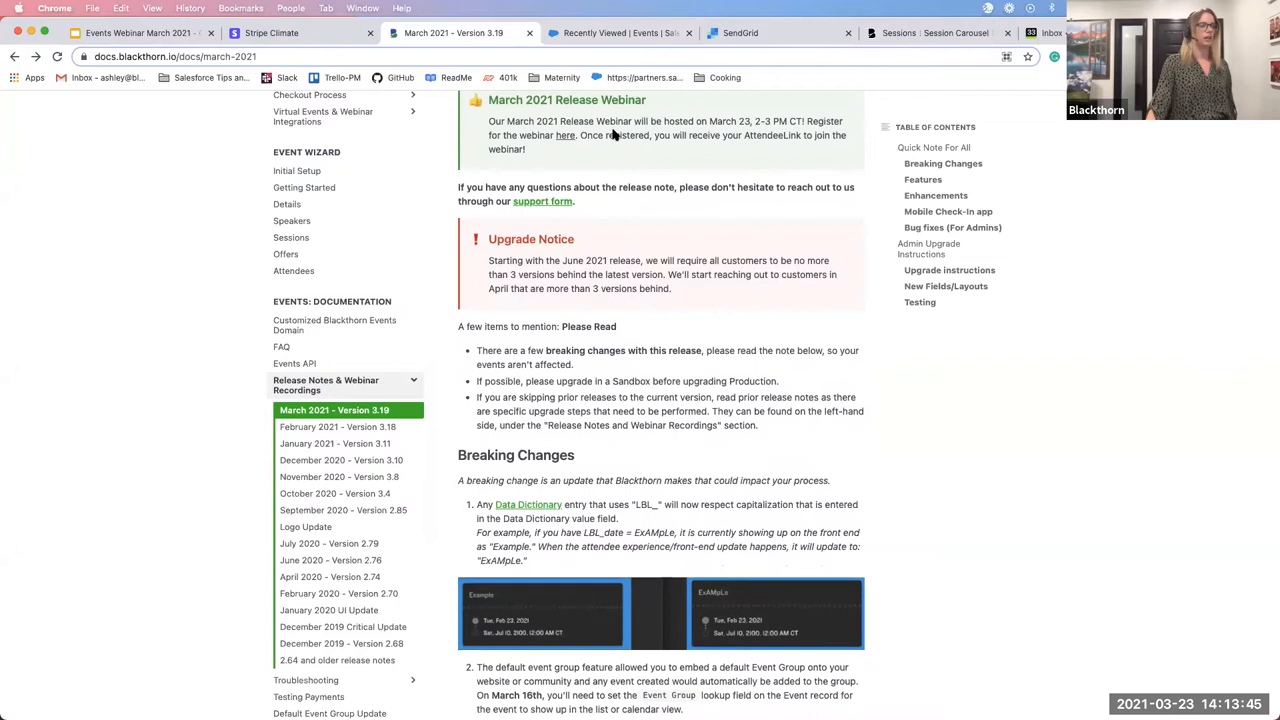
{"action": "scroll", "scroll_direction": "down", "scroll_amount": 3}
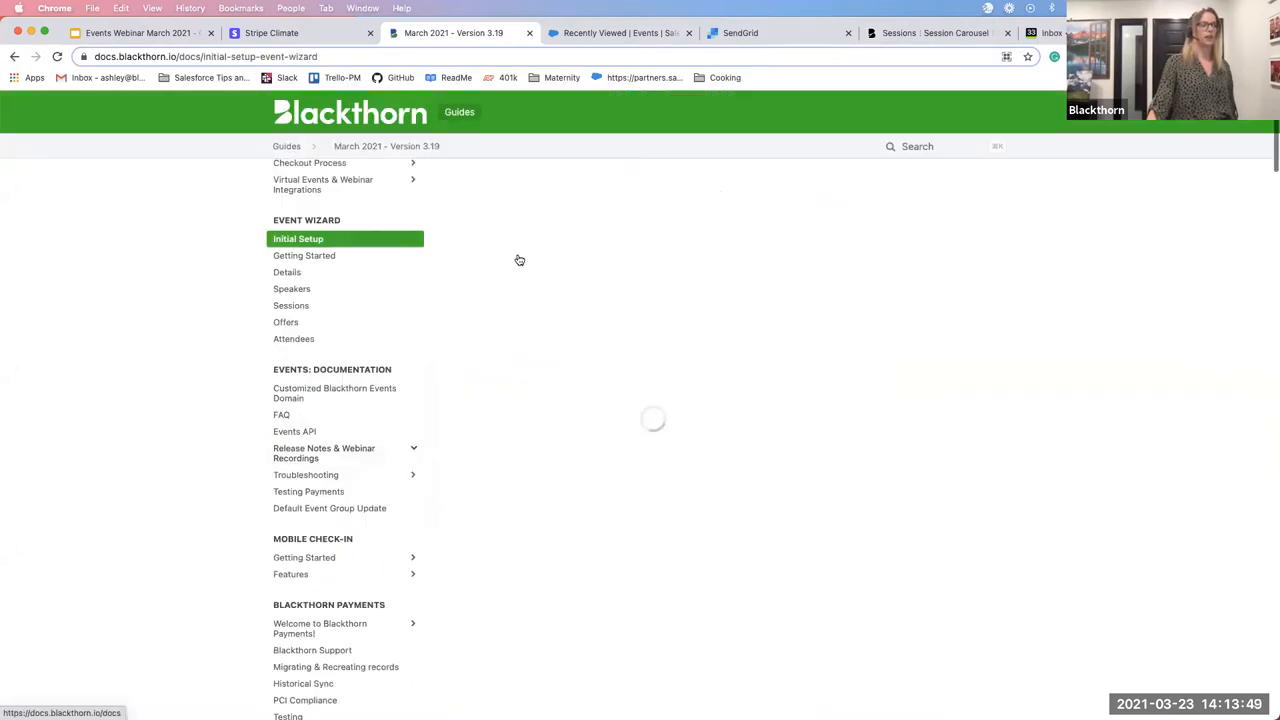
{"action": "left_click", "coordinate": [298, 238]}
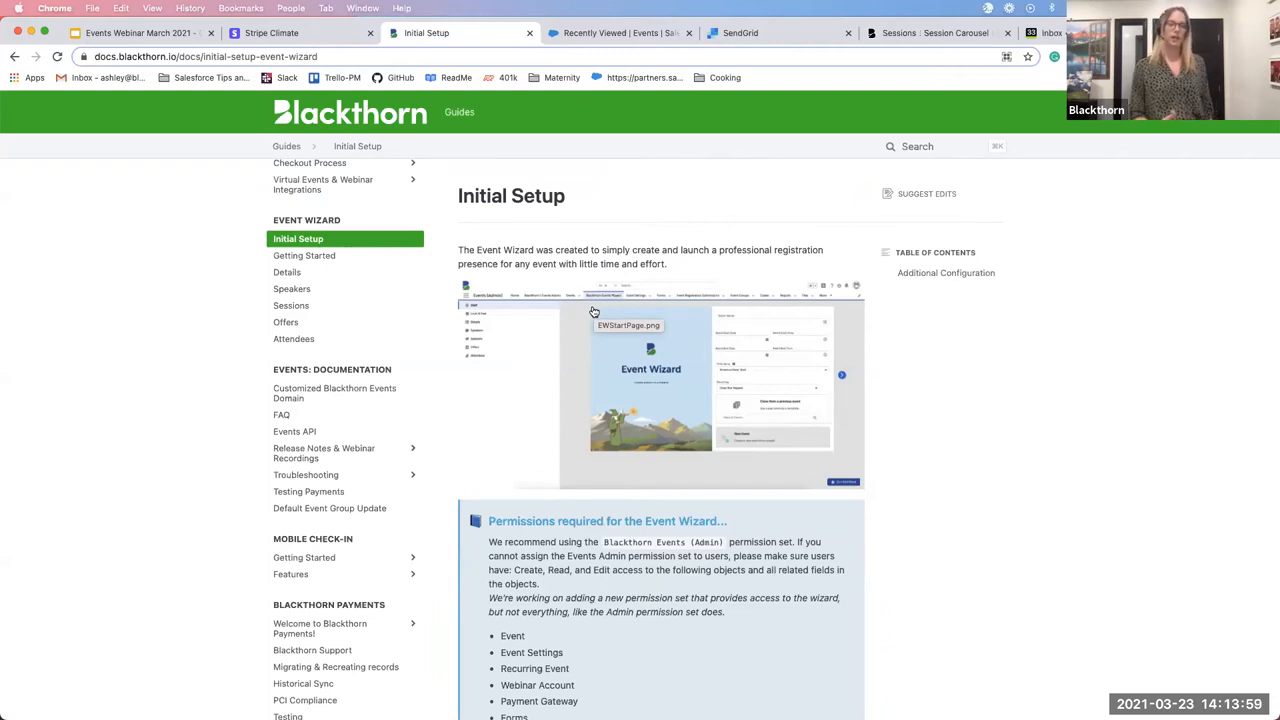
{"action": "mouse_move", "coordinate": [601, 504]}
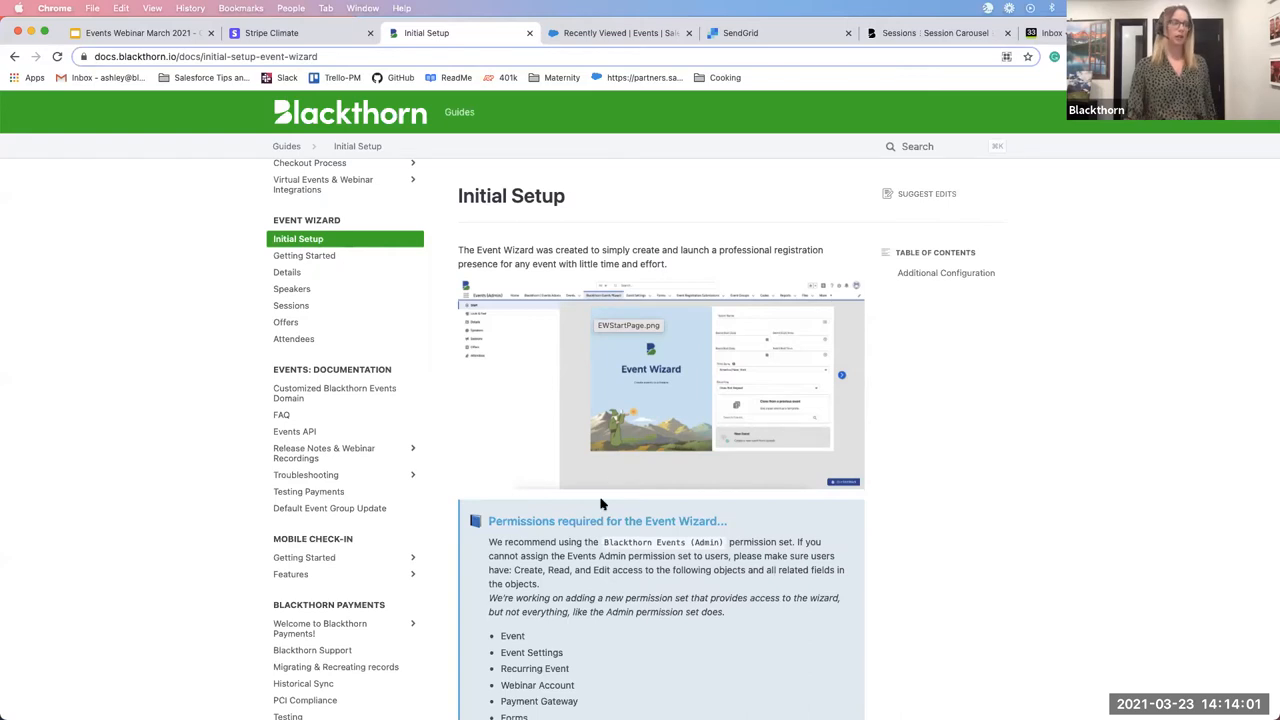
{"action": "scroll", "scroll_direction": "down", "scroll_amount": 3}
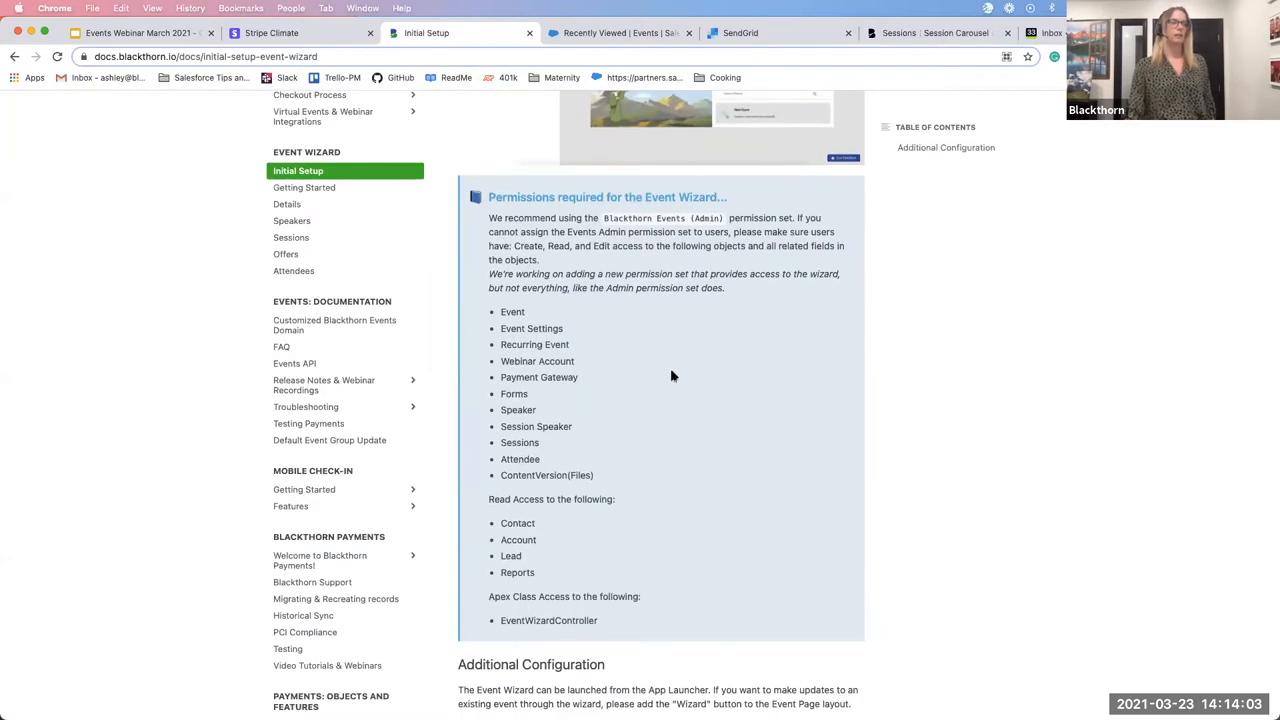
{"action": "mouse_move", "coordinate": [595, 580]}
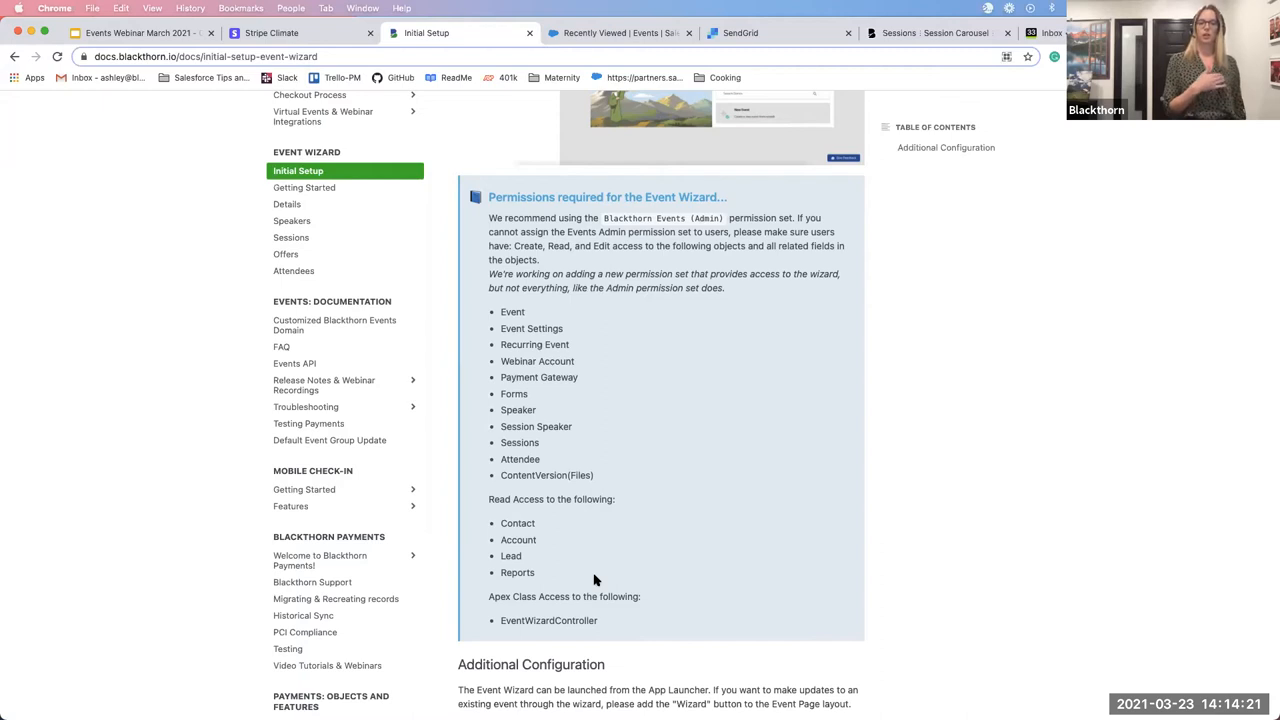
{"action": "mouse_move", "coordinate": [600, 621]}
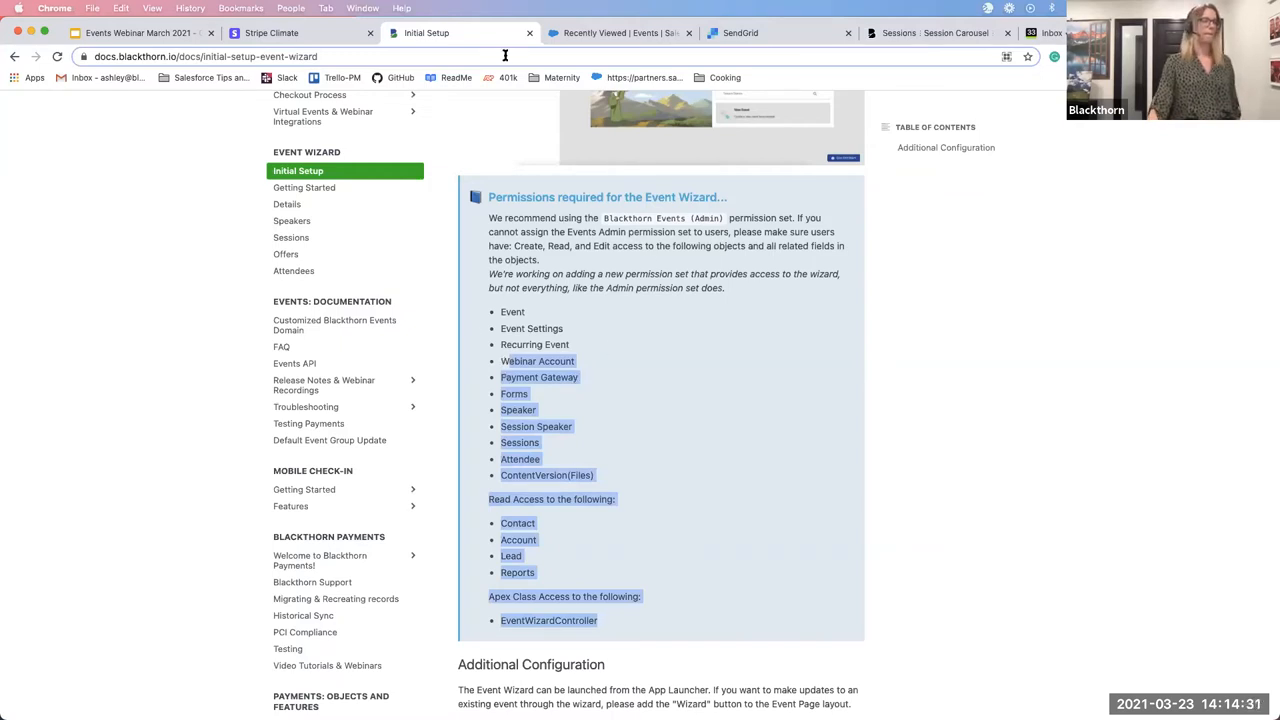
{"action": "scroll", "scroll_direction": "up", "scroll_amount": 3}
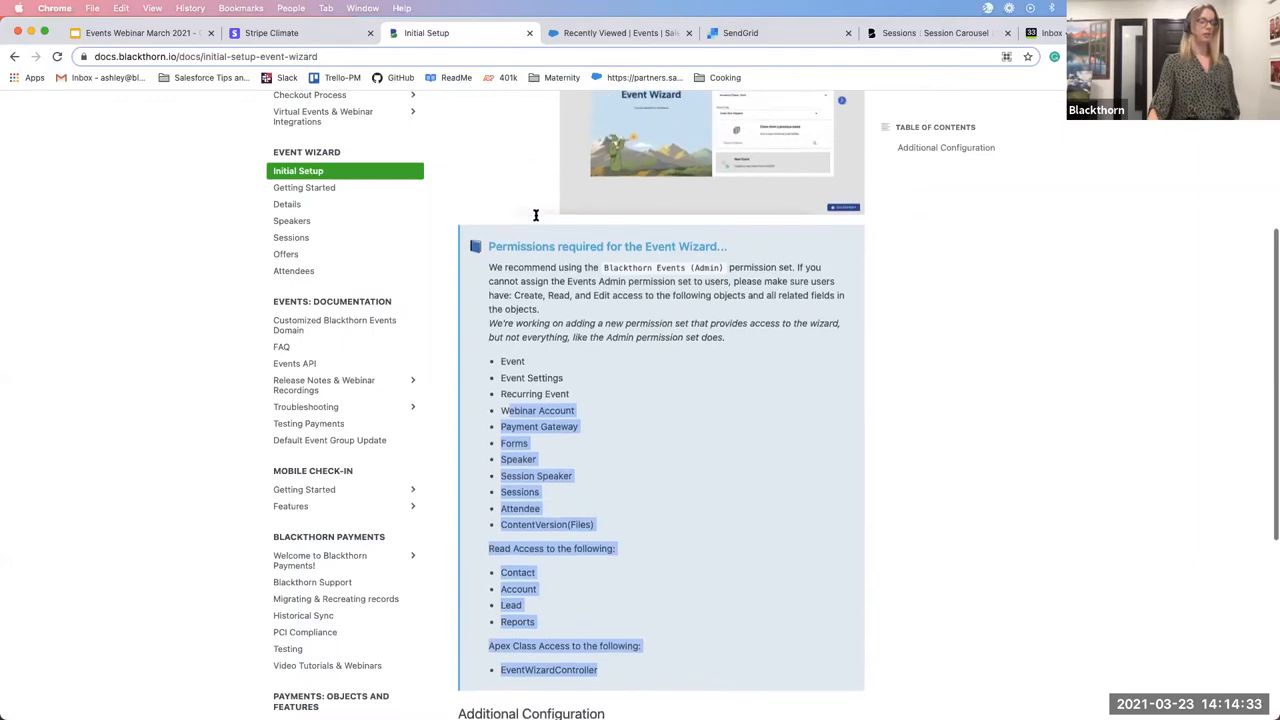
{"action": "scroll", "scroll_direction": "up", "scroll_amount": 3}
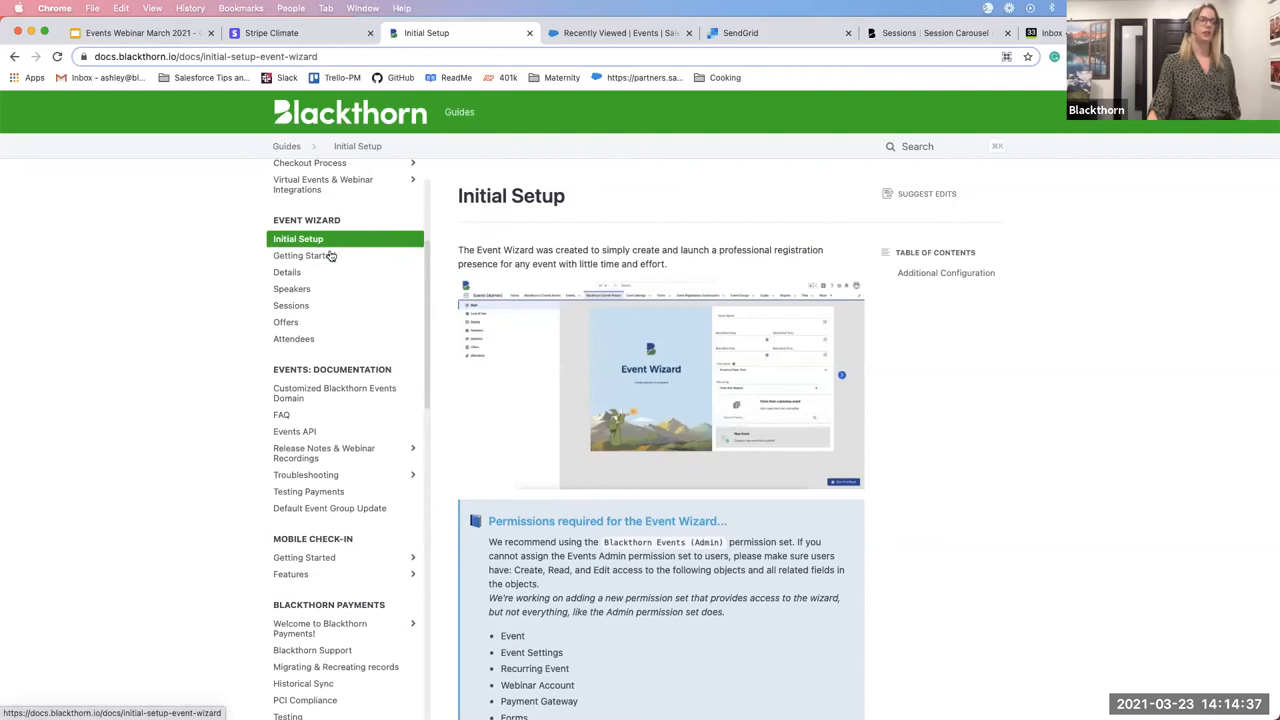
{"action": "mouse_move", "coordinate": [628, 32]}
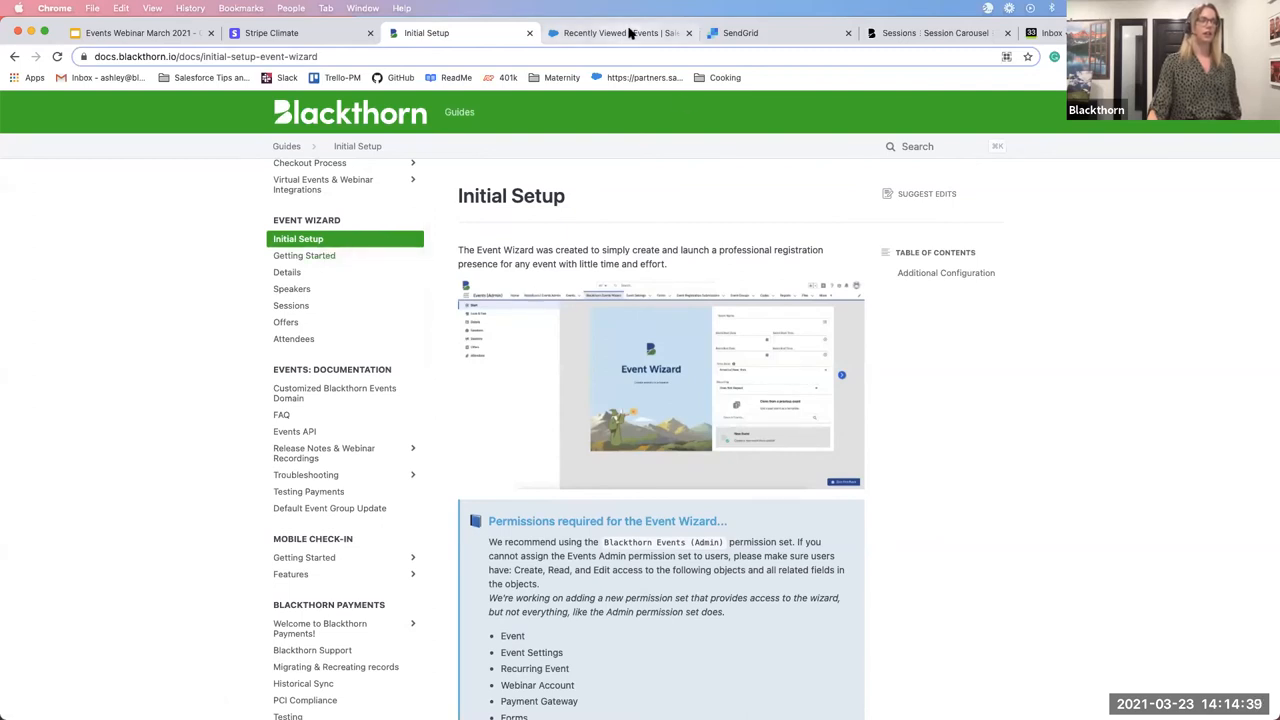
In Salesforce, search the App Launcher for 'wix' and launch Blackthorn Events Wizard.
{"action": "left_click", "coordinate": [618, 32]}
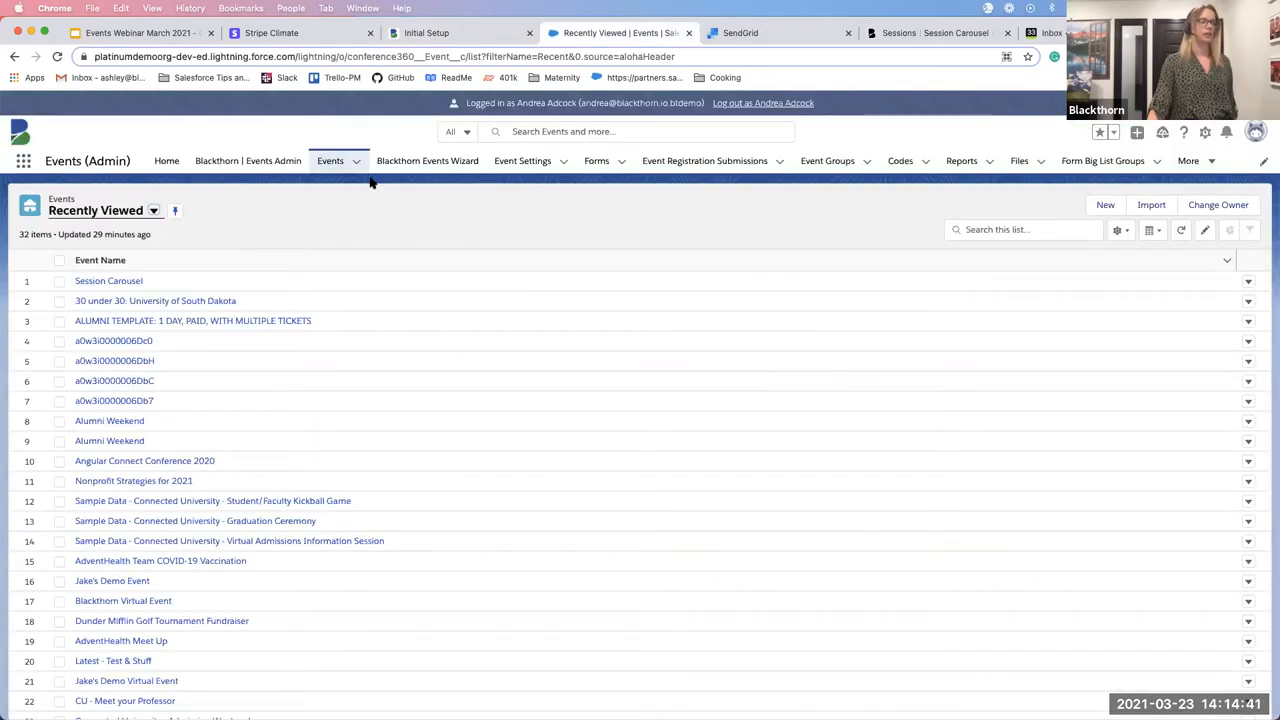
{"action": "mouse_move", "coordinate": [405, 184]}
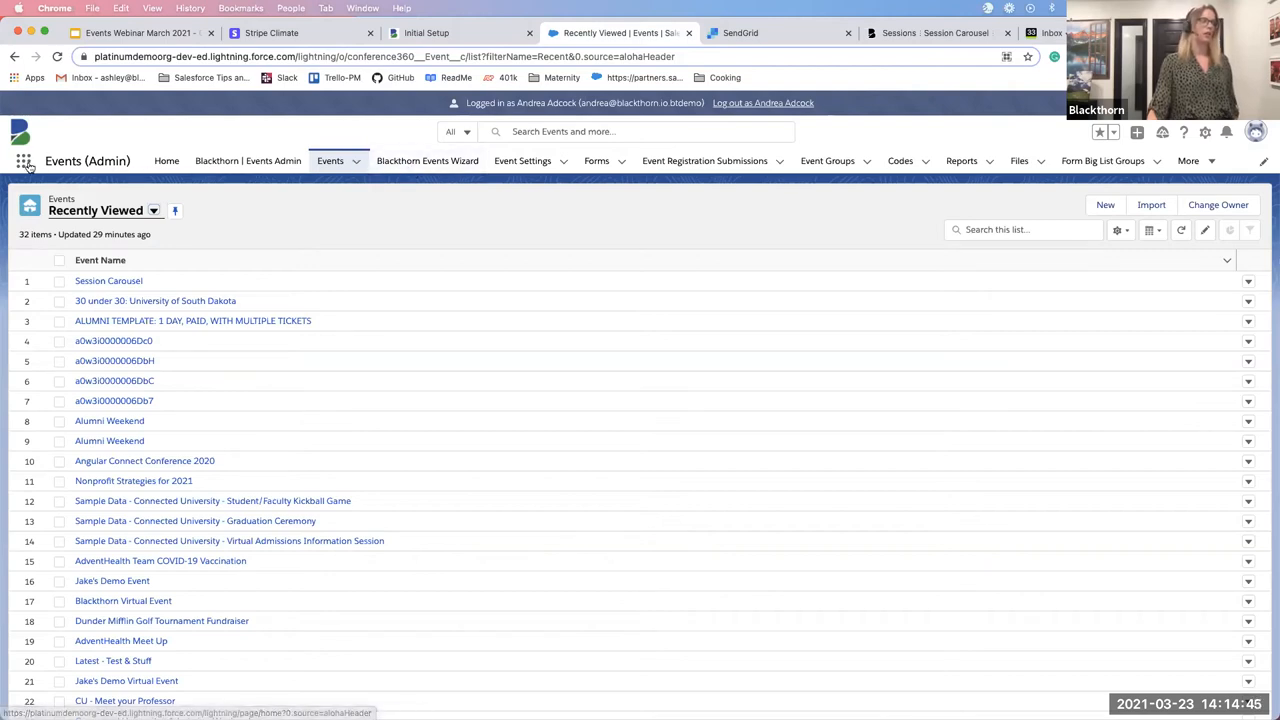
{"action": "left_click", "coordinate": [23, 160]}
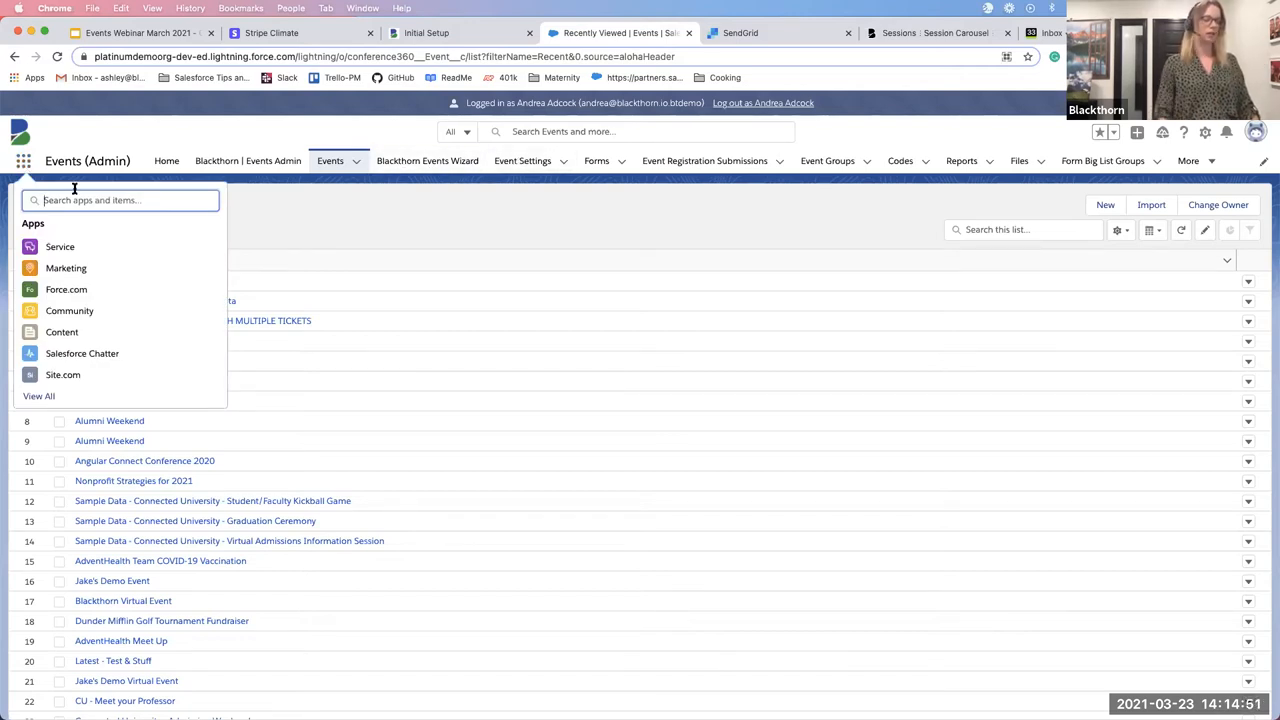
{"action": "type", "text": "wix"}
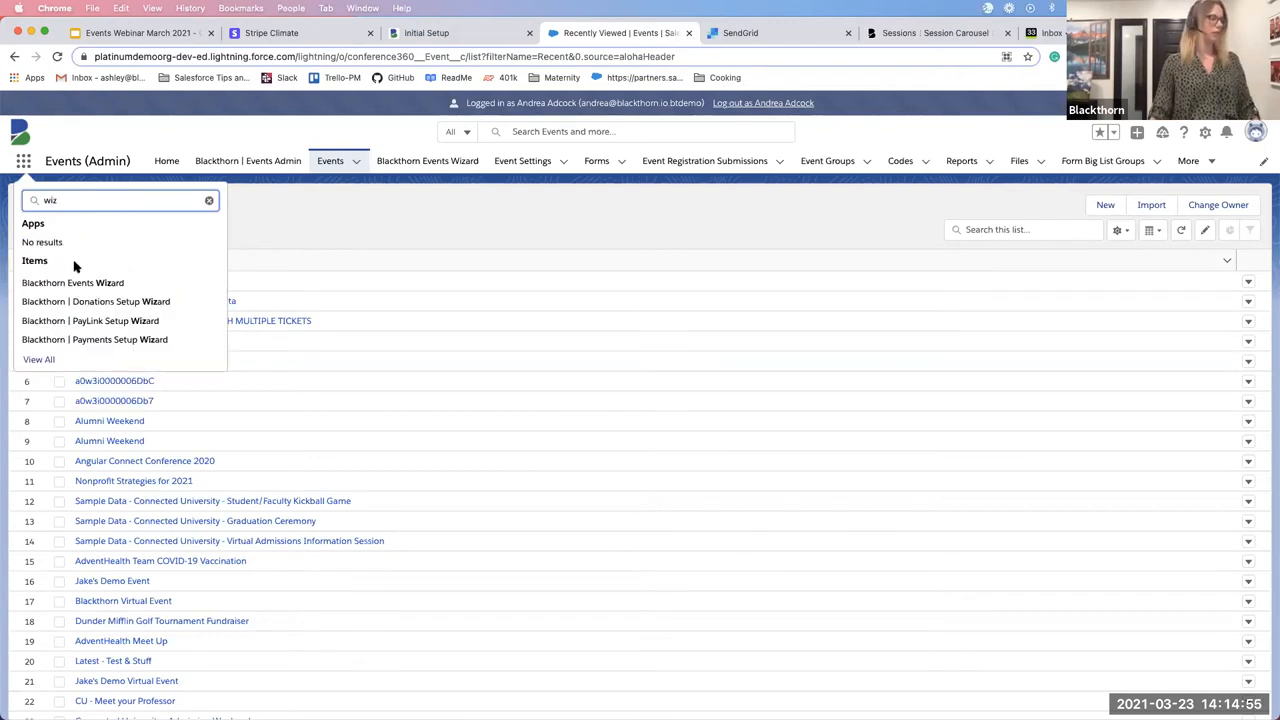
{"action": "left_click", "coordinate": [72, 282]}
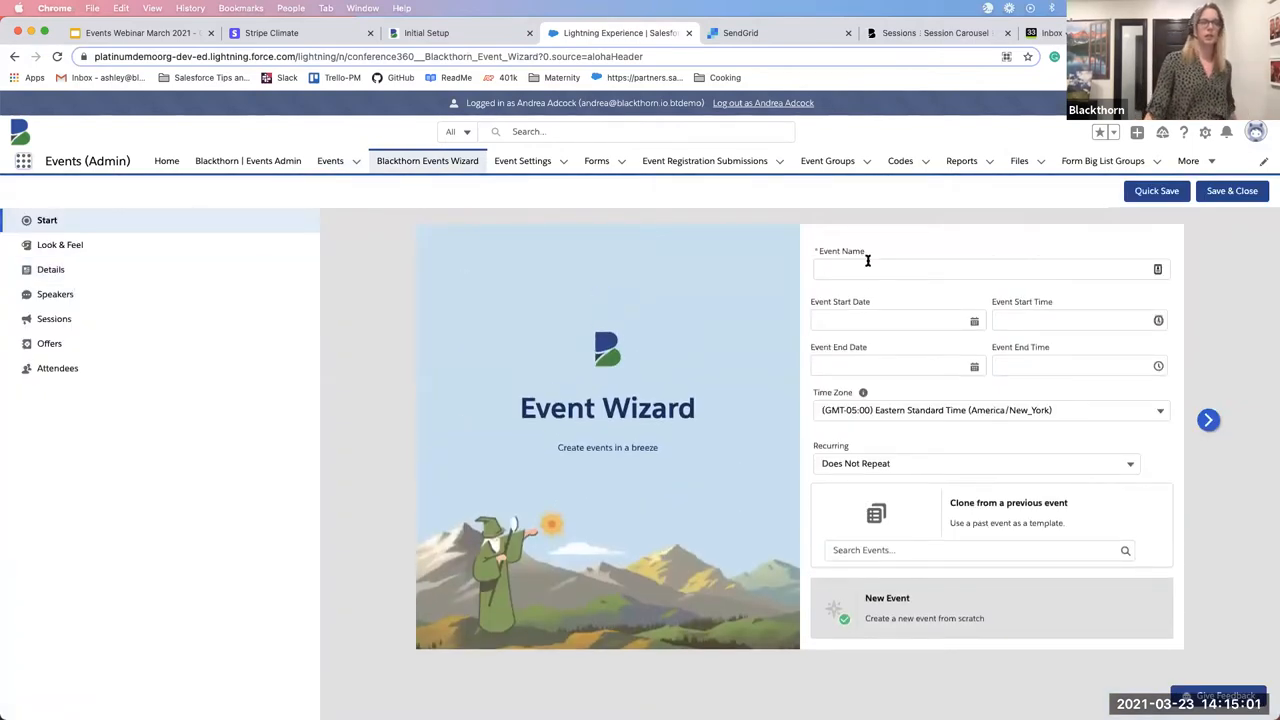
Name the new event 'USD: 30 under 30'.
{"action": "left_click", "coordinate": [990, 268]}
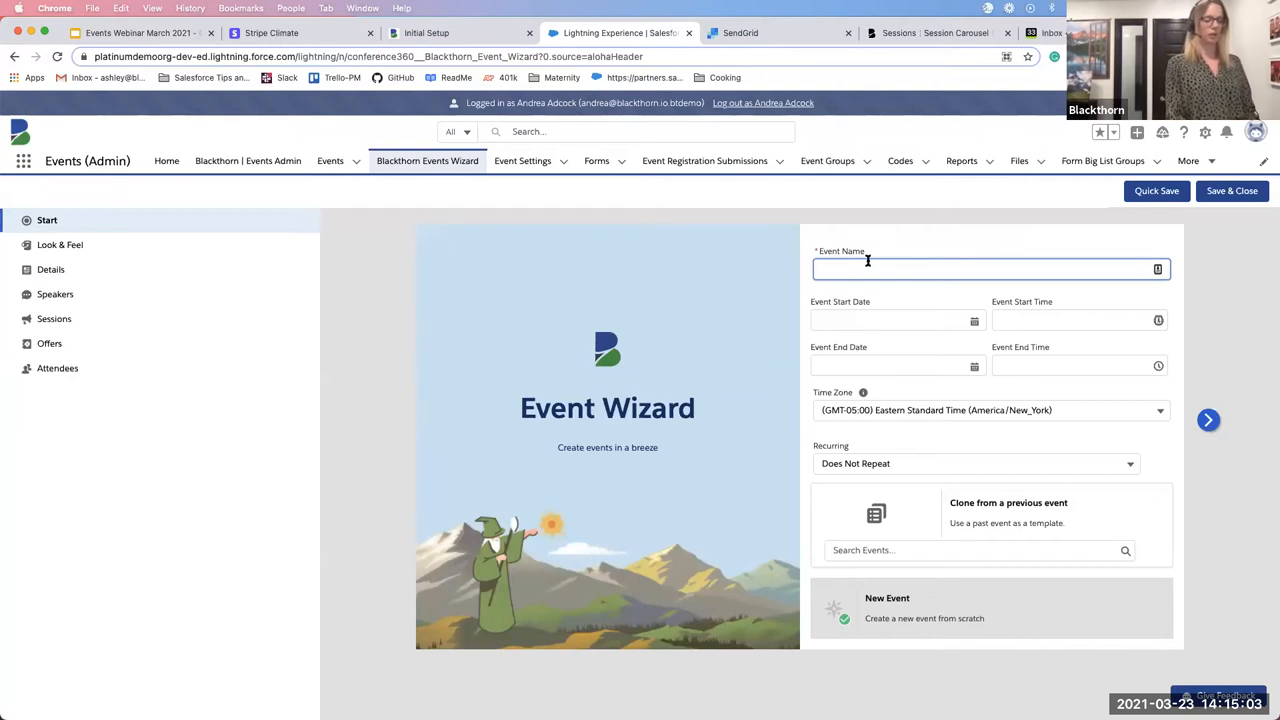
{"action": "type", "text": "USD:"}
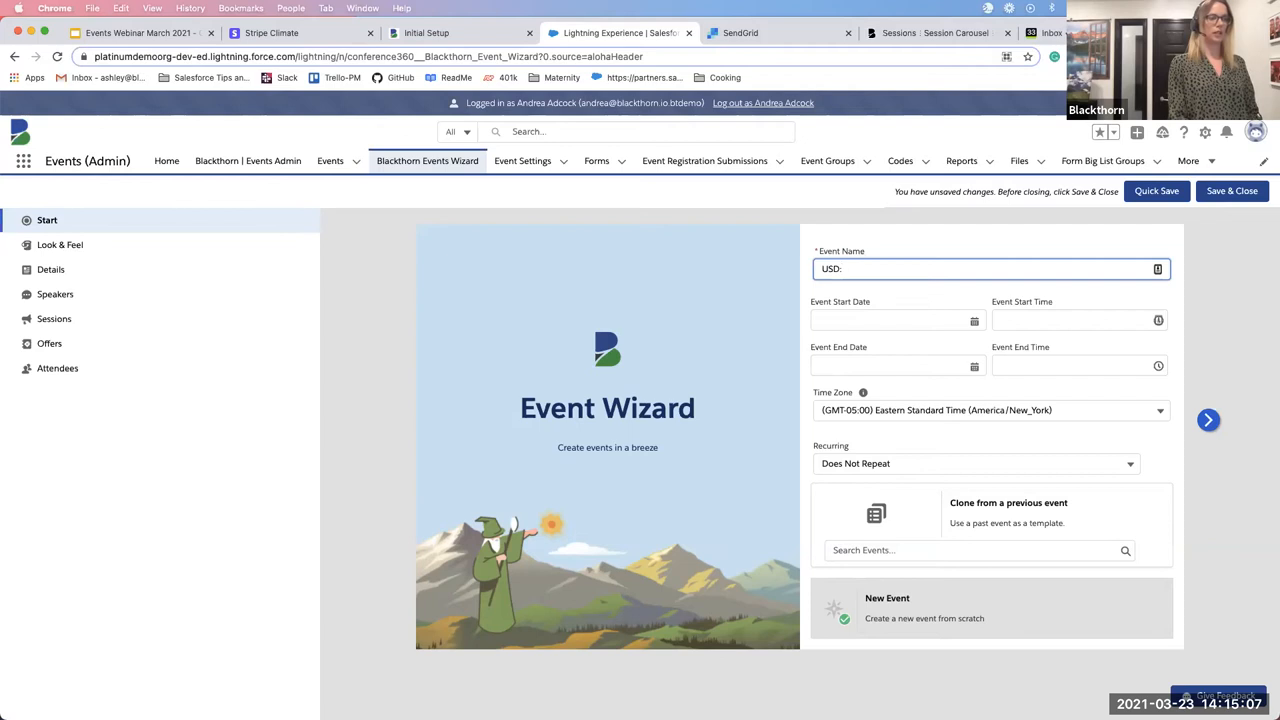
{"action": "type", "text": "30"}
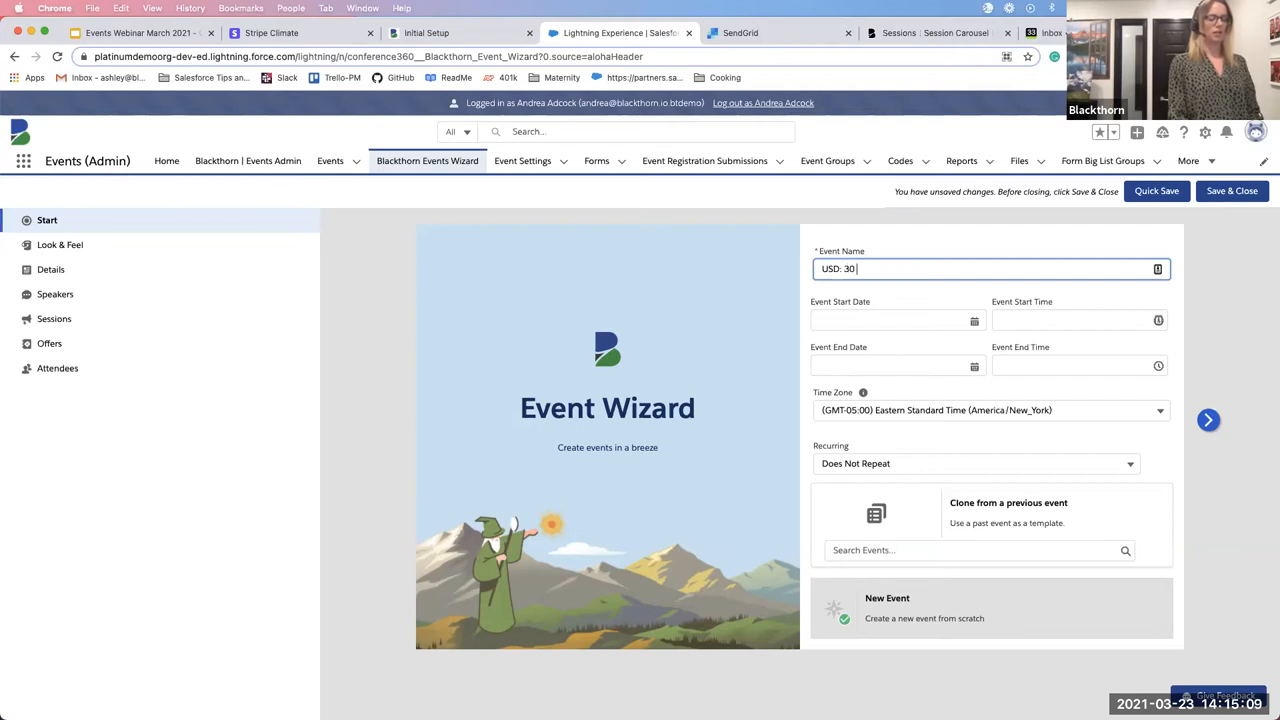
{"action": "type", "text": "under 30"}
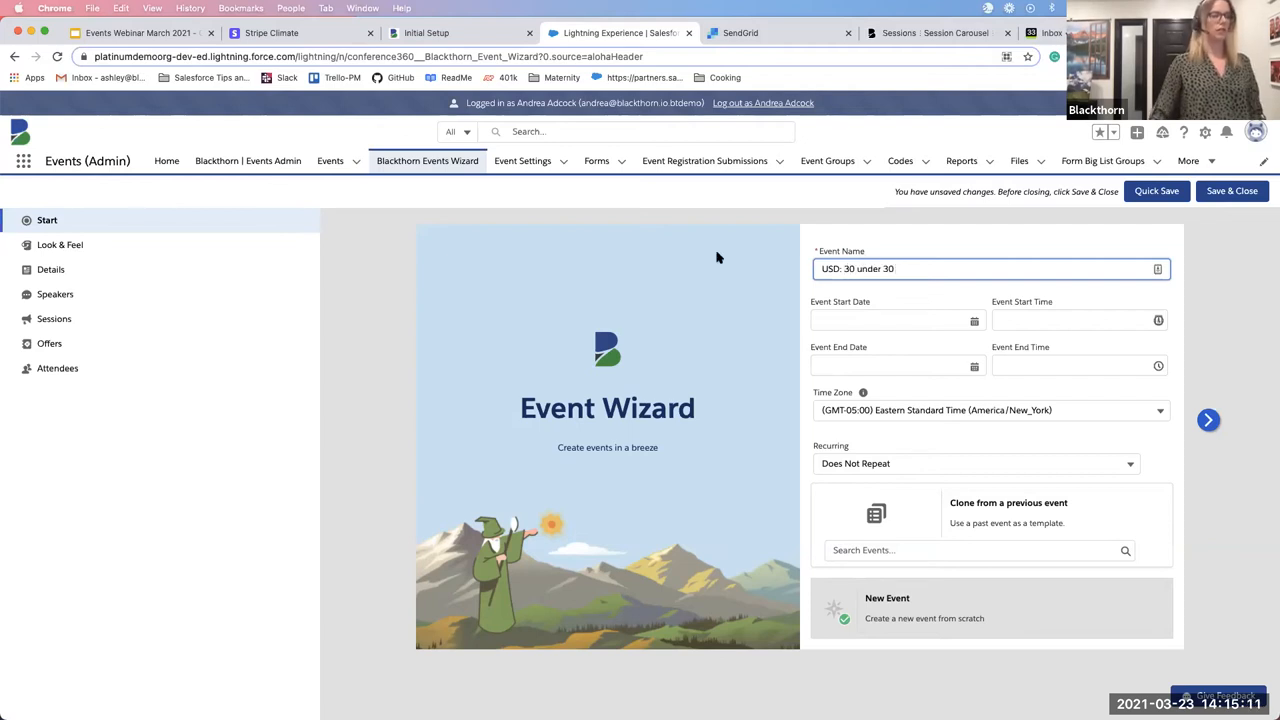
Schedule it Mar 26, 2021, 4:00–9:00 PM Central Time, created as a New Event.
{"action": "left_click", "coordinate": [897, 320]}
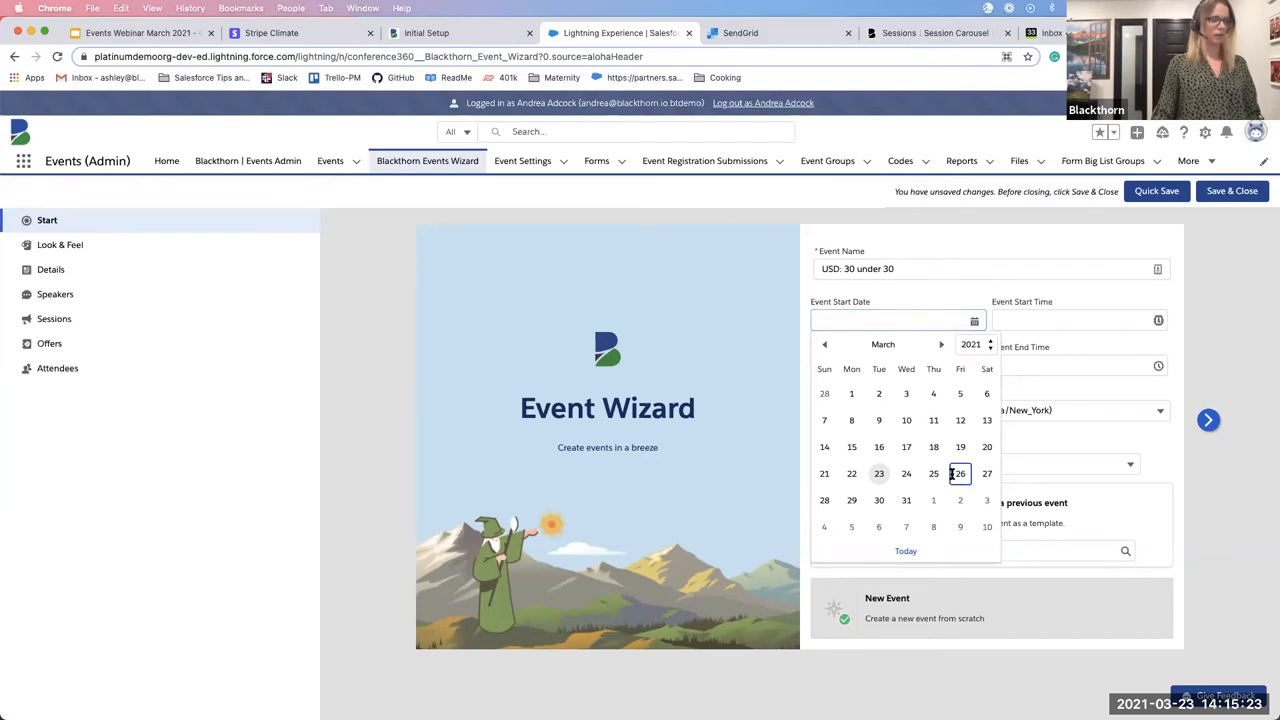
{"action": "left_click", "coordinate": [959, 473]}
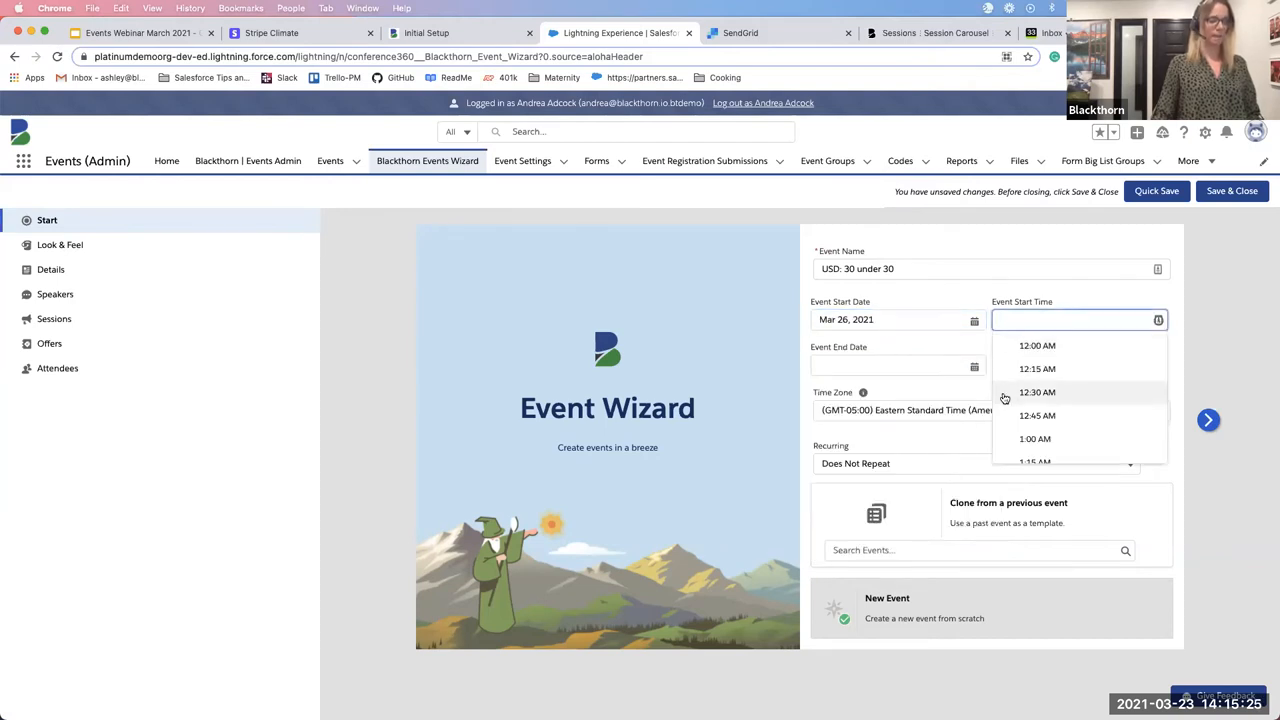
{"action": "type", "text": "4:00 PM"}
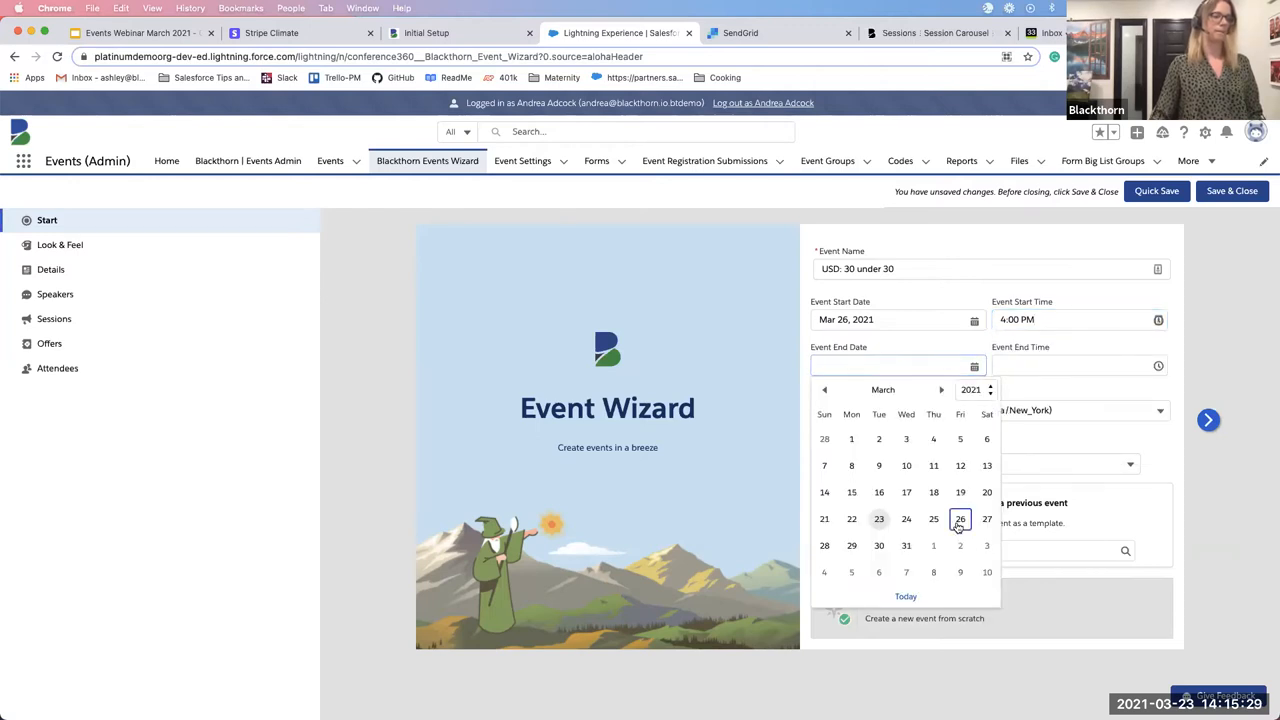
{"action": "left_click", "coordinate": [960, 519]}
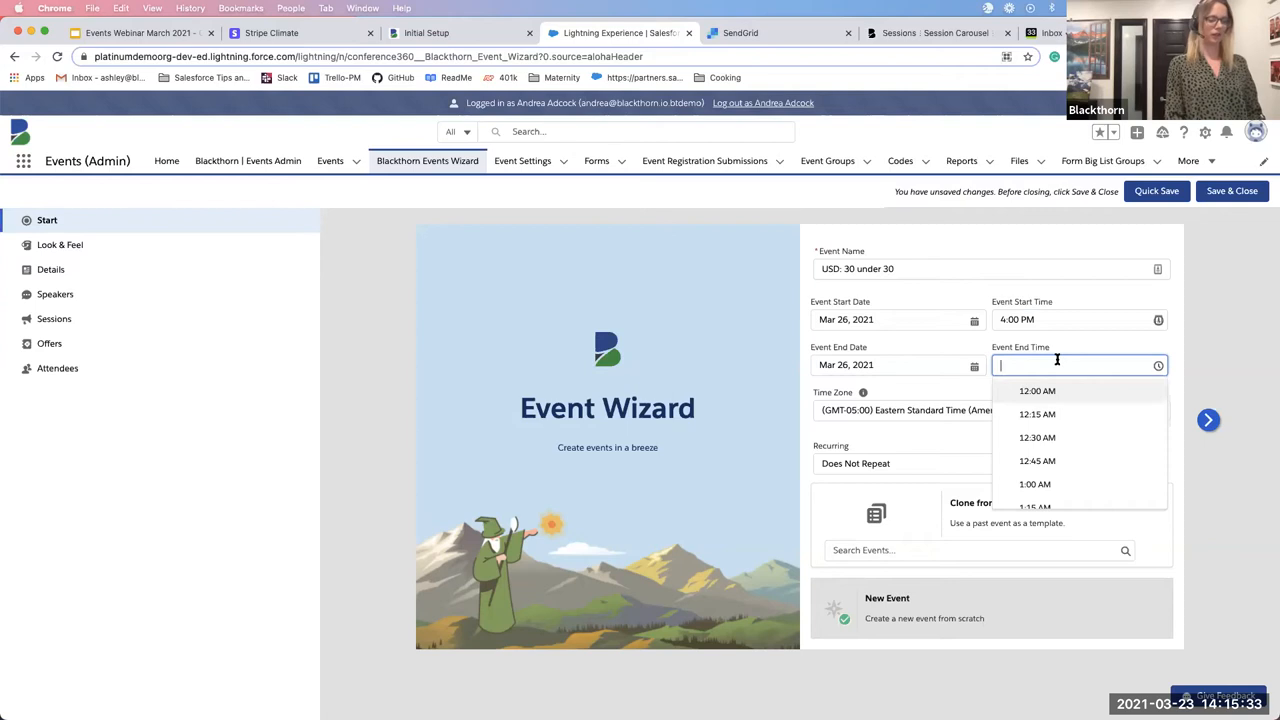
{"action": "type", "text": "9:00 PM"}
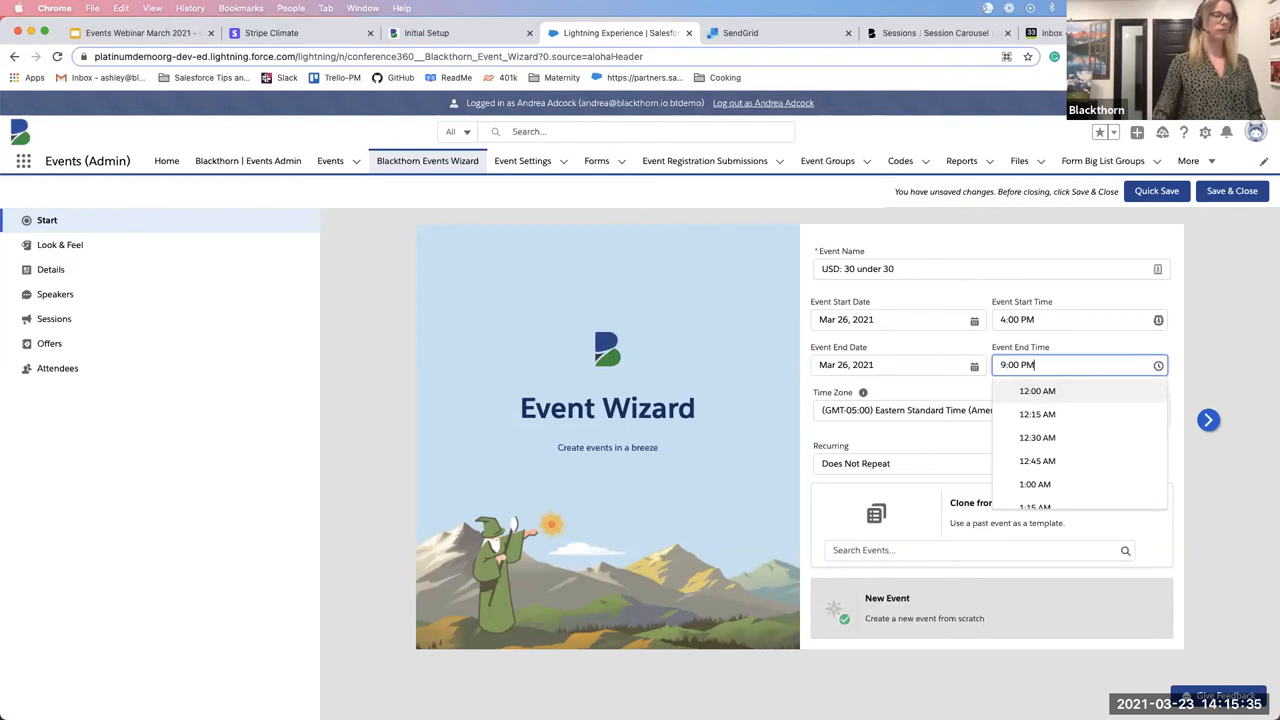
{"action": "left_click", "coordinate": [990, 410]}
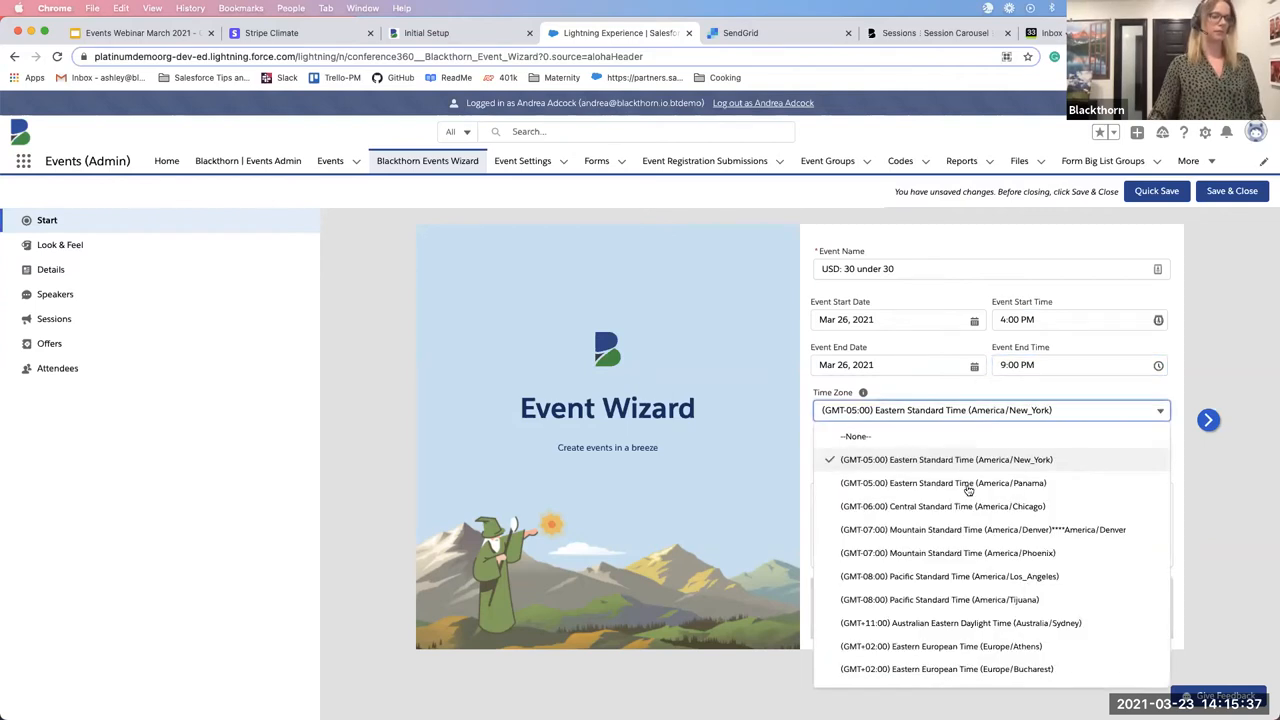
{"action": "left_click", "coordinate": [941, 506]}
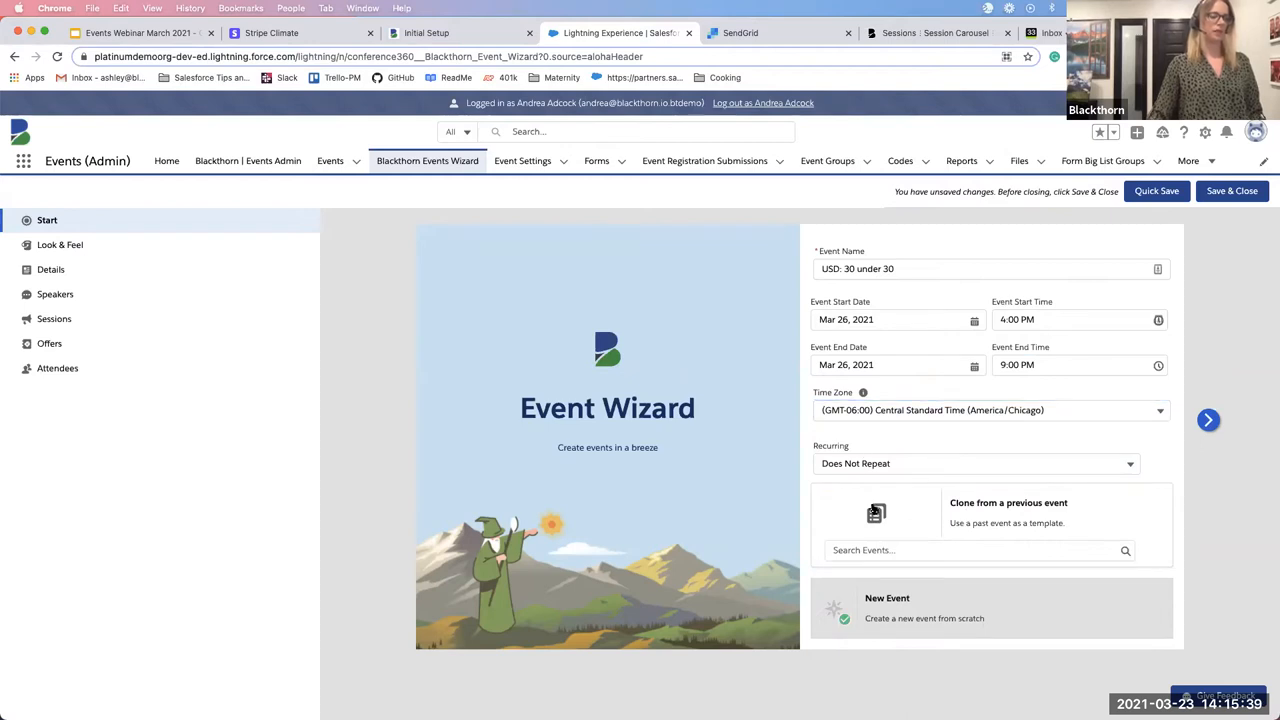
{"action": "left_click", "coordinate": [975, 549]}
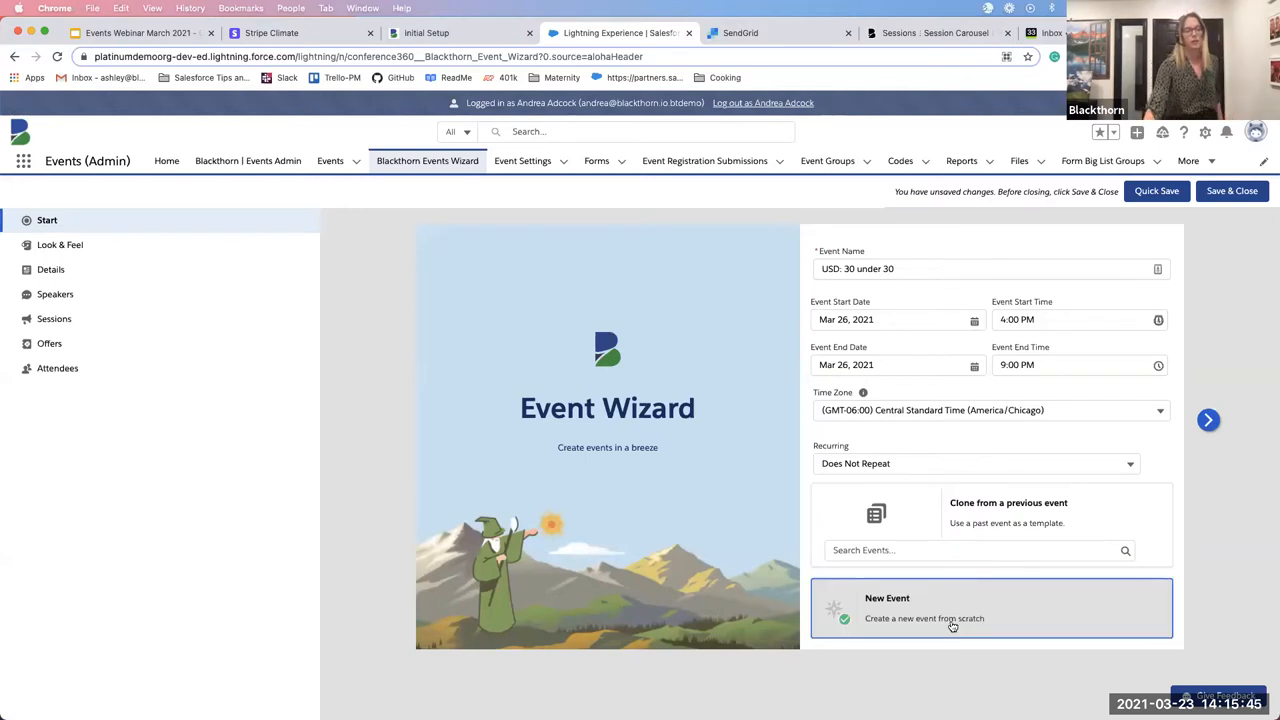
{"action": "mouse_move", "coordinate": [1018, 590]}
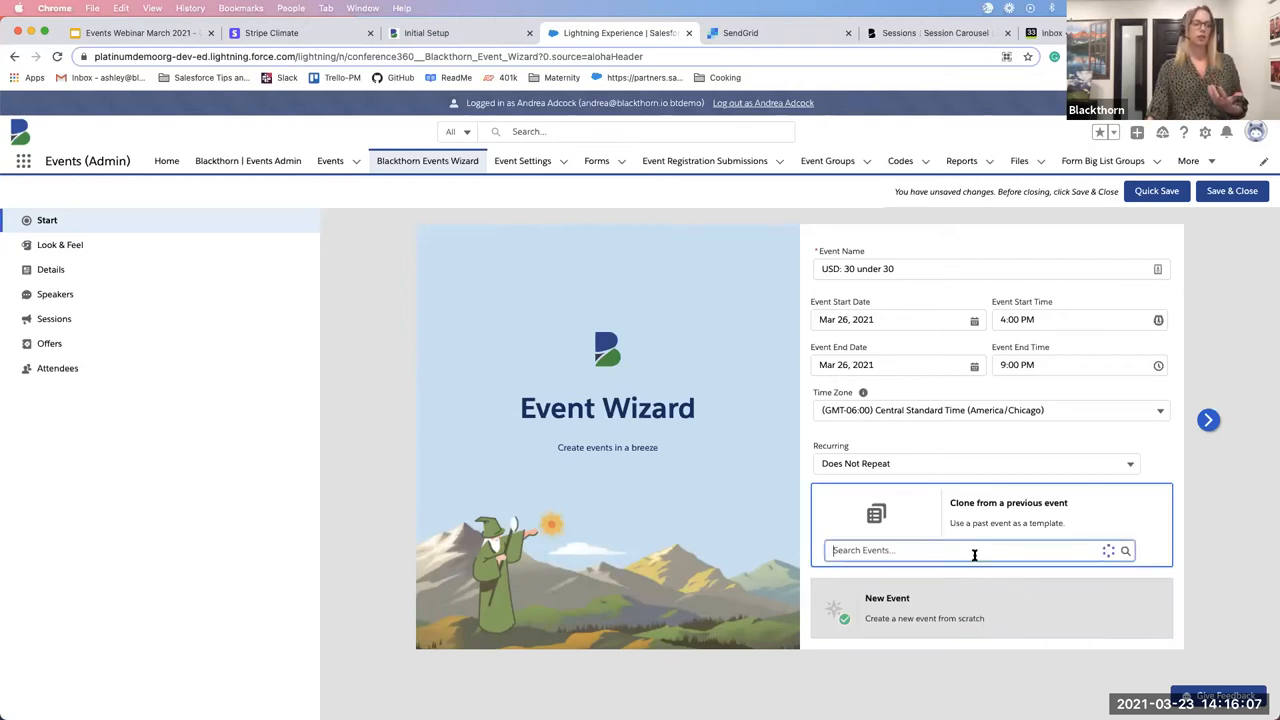
Browse recent events to clone from, including an alumni template and Session Carousel.
{"action": "left_click", "coordinate": [975, 550]}
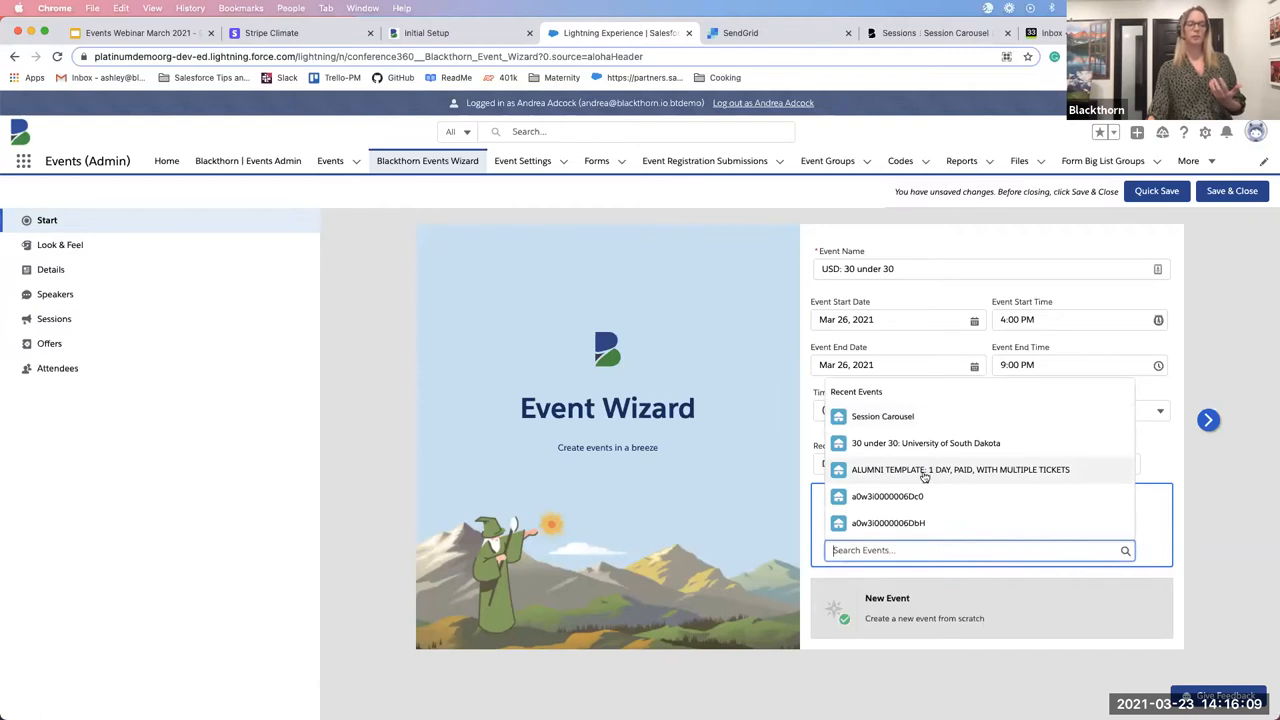
{"action": "mouse_move", "coordinate": [878, 503]}
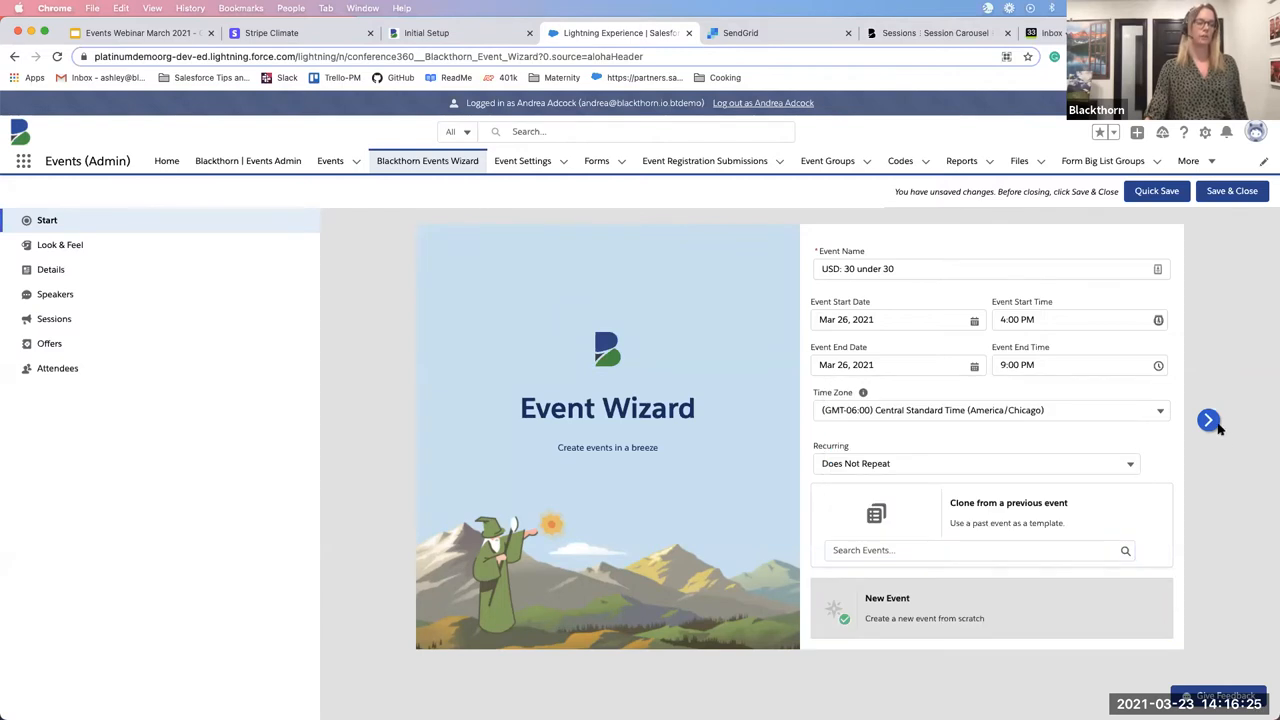
Advance from the completed Start step to the Look & Feel theme choices.
{"action": "left_click", "coordinate": [1208, 420]}
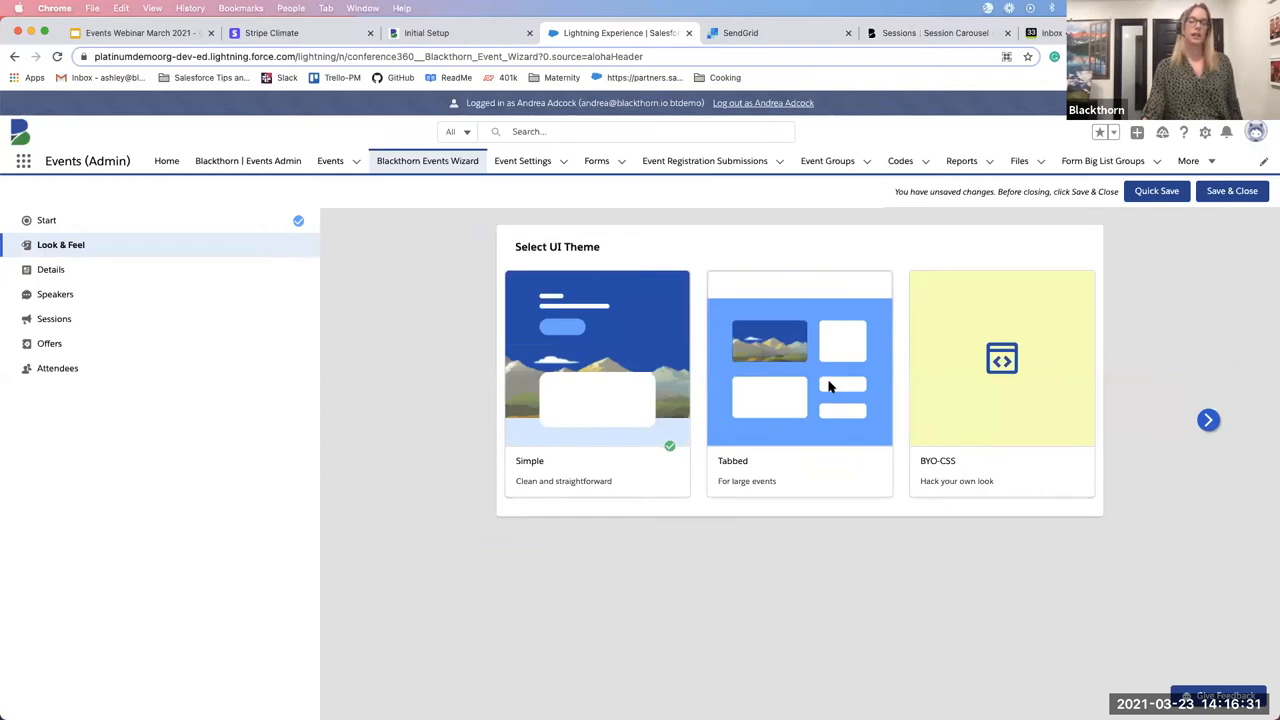
{"action": "mouse_move", "coordinate": [849, 380]}
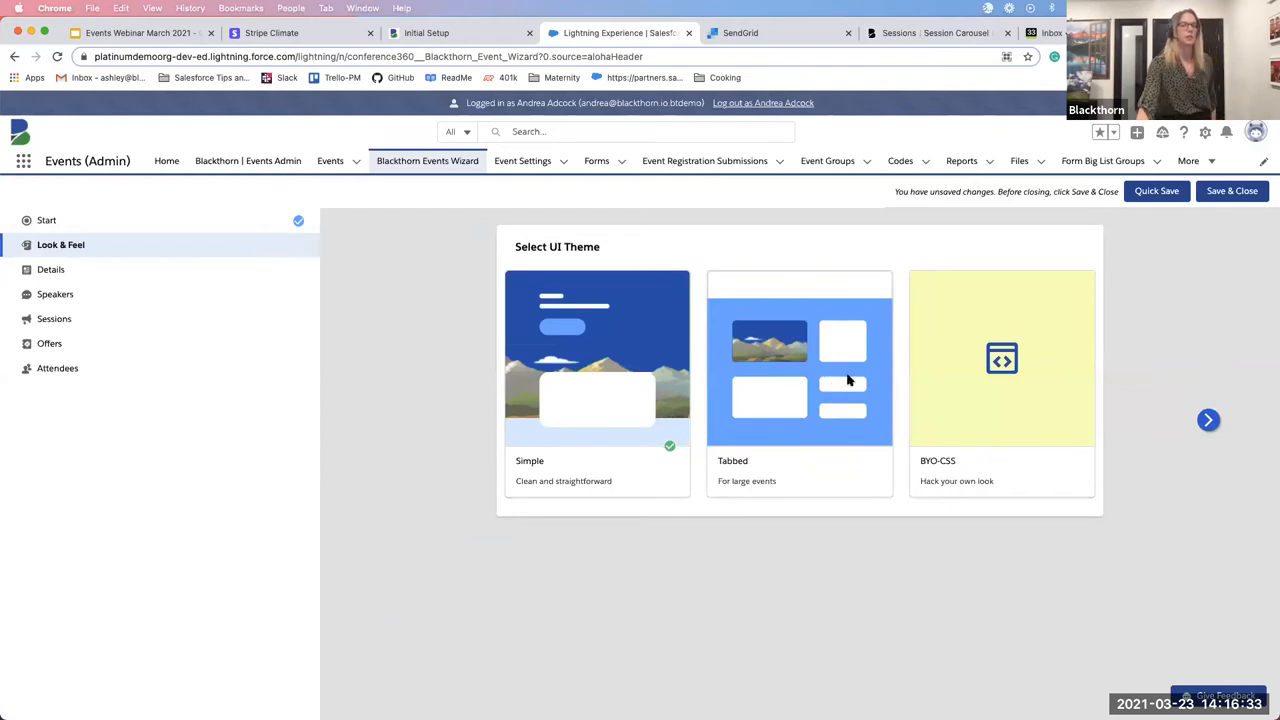
{"action": "mouse_move", "coordinate": [786, 390]}
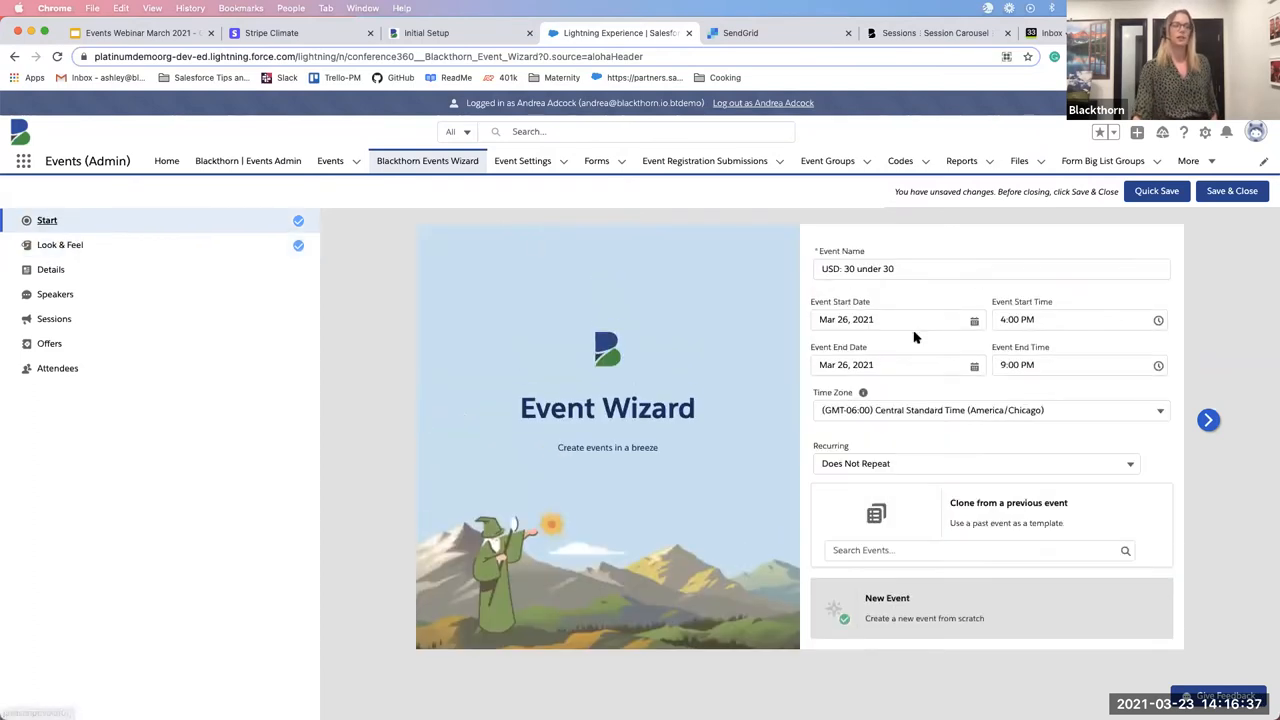
{"action": "mouse_move", "coordinate": [950, 395]}
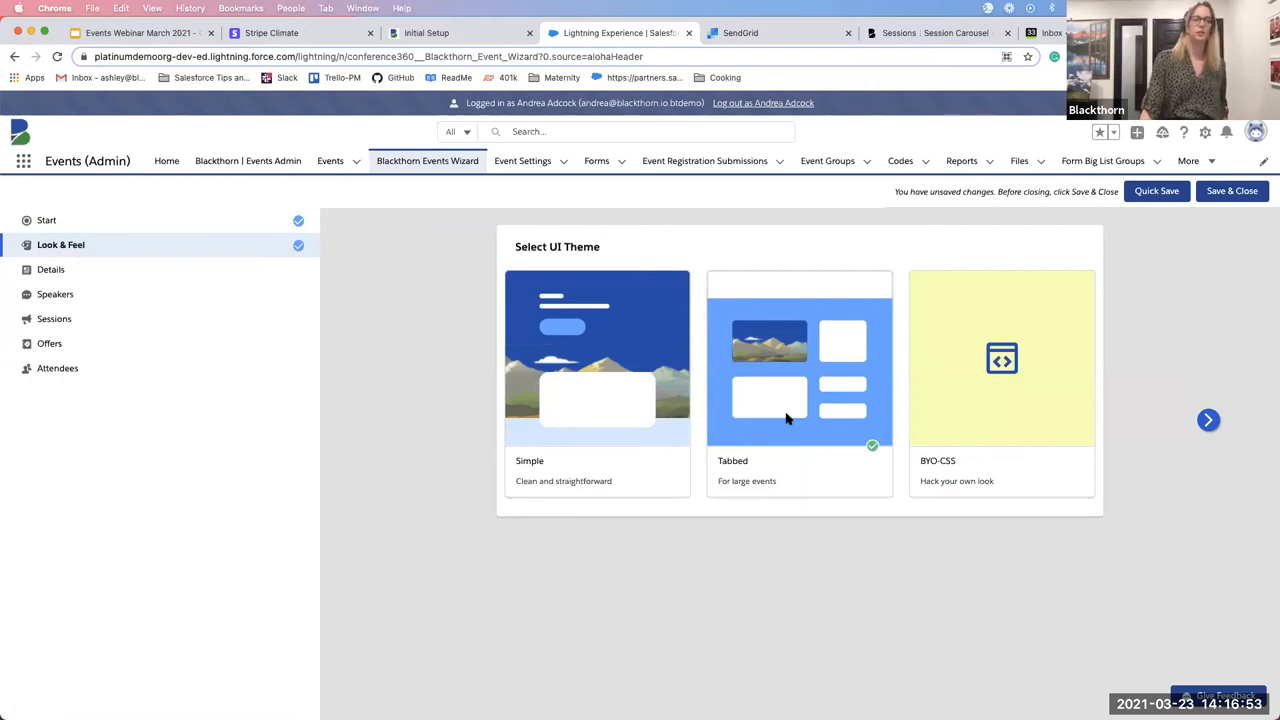
{"action": "mouse_move", "coordinate": [756, 480]}
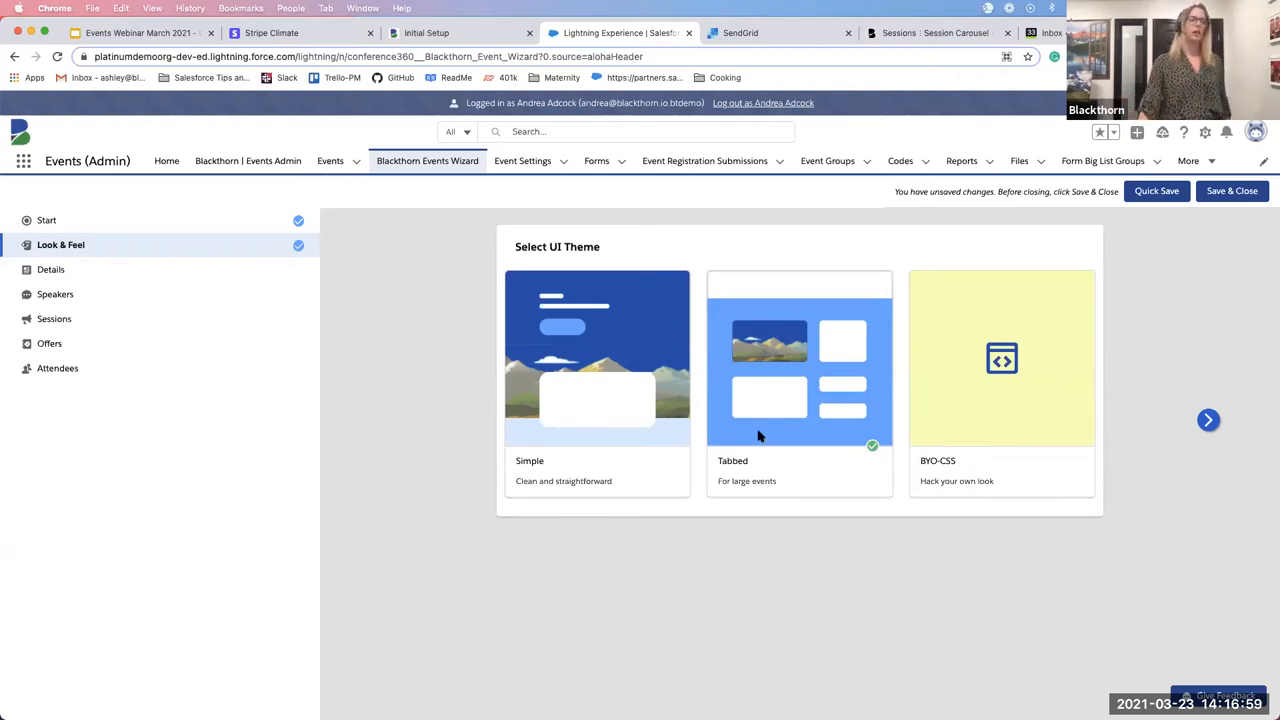
{"action": "mouse_move", "coordinate": [568, 382]}
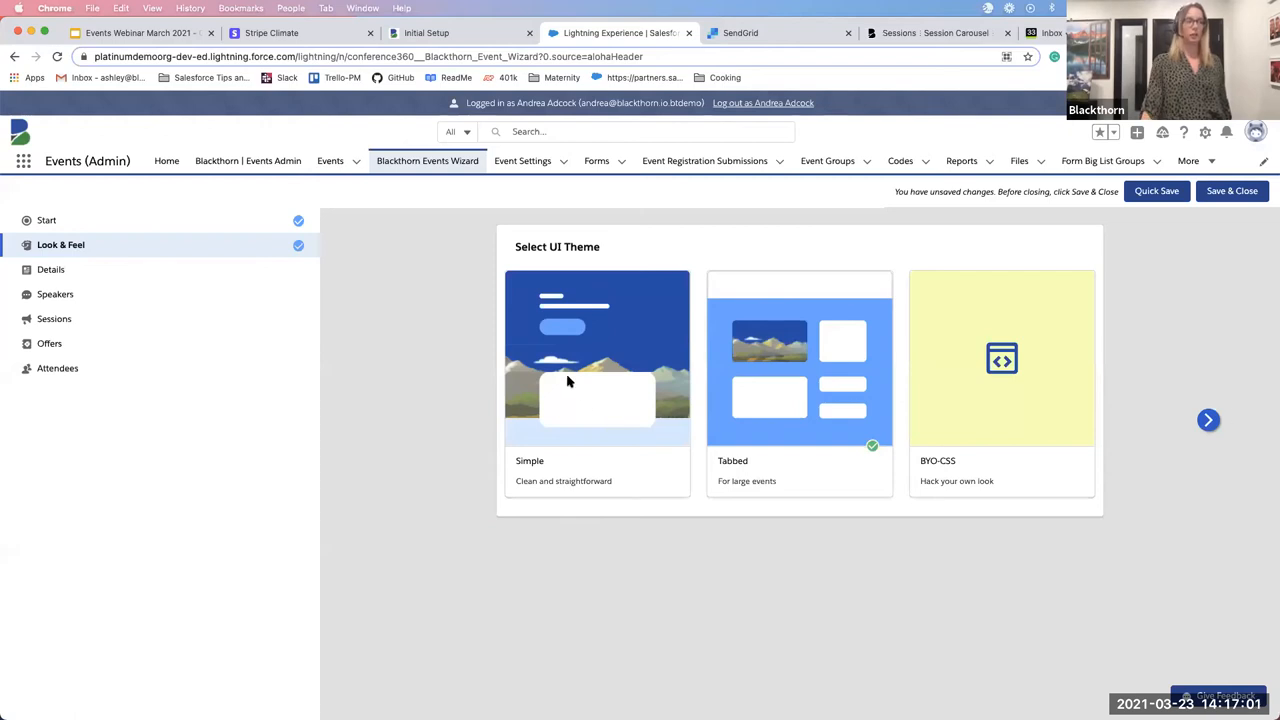
{"action": "mouse_move", "coordinate": [1207, 420]}
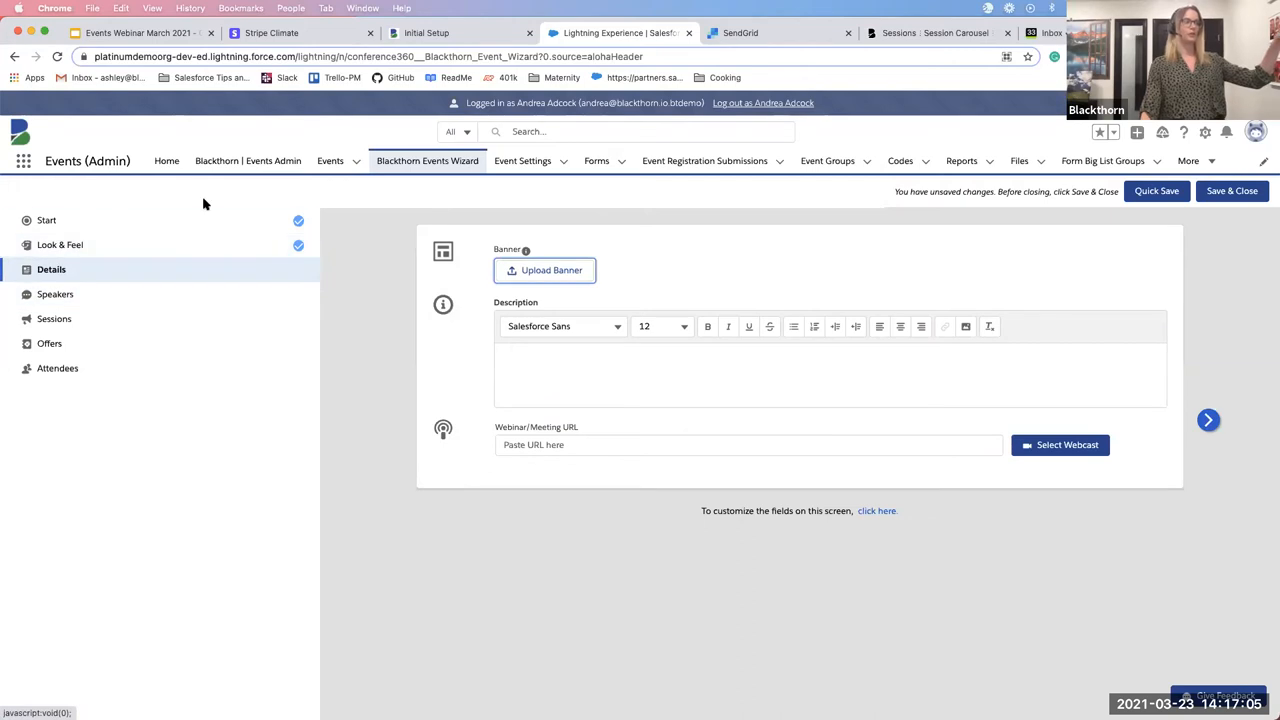
{"action": "mouse_move", "coordinate": [205, 245]}
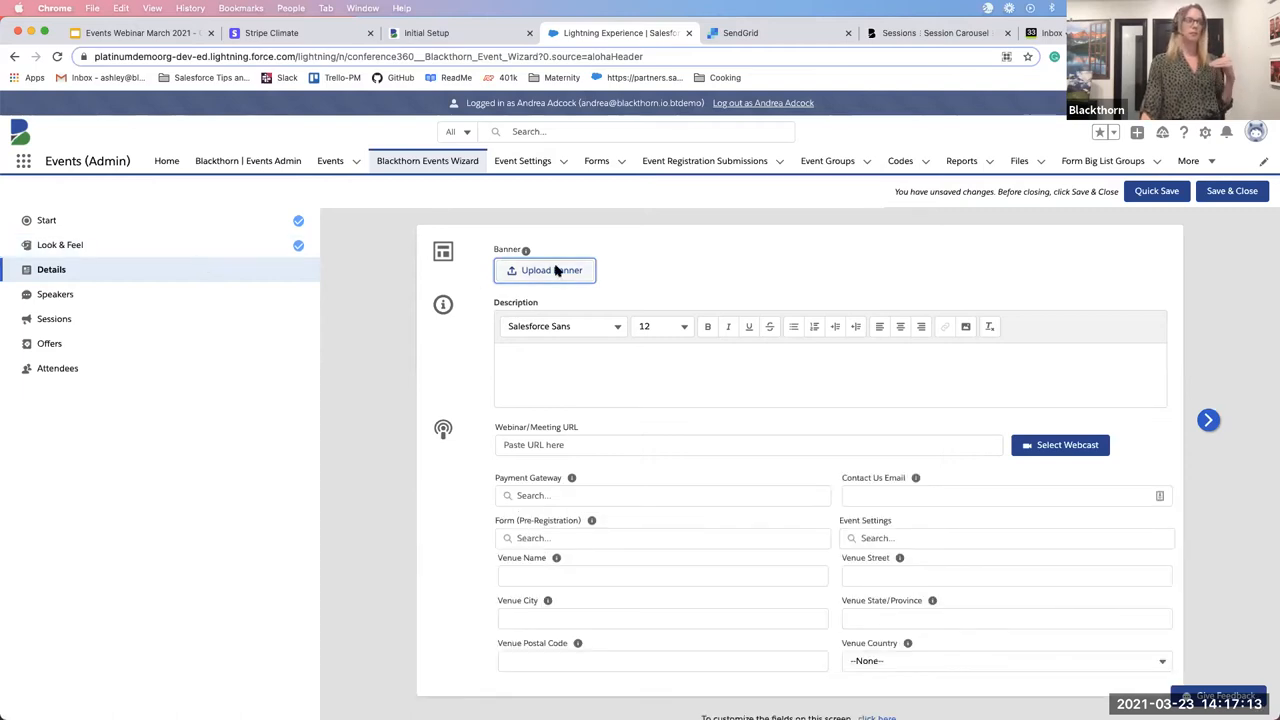
Upload USD3.jpg, the campus clock-tower photo, as the event banner.
{"action": "left_click", "coordinate": [544, 270]}
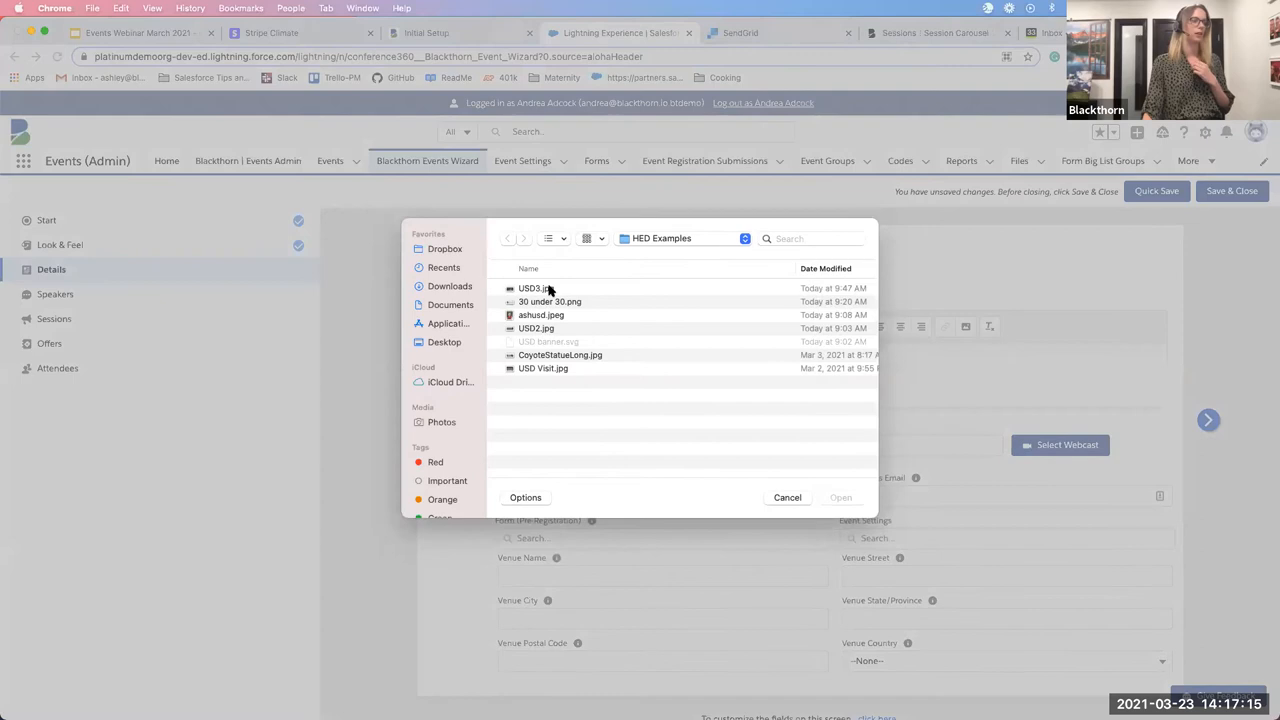
{"action": "left_click", "coordinate": [536, 288]}
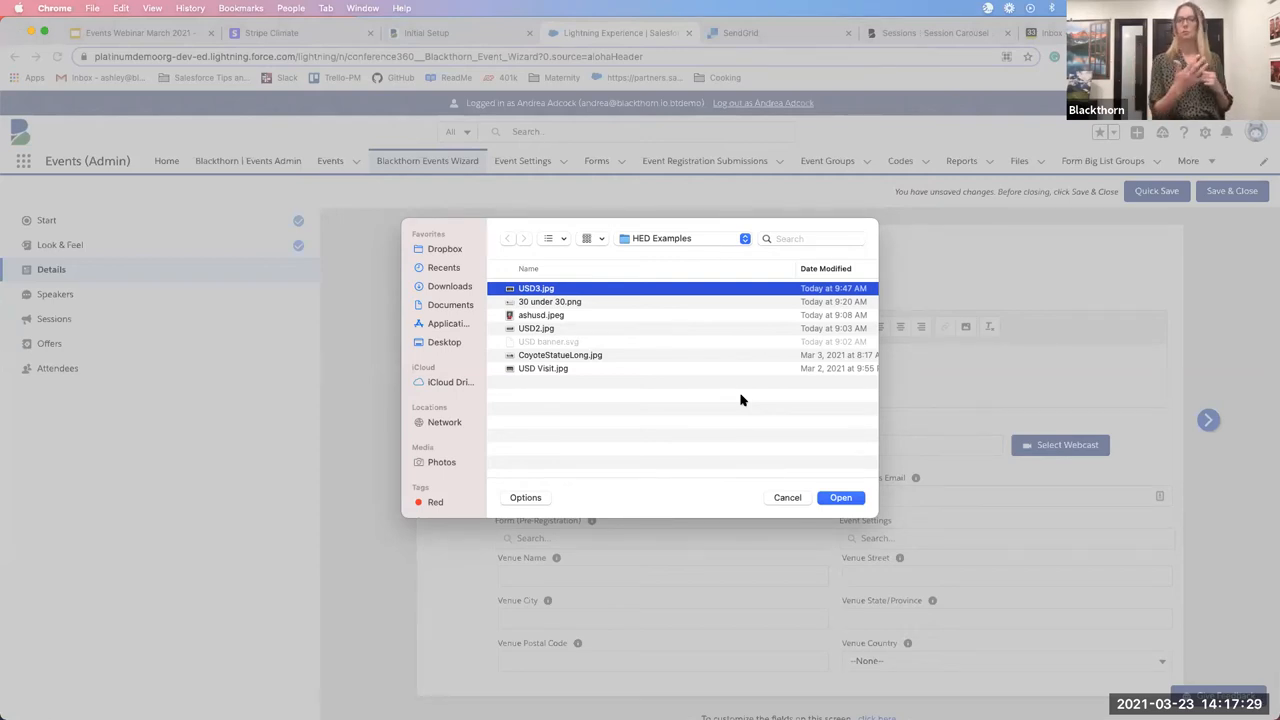
{"action": "mouse_move", "coordinate": [668, 390]}
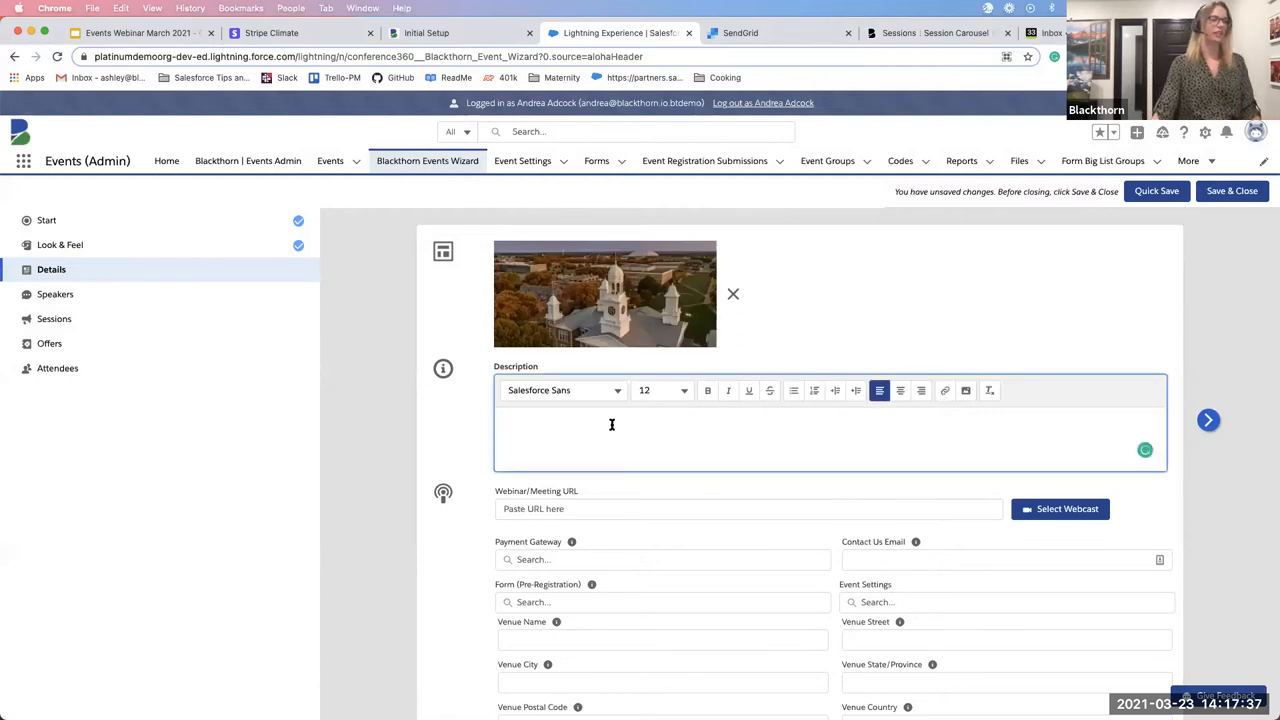
{"action": "mouse_move", "coordinate": [534, 420]}
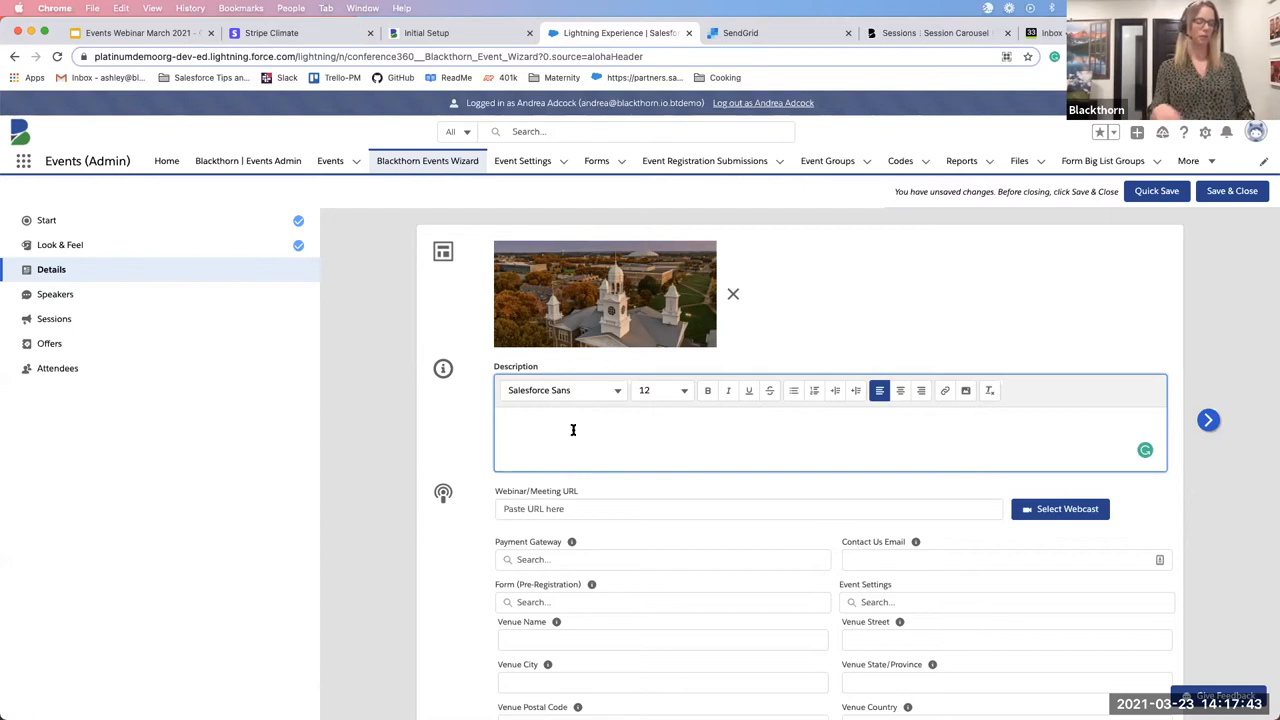
Add description 'Test', enter the Zoom meeting URL, and list available webcast accounts.
{"action": "type", "text": "Test"}
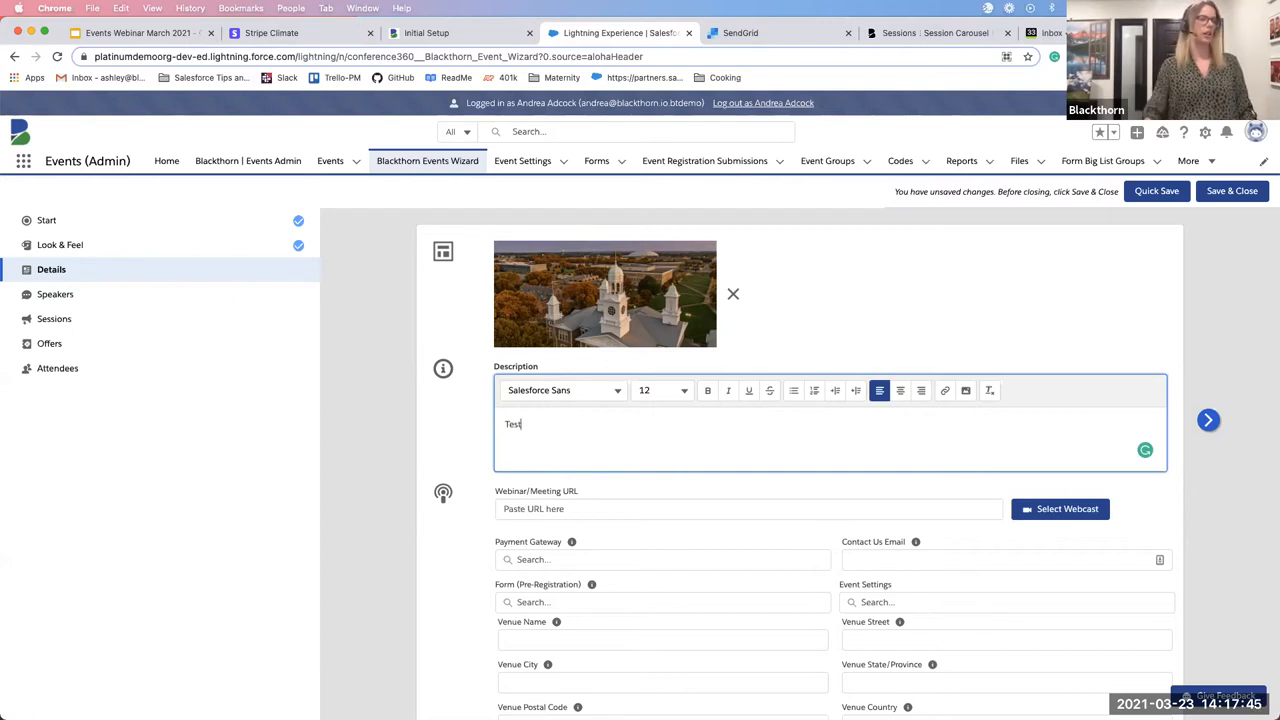
{"action": "mouse_move", "coordinate": [603, 462]}
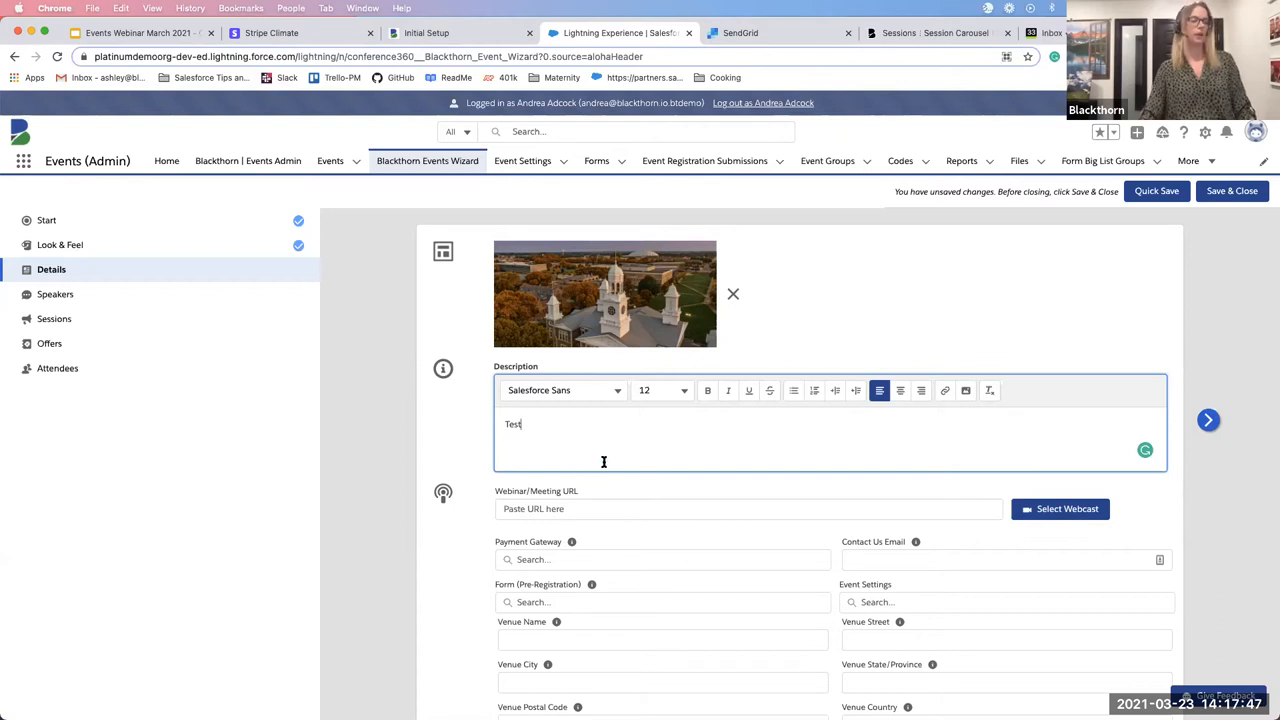
{"action": "scroll", "scroll_direction": "down", "scroll_amount": 3}
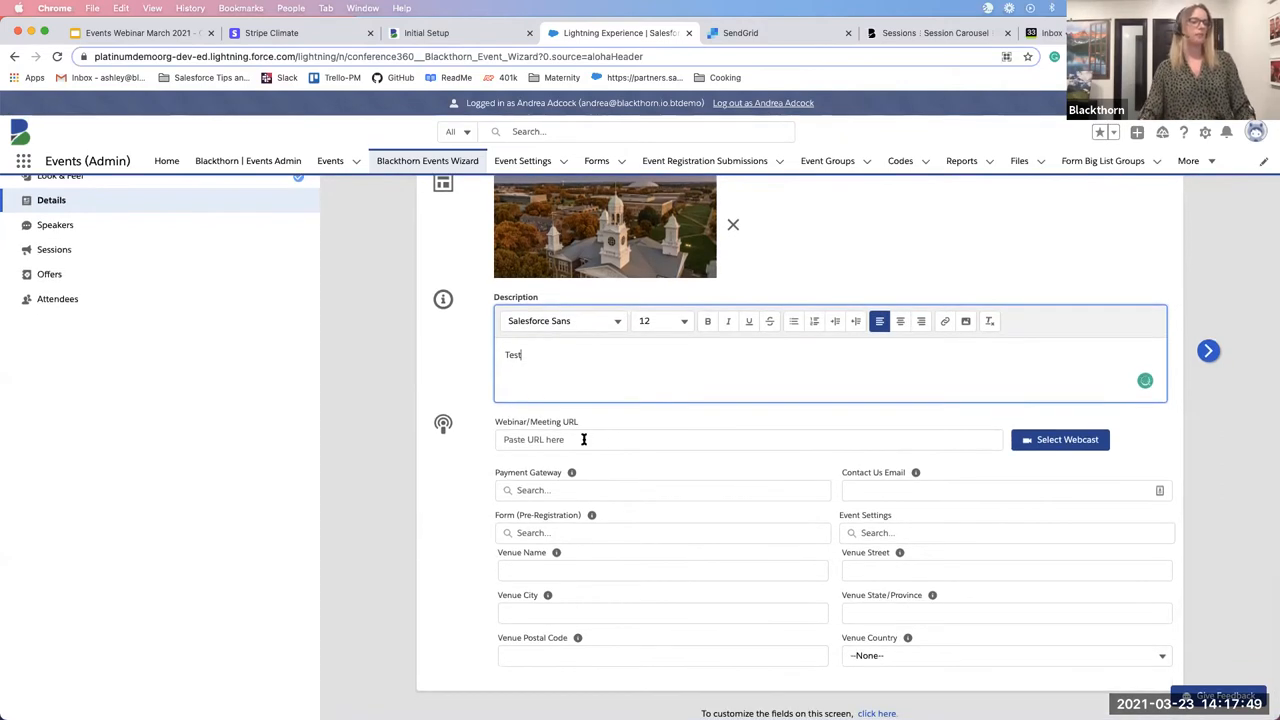
{"action": "left_click", "coordinate": [594, 439]}
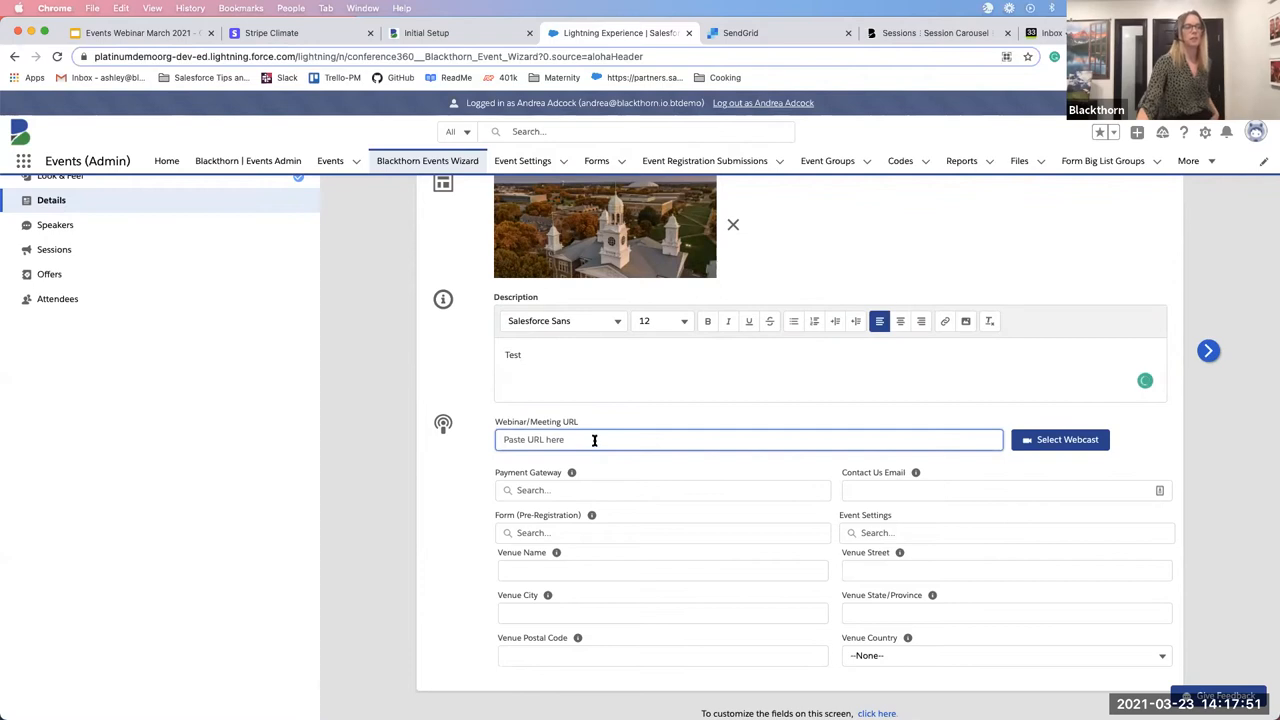
{"action": "type", "text": "z"}
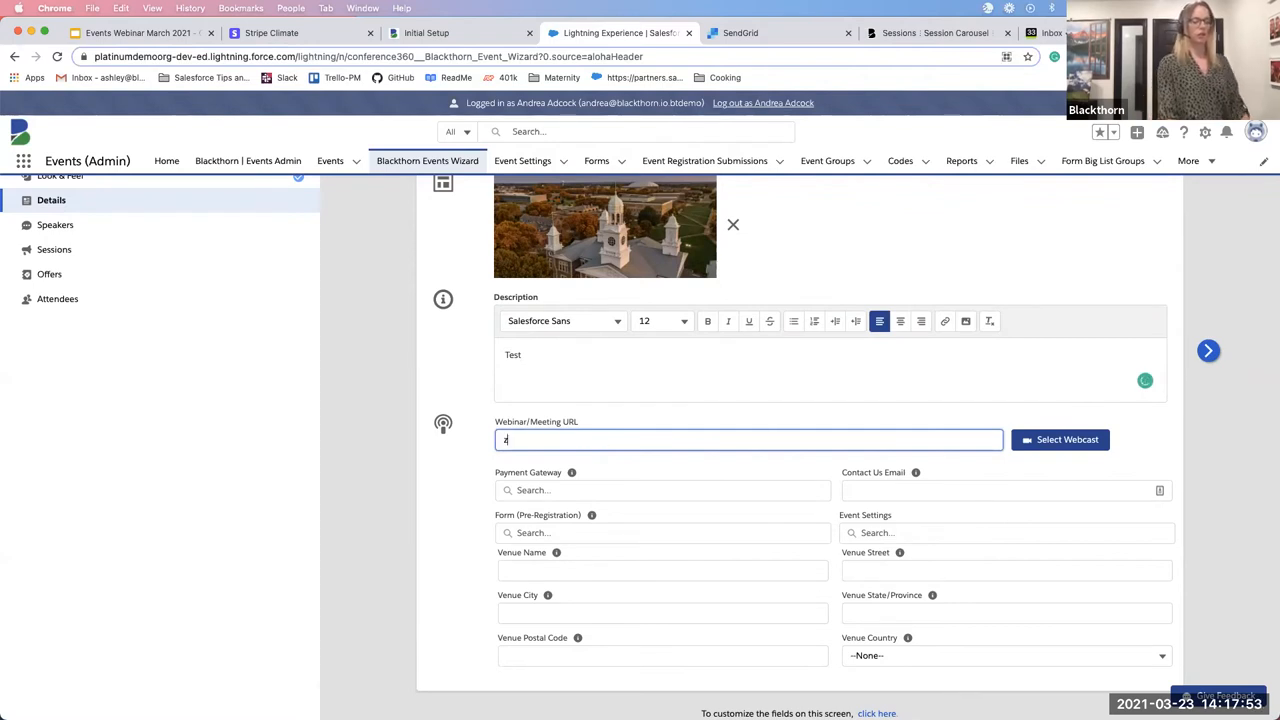
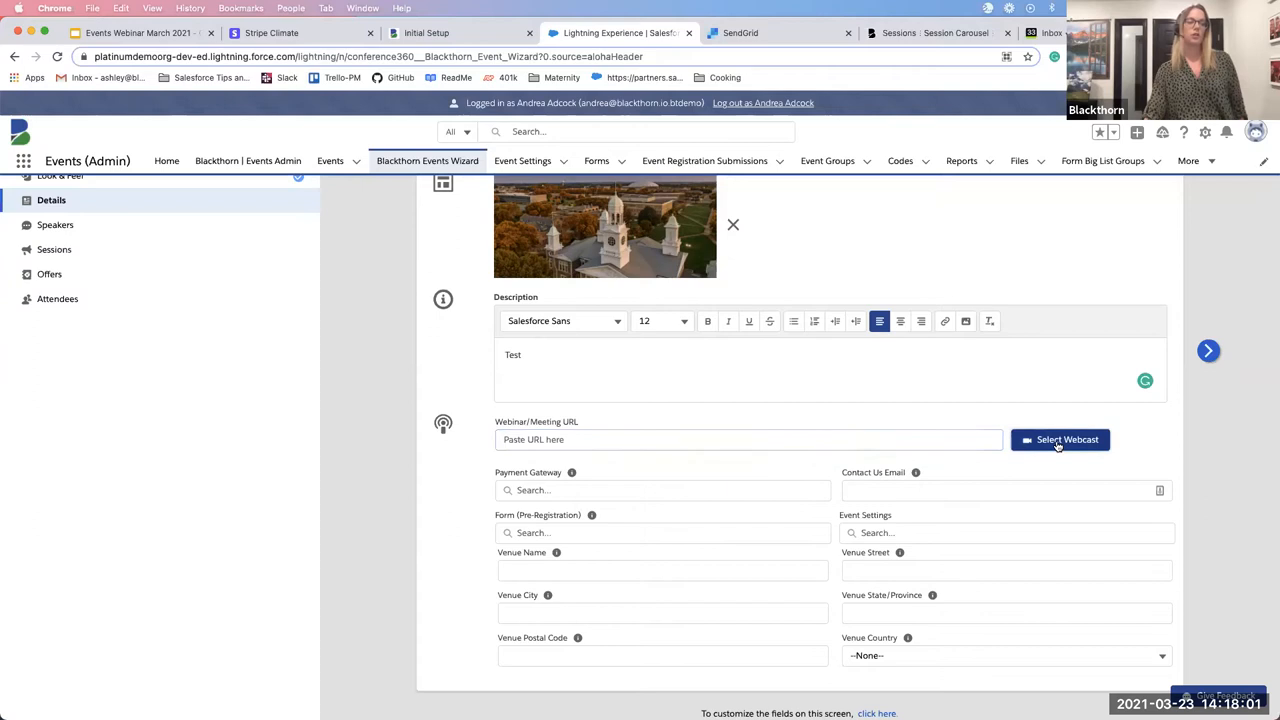
{"action": "left_click", "coordinate": [1059, 439]}
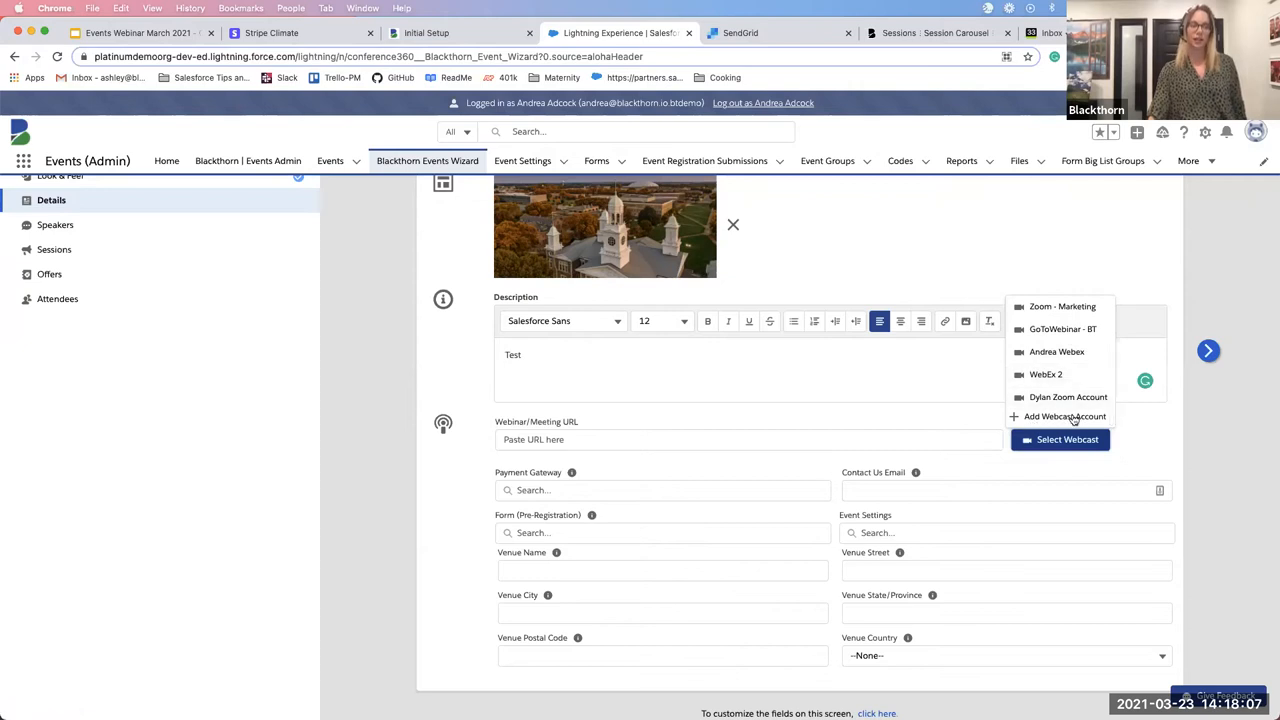
{"action": "mouse_move", "coordinate": [1064, 416]}
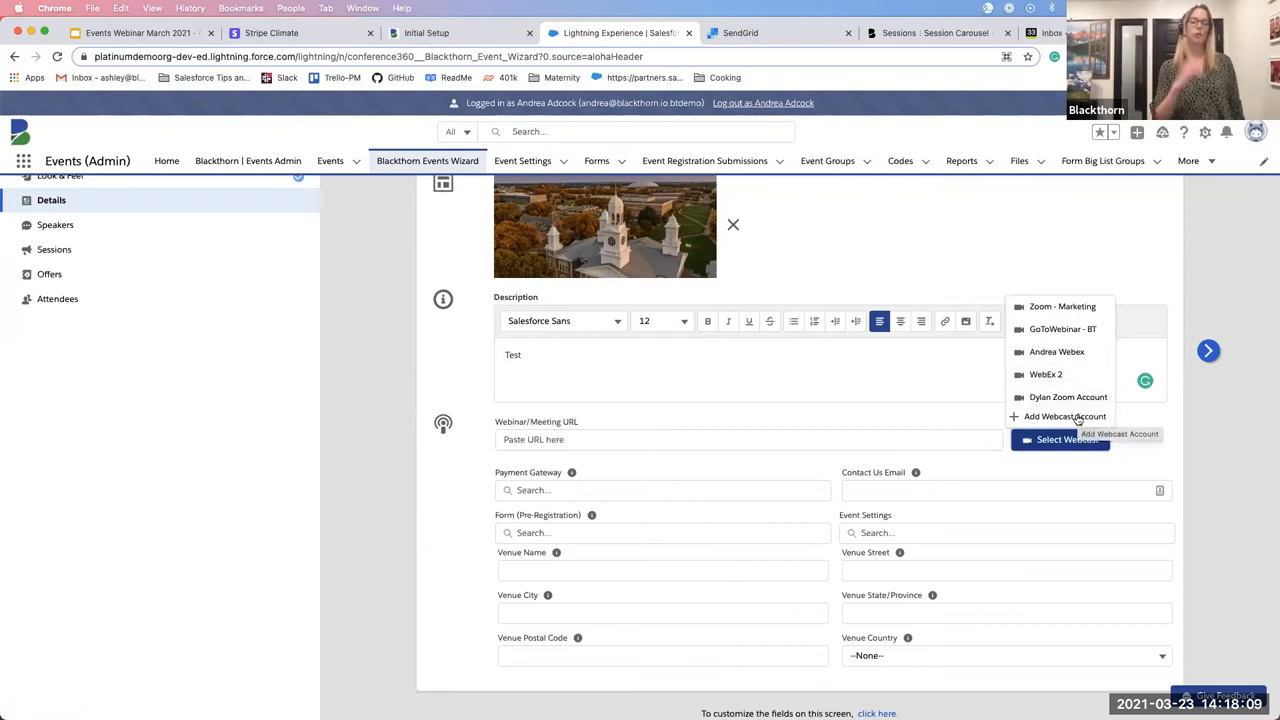
{"action": "left_click", "coordinate": [748, 439]}
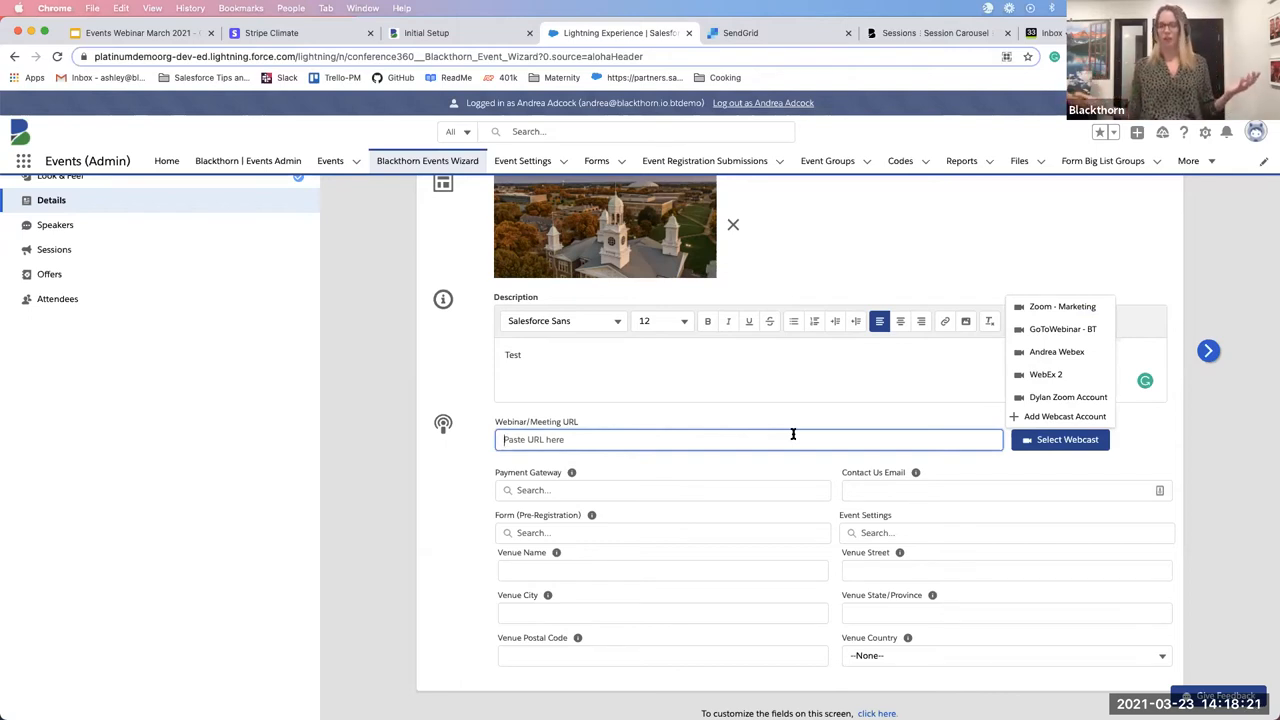
{"action": "mouse_move", "coordinate": [658, 477]}
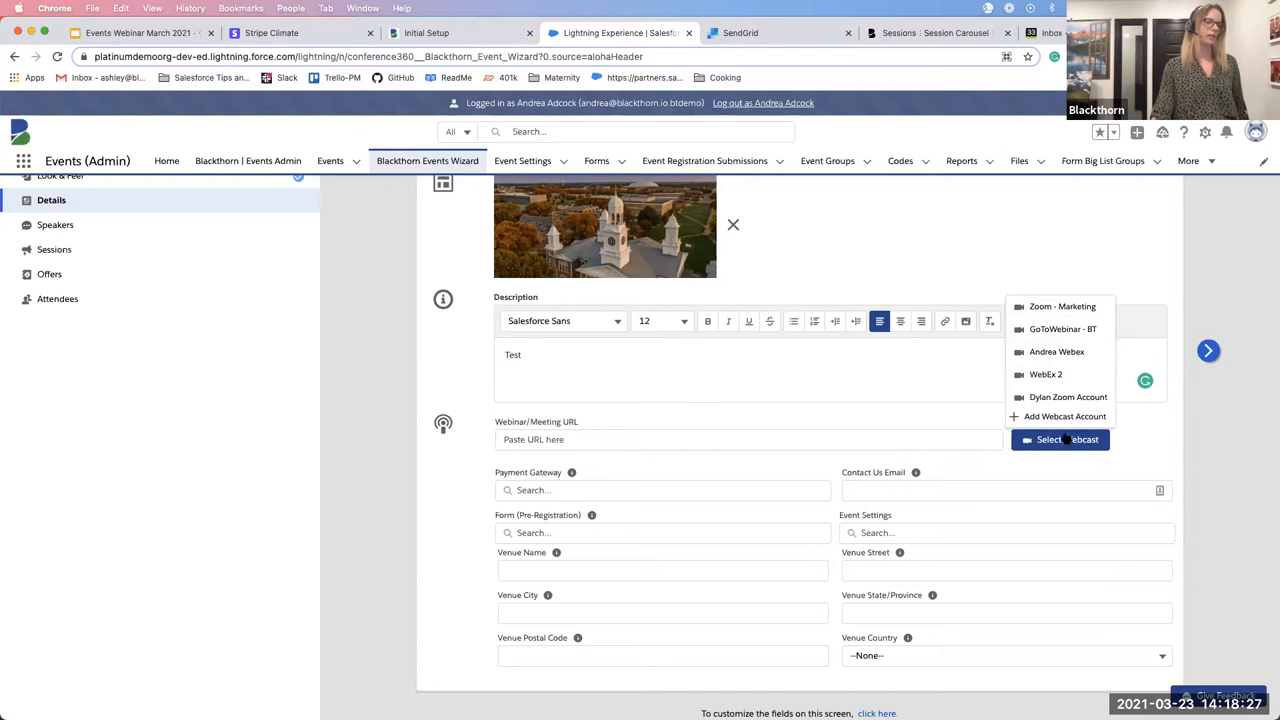
{"action": "mouse_move", "coordinate": [1055, 278]}
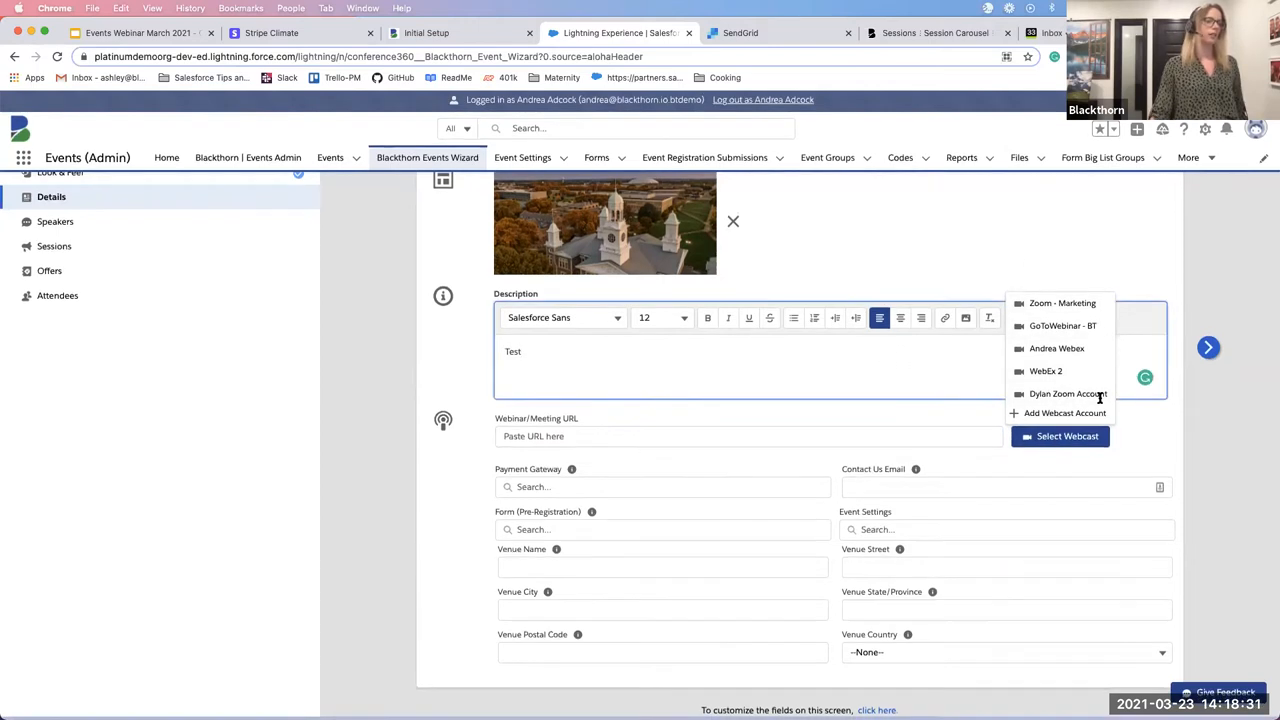
Set the event's payment gateway to Stripe Primary w/ Plaid.
{"action": "left_click", "coordinate": [662, 490]}
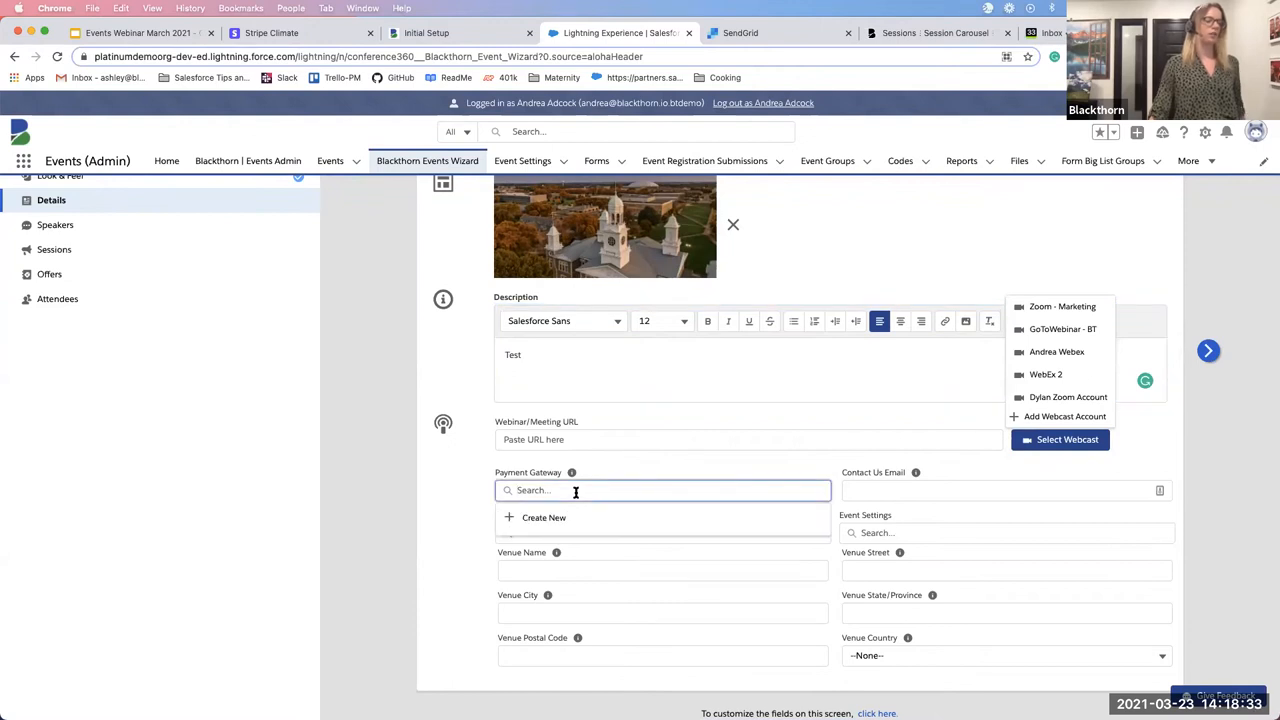
{"action": "type", "text": "pr"}
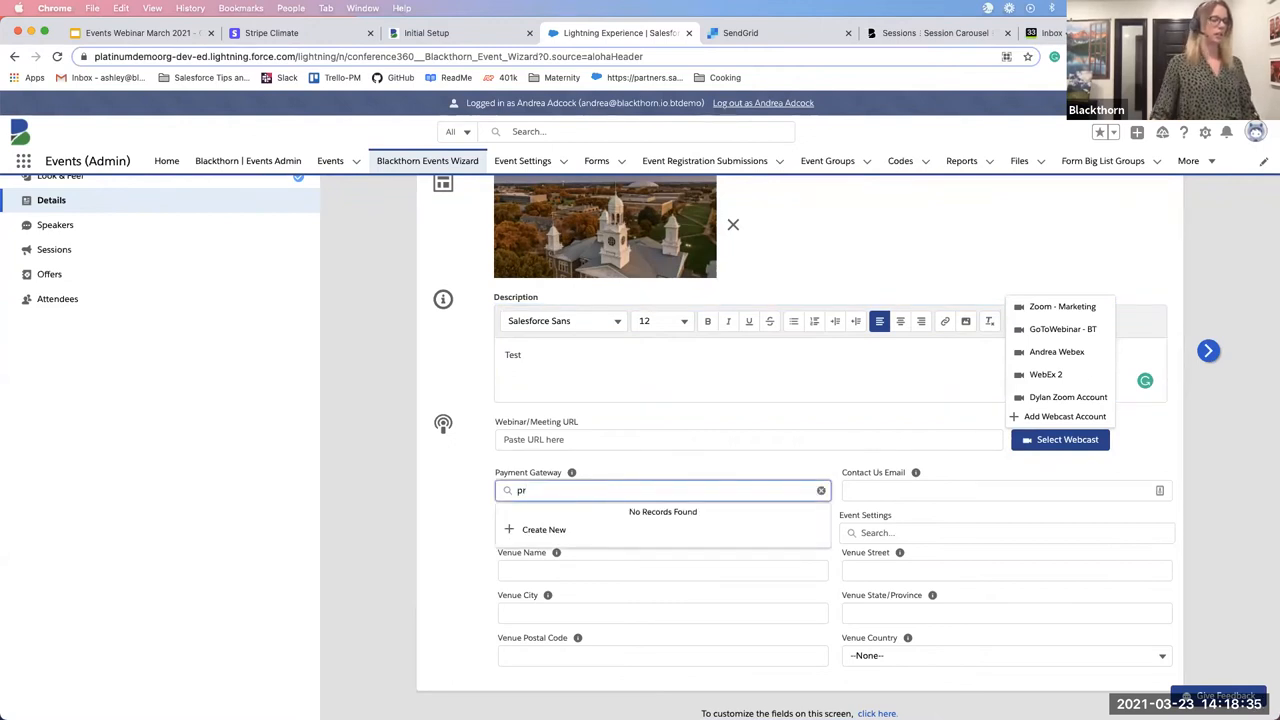
{"action": "type", "text": "str"}
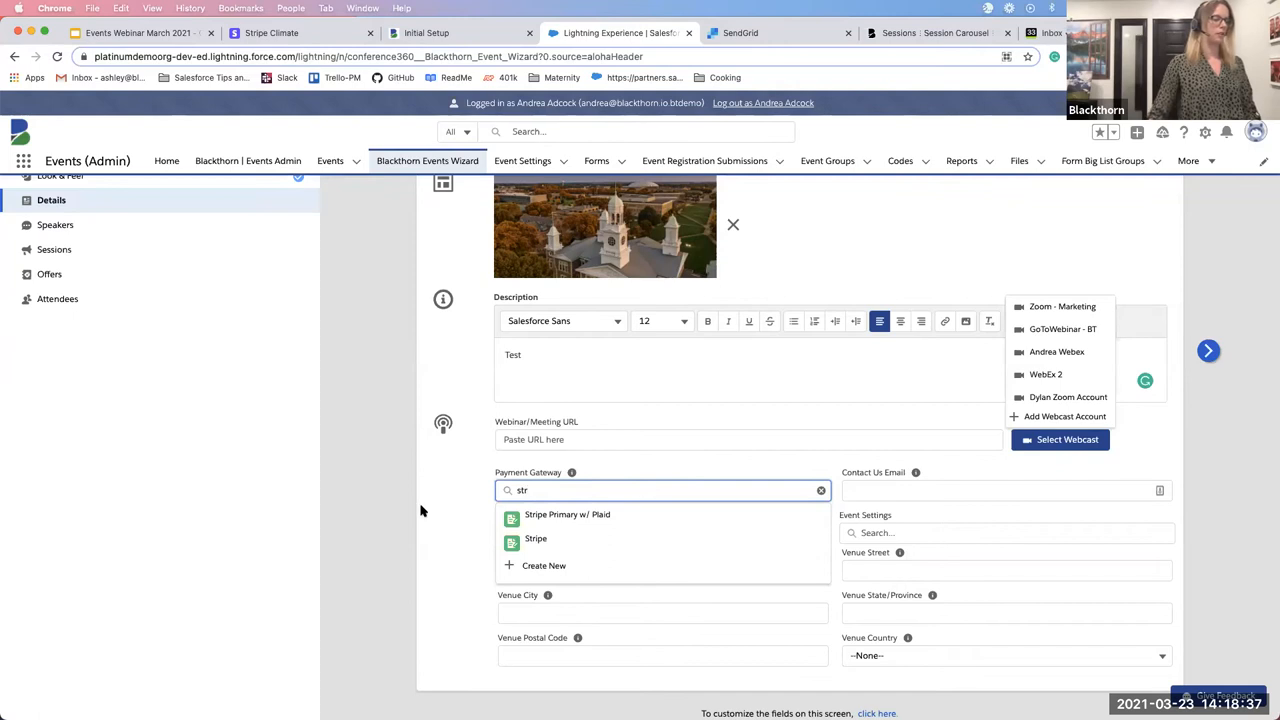
{"action": "left_click", "coordinate": [567, 514]}
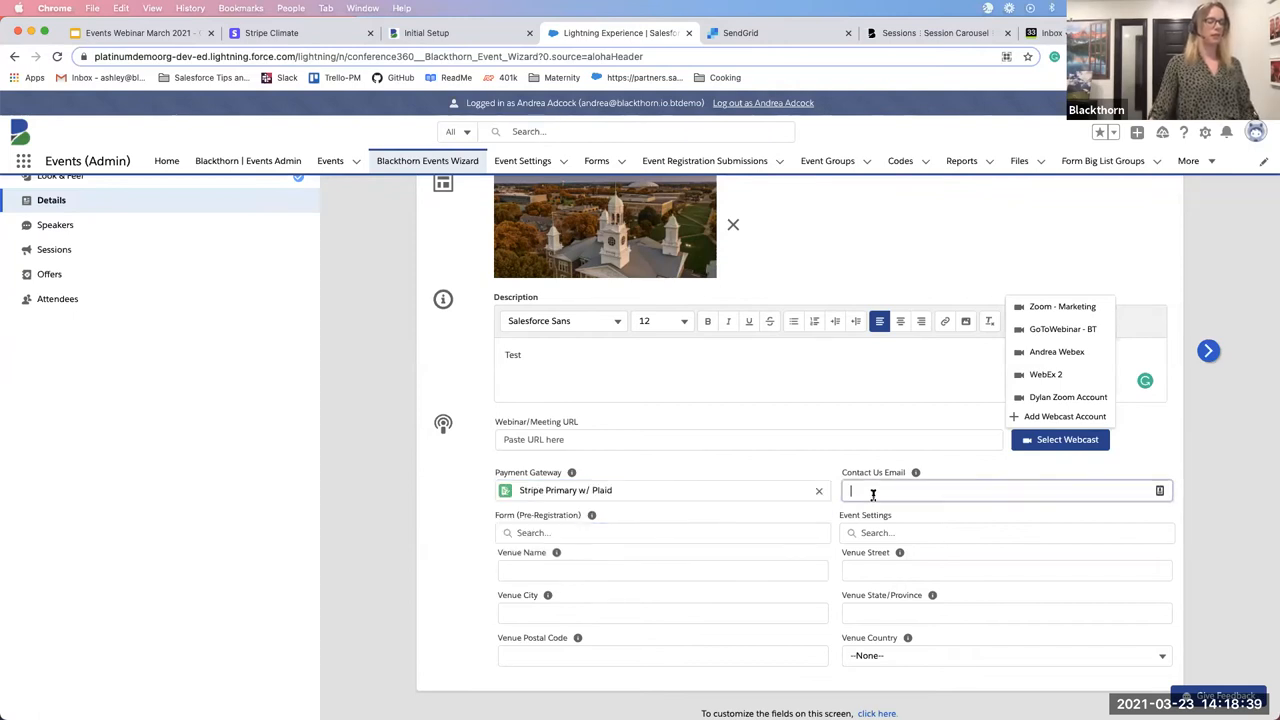
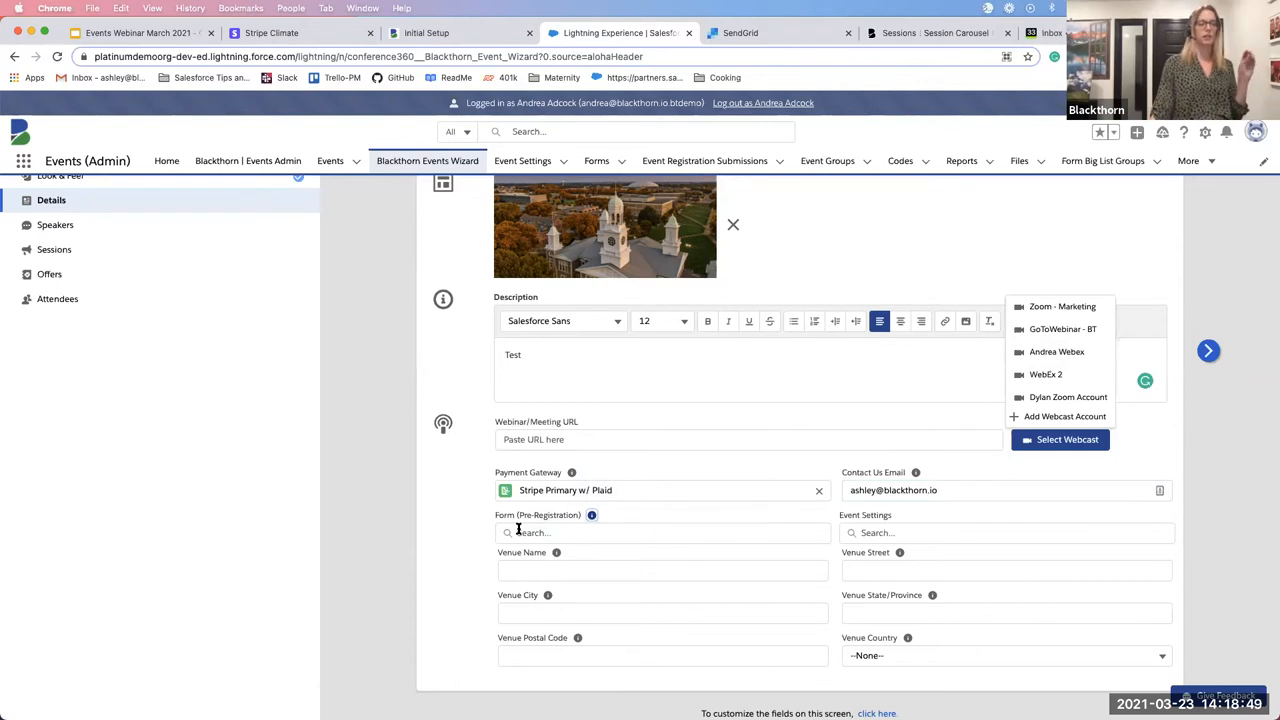
{"action": "left_click", "coordinate": [1005, 532]}
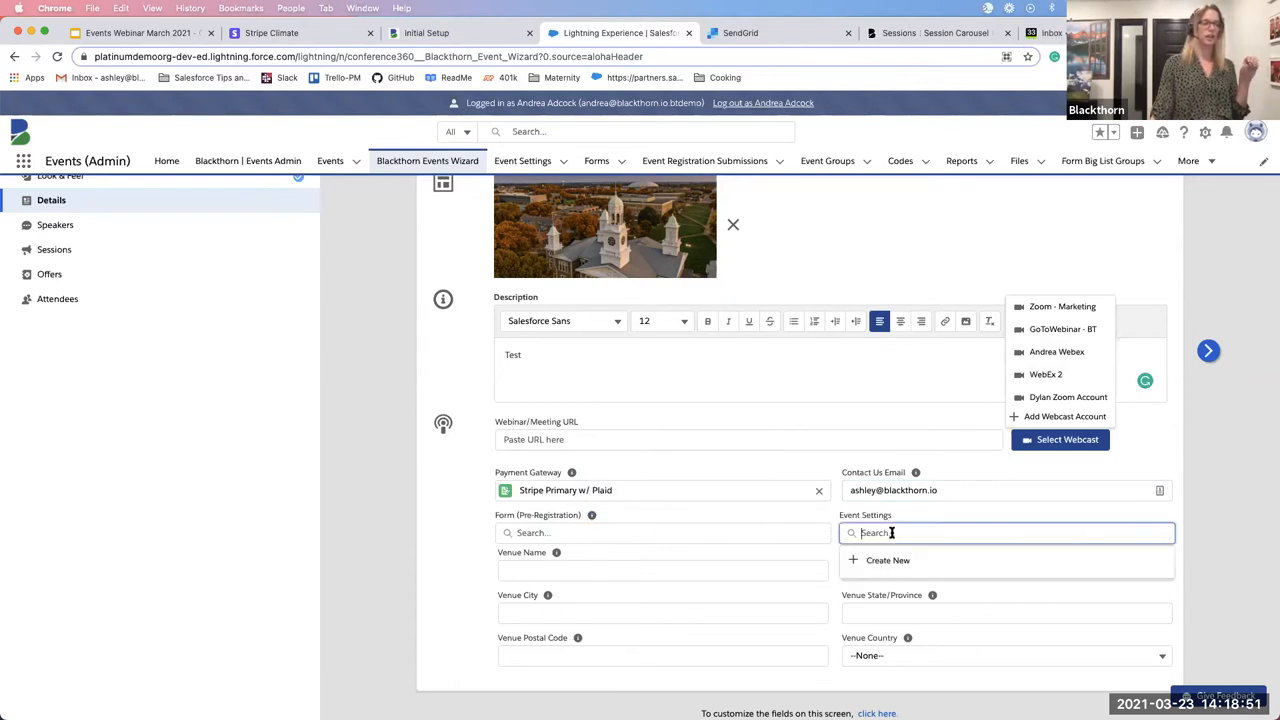
{"action": "type", "text": "con"}
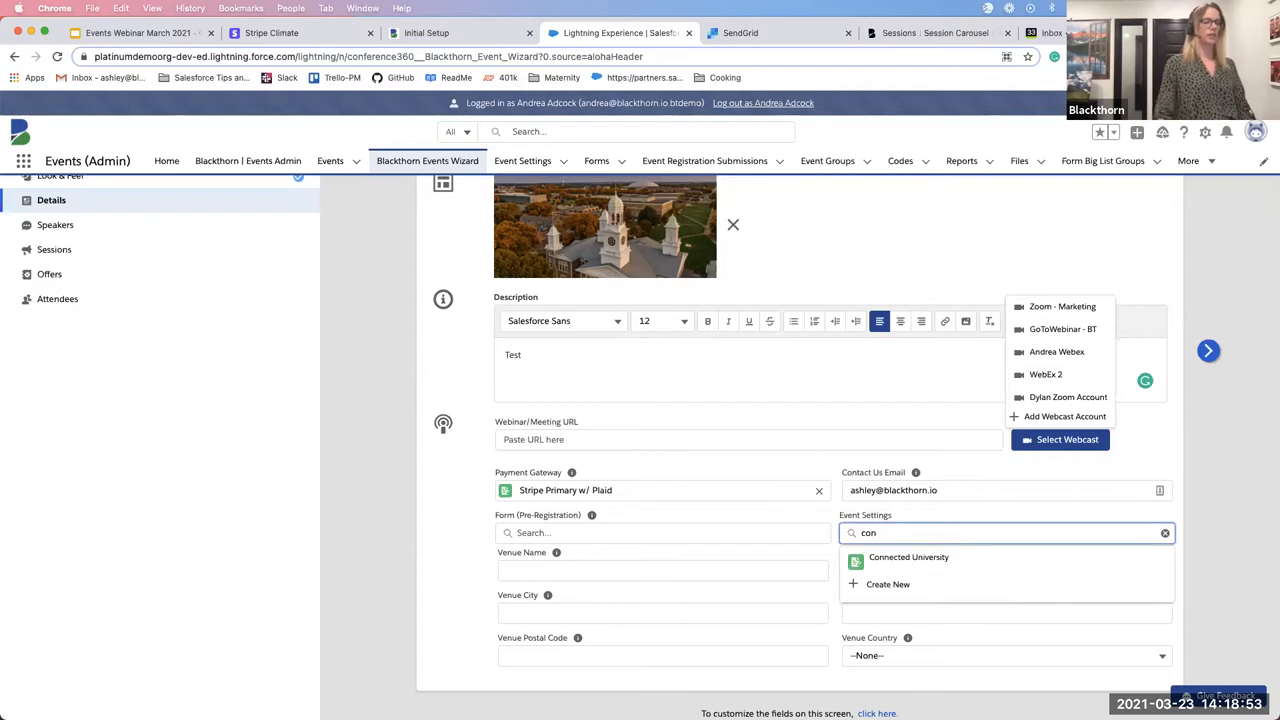
{"action": "left_click", "coordinate": [908, 557]}
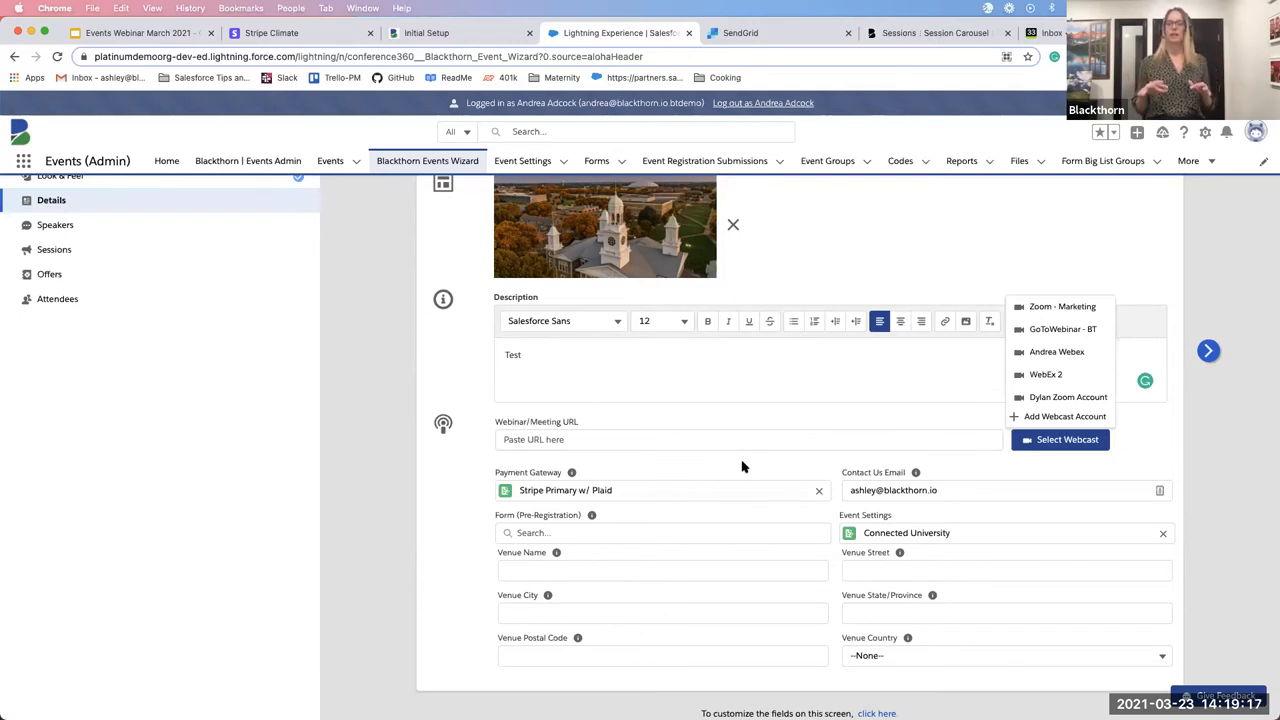
Enter venue name Muenster Hall and street 124 Main Street.
{"action": "left_click", "coordinate": [662, 570]}
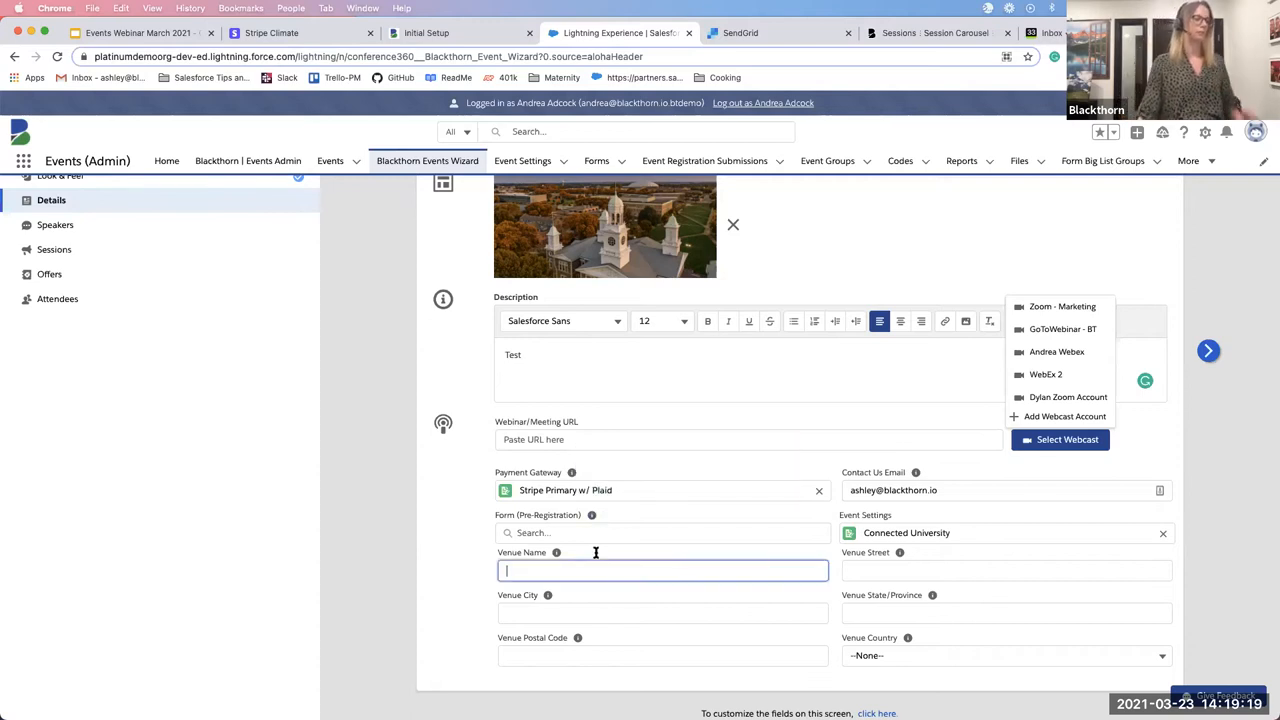
{"action": "type", "text": "Muenster Hall"}
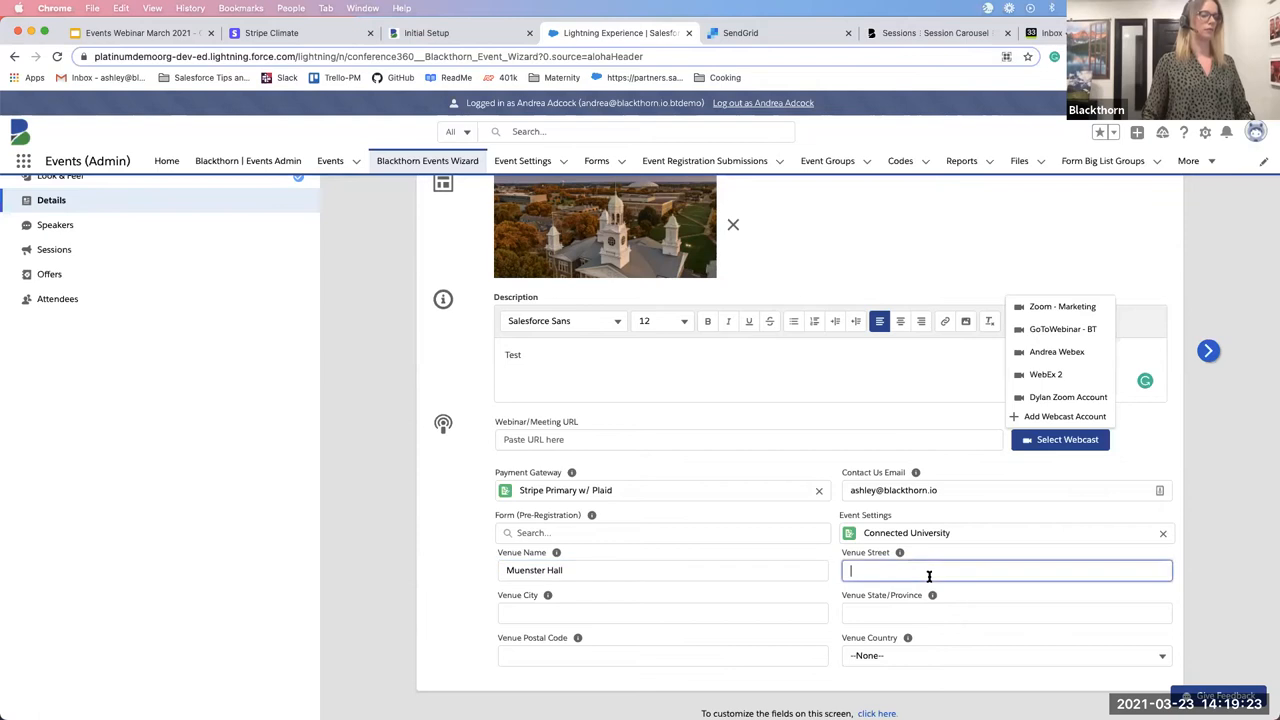
{"action": "type", "text": "124"}
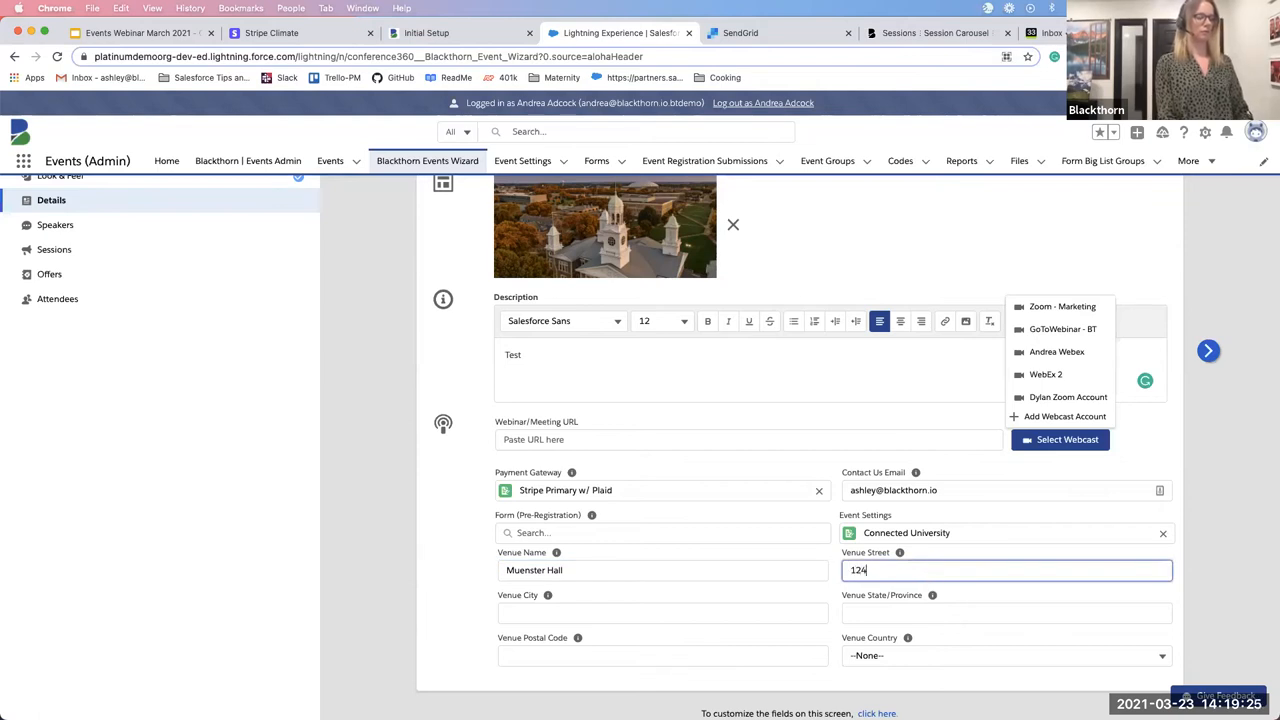
{"action": "type", "text": "Main Street"}
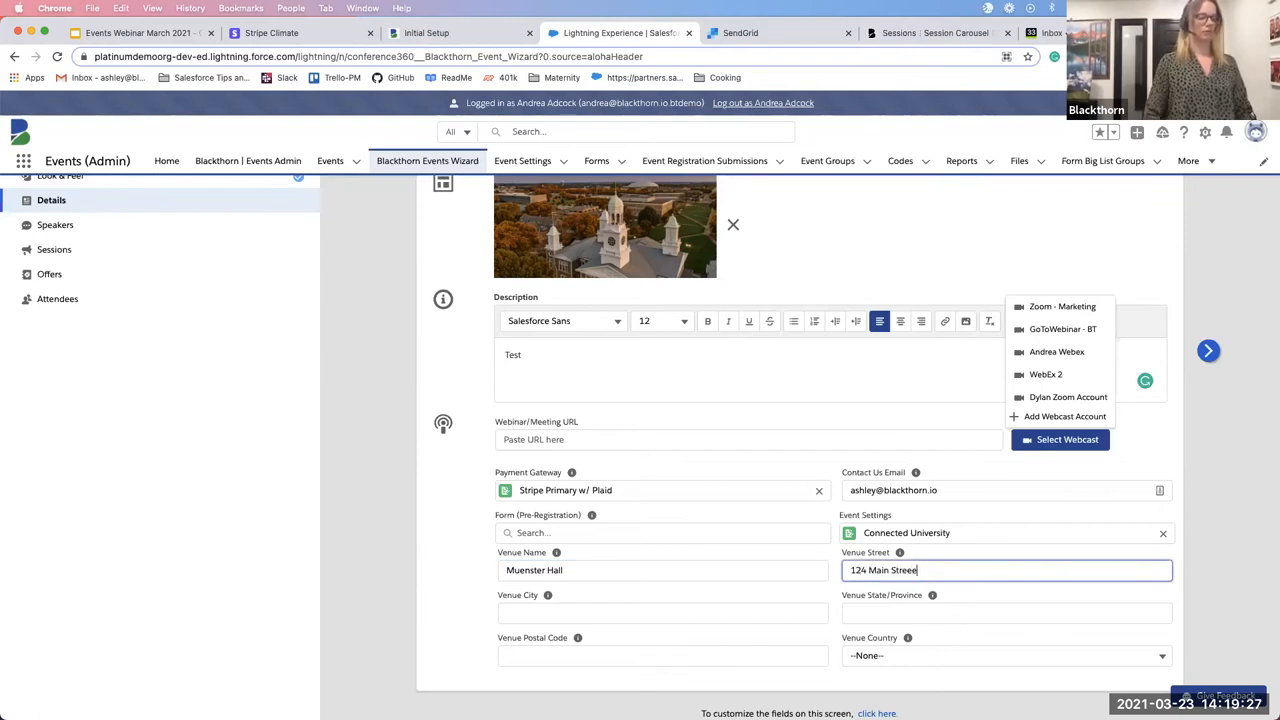
Fill venue city Vermillion, state SD, postal 57067, and country United States.
{"action": "left_click", "coordinate": [662, 613]}
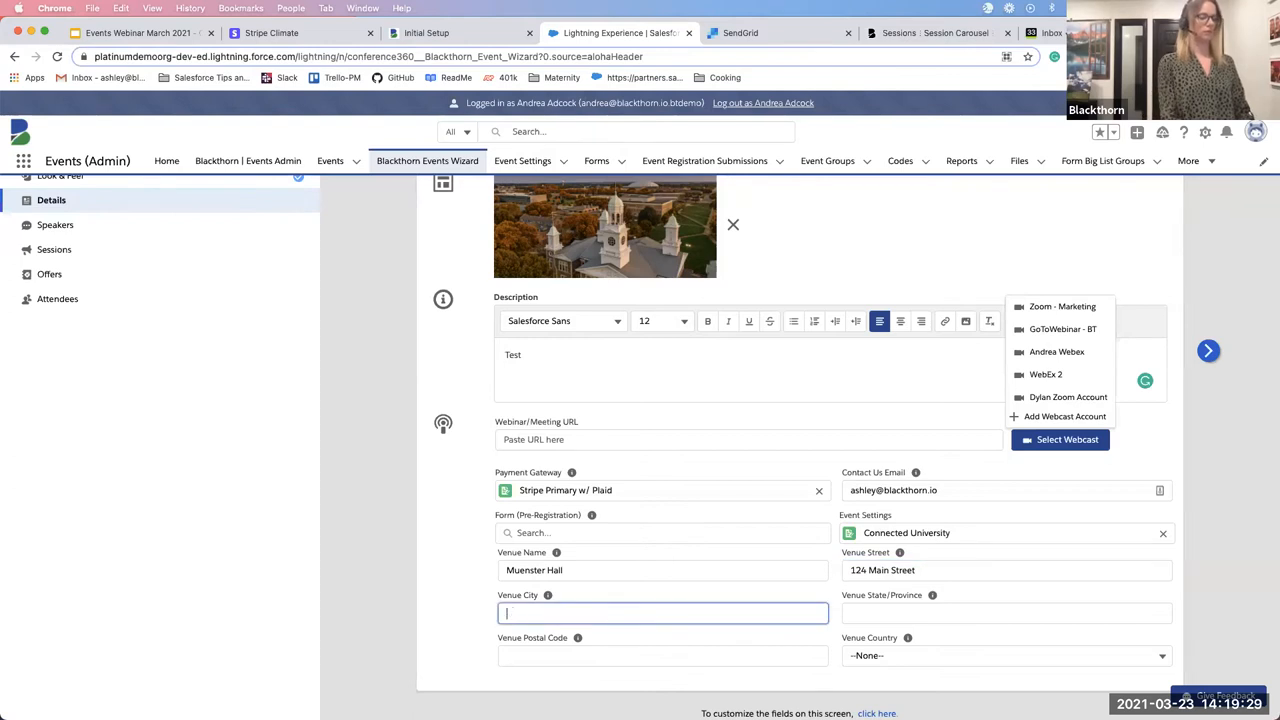
{"action": "type", "text": "Vermil"}
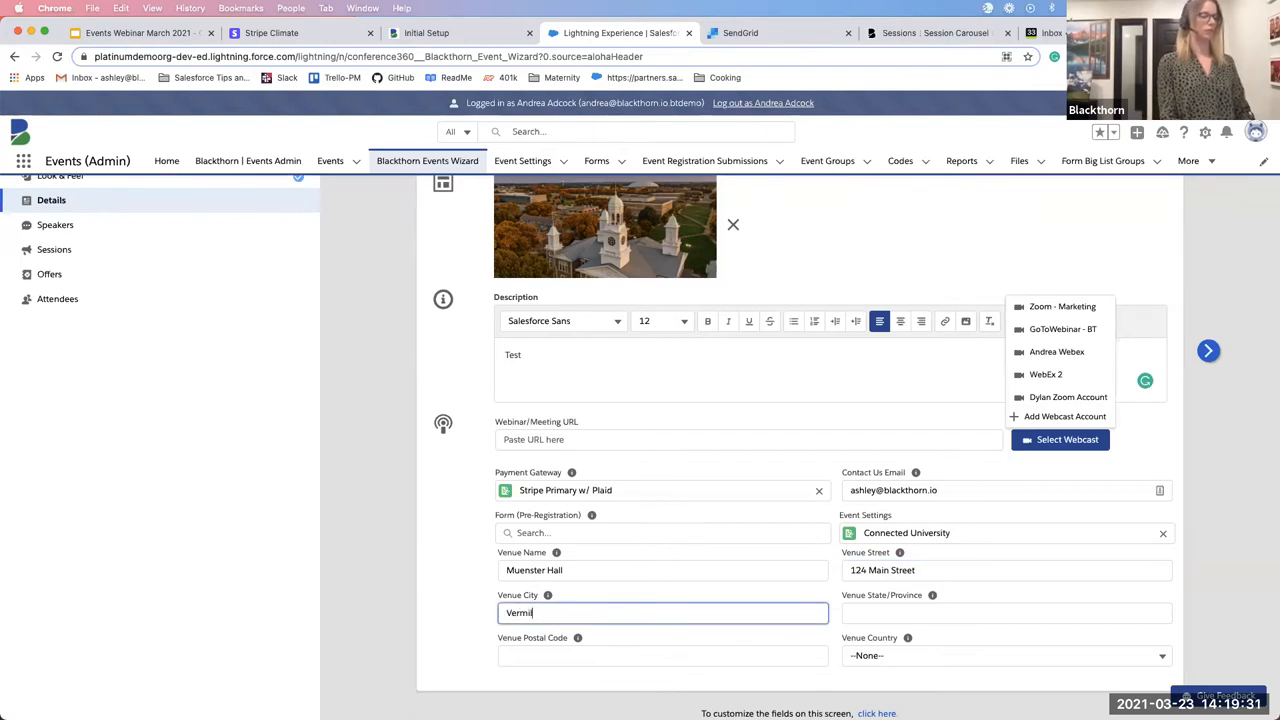
{"action": "left_click", "coordinate": [1005, 612]}
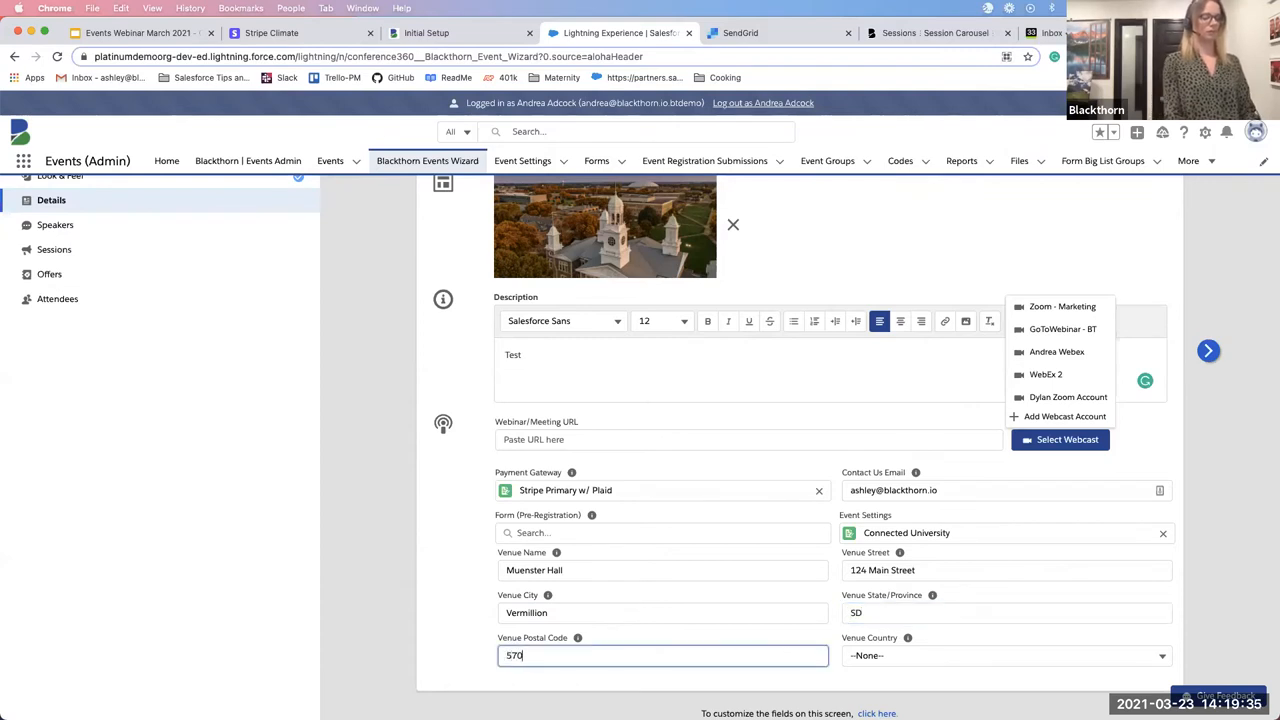
{"action": "left_click", "coordinate": [1005, 655]}
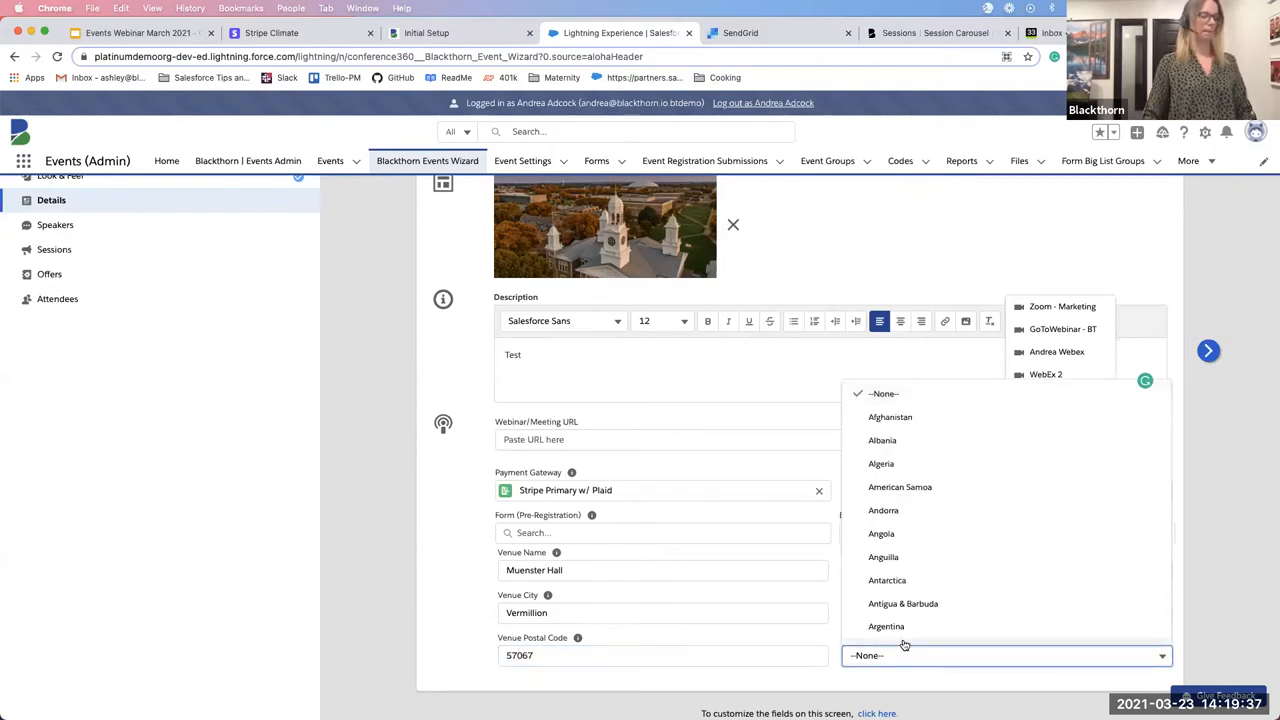
{"action": "scroll", "scroll_direction": "down", "scroll_amount": 3}
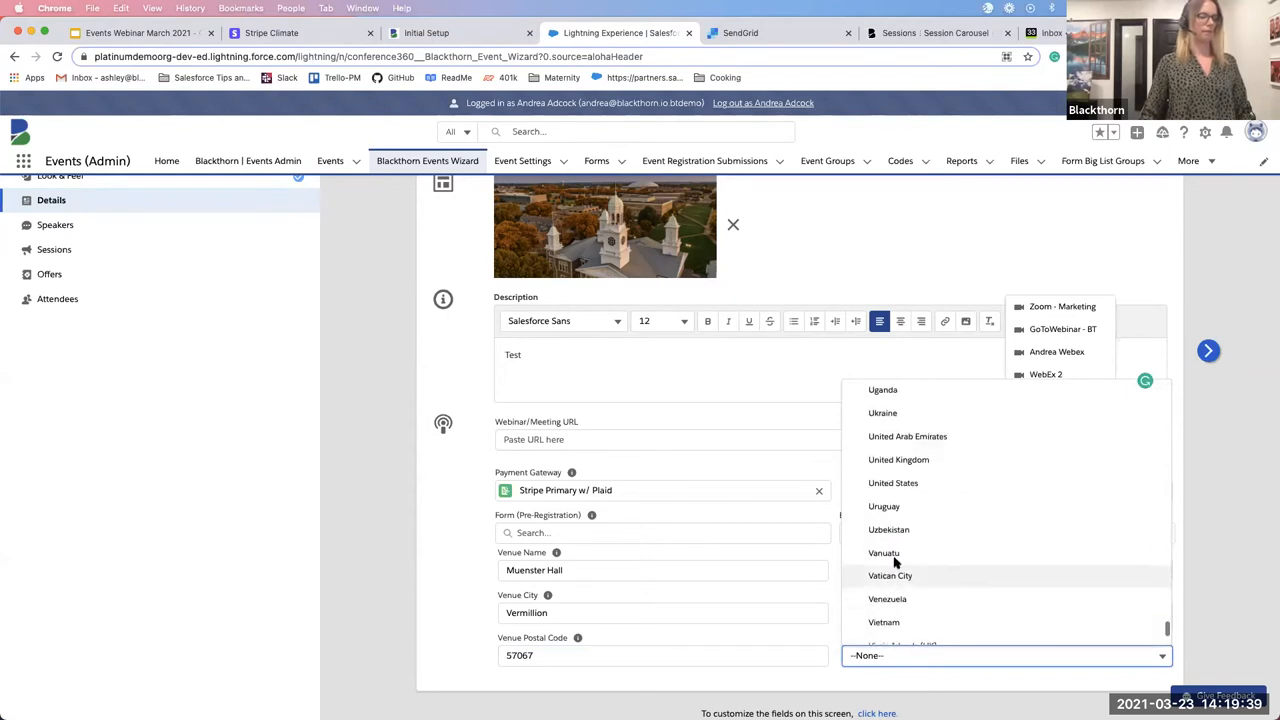
{"action": "scroll", "scroll_direction": "up", "scroll_amount": 3}
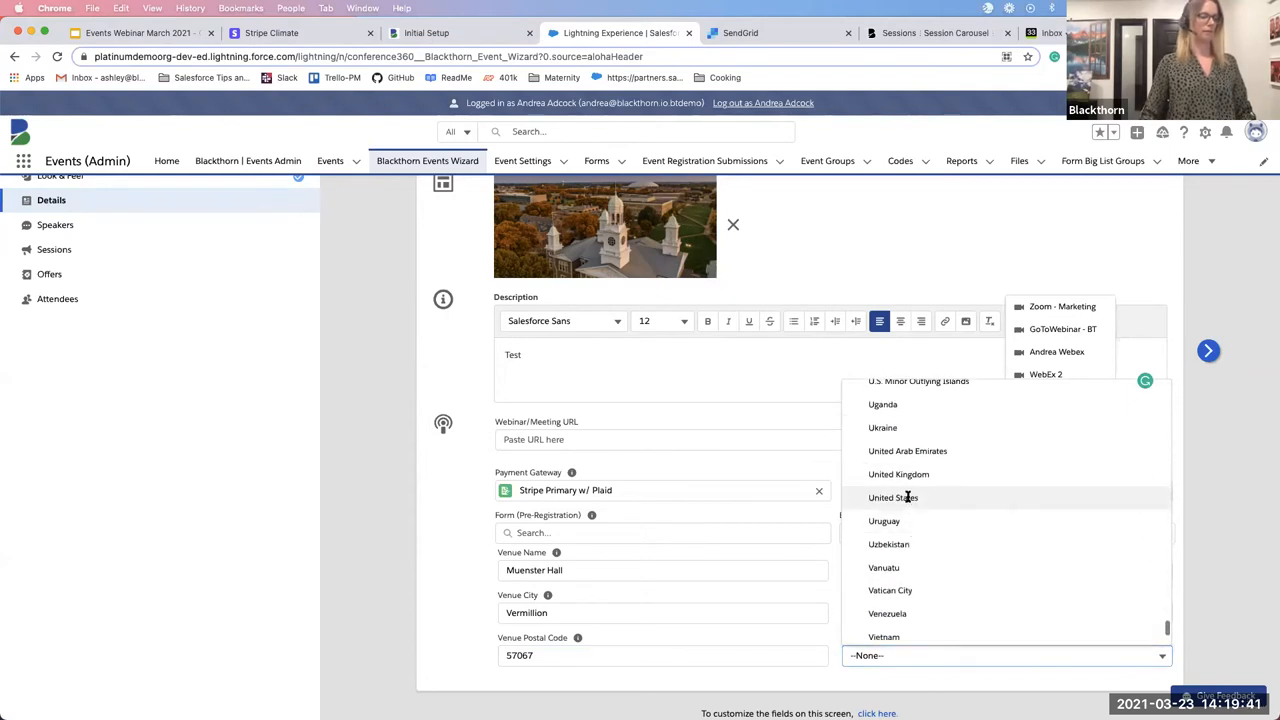
{"action": "left_click", "coordinate": [892, 497]}
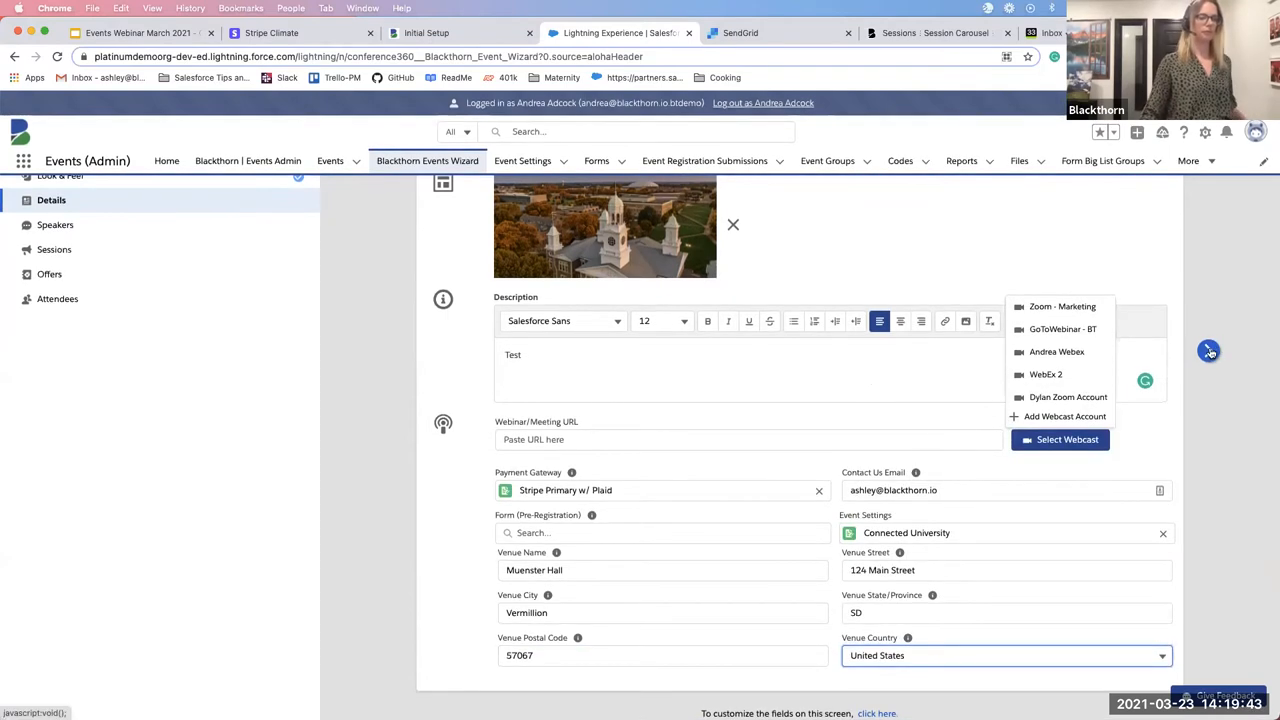
Step through Speakers and Sessions, trying an 'as' contact search but adding no speakers.
{"action": "left_click", "coordinate": [54, 239]}
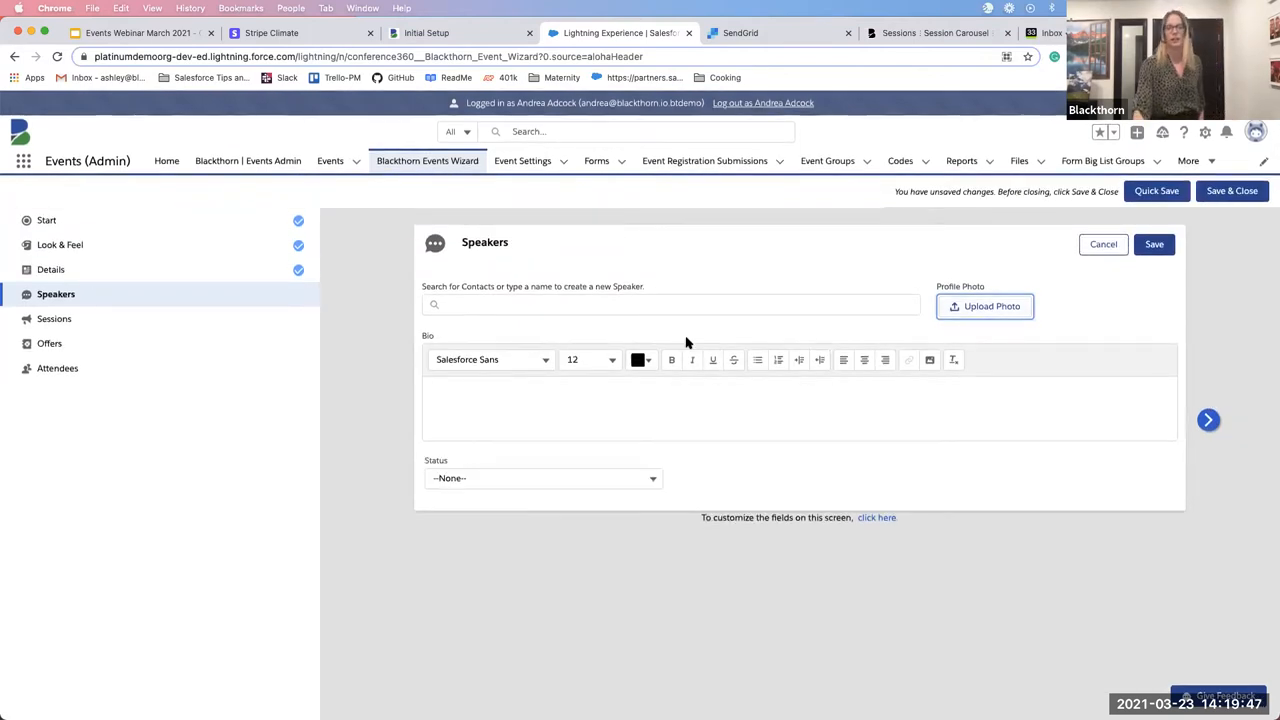
{"action": "mouse_move", "coordinate": [1201, 402]}
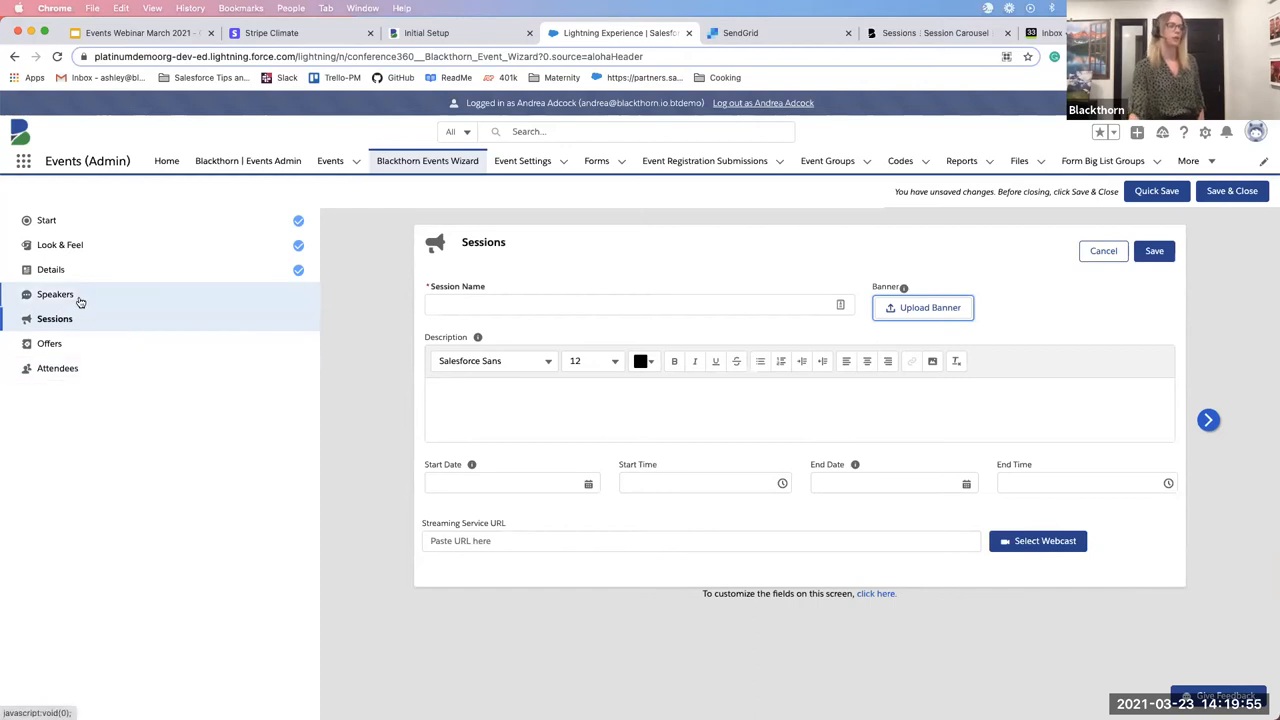
{"action": "left_click", "coordinate": [55, 294]}
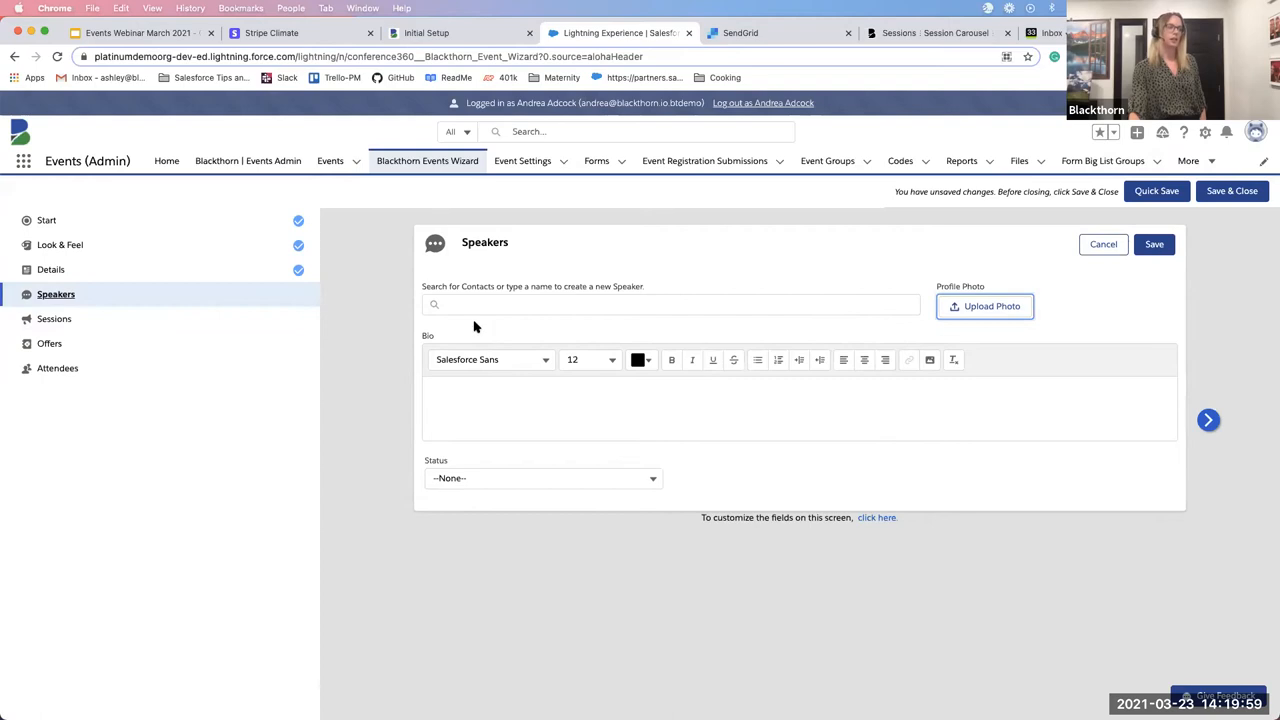
{"action": "left_click", "coordinate": [670, 305]}
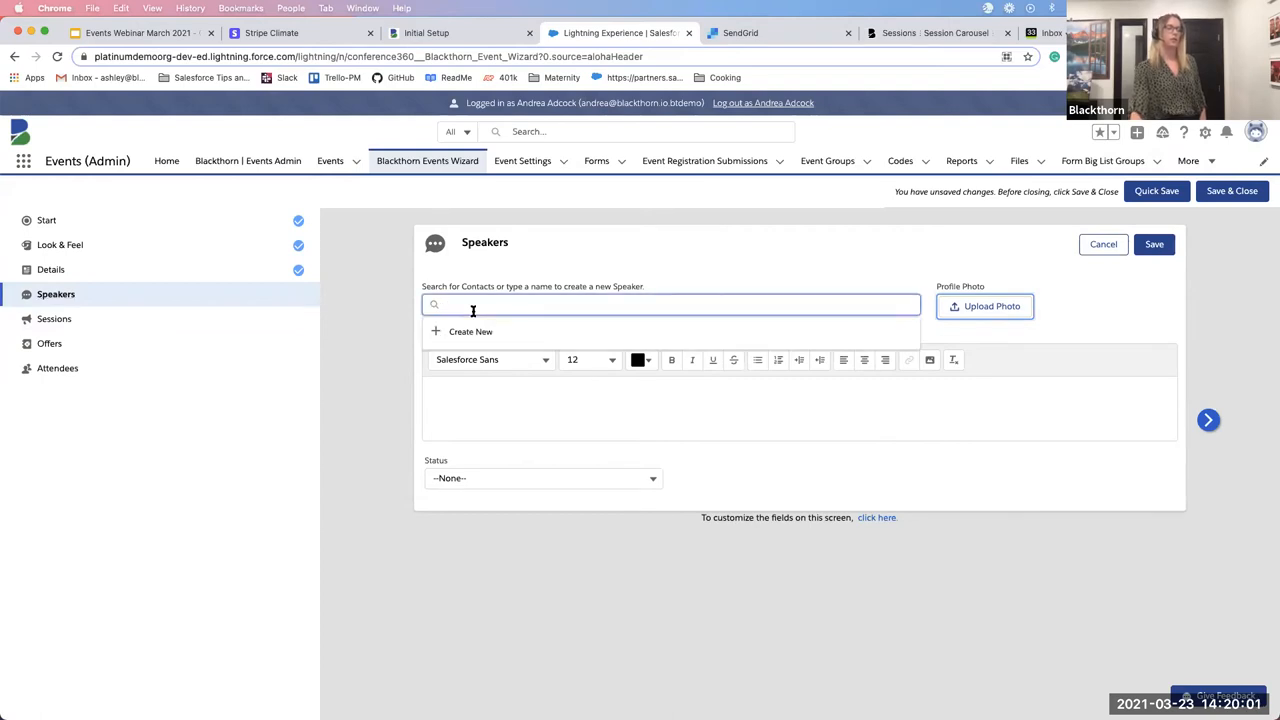
{"action": "type", "text": "as"}
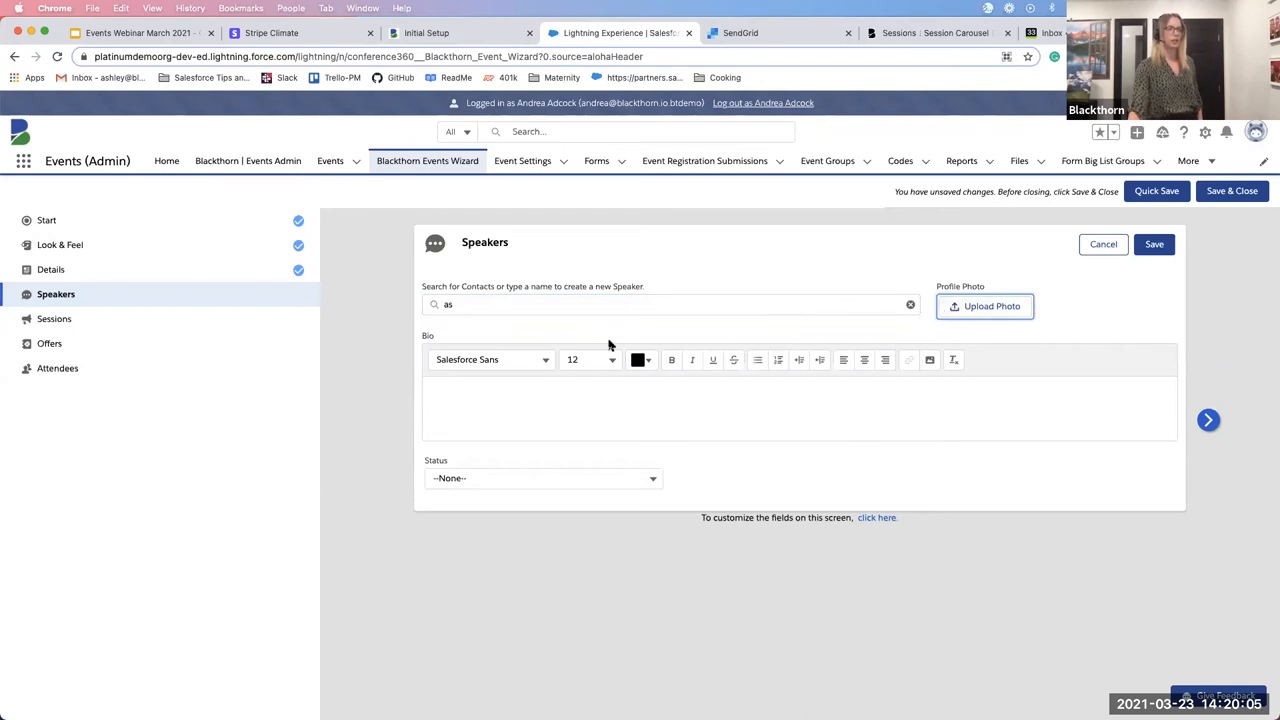
{"action": "left_click", "coordinate": [910, 304]}
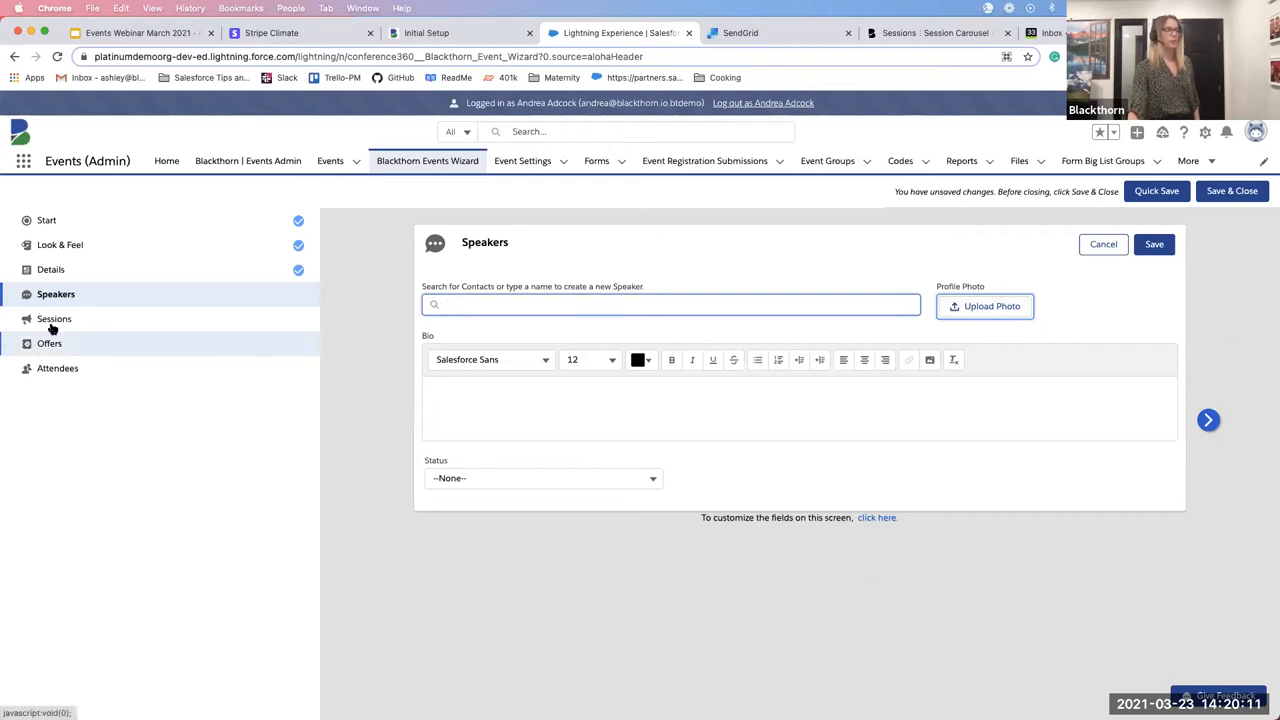
{"action": "left_click", "coordinate": [54, 318]}
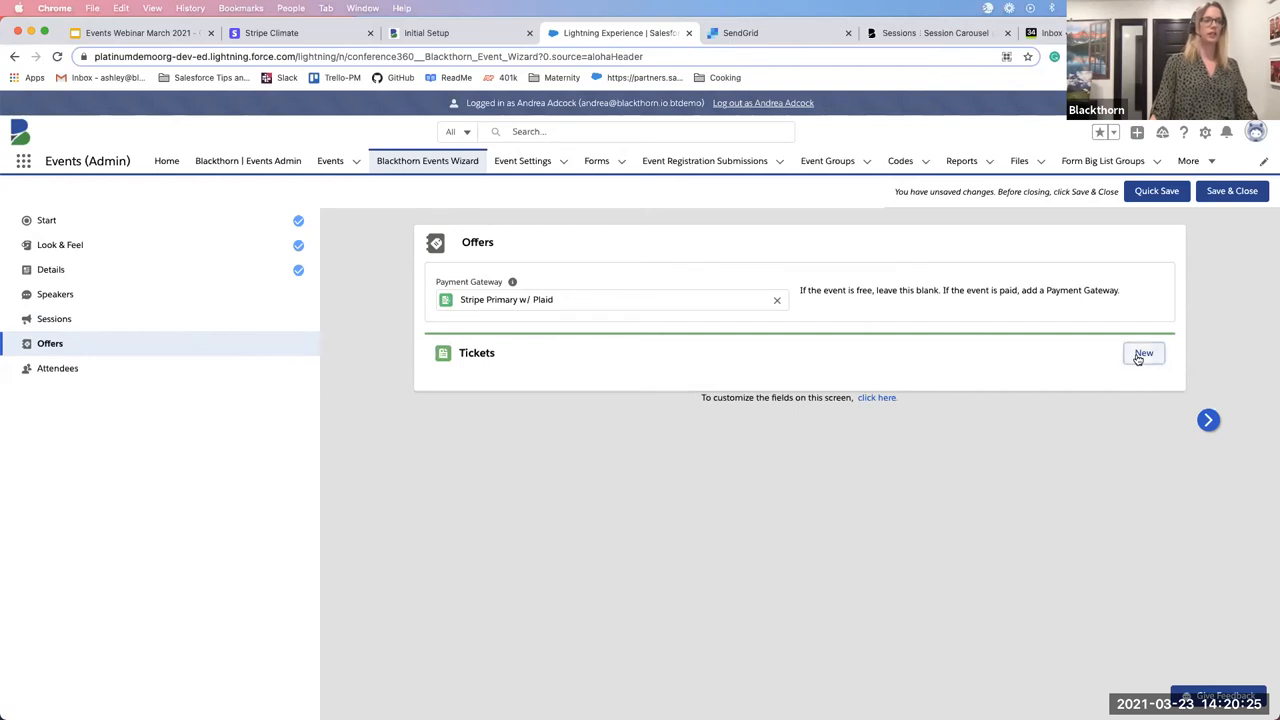
Draft a new Alumn ticket: price 25, Alumni Questions, quantity available 200.
{"action": "left_click", "coordinate": [1143, 353]}
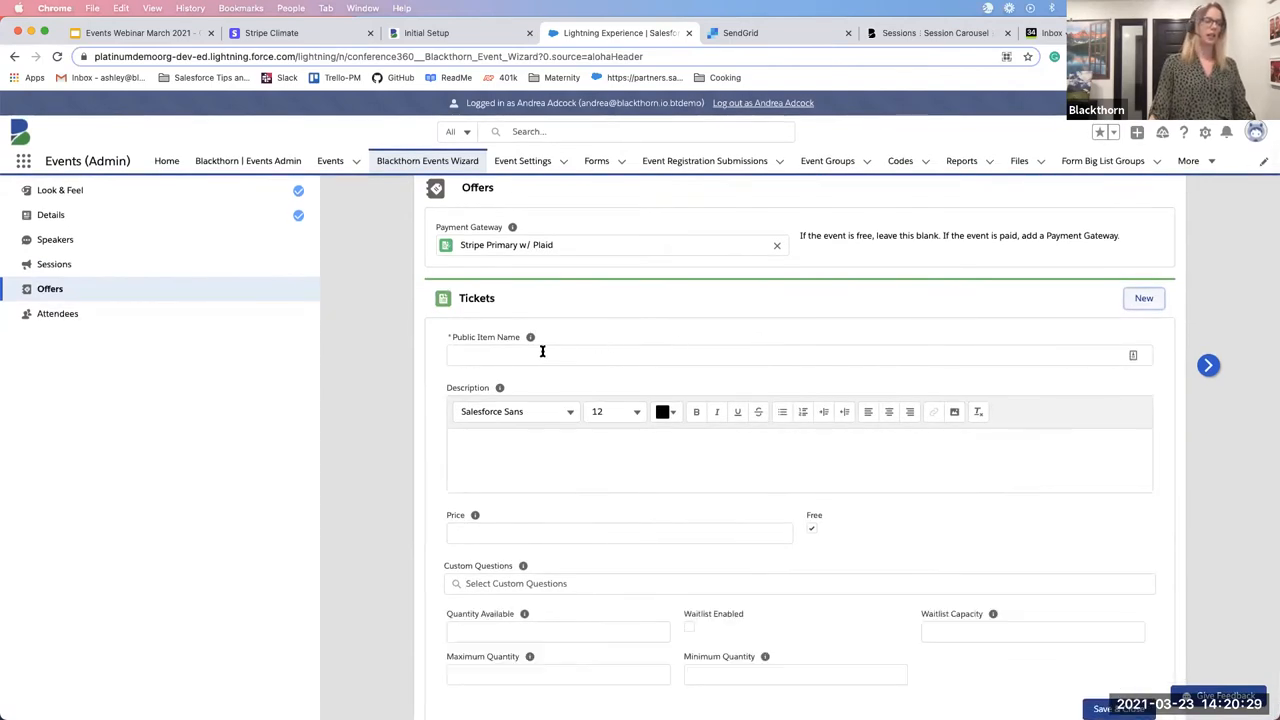
{"action": "type", "text": "Alu"}
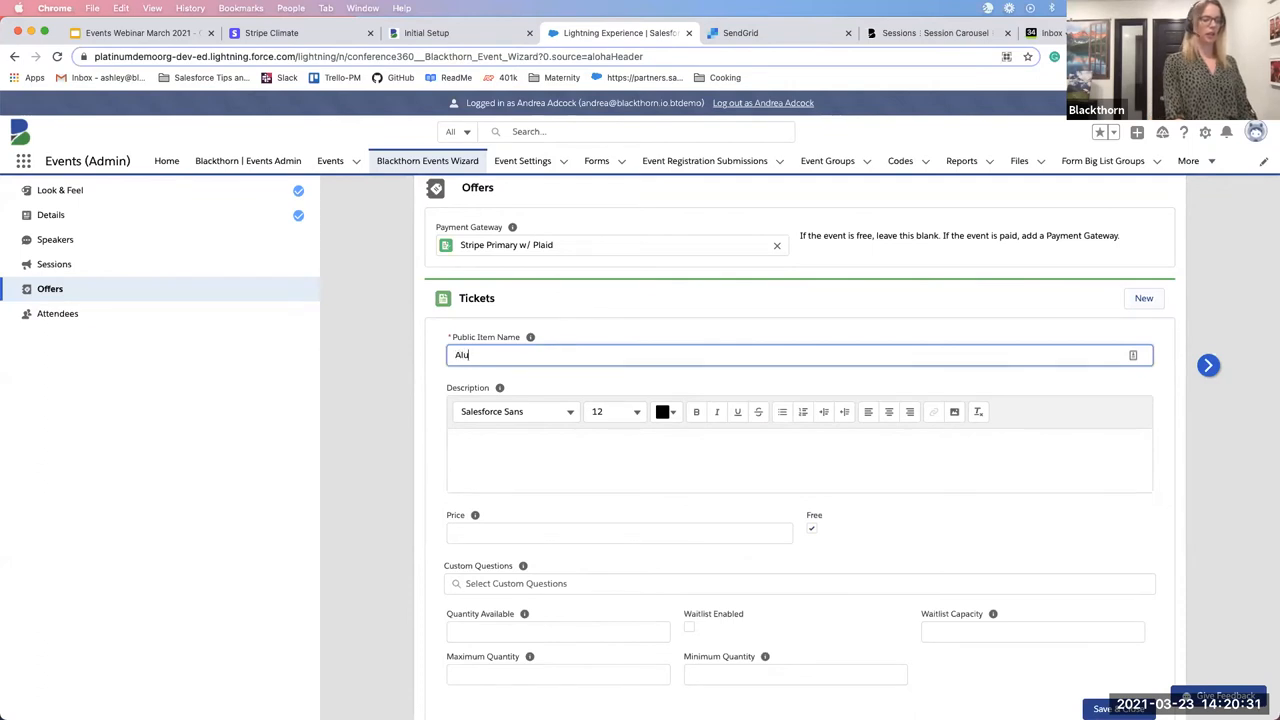
{"action": "type", "text": "mn"}
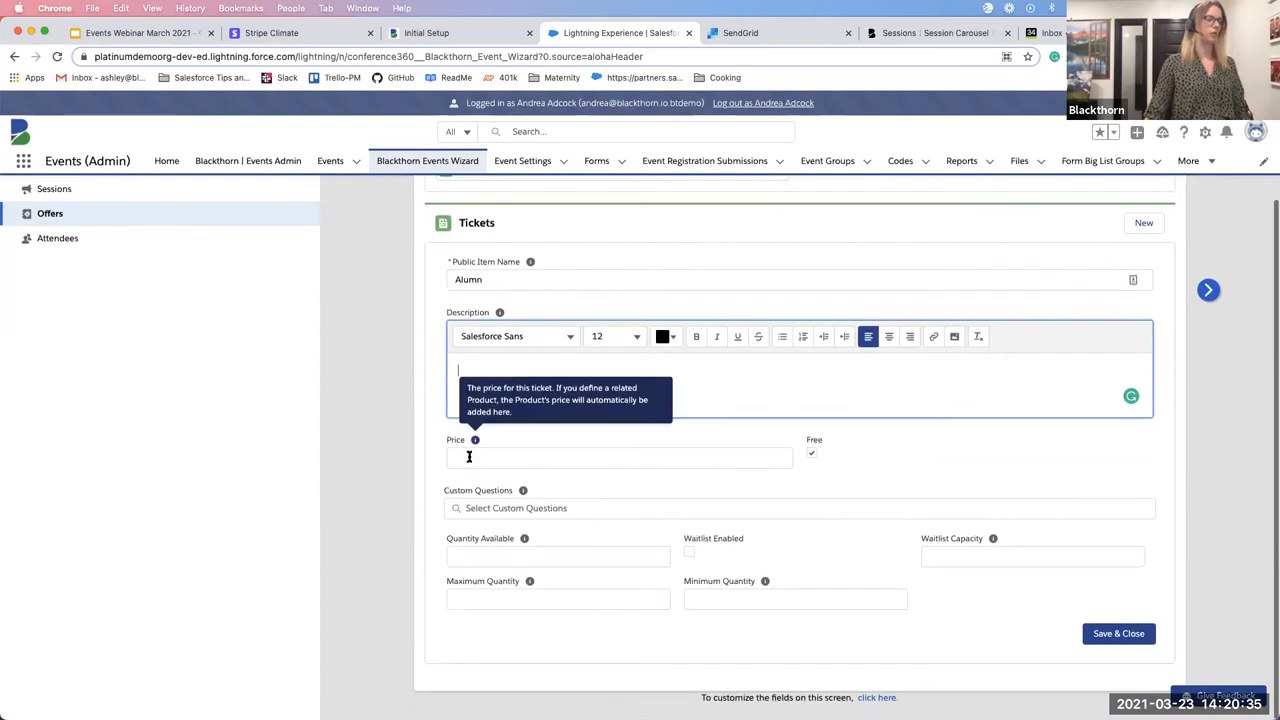
{"action": "type", "text": "25.00"}
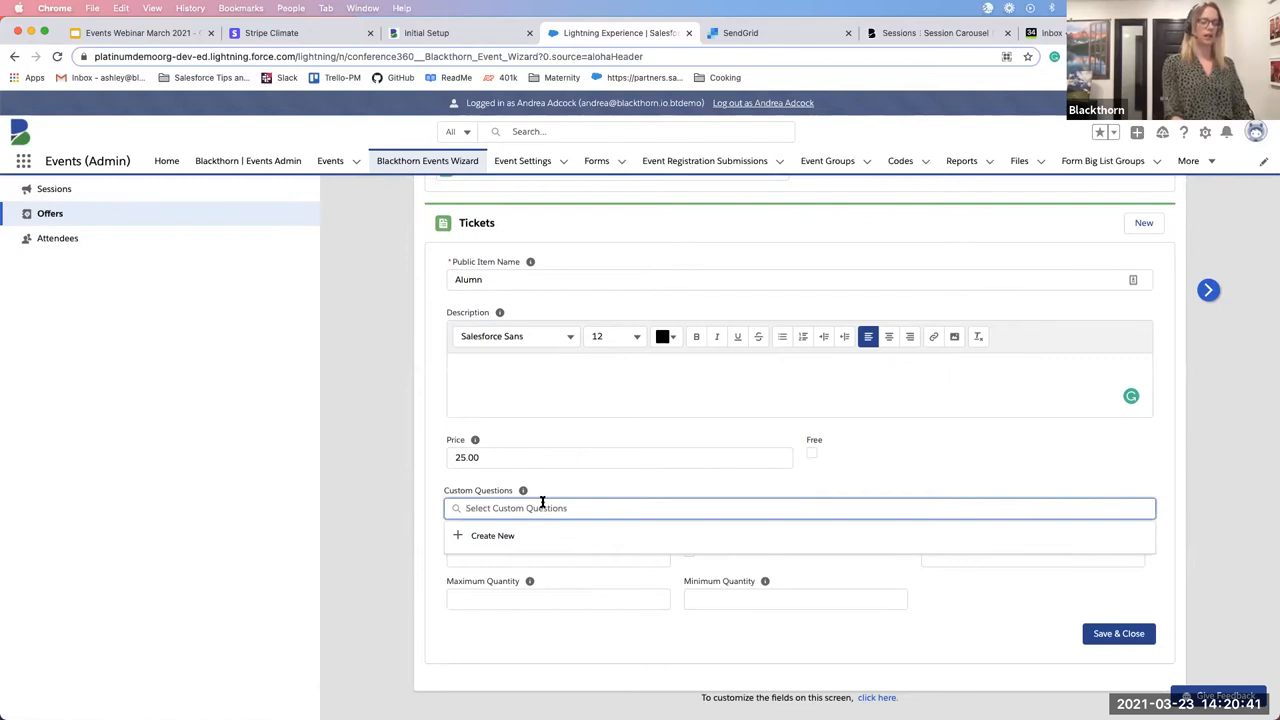
{"action": "type", "text": "al"}
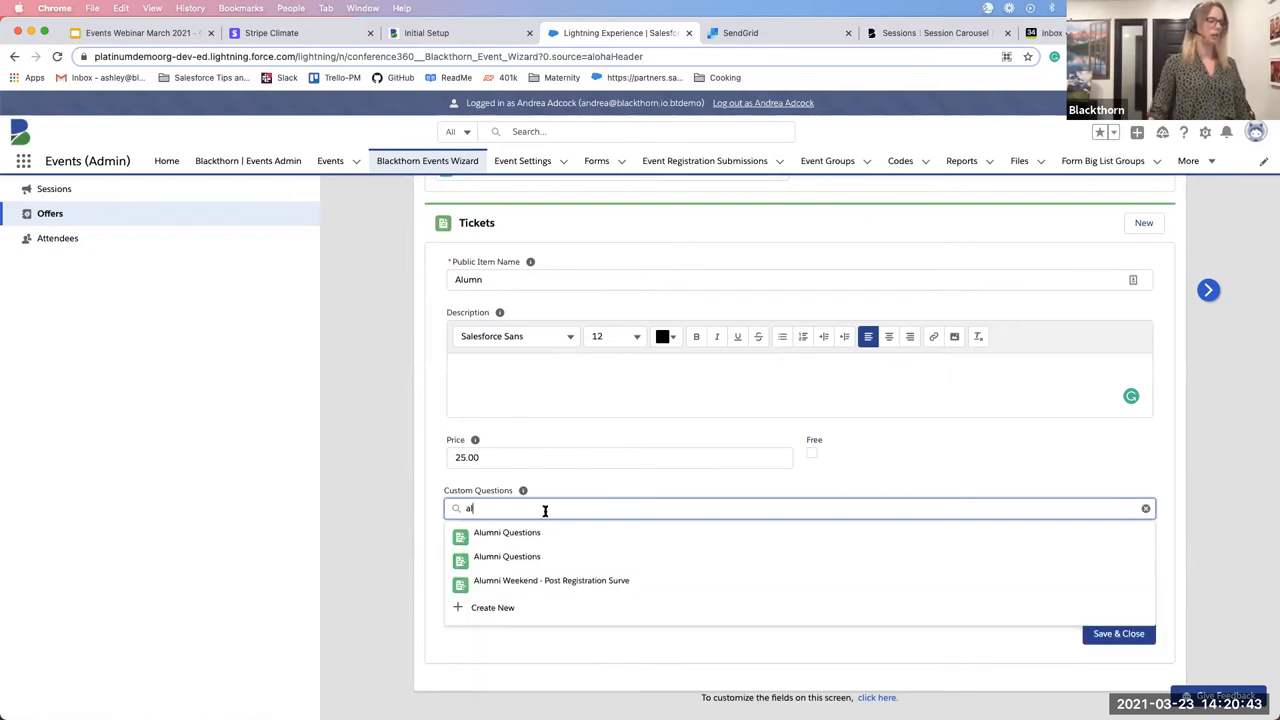
{"action": "left_click", "coordinate": [507, 532]}
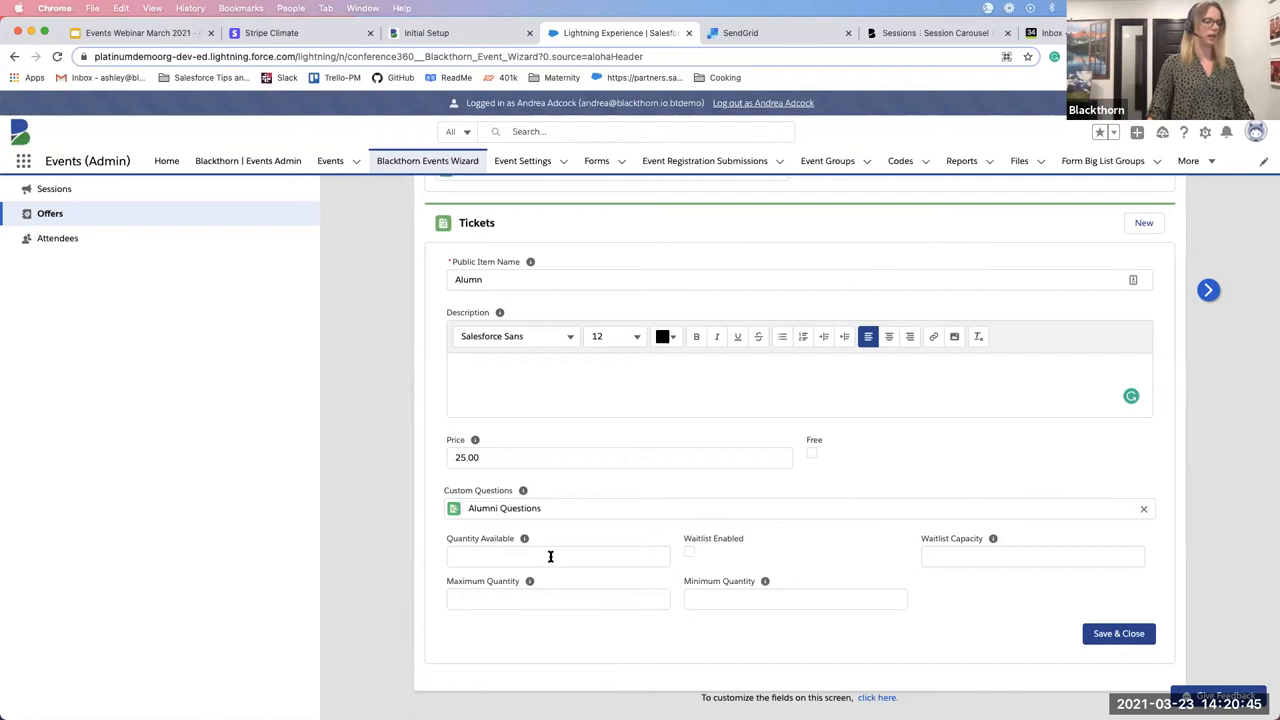
{"action": "type", "text": "200"}
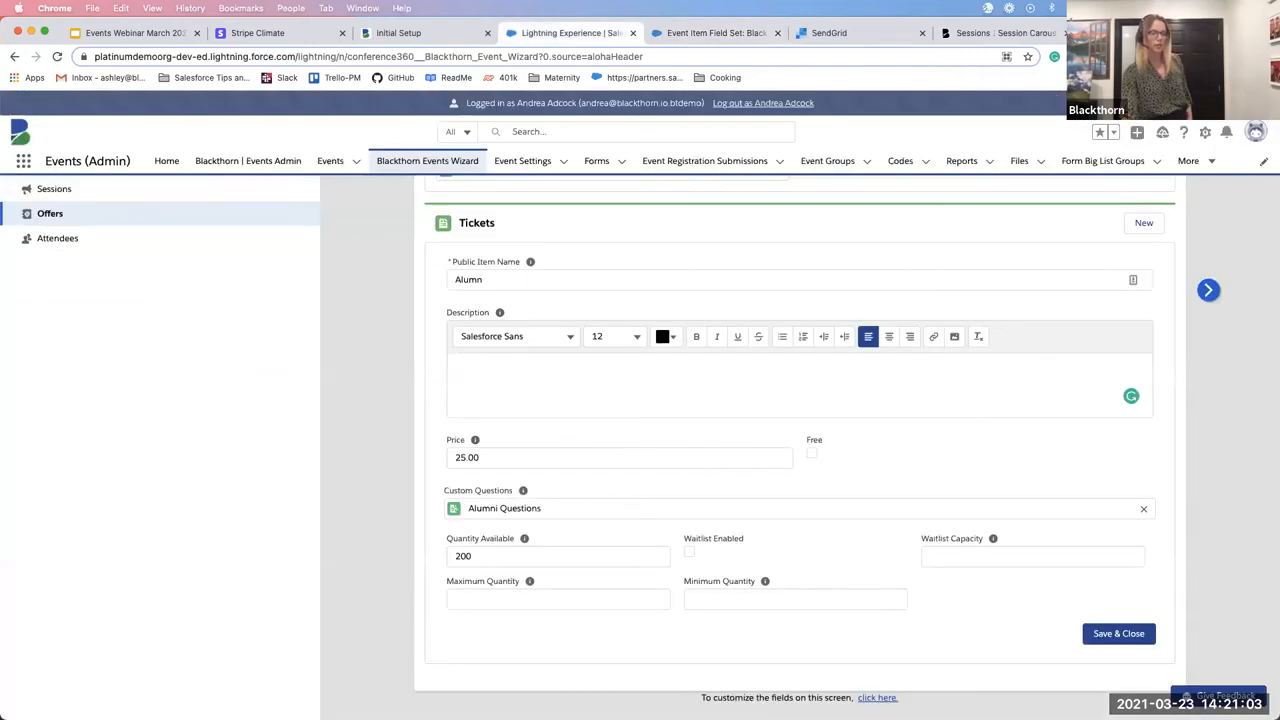
{"action": "mouse_move", "coordinate": [679, 7]}
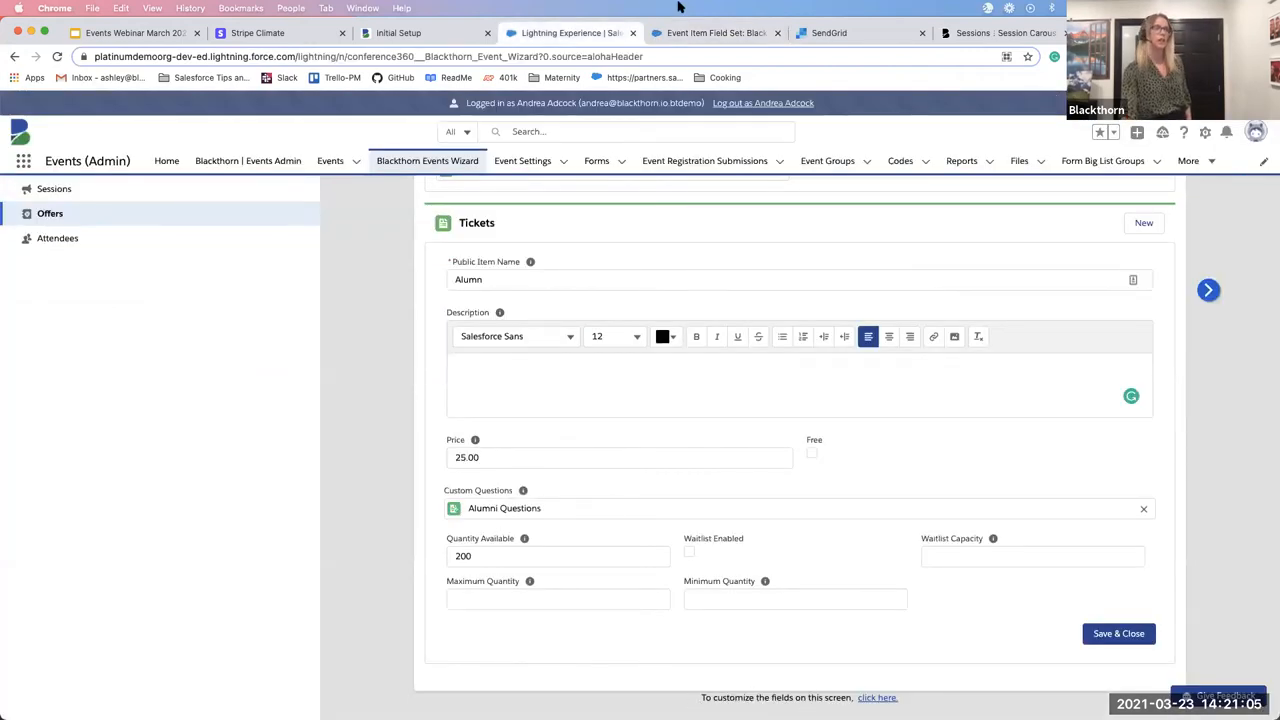
Open the Events Wizard Ticket Fields field set editor in Setup, briefly checking the Wizard tab.
{"action": "left_click", "coordinate": [715, 33]}
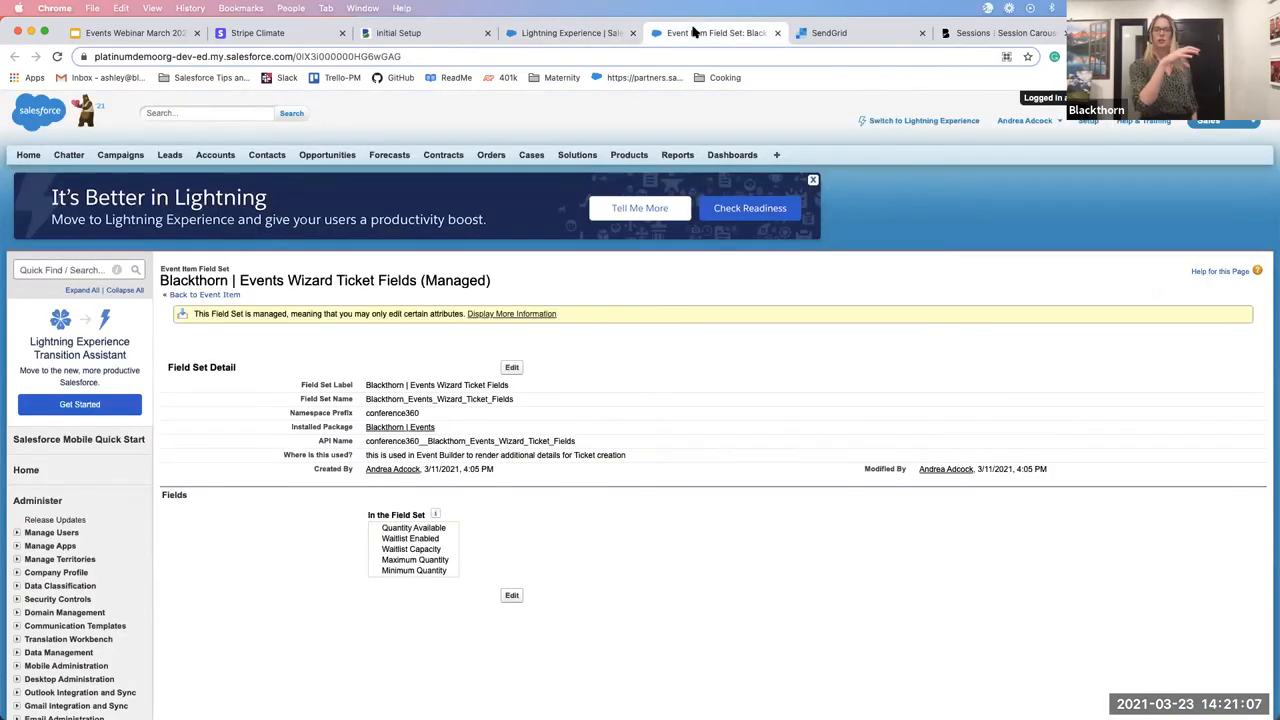
{"action": "mouse_move", "coordinate": [345, 478]}
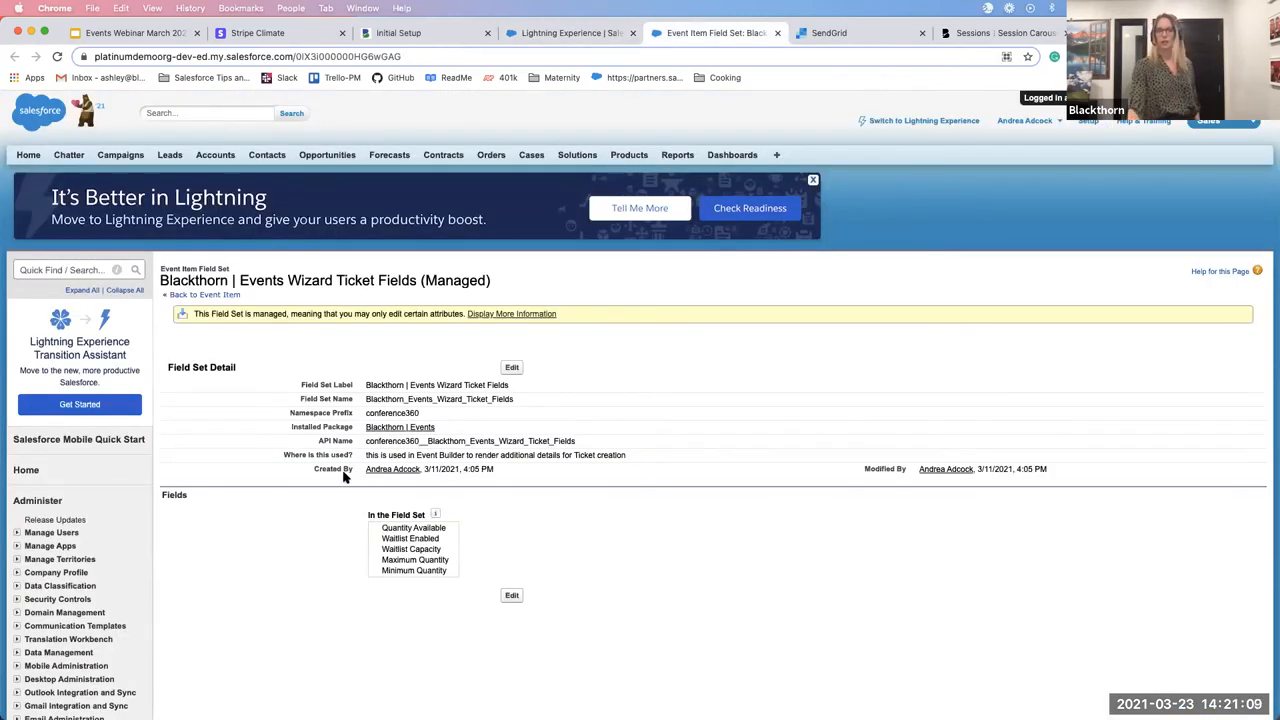
{"action": "mouse_move", "coordinate": [354, 549]}
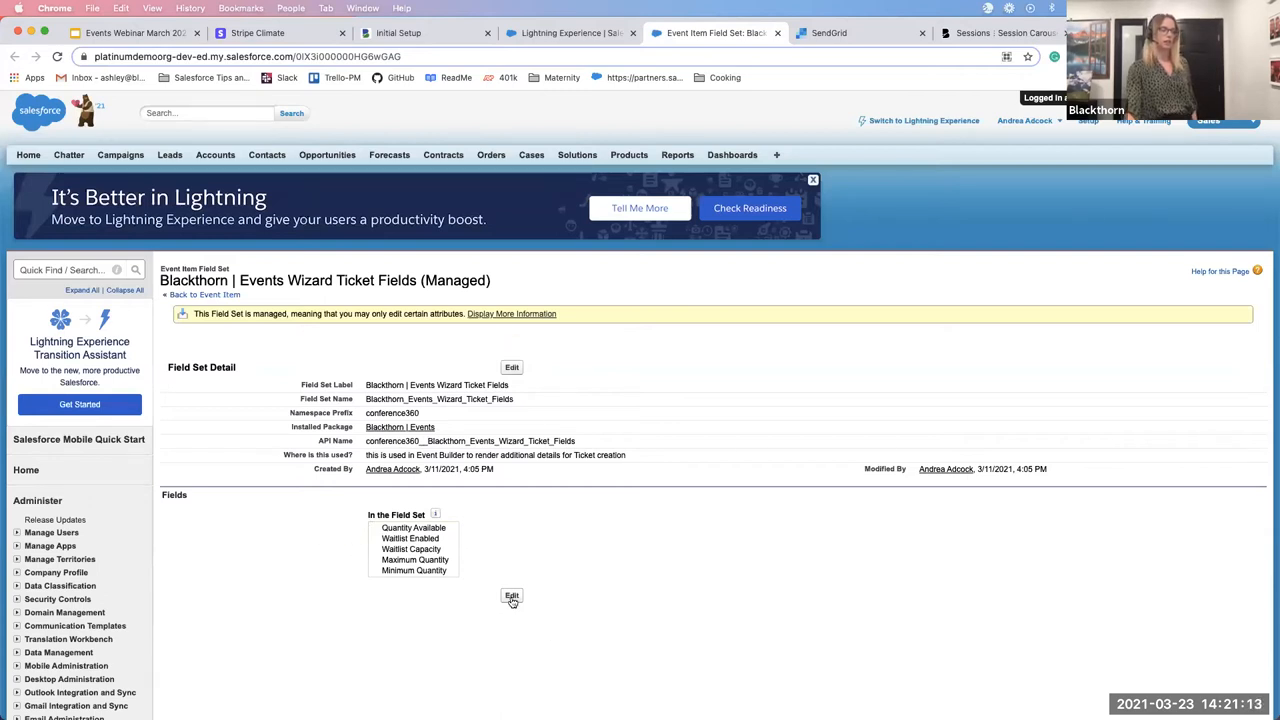
{"action": "left_click", "coordinate": [511, 595]}
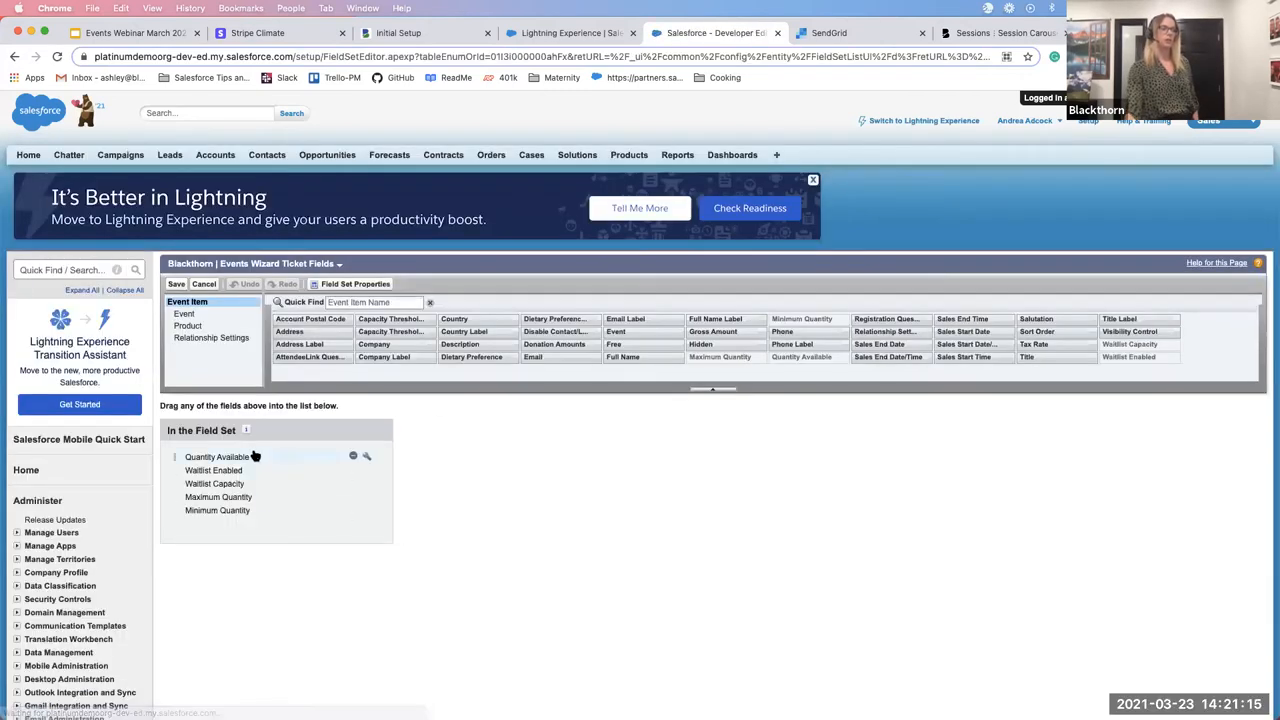
{"action": "mouse_move", "coordinate": [210, 538]}
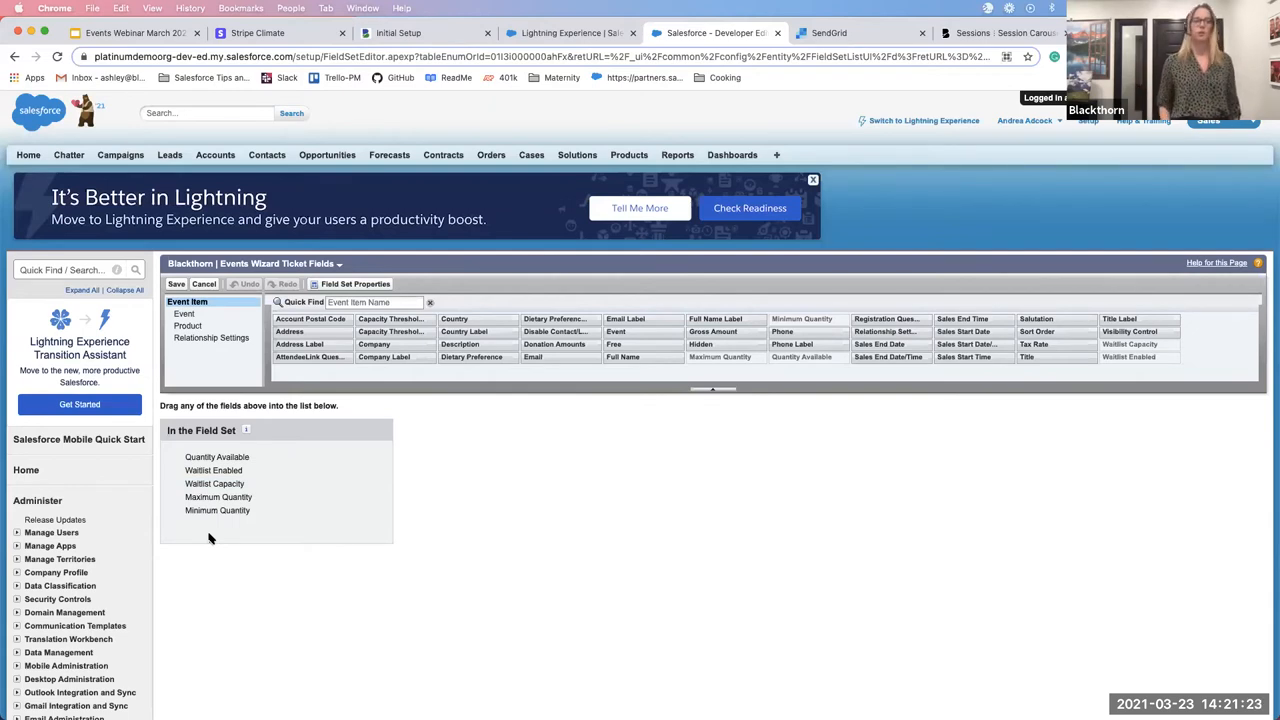
{"action": "mouse_move", "coordinate": [560, 190]}
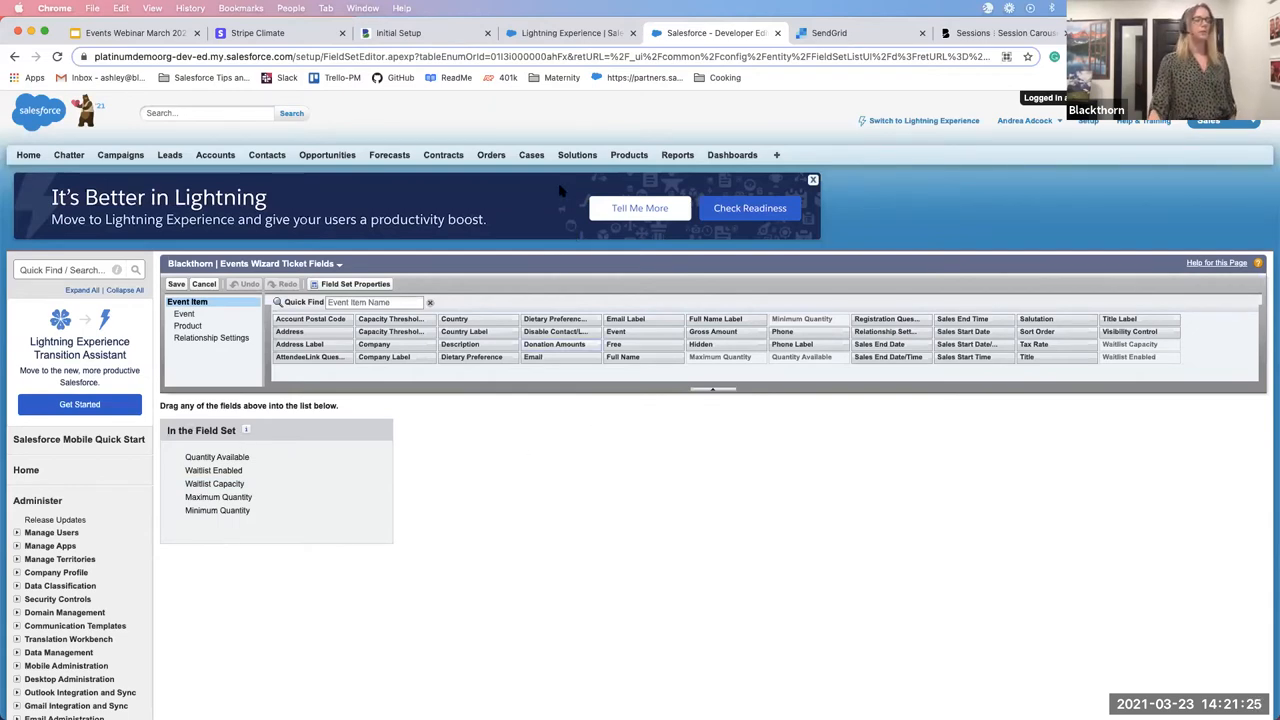
{"action": "mouse_move", "coordinate": [554, 344]}
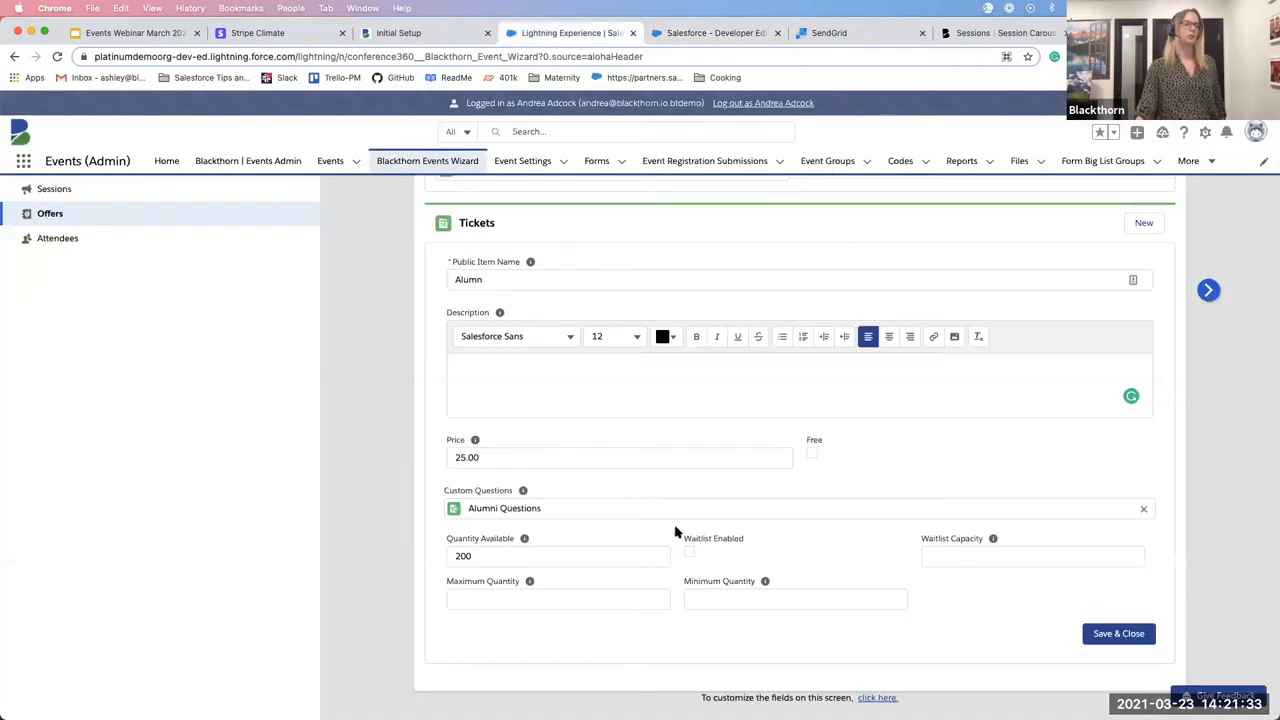
{"action": "mouse_move", "coordinate": [732, 700]}
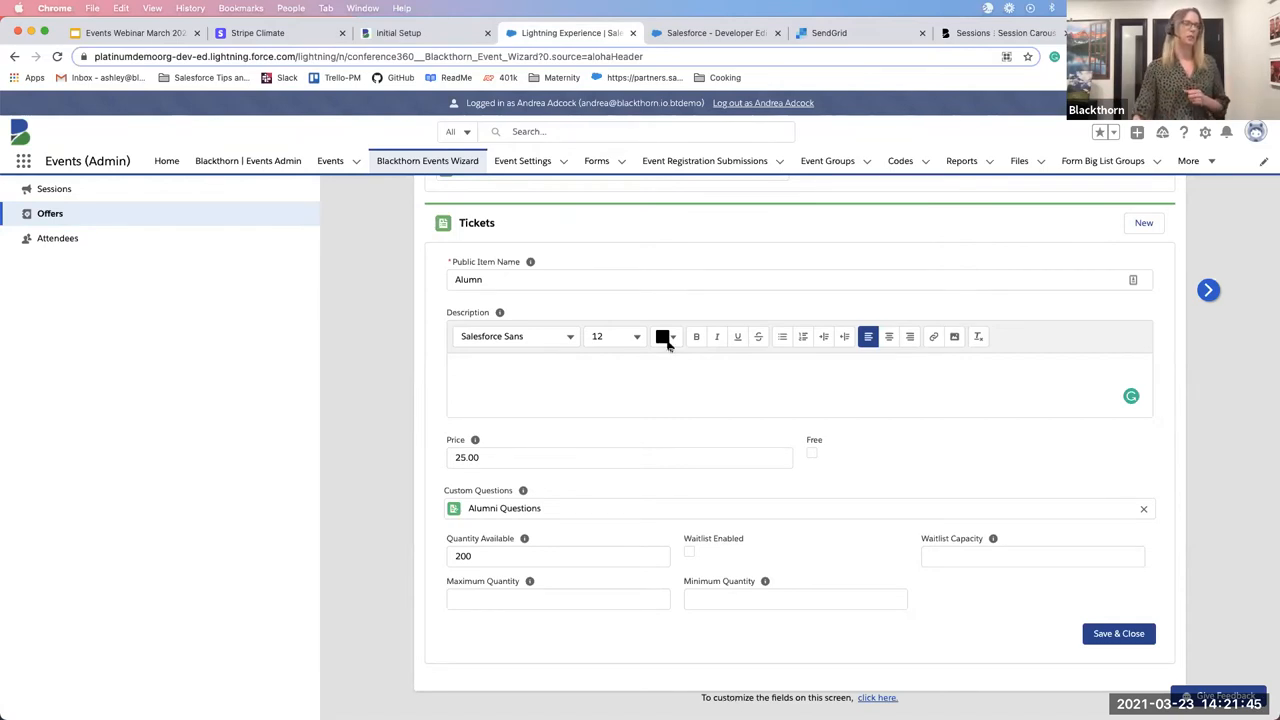
{"action": "left_click", "coordinate": [715, 33]}
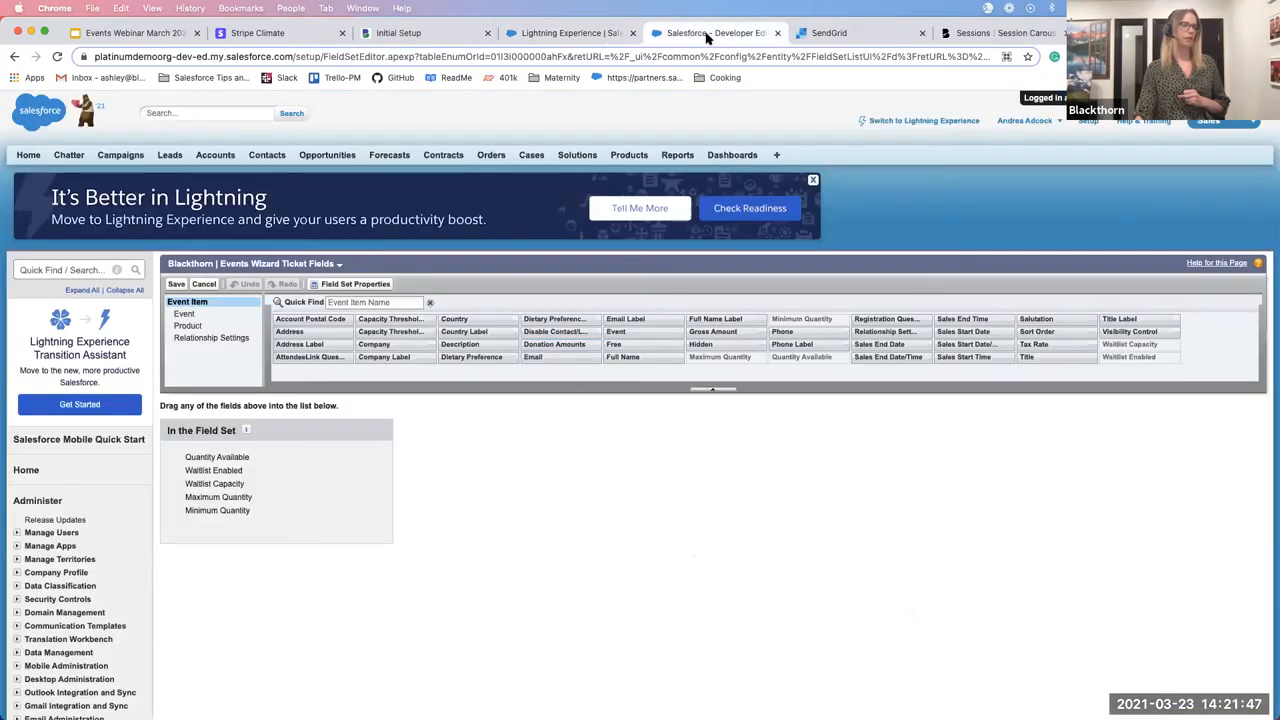
Save and close the Alumn ticket in the Events Wizard.
{"action": "left_click", "coordinate": [570, 33]}
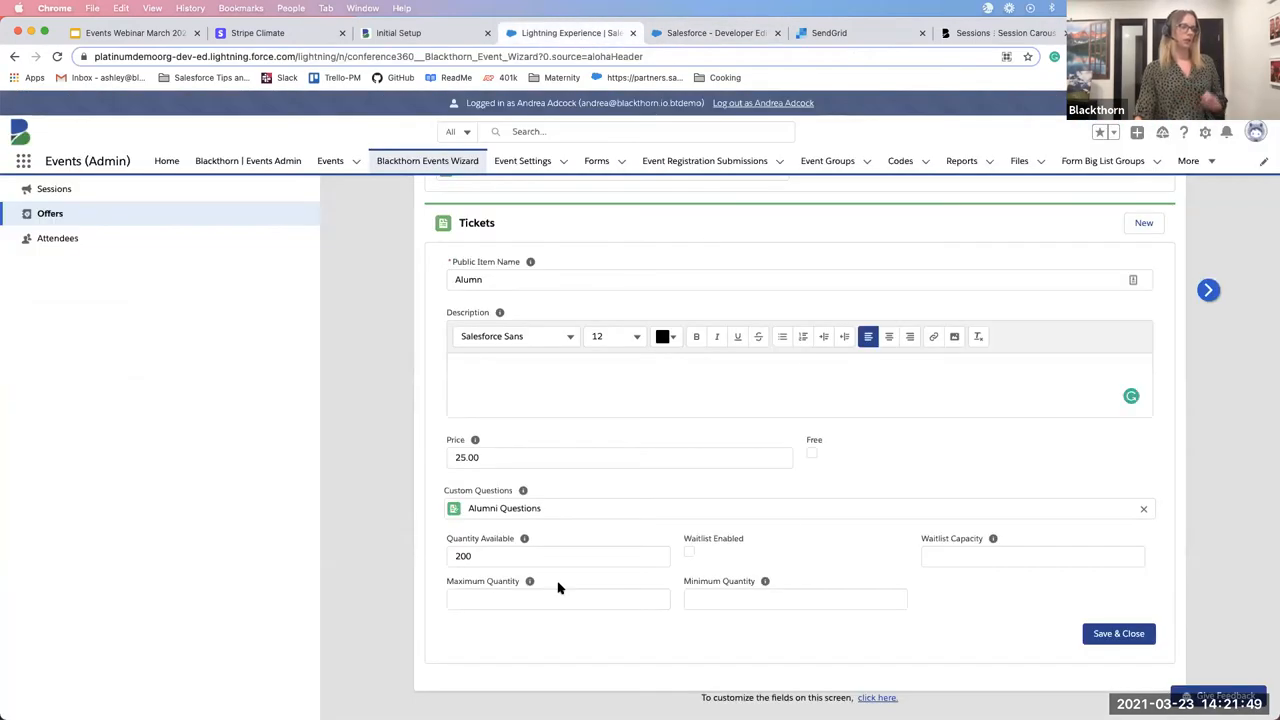
{"action": "left_click", "coordinate": [557, 556]}
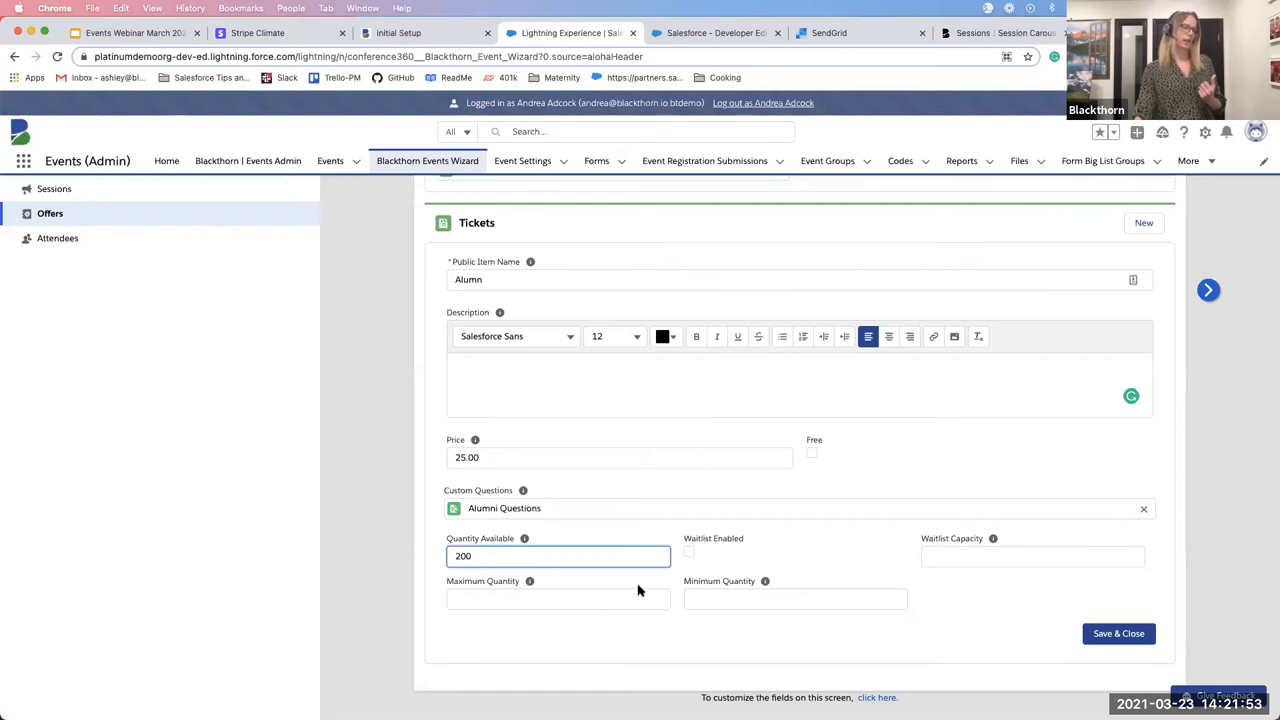
{"action": "left_click", "coordinate": [1118, 633]}
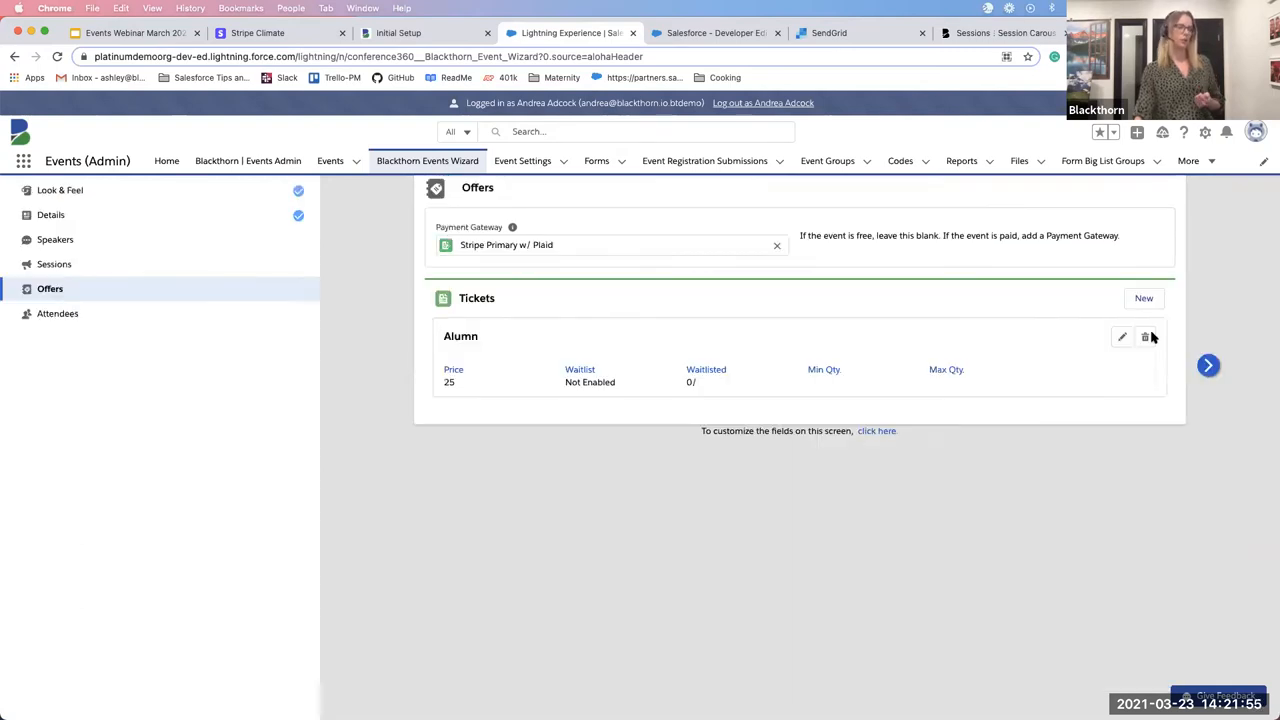
Start a paid Guest ticket priced 50.00 with Free unchecked.
{"action": "left_click", "coordinate": [1143, 298]}
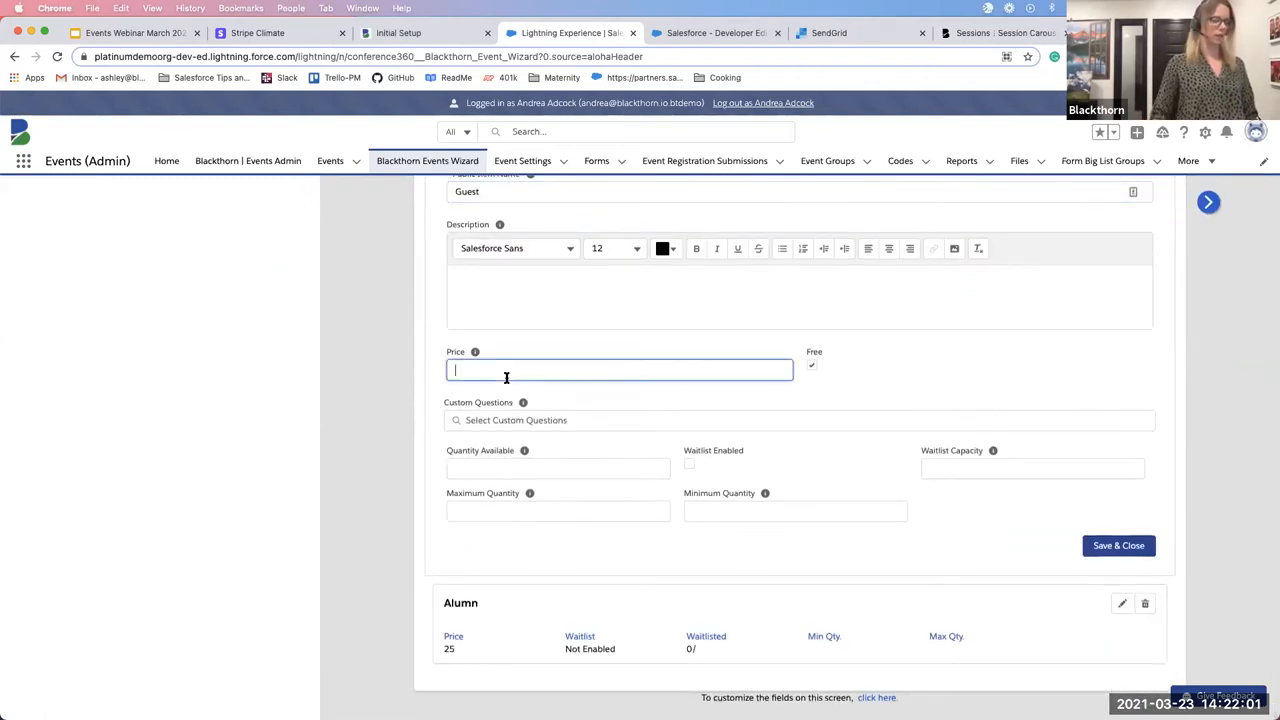
{"action": "type", "text": "50"}
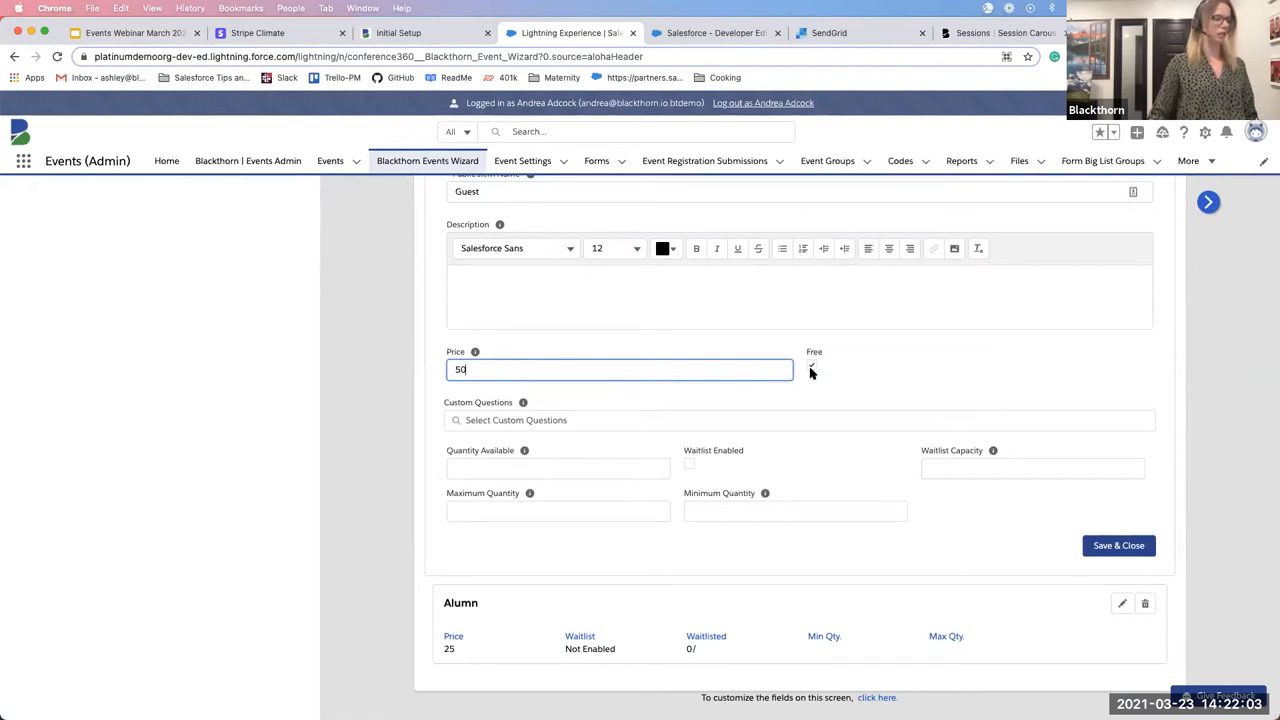
{"action": "left_click", "coordinate": [799, 420]}
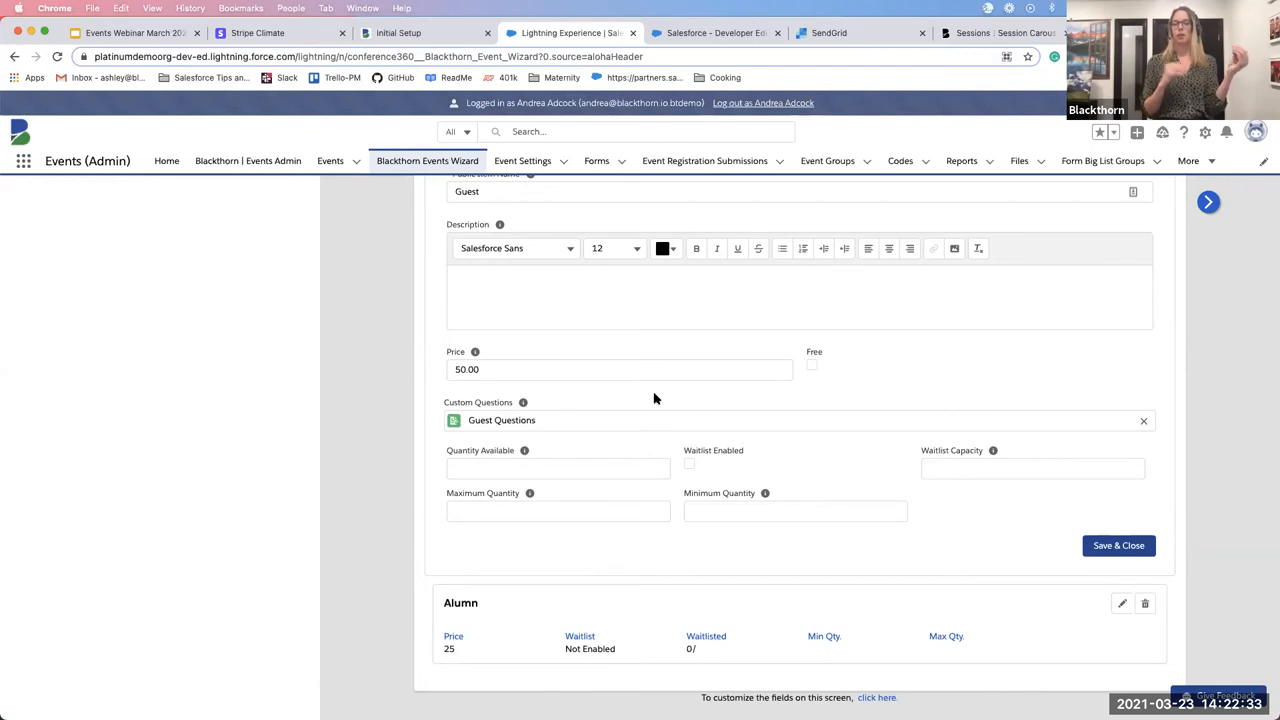
{"action": "mouse_move", "coordinate": [1030, 427]}
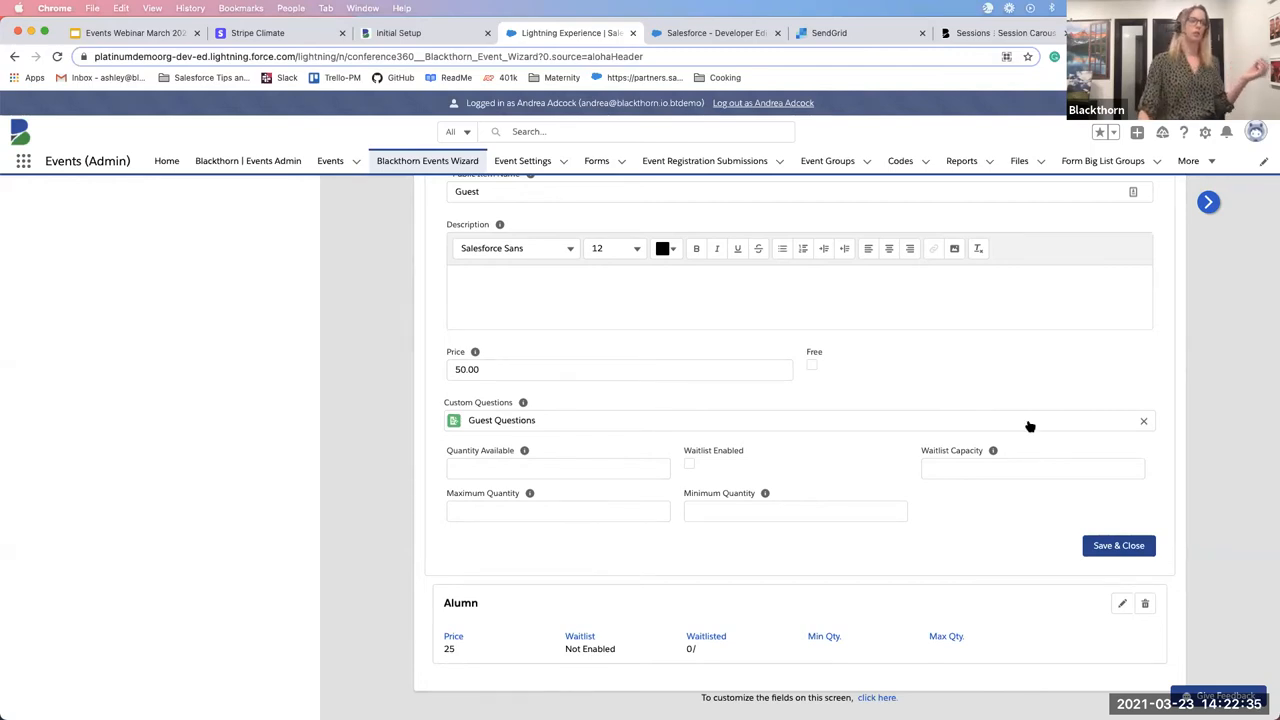
{"action": "left_click", "coordinate": [1143, 420]}
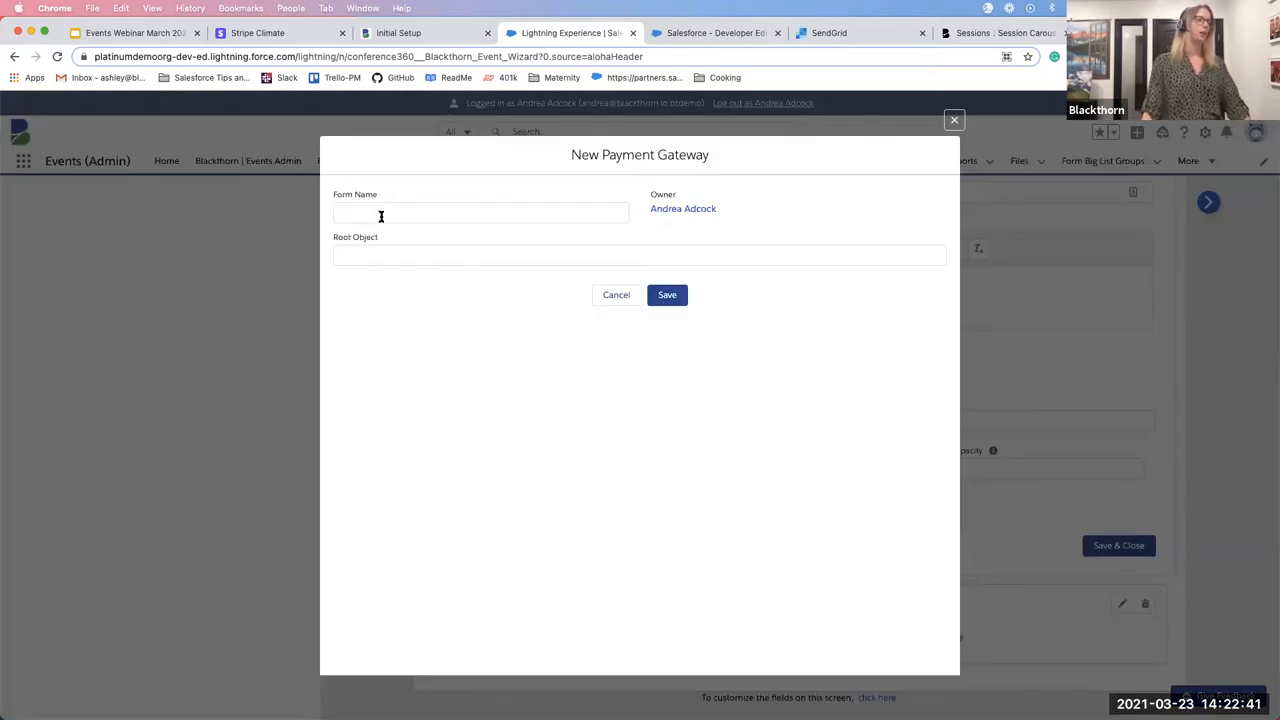
Create a custom question form named 'Example' on the Guest ticket.
{"action": "left_click", "coordinate": [480, 212]}
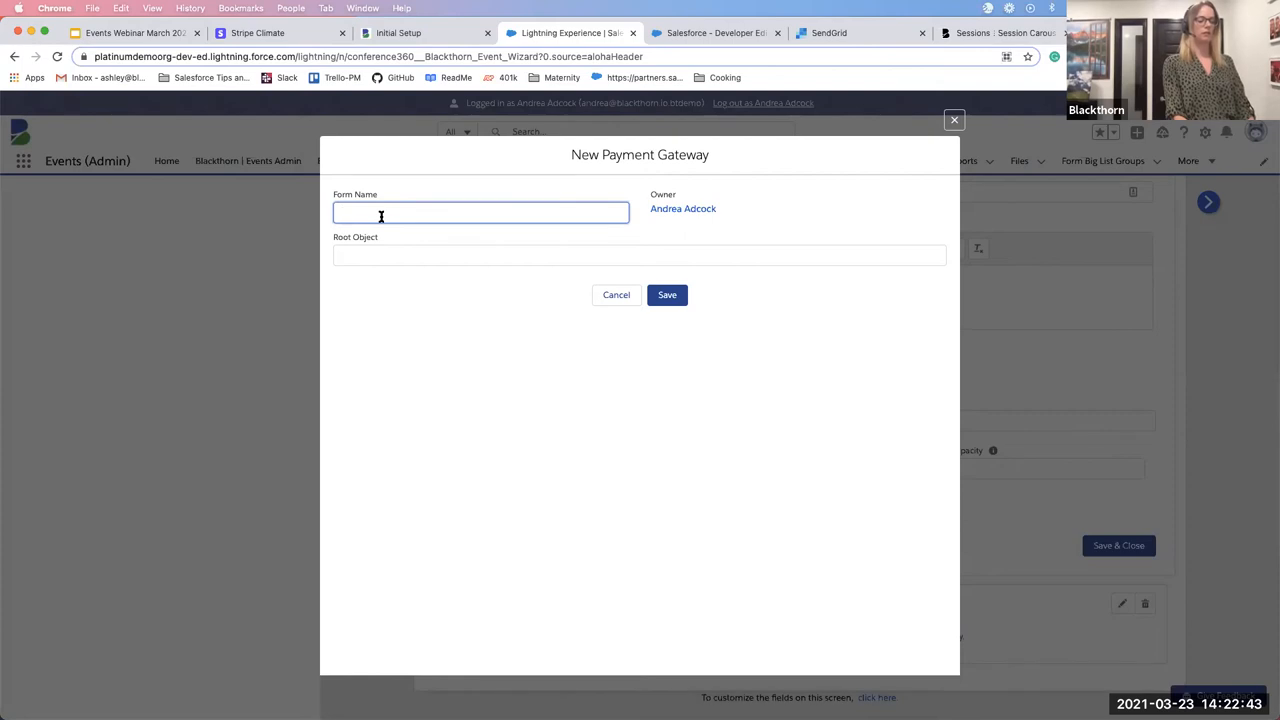
{"action": "type", "text": "Example"}
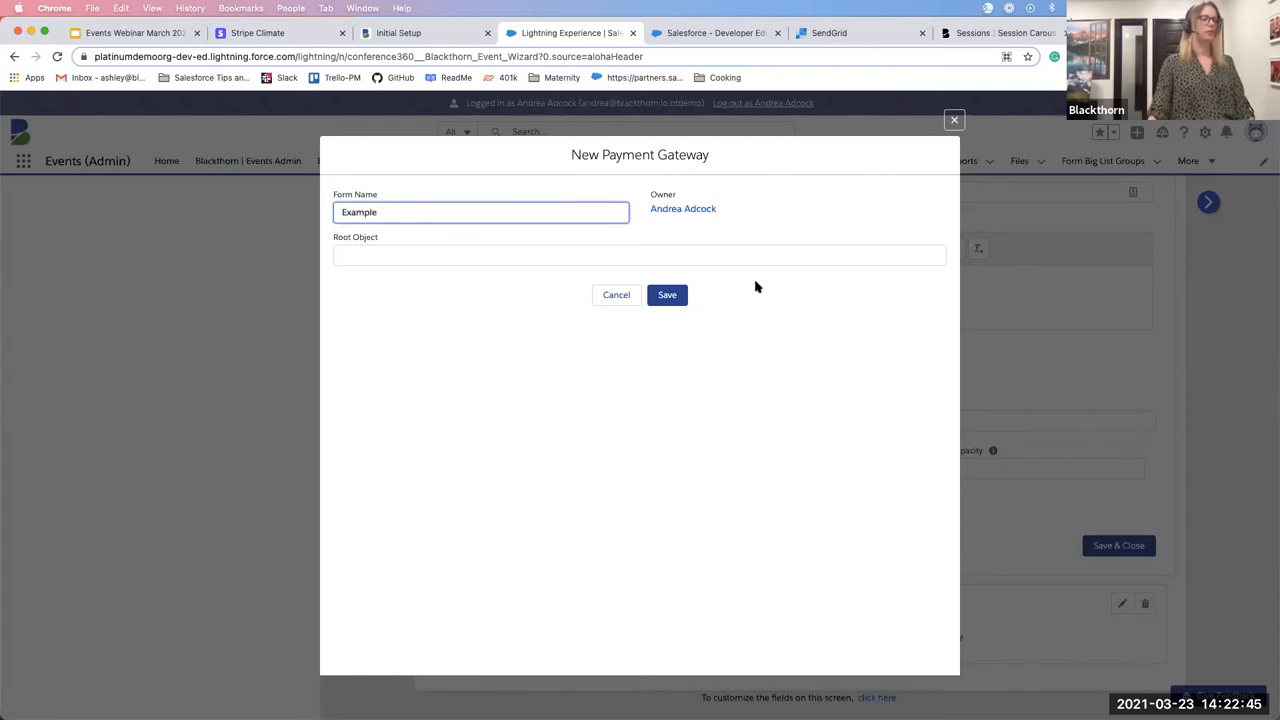
{"action": "left_click", "coordinate": [667, 294]}
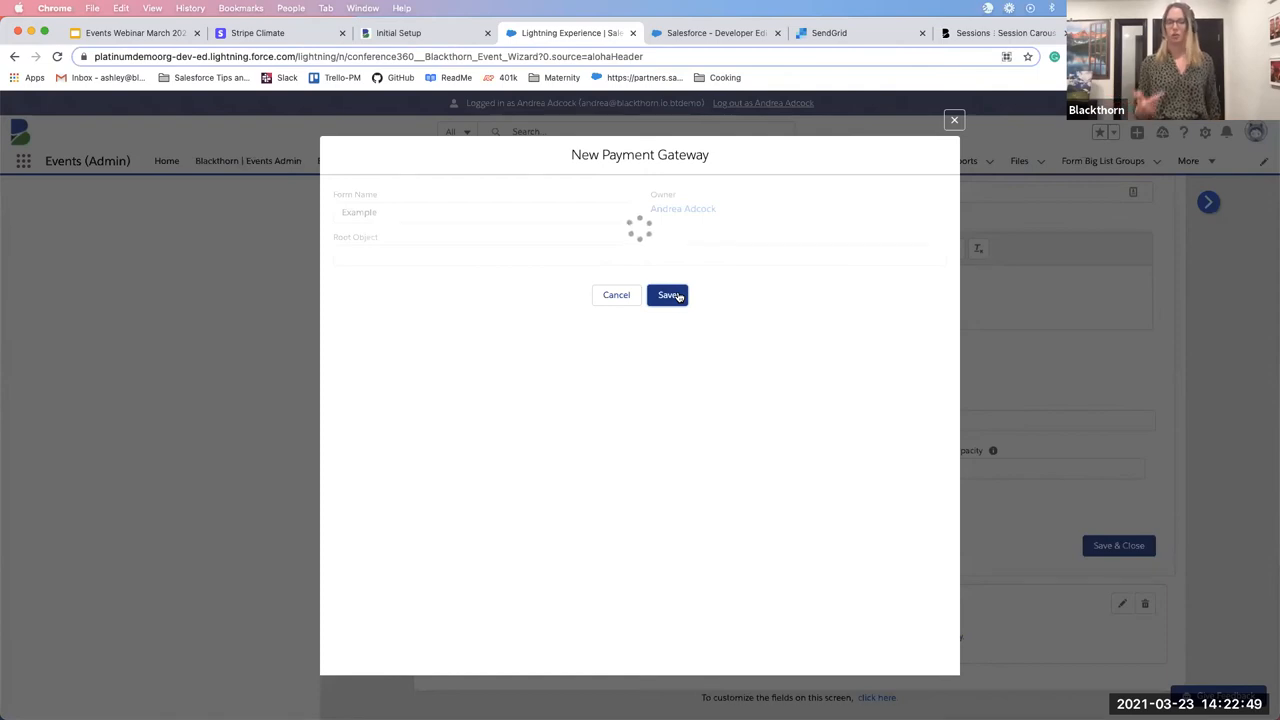
{"action": "left_click", "coordinate": [668, 294]}
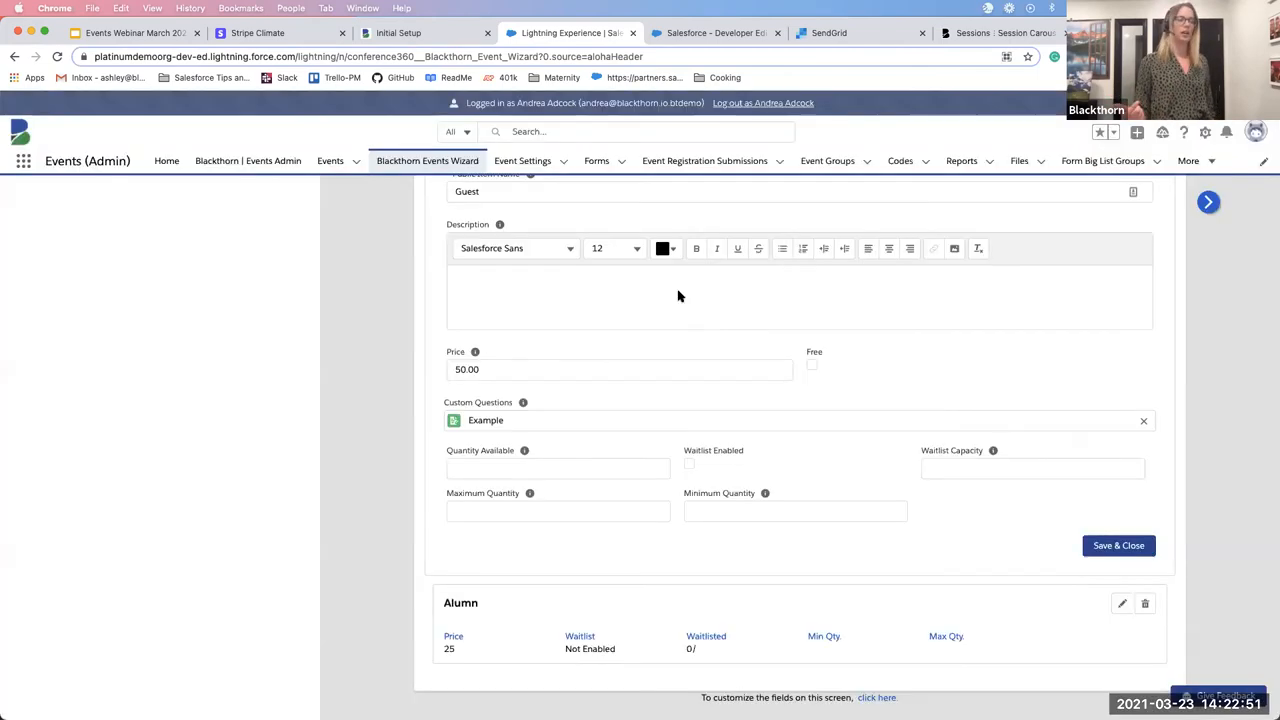
{"action": "mouse_move", "coordinate": [587, 378]}
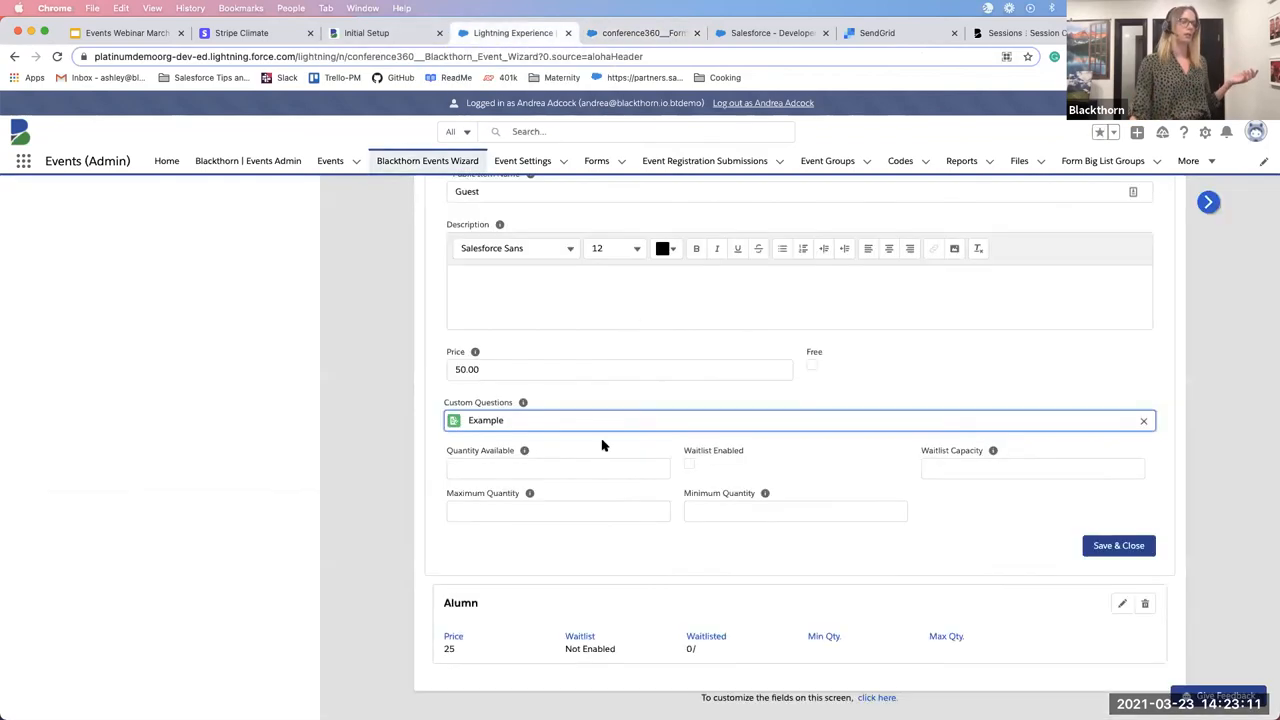
Replace Example with Guest Questions, set quantity 100, and save the Guest ticket.
{"action": "left_click", "coordinate": [1143, 420]}
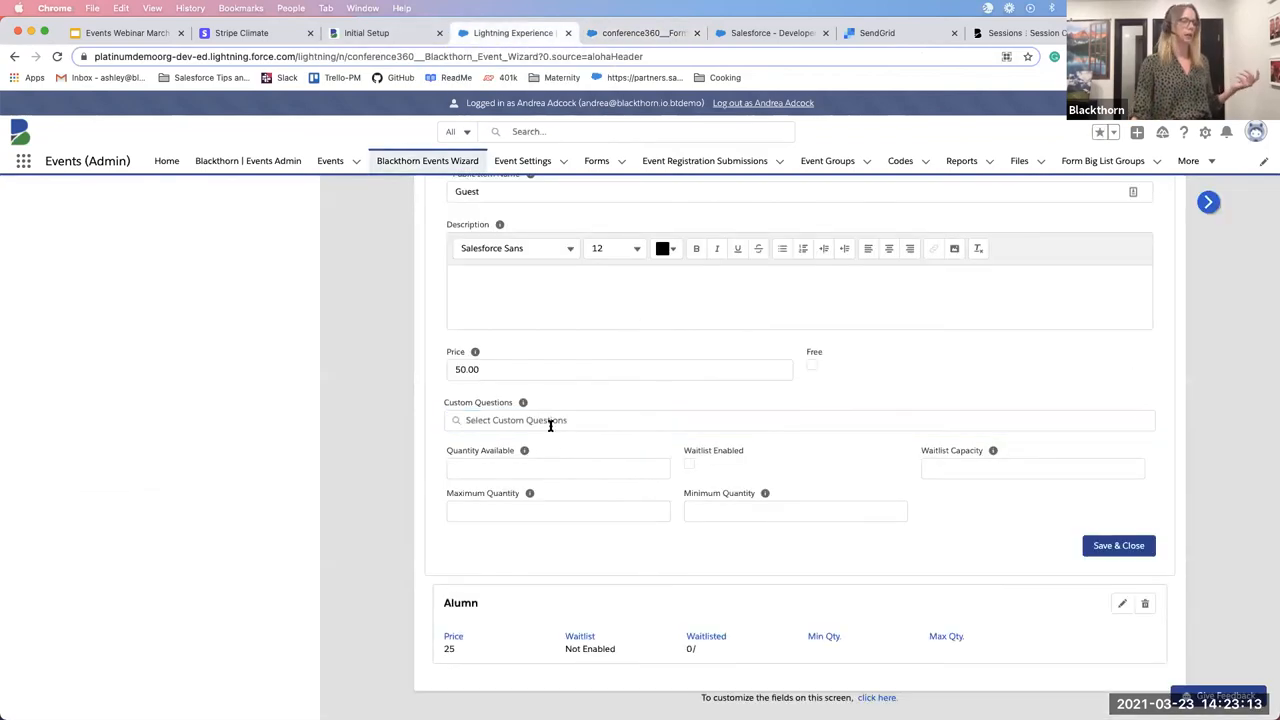
{"action": "type", "text": "guest"}
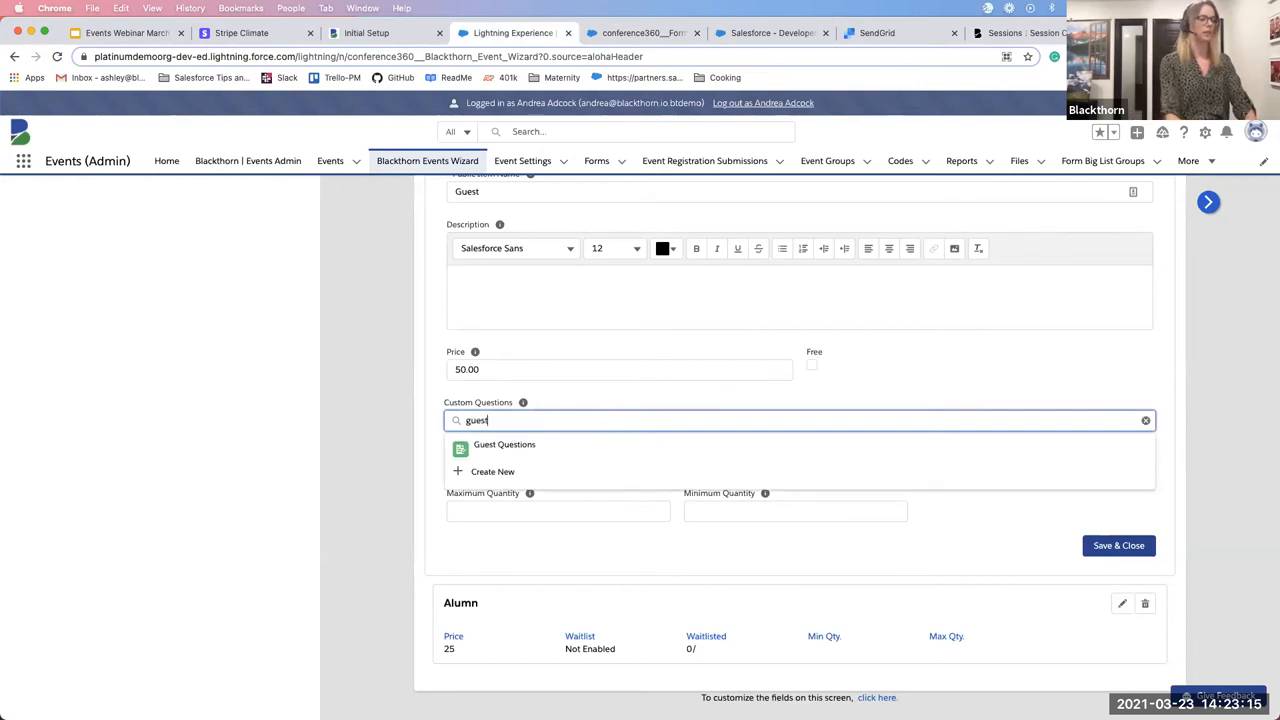
{"action": "left_click", "coordinate": [504, 444]}
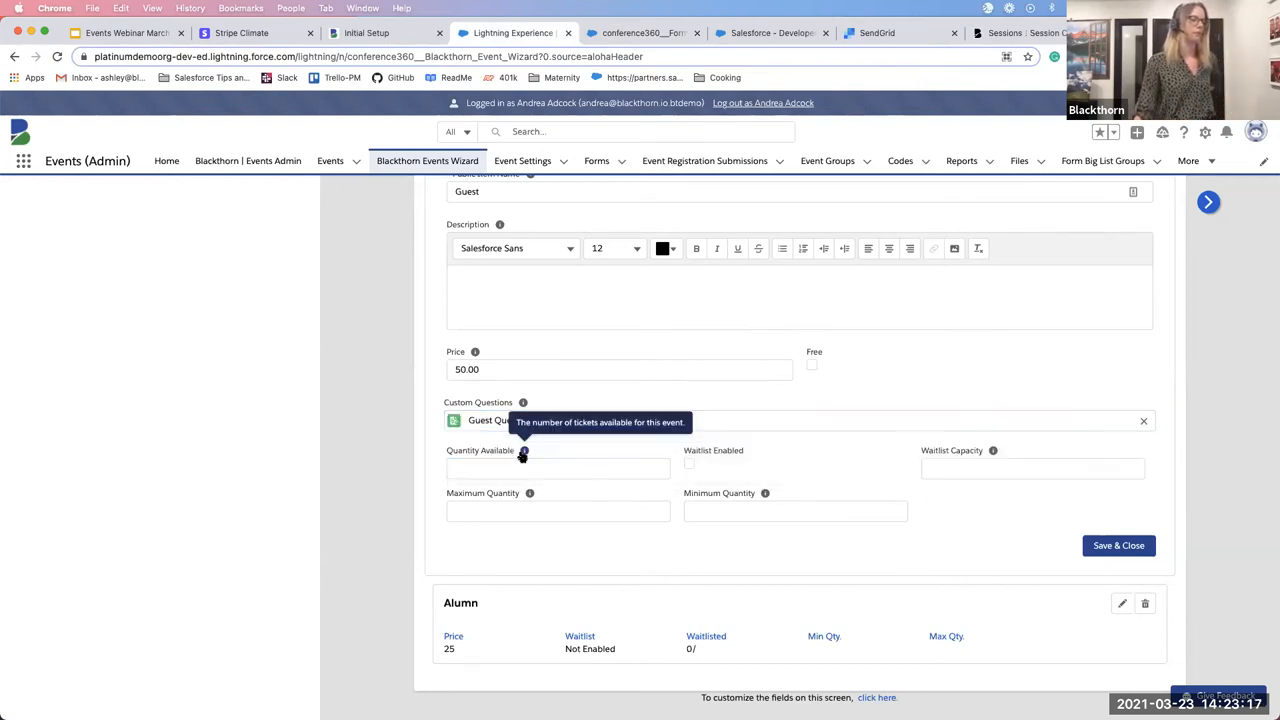
{"action": "type", "text": "100"}
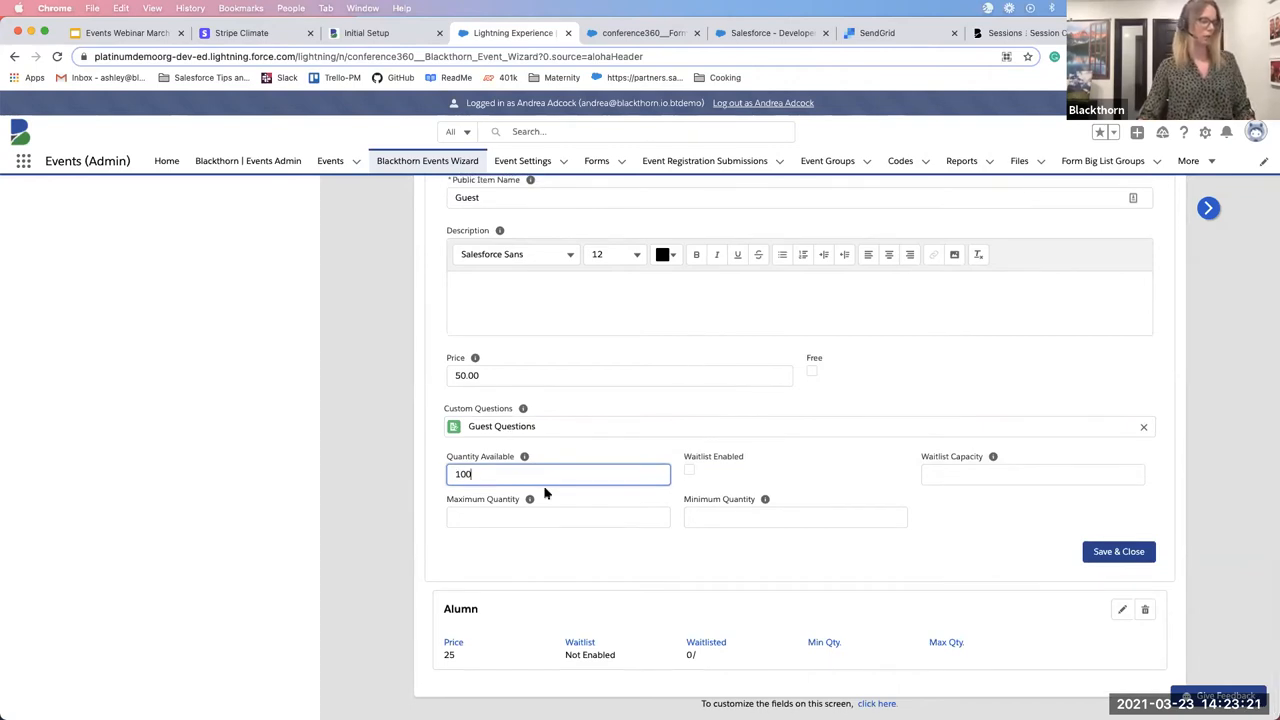
{"action": "mouse_move", "coordinate": [617, 549]}
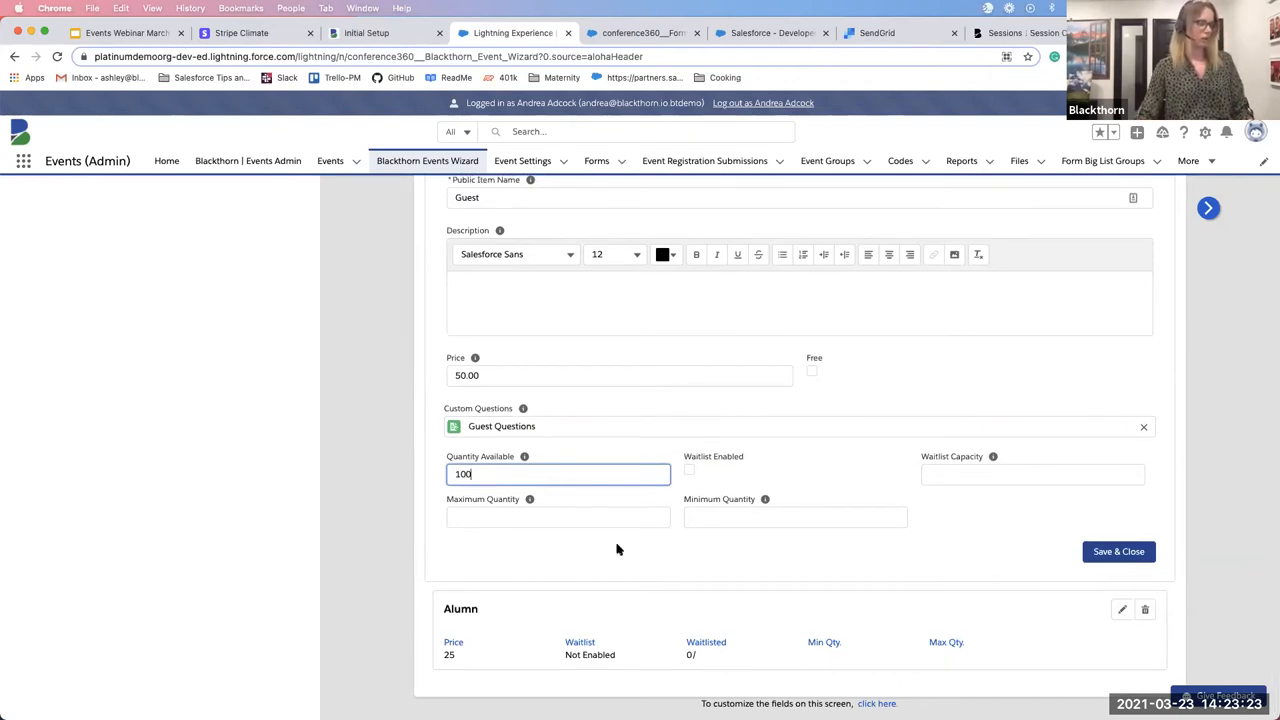
{"action": "left_click", "coordinate": [1118, 551]}
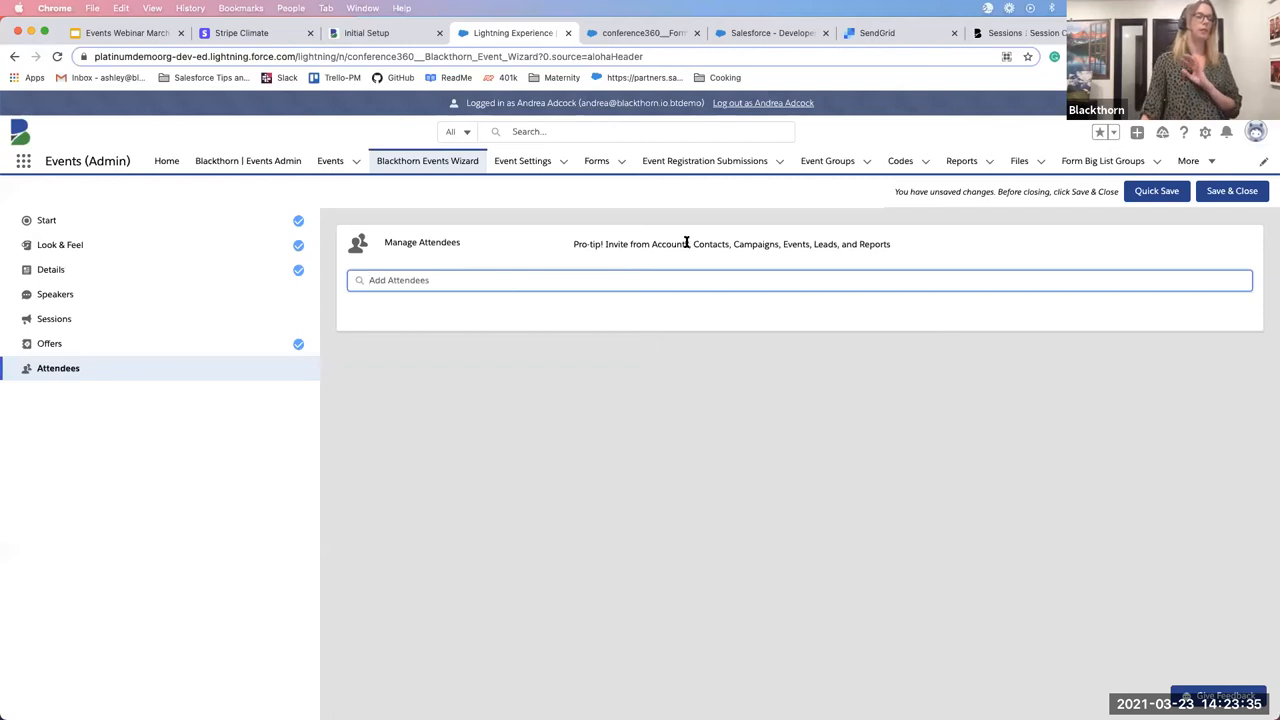
{"action": "mouse_move", "coordinate": [873, 244]}
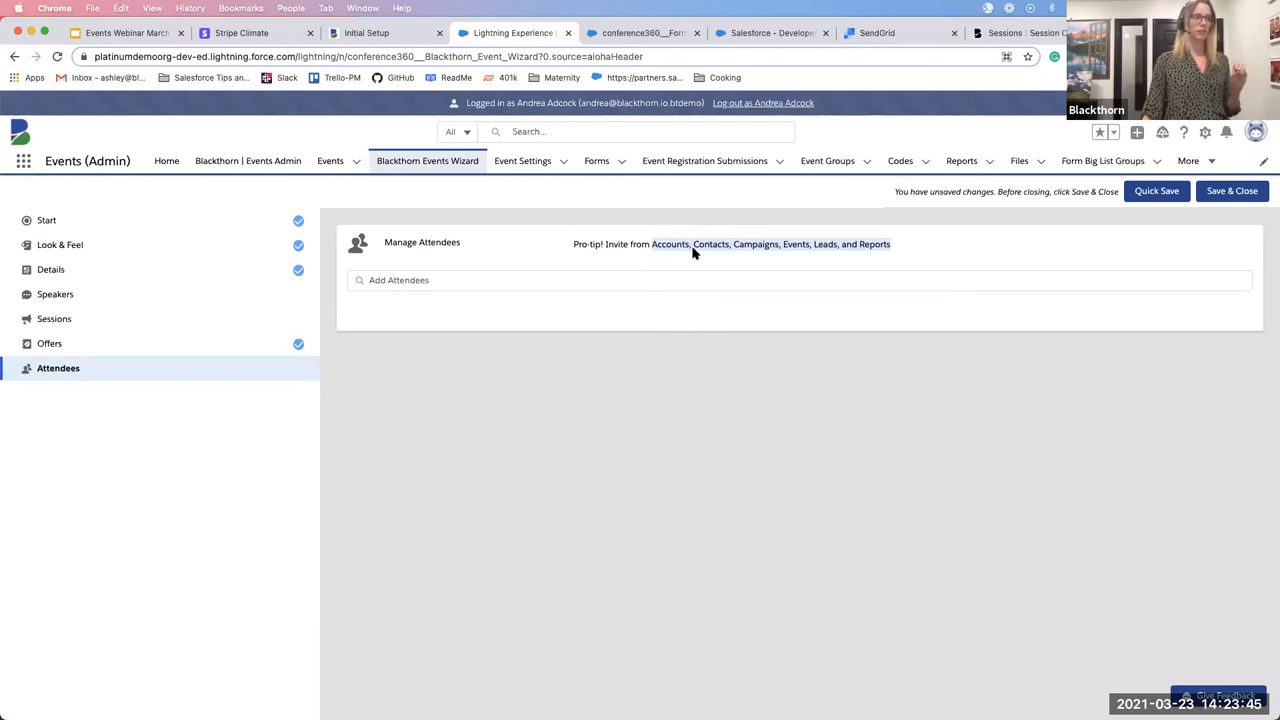
{"action": "mouse_move", "coordinate": [837, 257]}
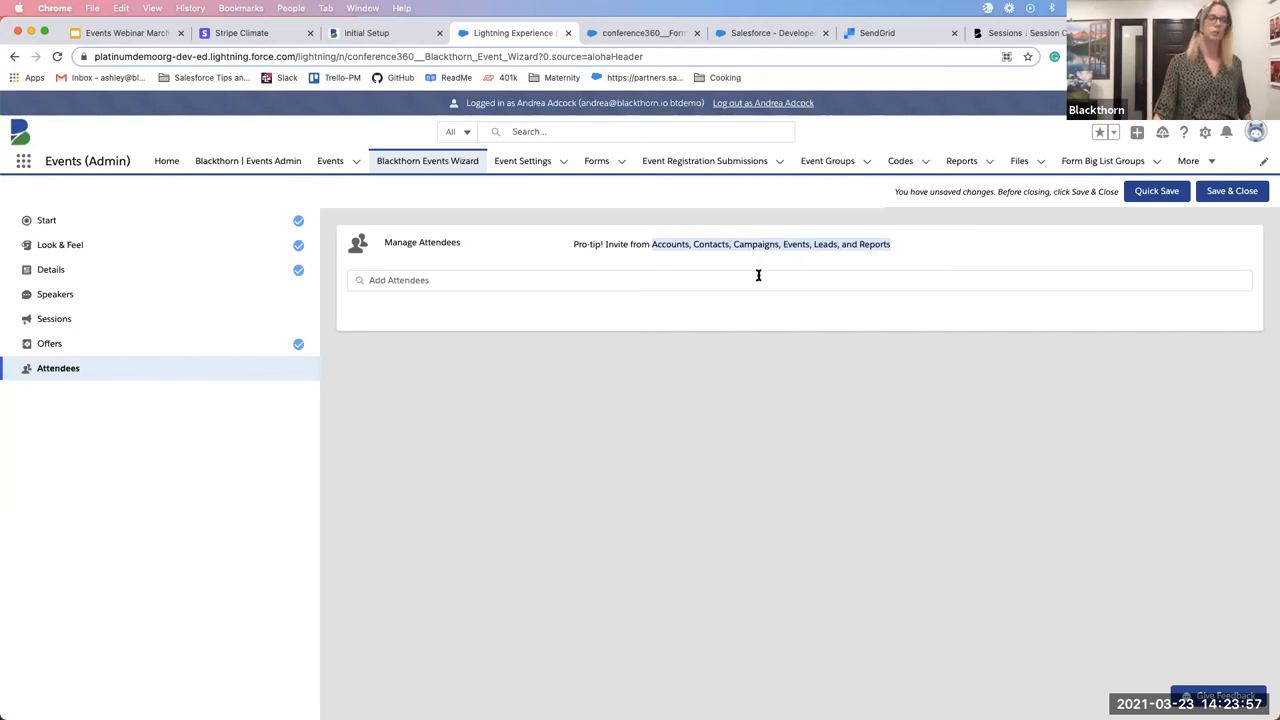
Search 'USD 3' and add the USD 30 under 30 campaign as invitees.
{"action": "left_click", "coordinate": [757, 280]}
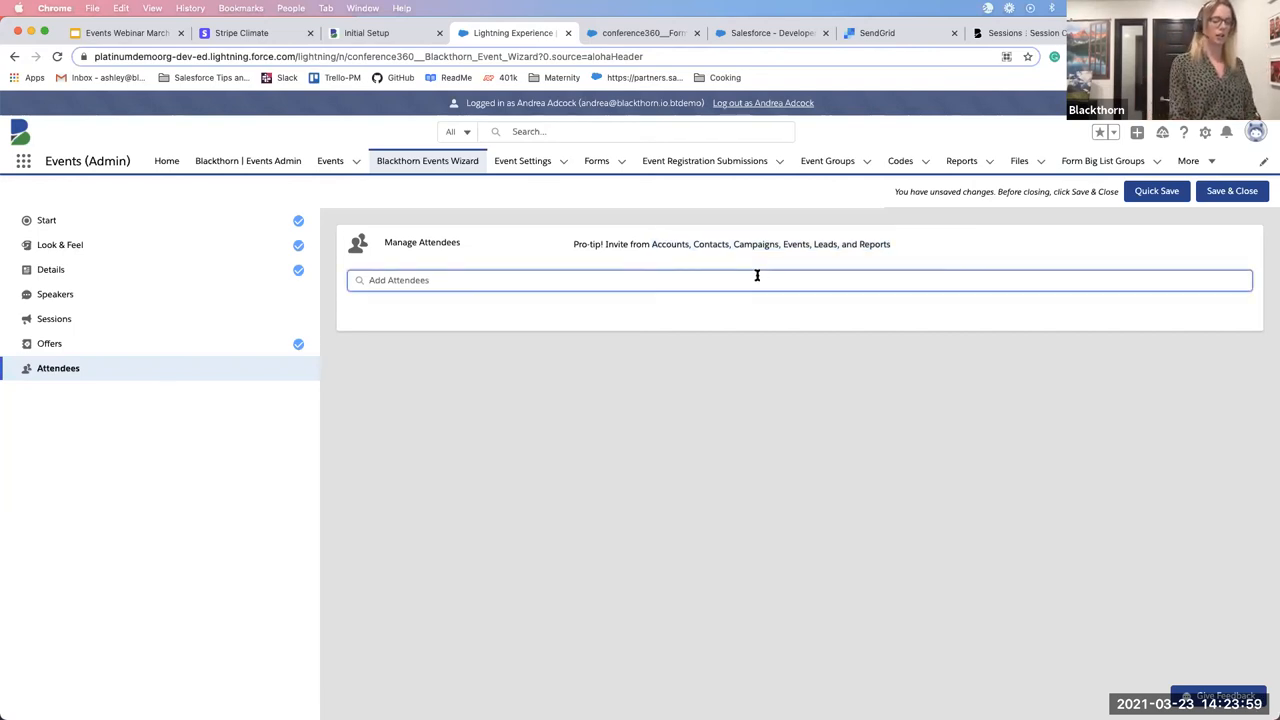
{"action": "type", "text": "USD 3"}
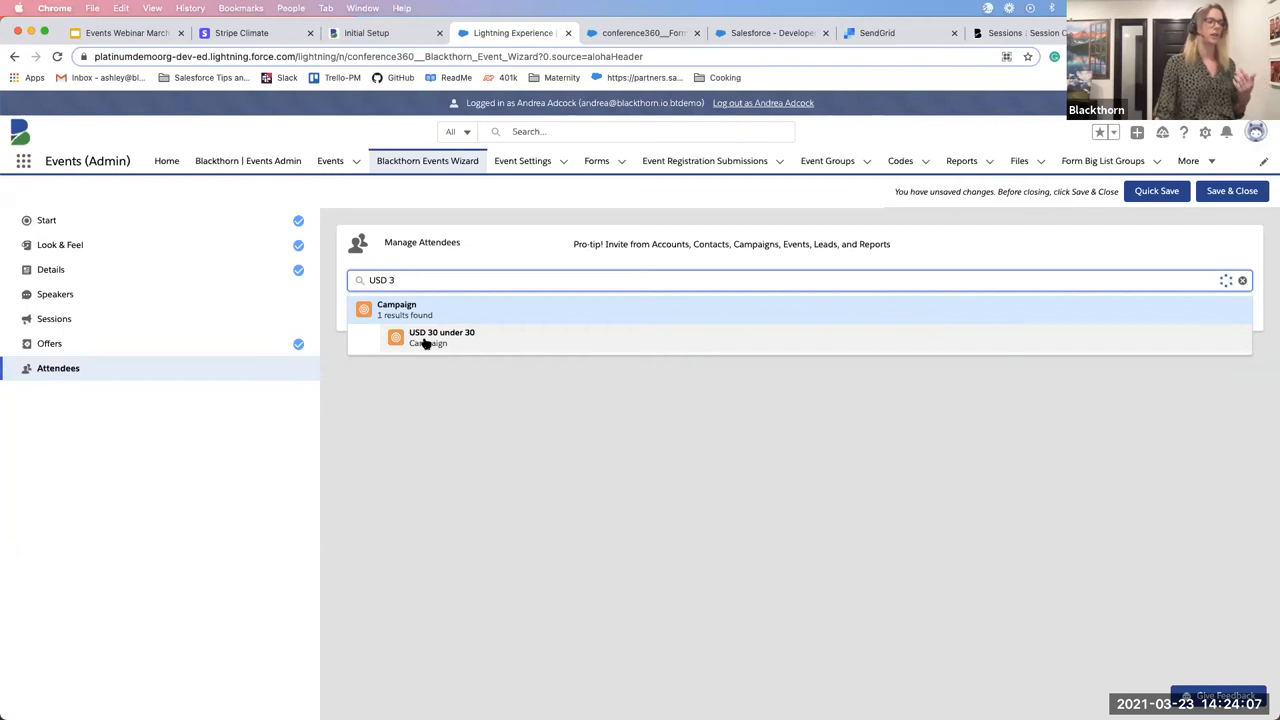
{"action": "left_click", "coordinate": [442, 337]}
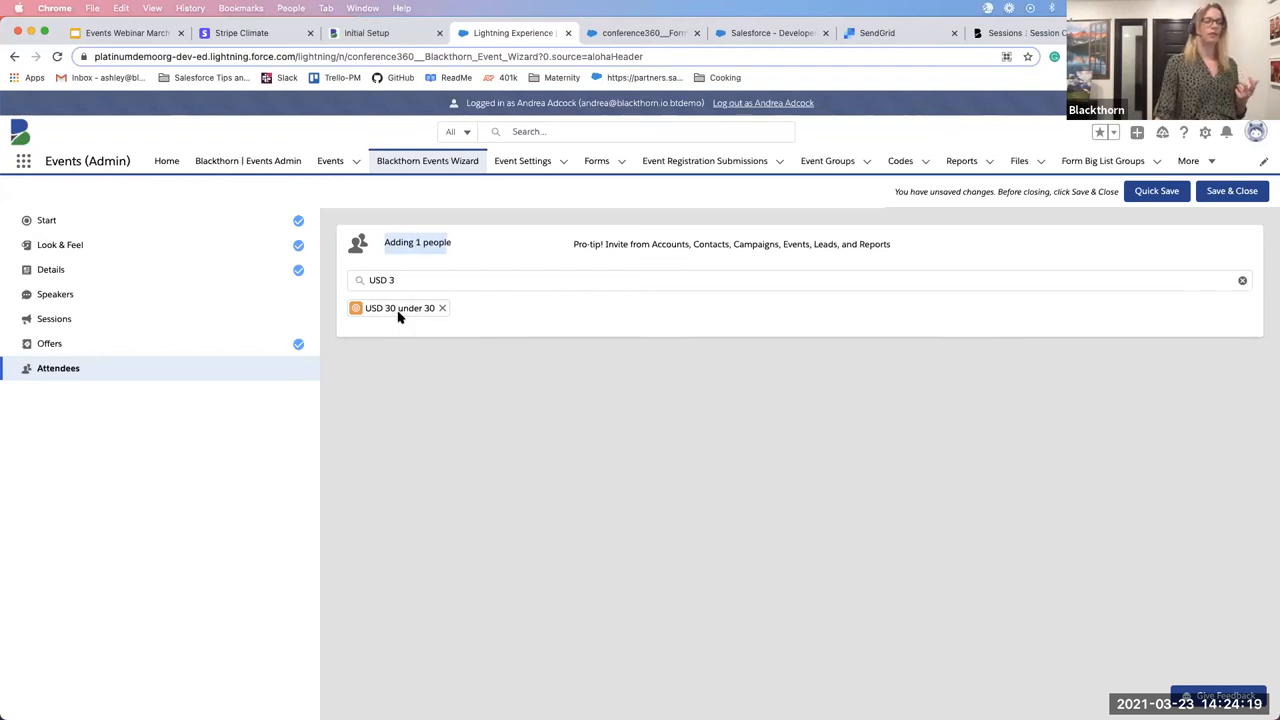
{"action": "mouse_move", "coordinate": [474, 310]}
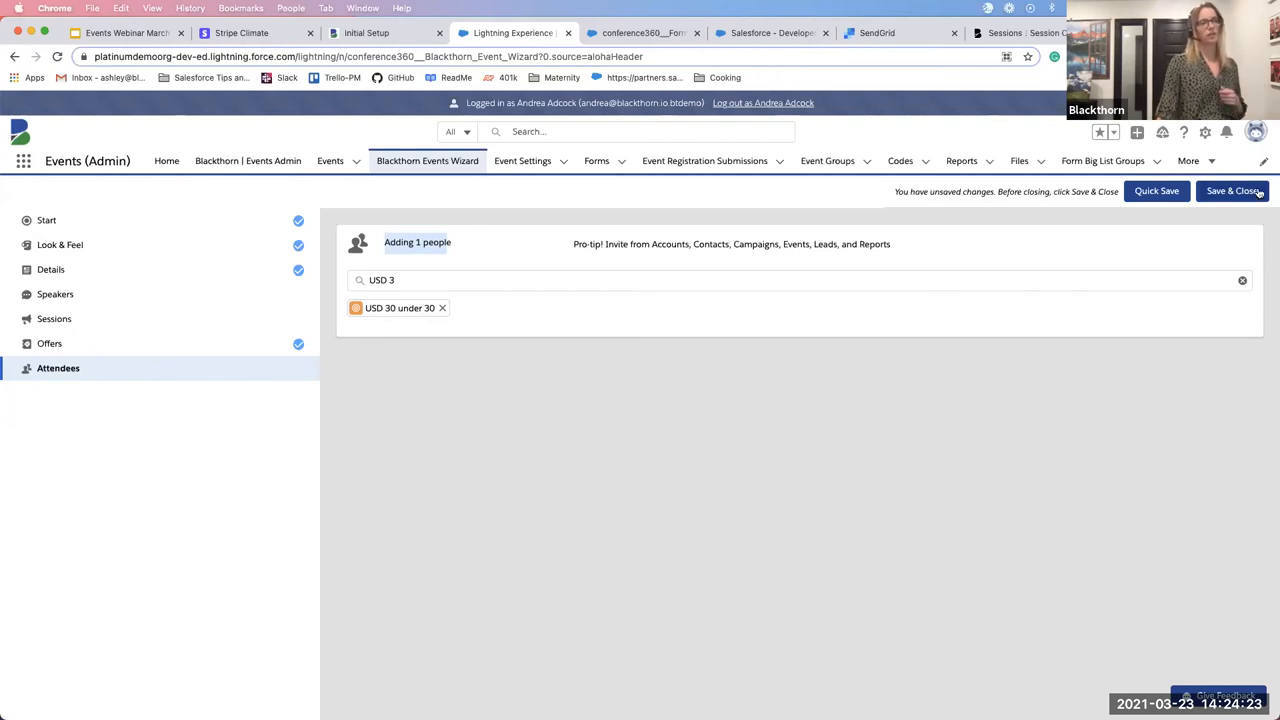
Save the wizard, publish the event, and return to the USD: 30 under 30 record.
{"action": "left_click", "coordinate": [1232, 191]}
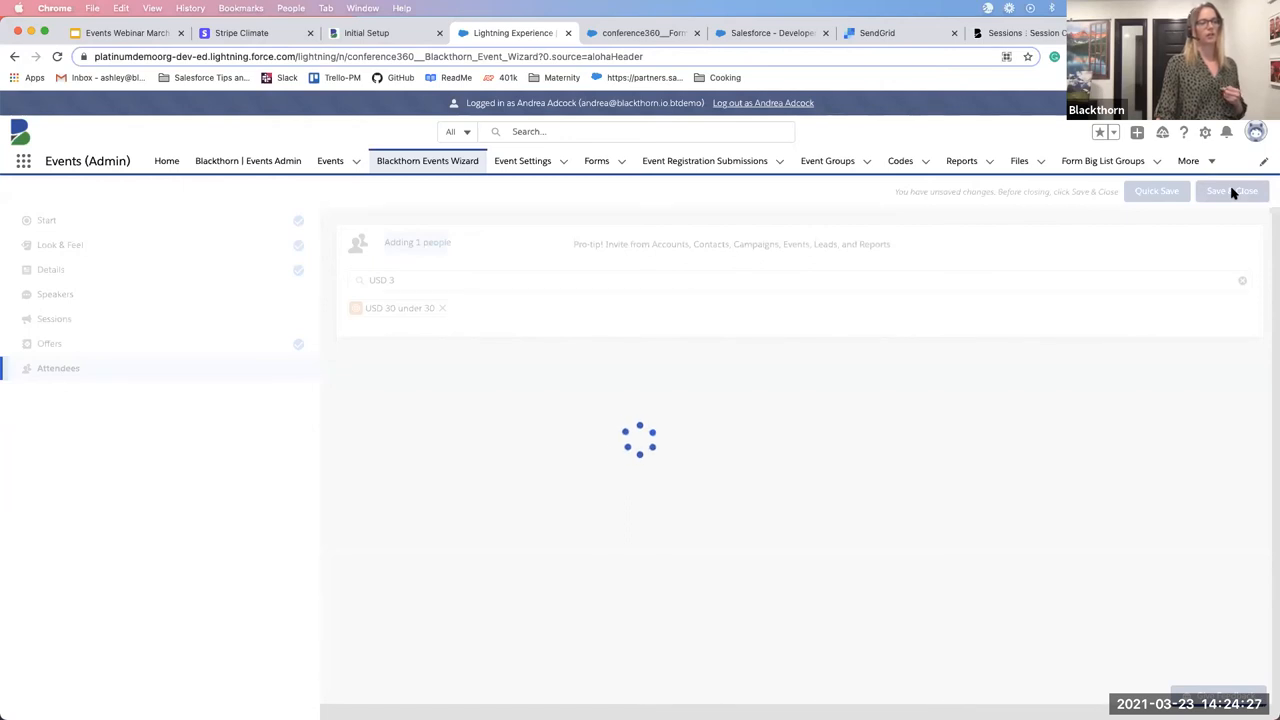
{"action": "mouse_move", "coordinate": [1110, 270]}
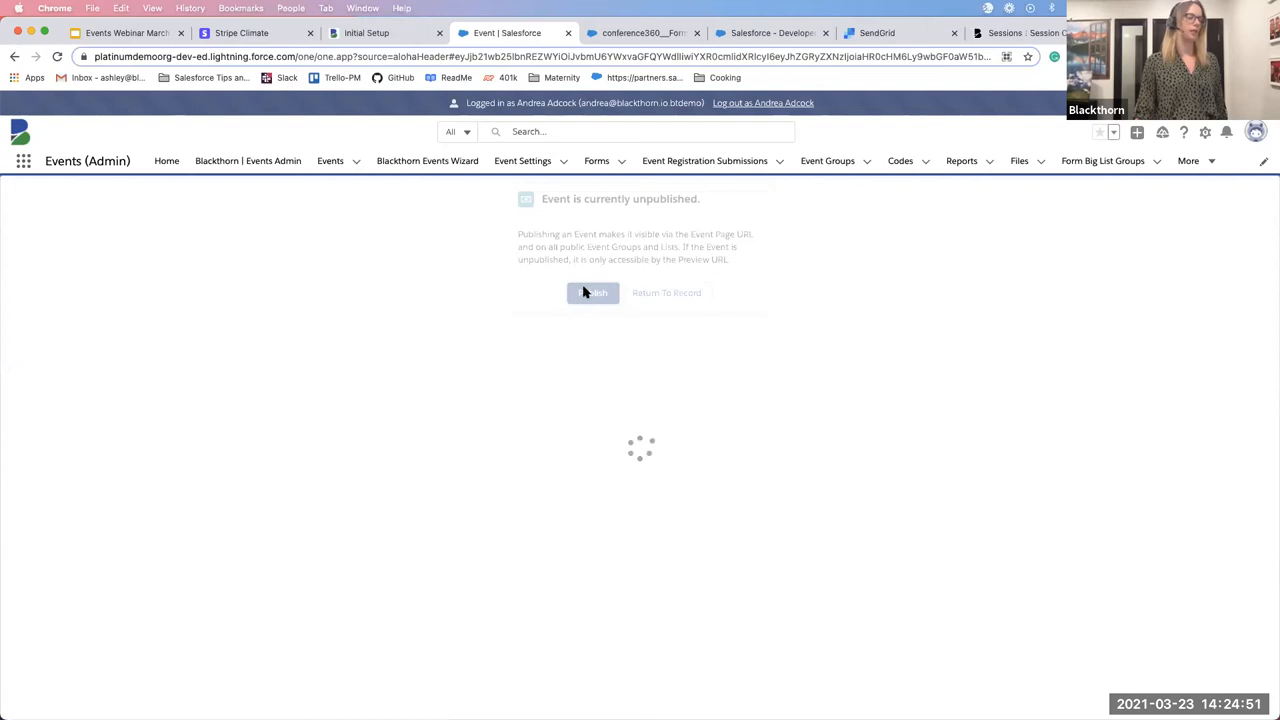
{"action": "mouse_move", "coordinate": [645, 363]}
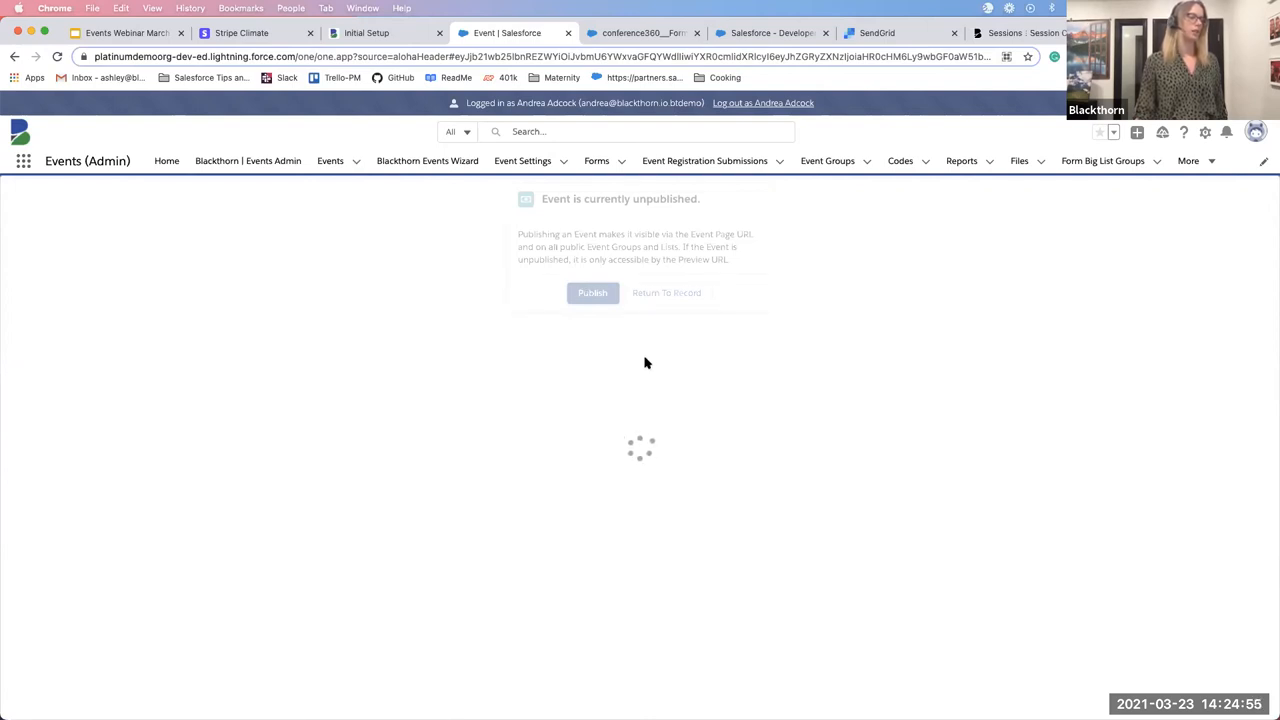
{"action": "left_click", "coordinate": [592, 292]}
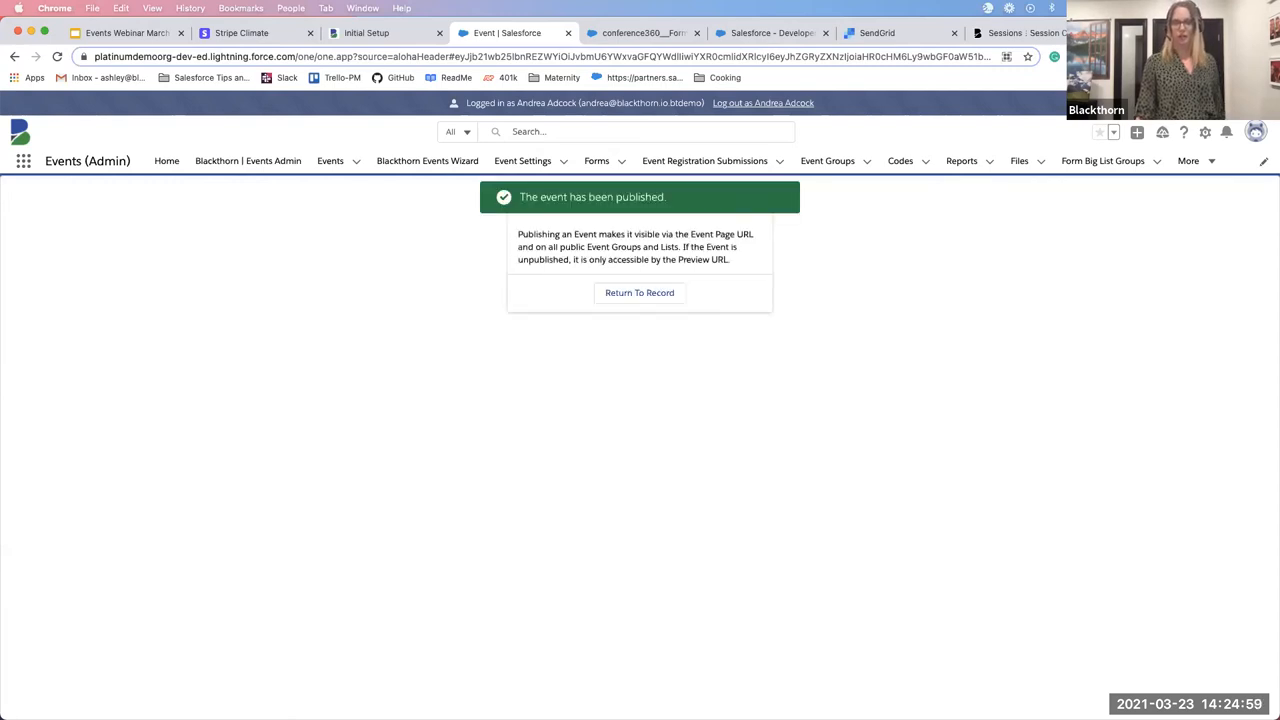
{"action": "left_click", "coordinate": [639, 292]}
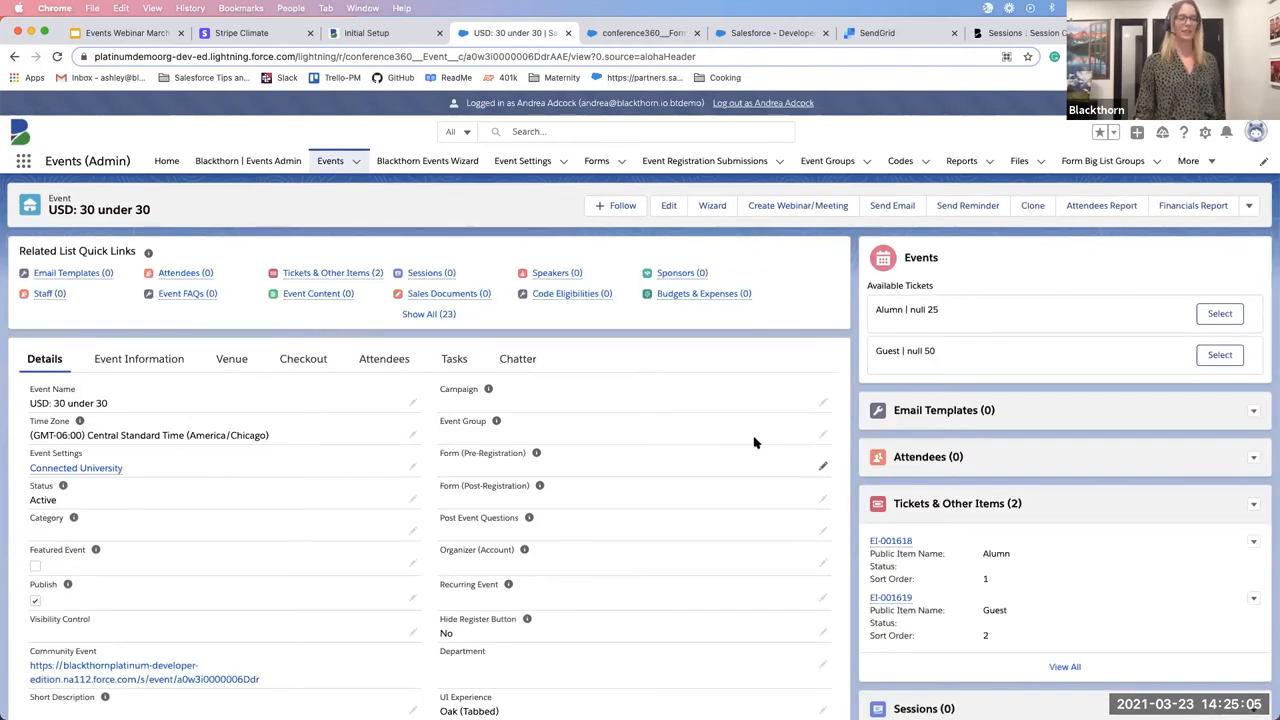
{"action": "mouse_move", "coordinate": [843, 340]}
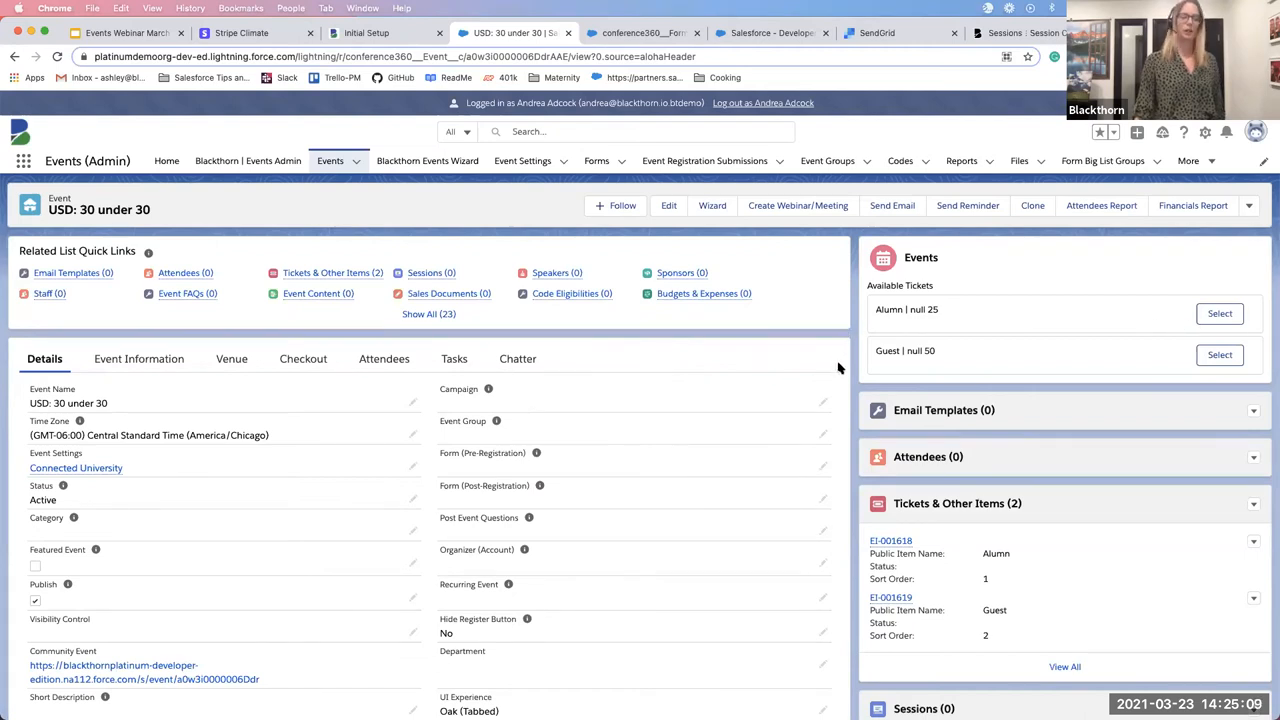
{"action": "mouse_move", "coordinate": [830, 338]}
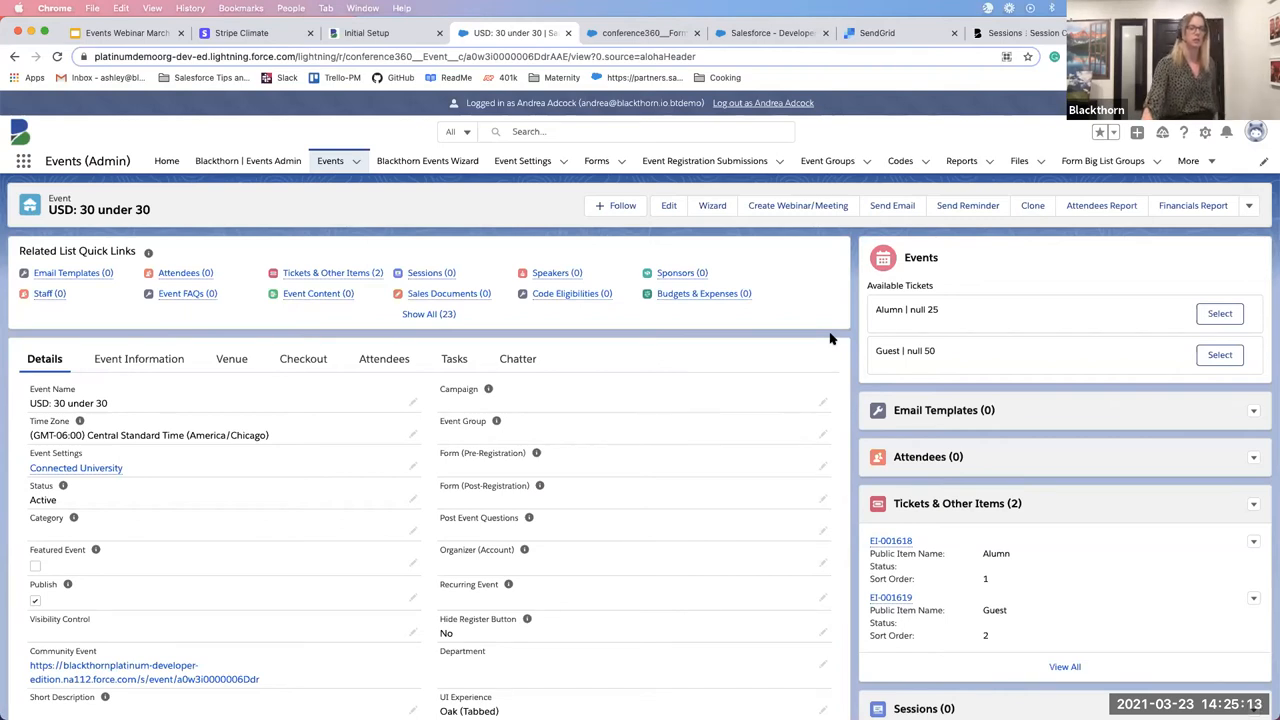
{"action": "mouse_move", "coordinate": [1055, 229]}
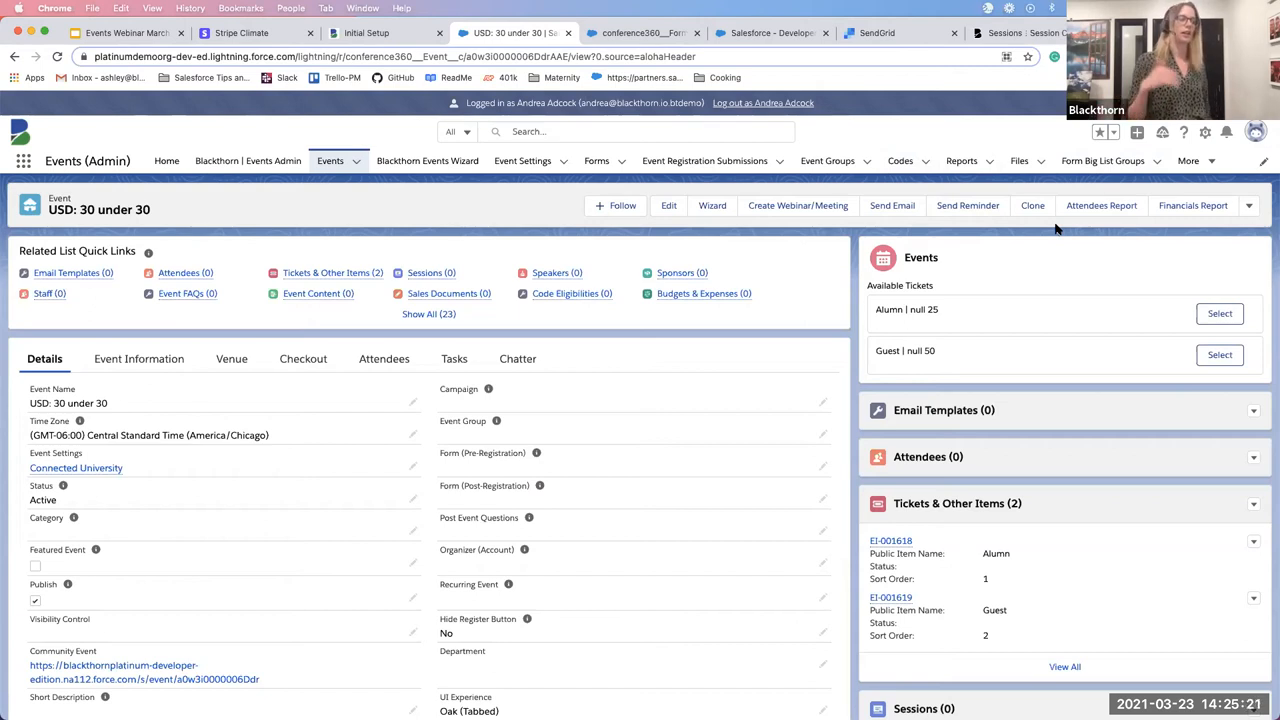
{"action": "scroll", "scroll_direction": "down", "scroll_amount": 3}
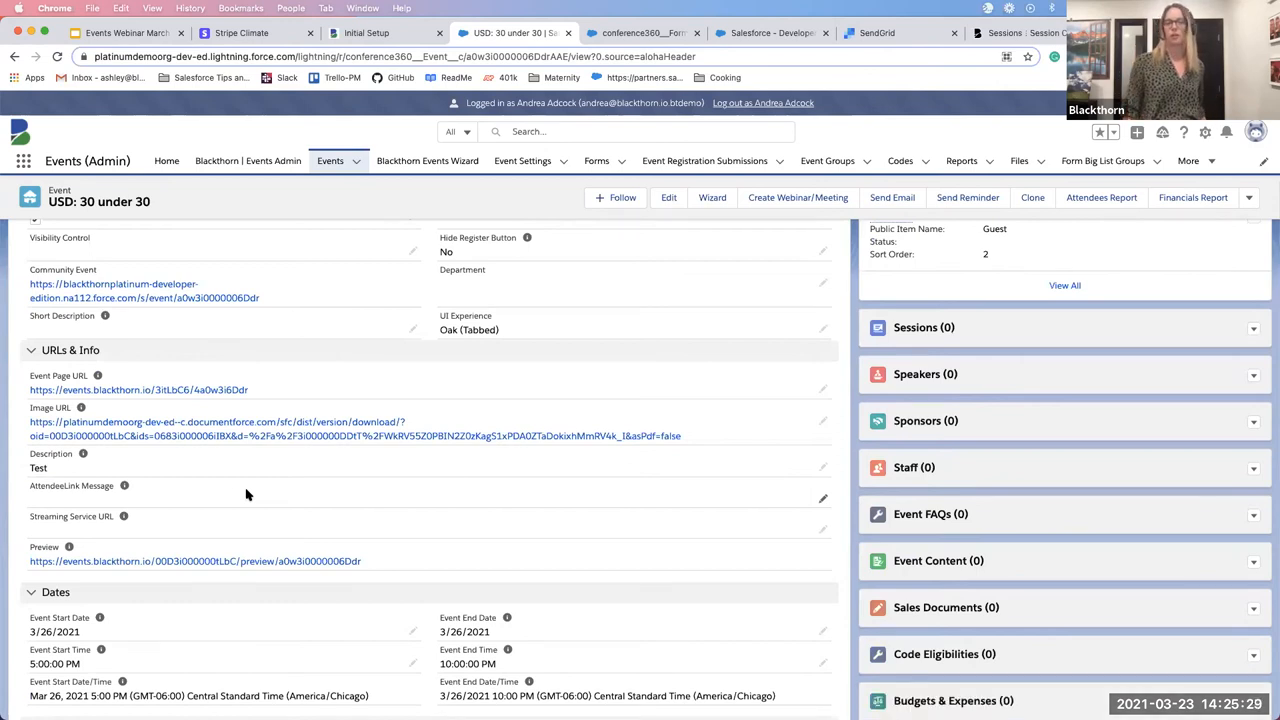
{"action": "scroll", "scroll_direction": "down", "scroll_amount": 3}
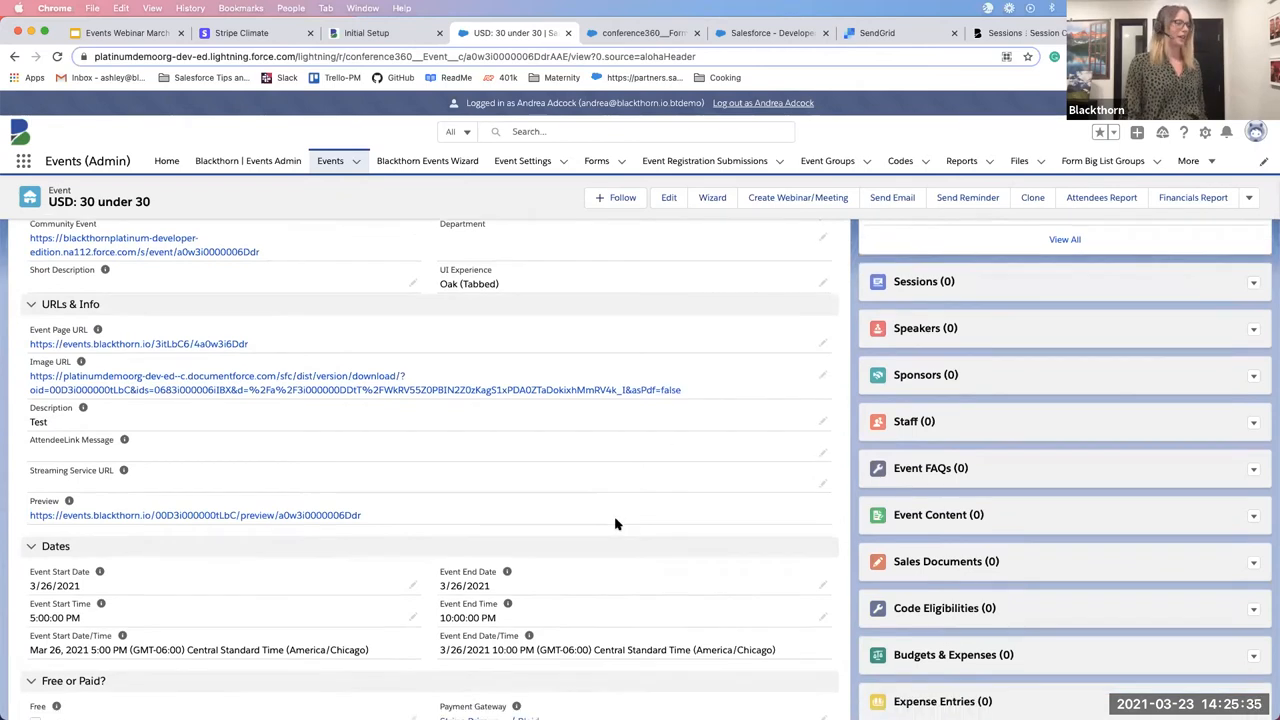
{"action": "scroll", "scroll_direction": "up", "scroll_amount": 3}
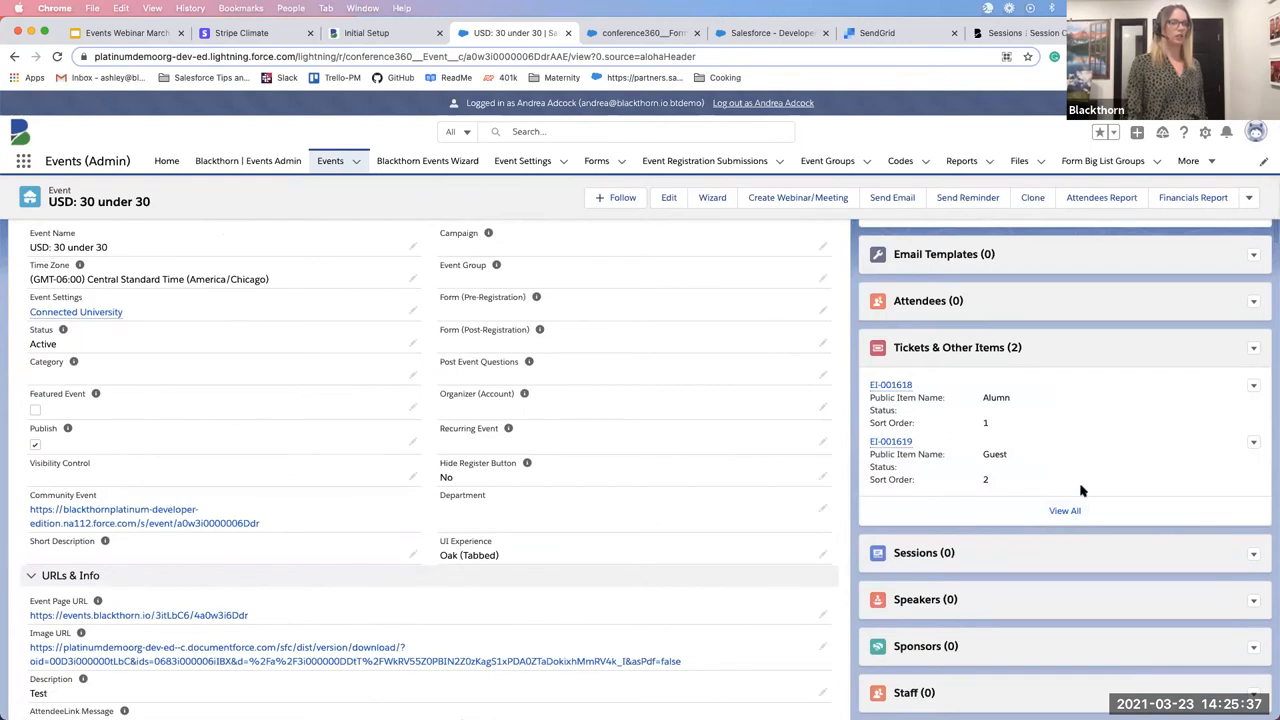
{"action": "left_click", "coordinate": [1065, 510]}
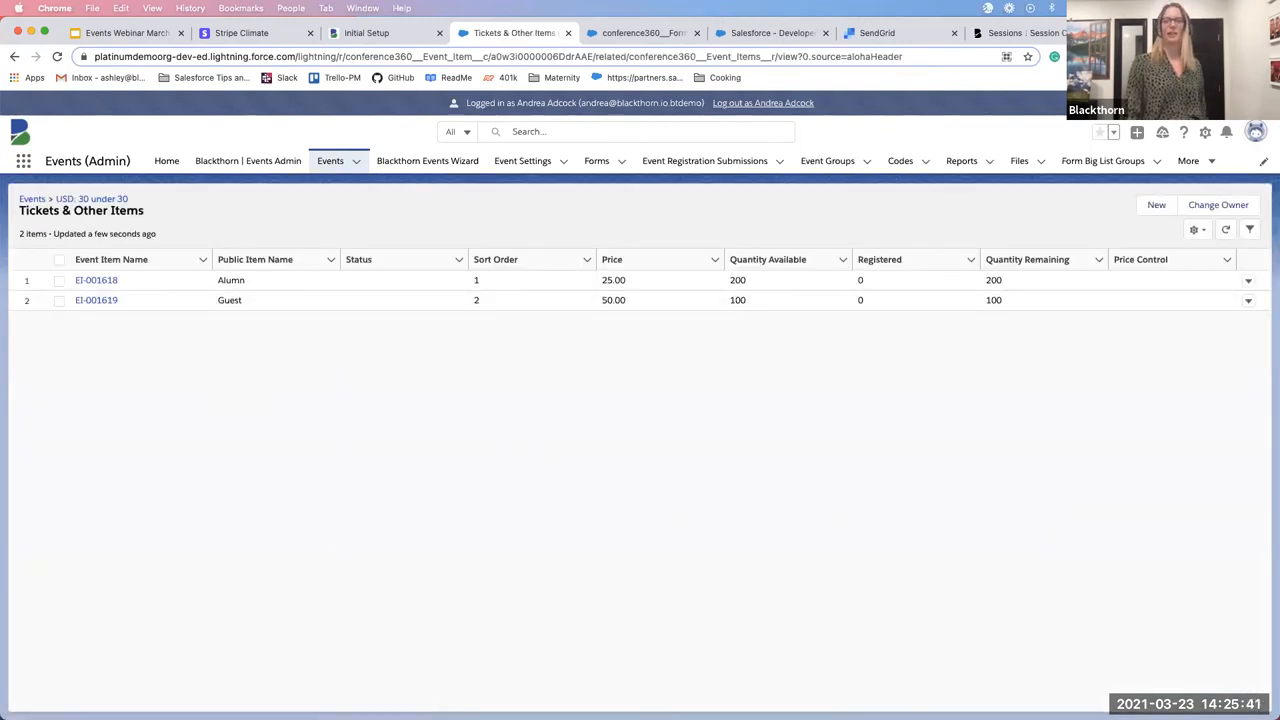
{"action": "mouse_move", "coordinate": [360, 401]}
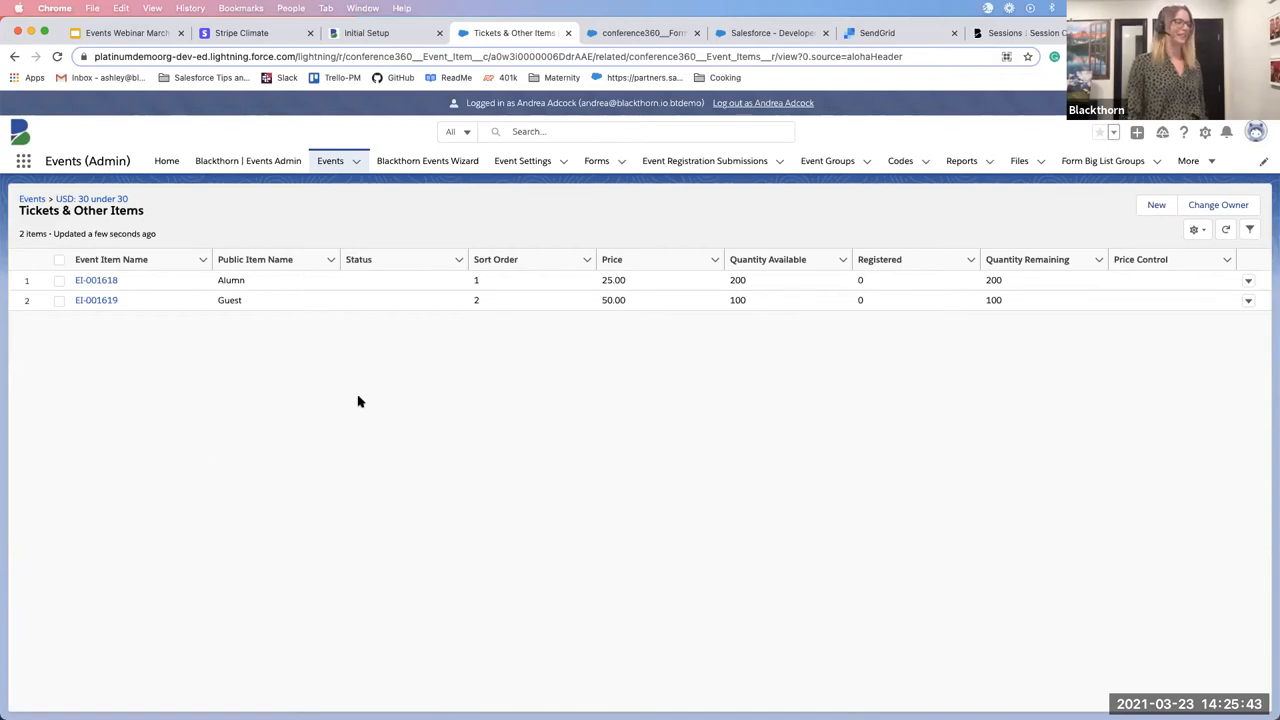
{"action": "mouse_move", "coordinate": [558, 318]}
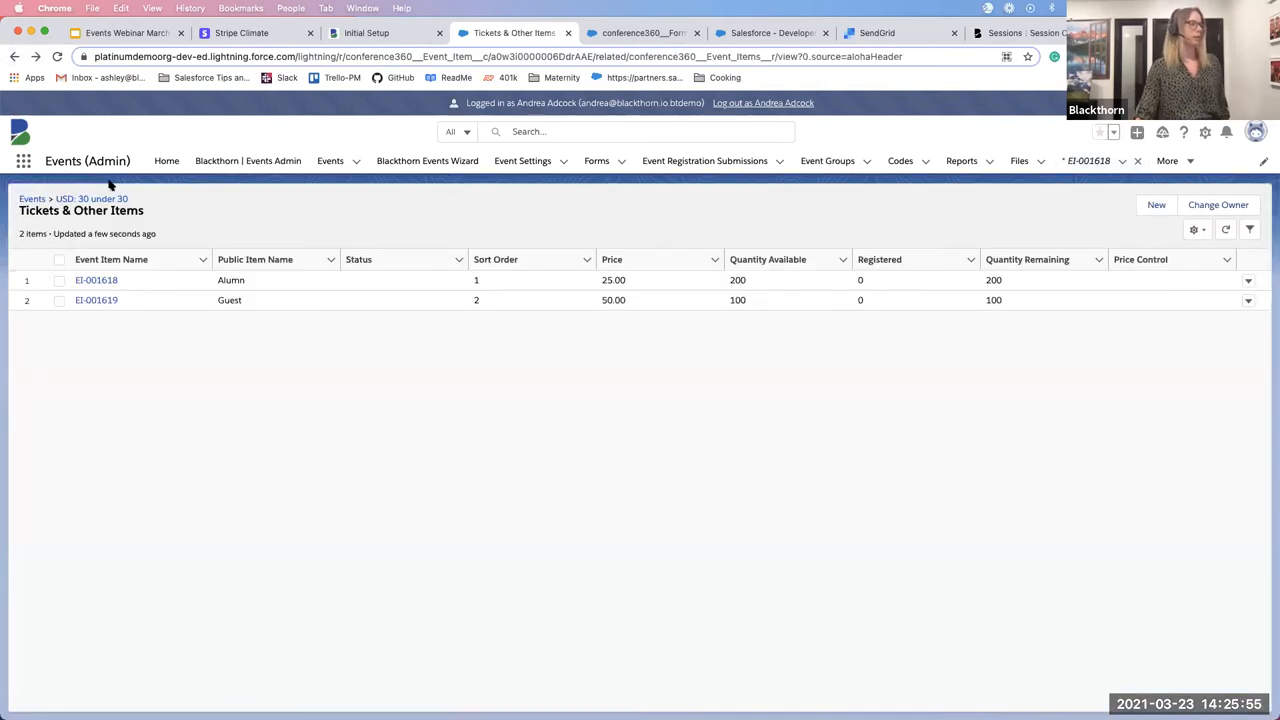
{"action": "left_click", "coordinate": [90, 198]}
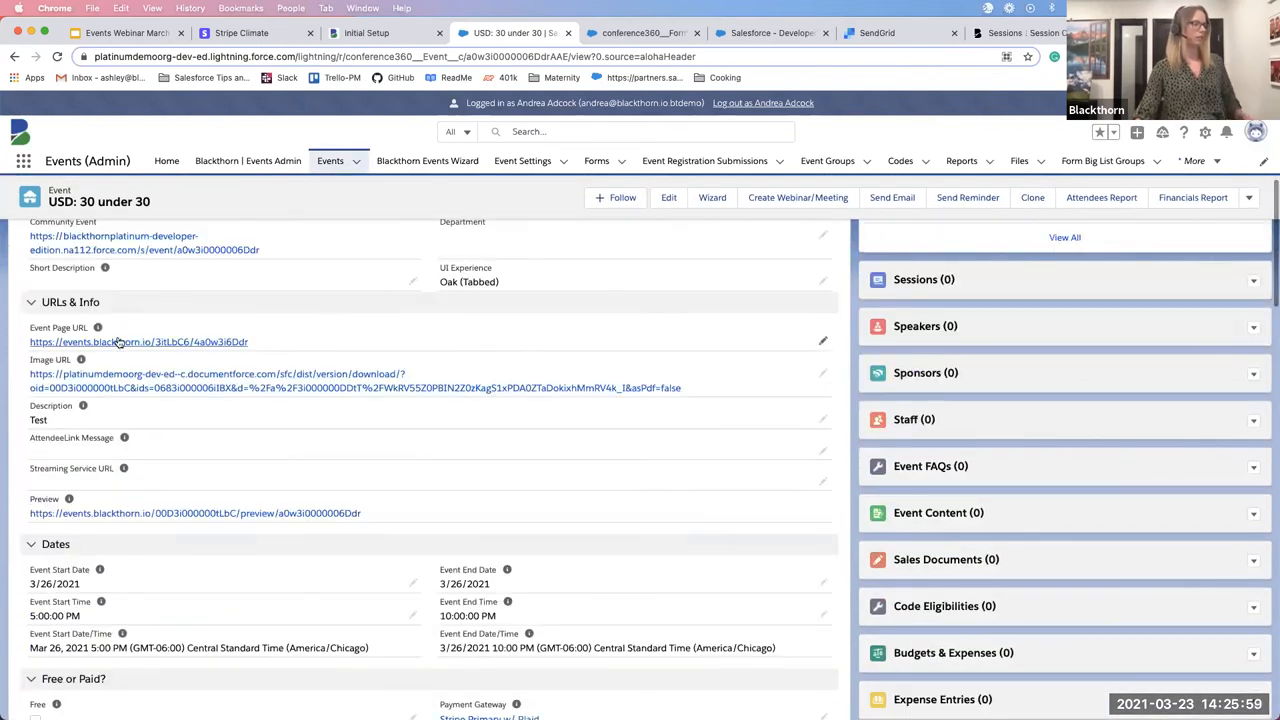
Preview the USD: 30 under 30 event page, add a Guest attendee, then return to Salesforce.
{"action": "left_click", "coordinate": [138, 342]}
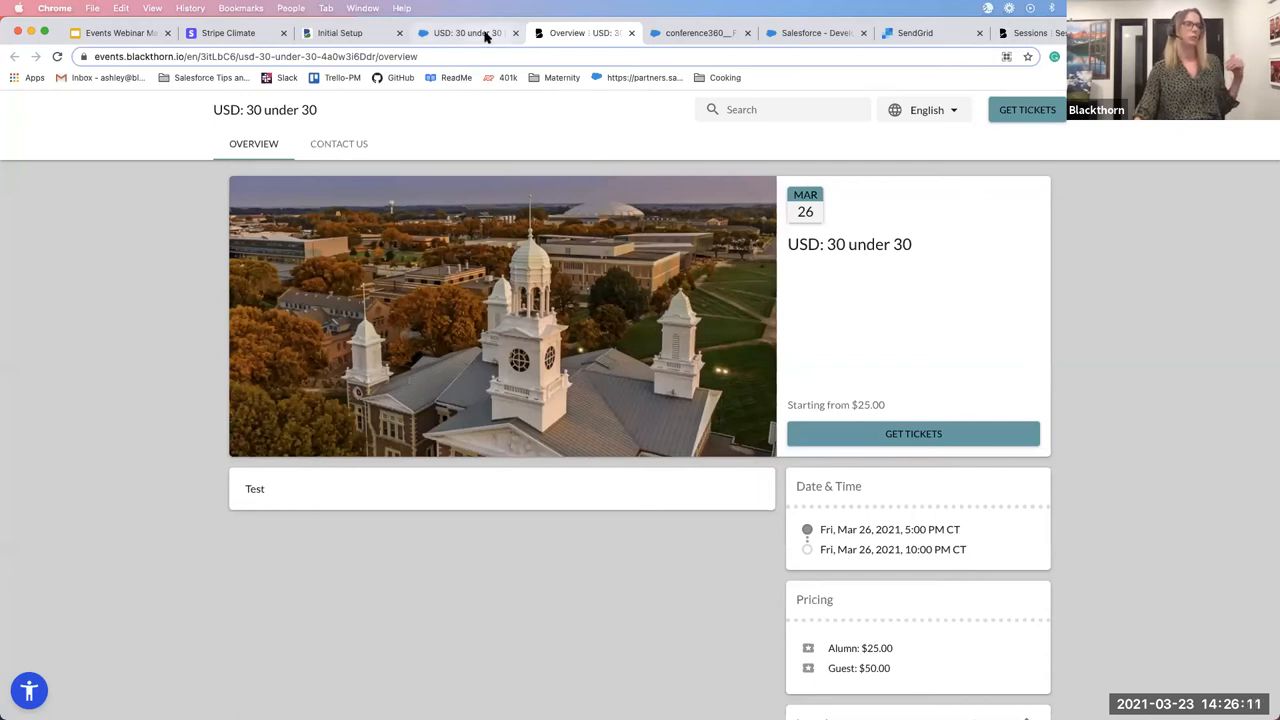
{"action": "left_click", "coordinate": [912, 433]}
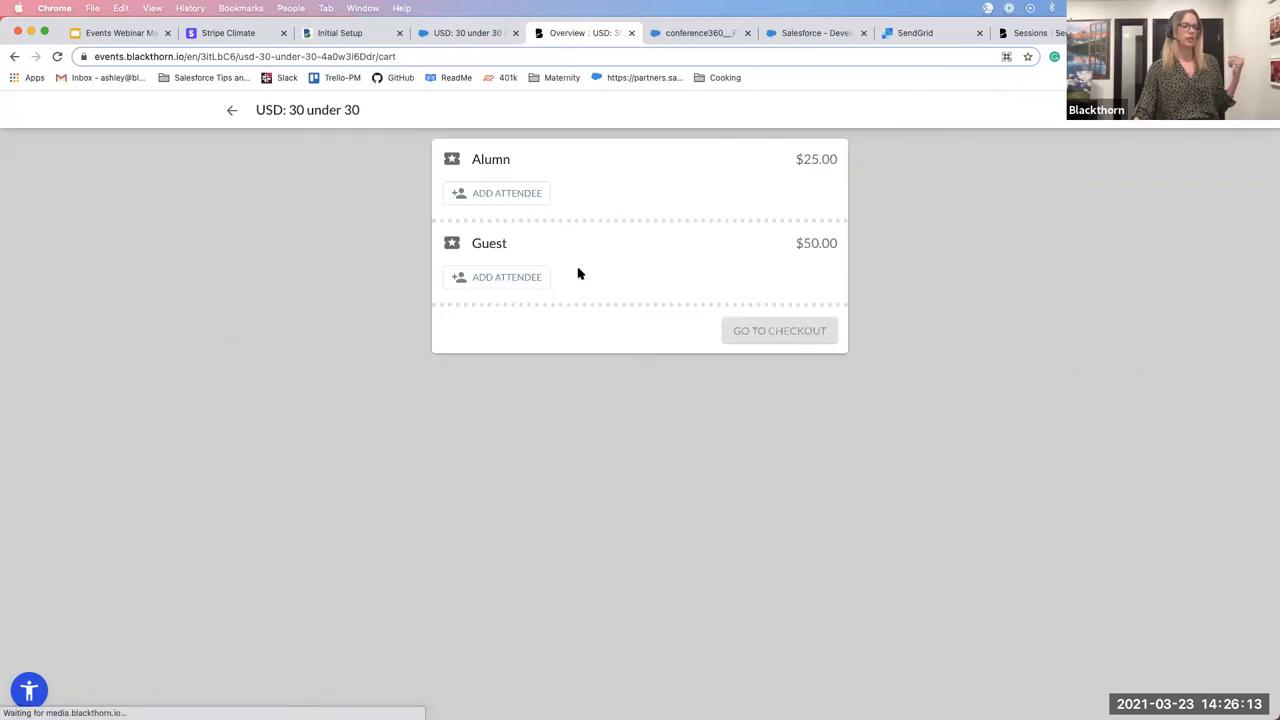
{"action": "left_click", "coordinate": [506, 277]}
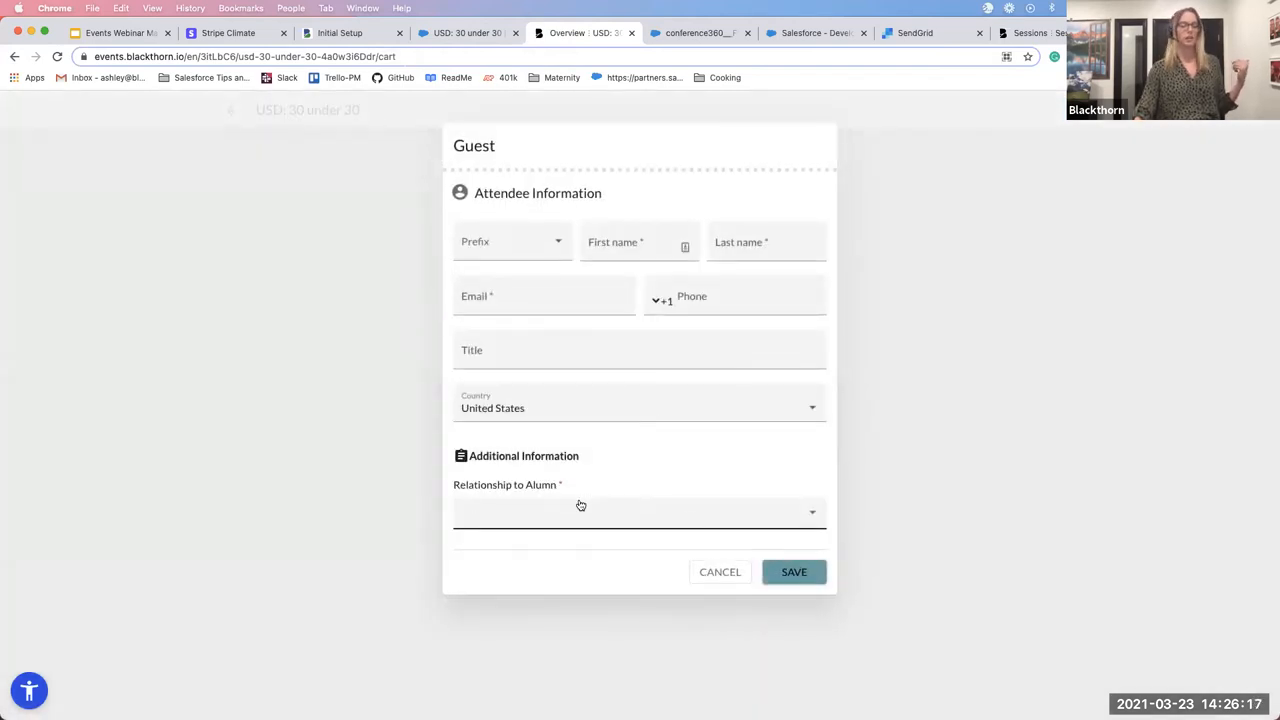
{"action": "left_click", "coordinate": [720, 571]}
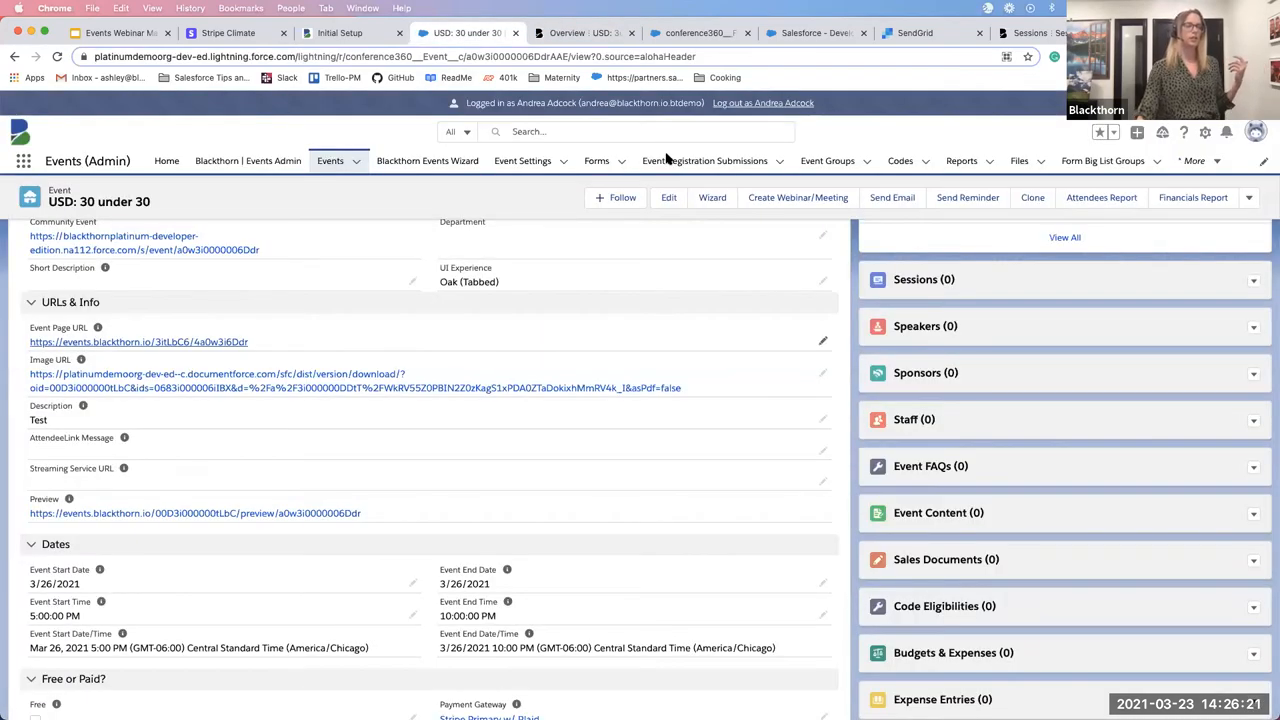
{"action": "mouse_move", "coordinate": [680, 337]}
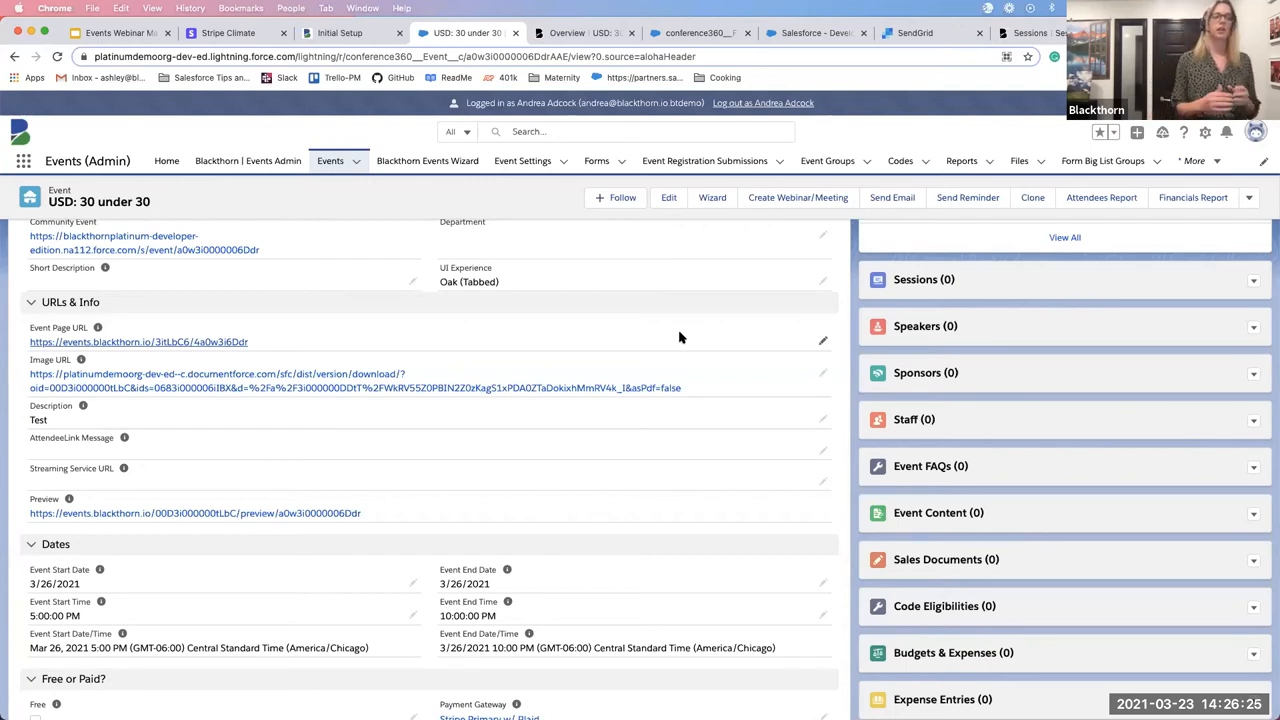
Open 30 under 30: University of South Dakota, view all its invited attendees, then reopen the event.
{"action": "scroll", "scroll_direction": "up", "scroll_amount": 3}
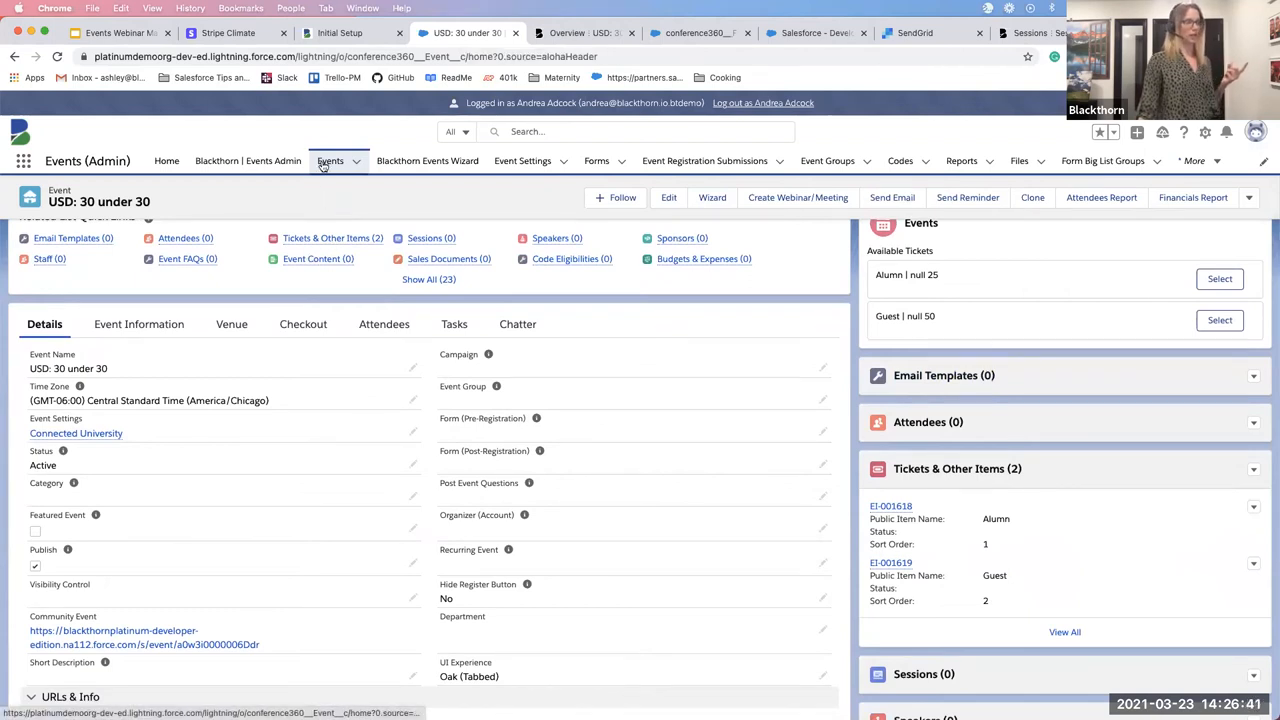
{"action": "left_click", "coordinate": [330, 160]}
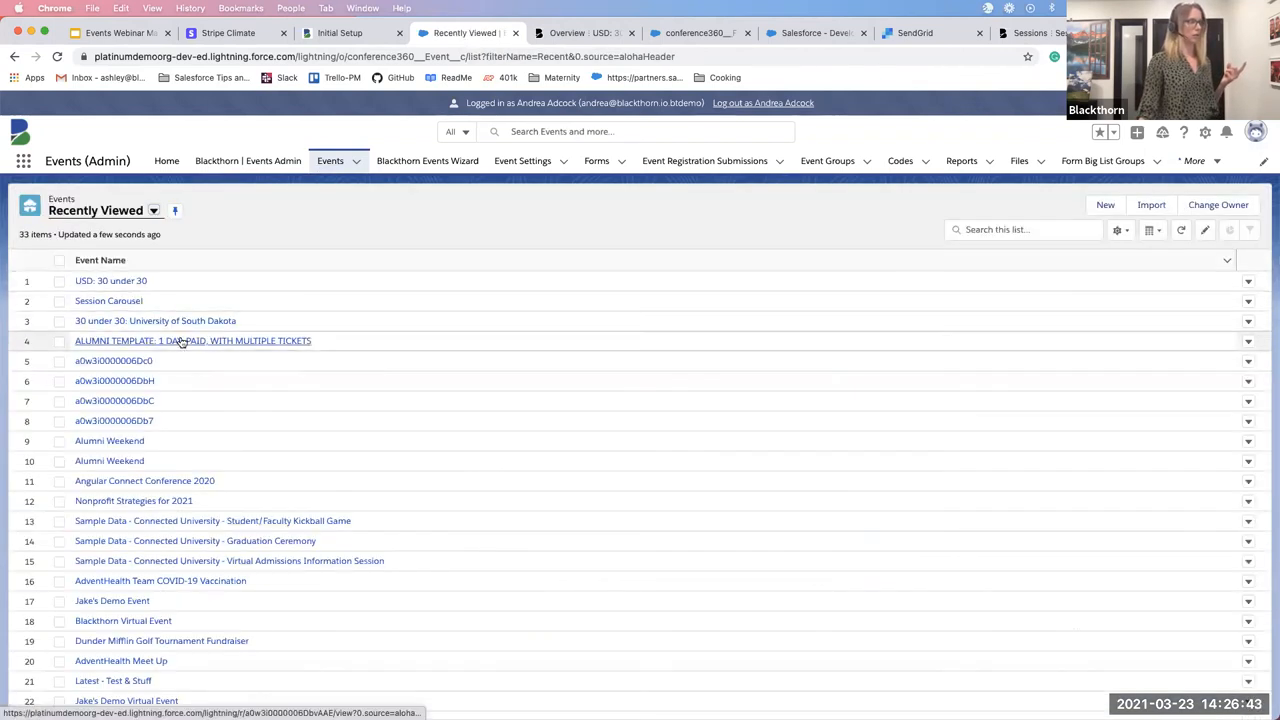
{"action": "left_click", "coordinate": [155, 320]}
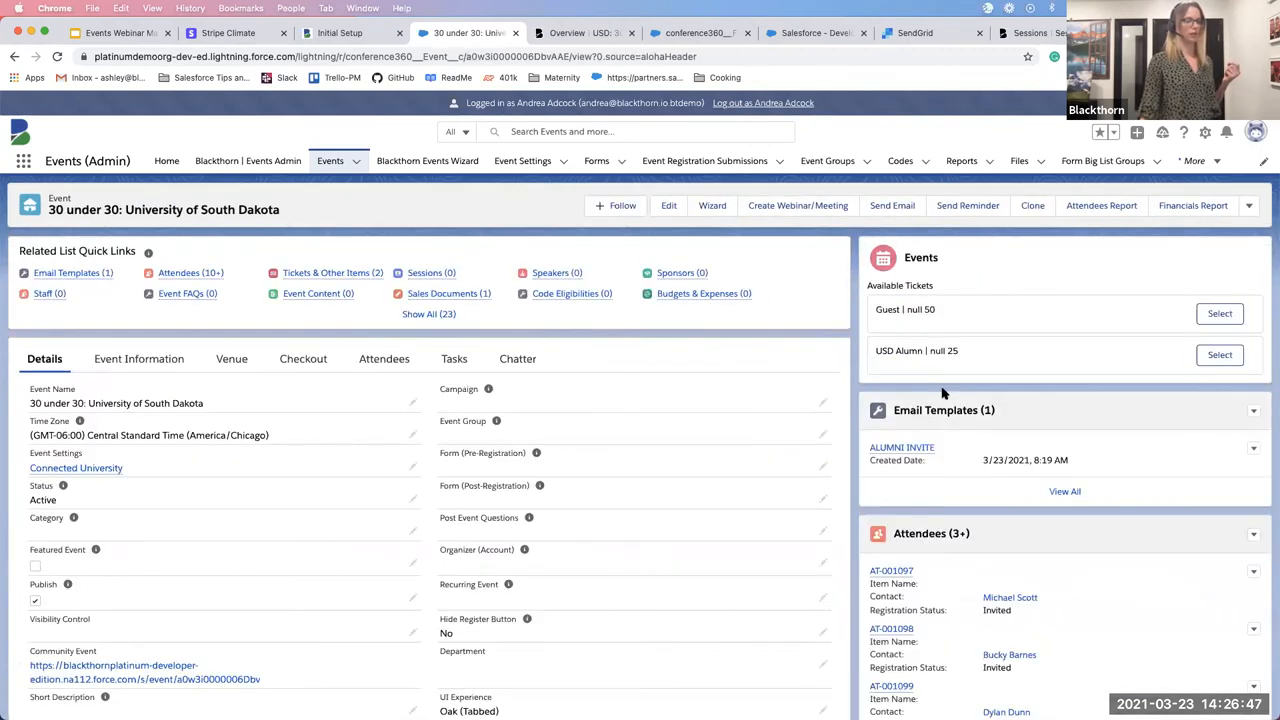
{"action": "scroll", "scroll_direction": "down", "scroll_amount": 3}
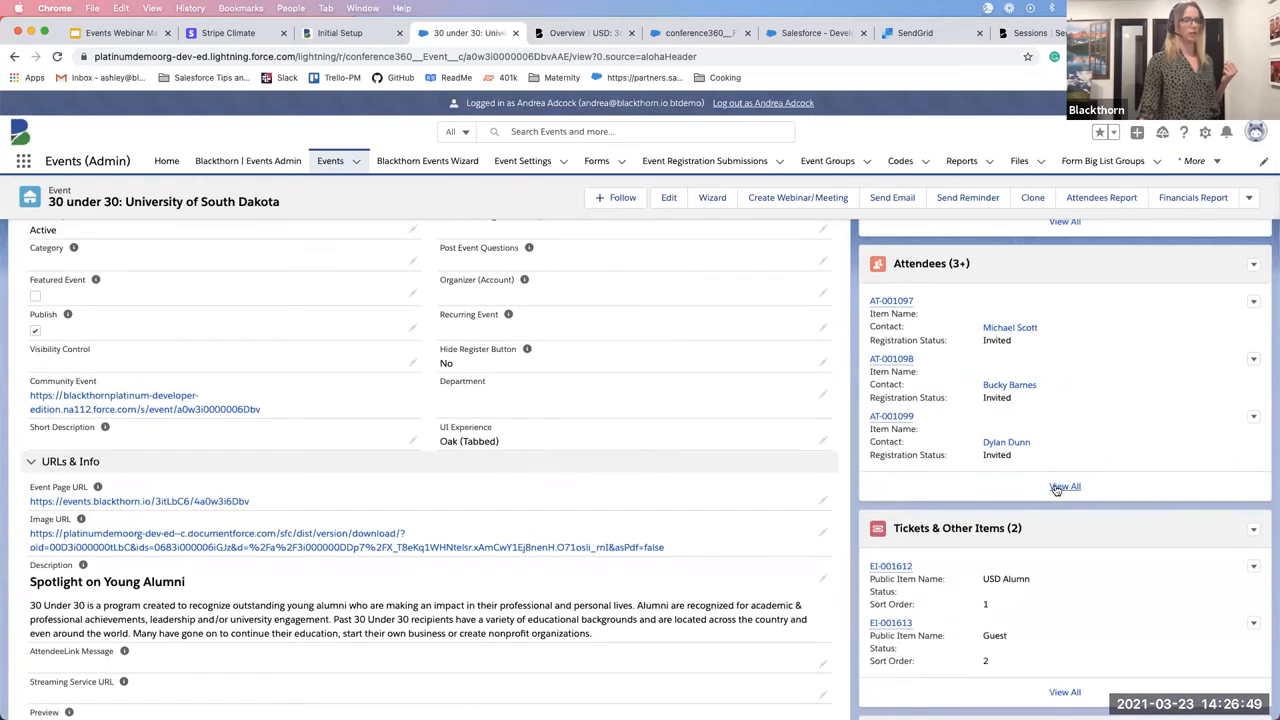
{"action": "left_click", "coordinate": [1065, 486]}
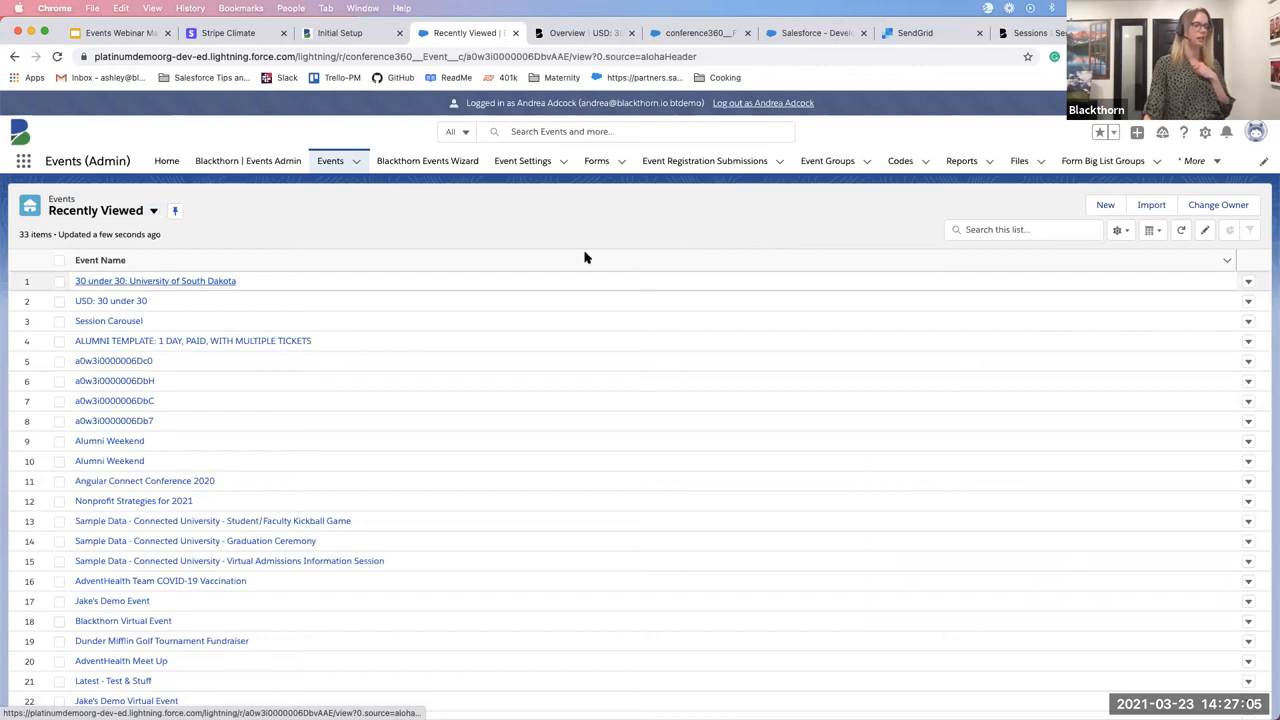
{"action": "left_click", "coordinate": [155, 280]}
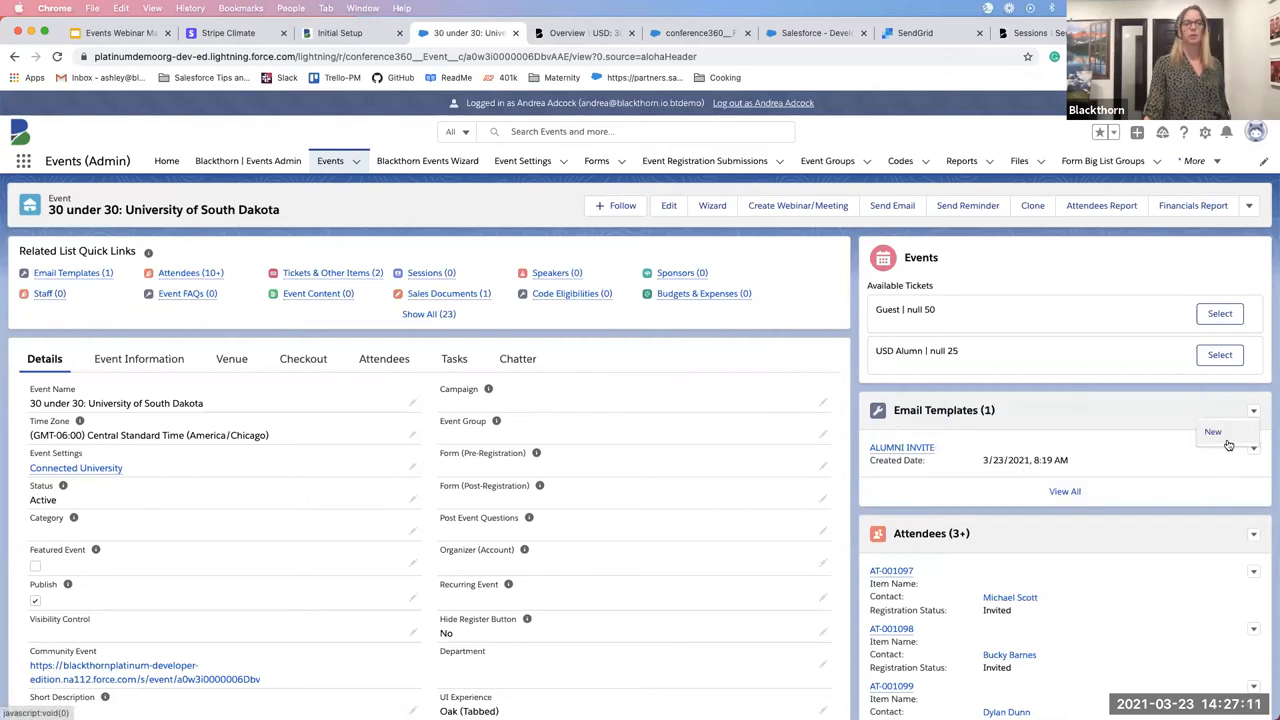
Create a new email template from the existing Invitation template.
{"action": "left_click", "coordinate": [1213, 431]}
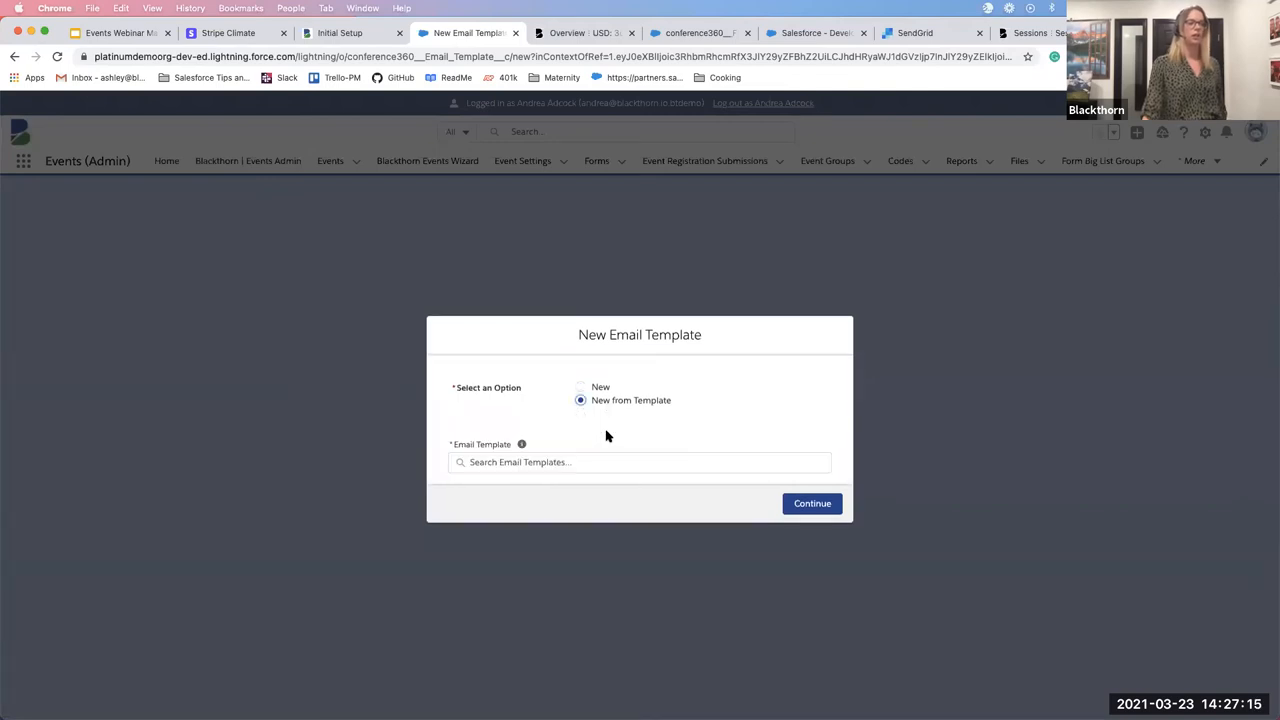
{"action": "type", "text": "in"}
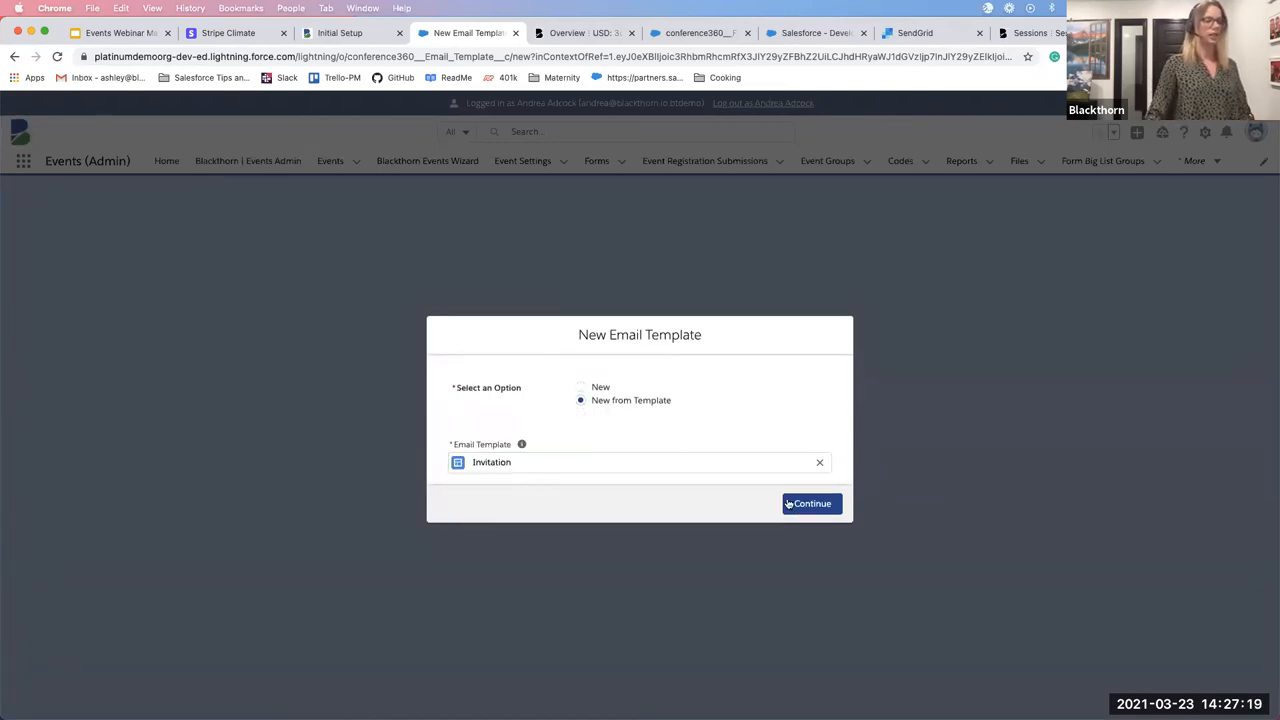
{"action": "left_click", "coordinate": [811, 503]}
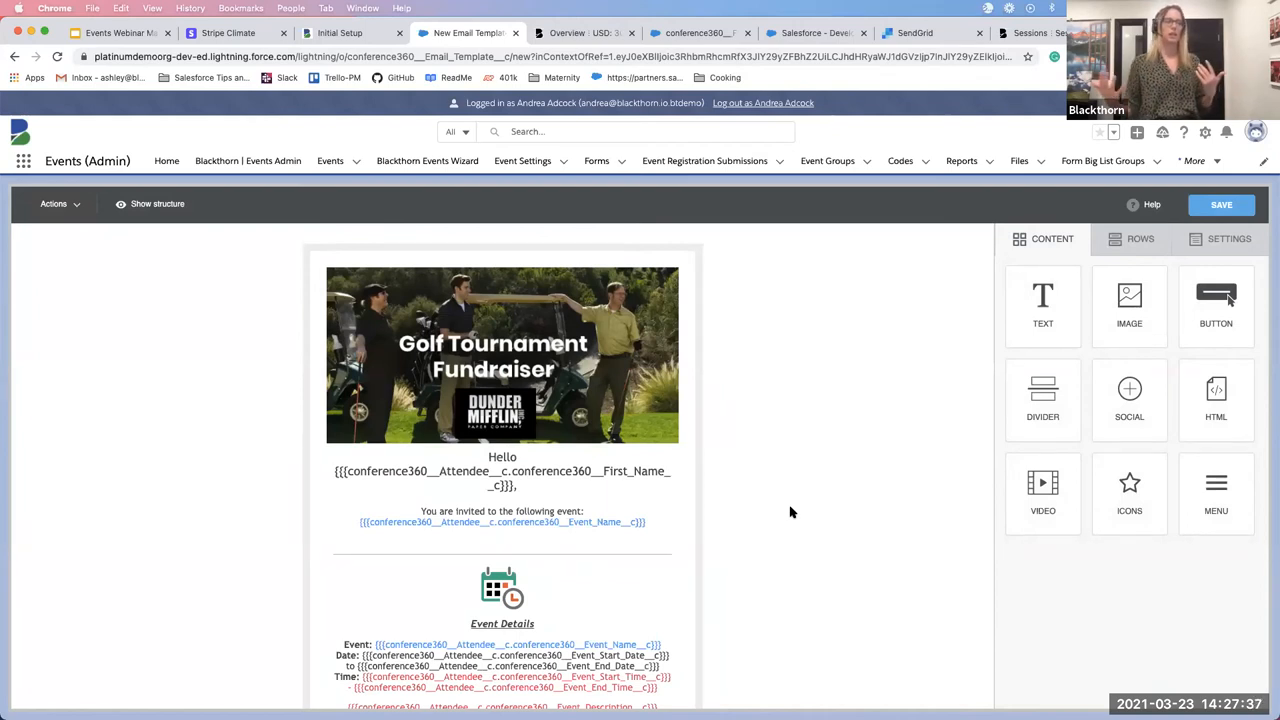
{"action": "mouse_move", "coordinate": [1129, 305]}
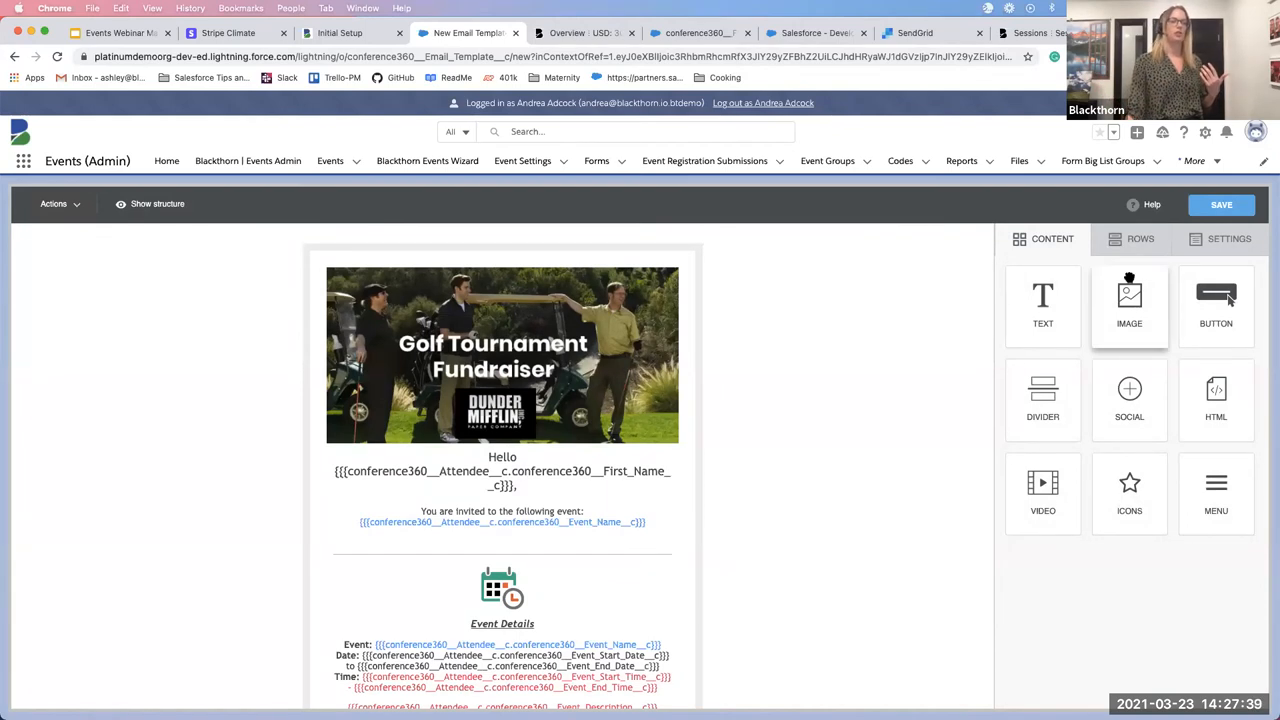
Inspect the copied invitation's banner image, greeting and event details blocks, then save the template.
{"action": "scroll", "scroll_direction": "down", "scroll_amount": 3}
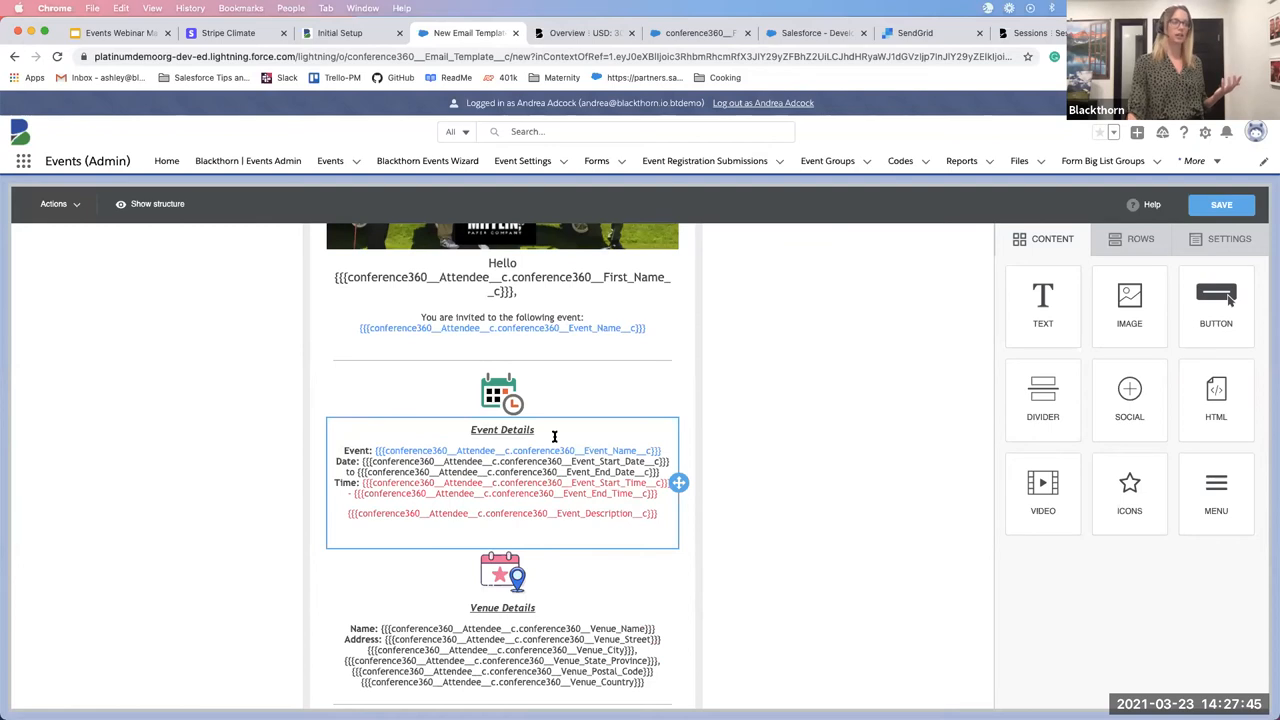
{"action": "scroll", "scroll_direction": "up", "scroll_amount": 3}
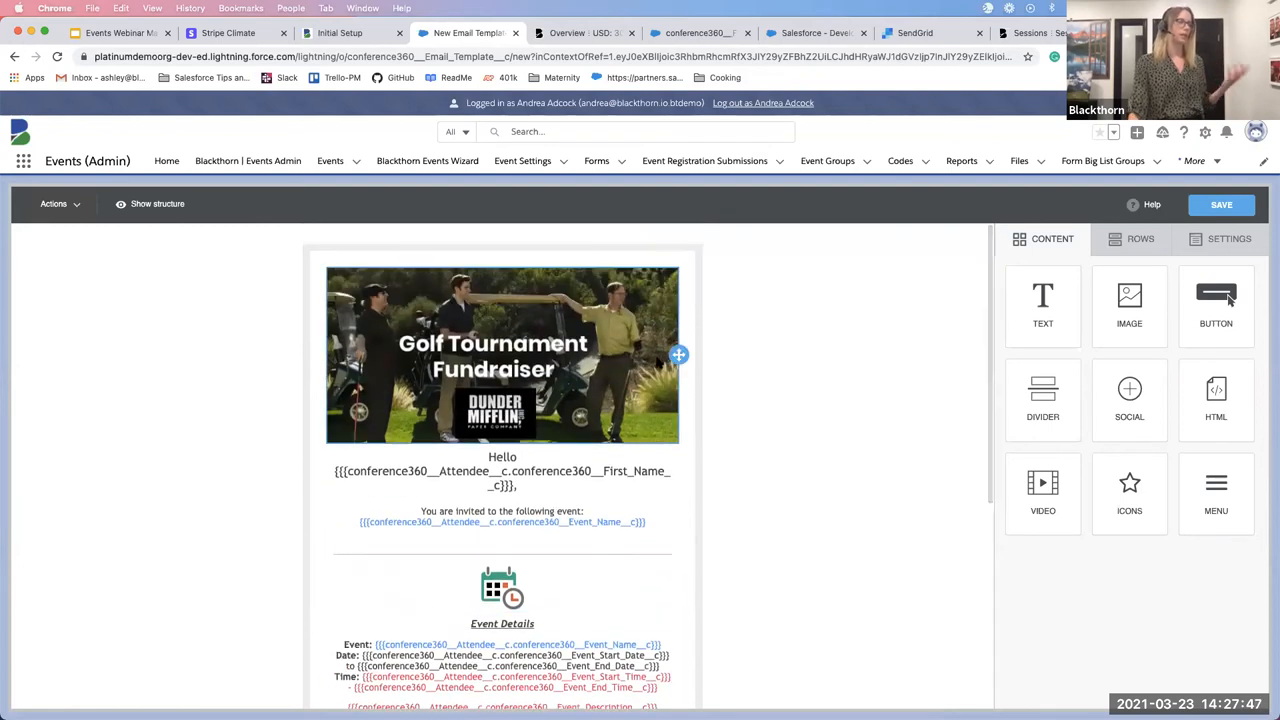
{"action": "left_click", "coordinate": [500, 355]}
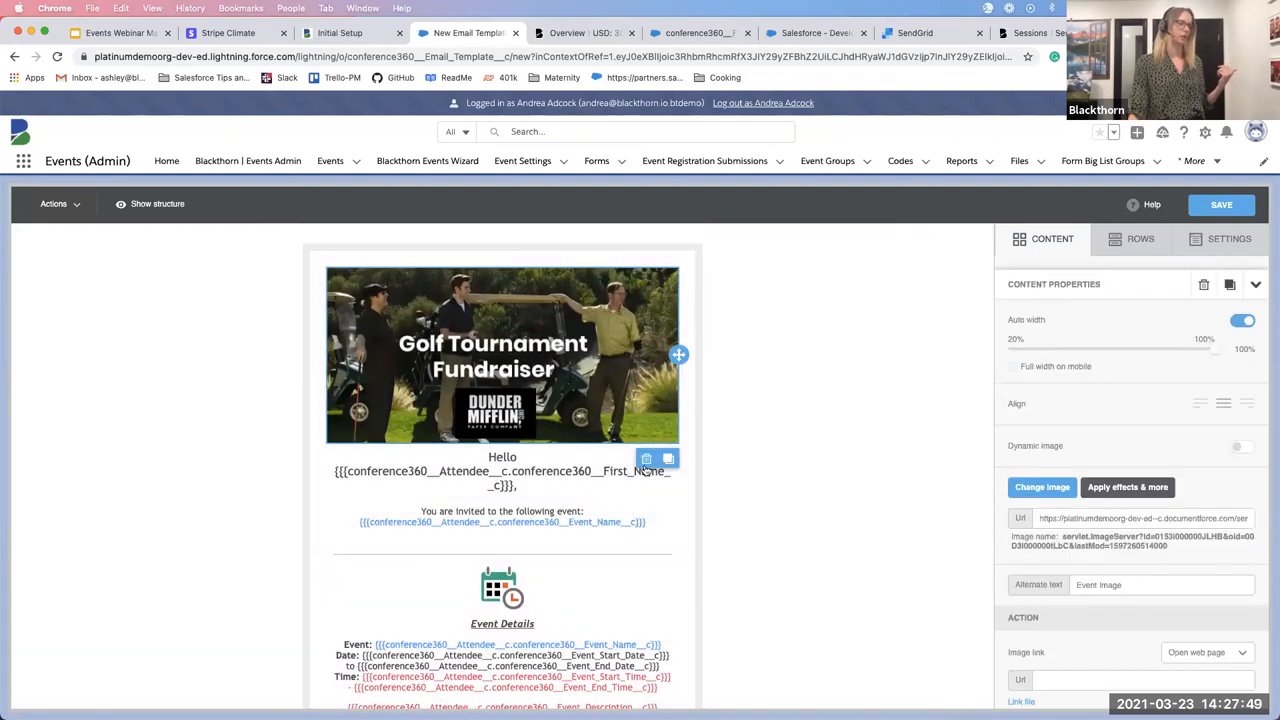
{"action": "left_click", "coordinate": [647, 458]}
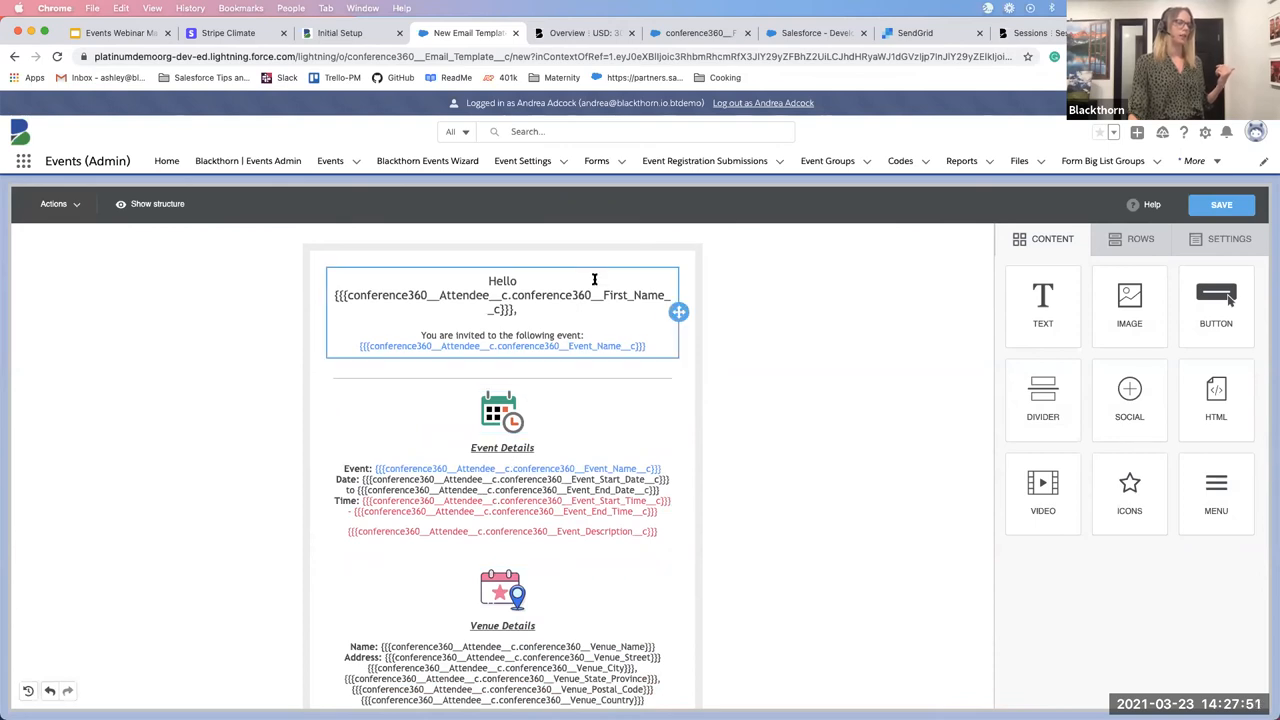
{"action": "left_click", "coordinate": [502, 490]}
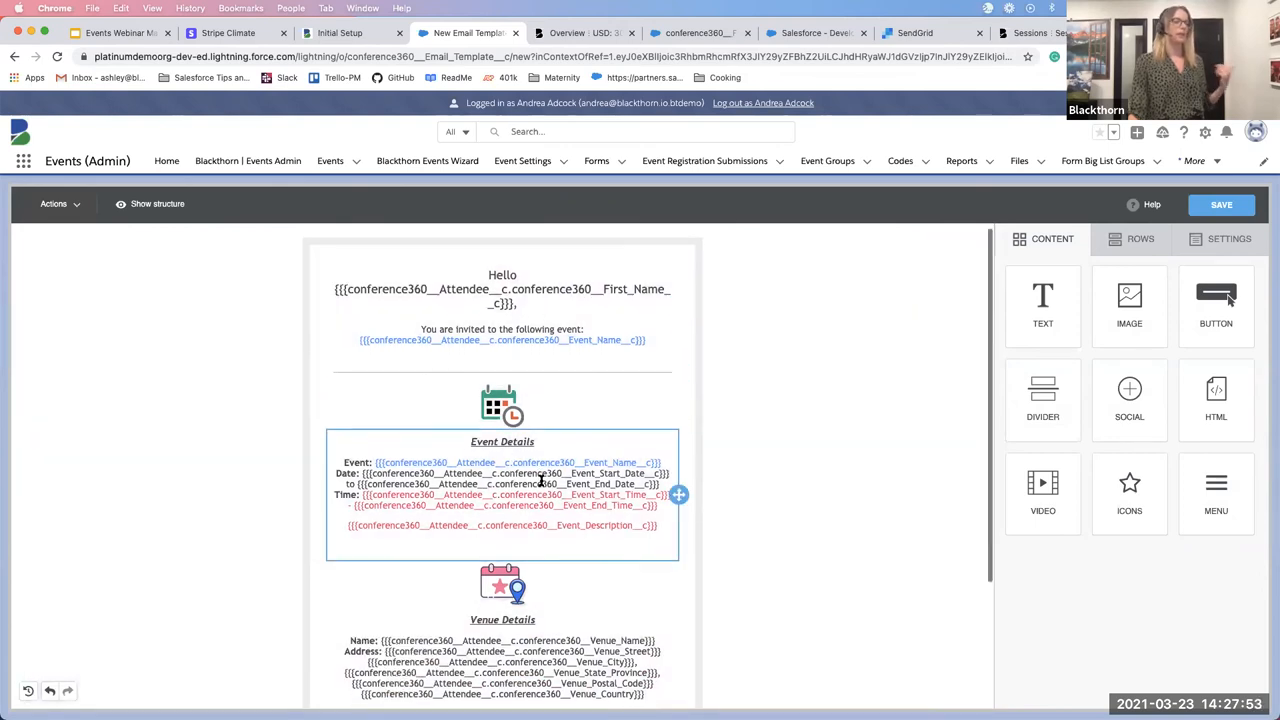
{"action": "scroll", "scroll_direction": "down", "scroll_amount": 3}
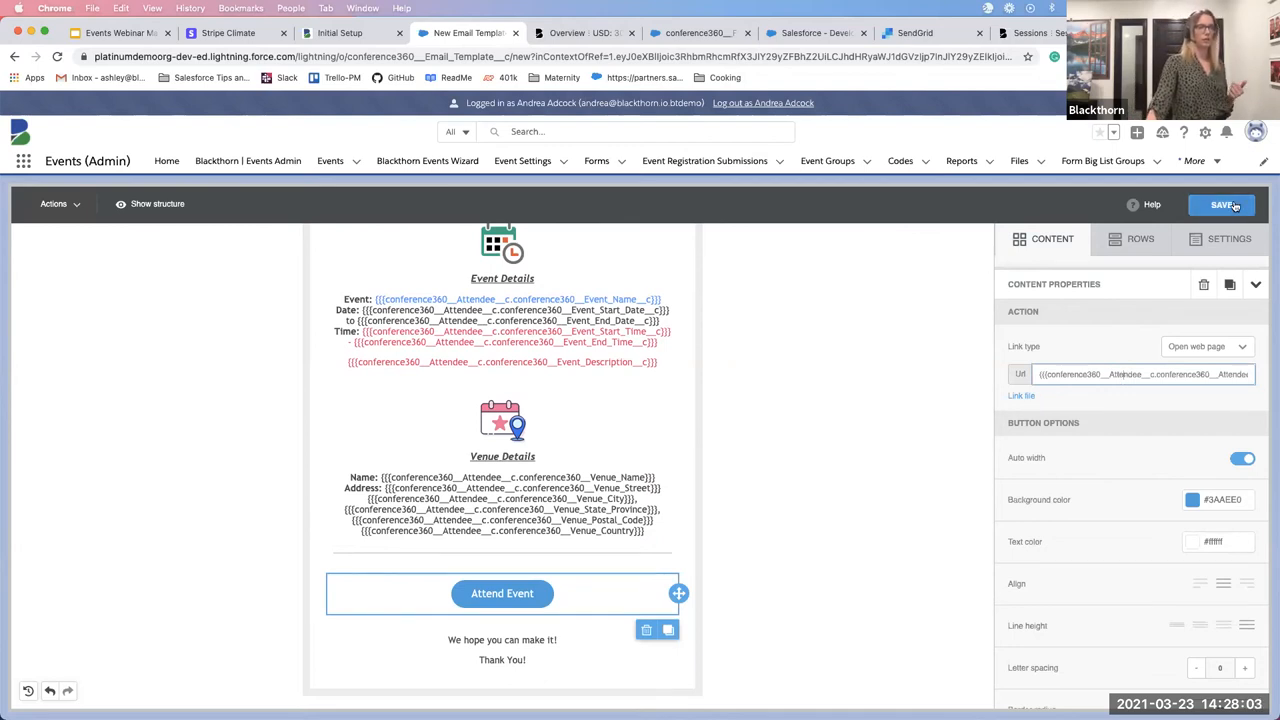
{"action": "left_click", "coordinate": [1221, 204]}
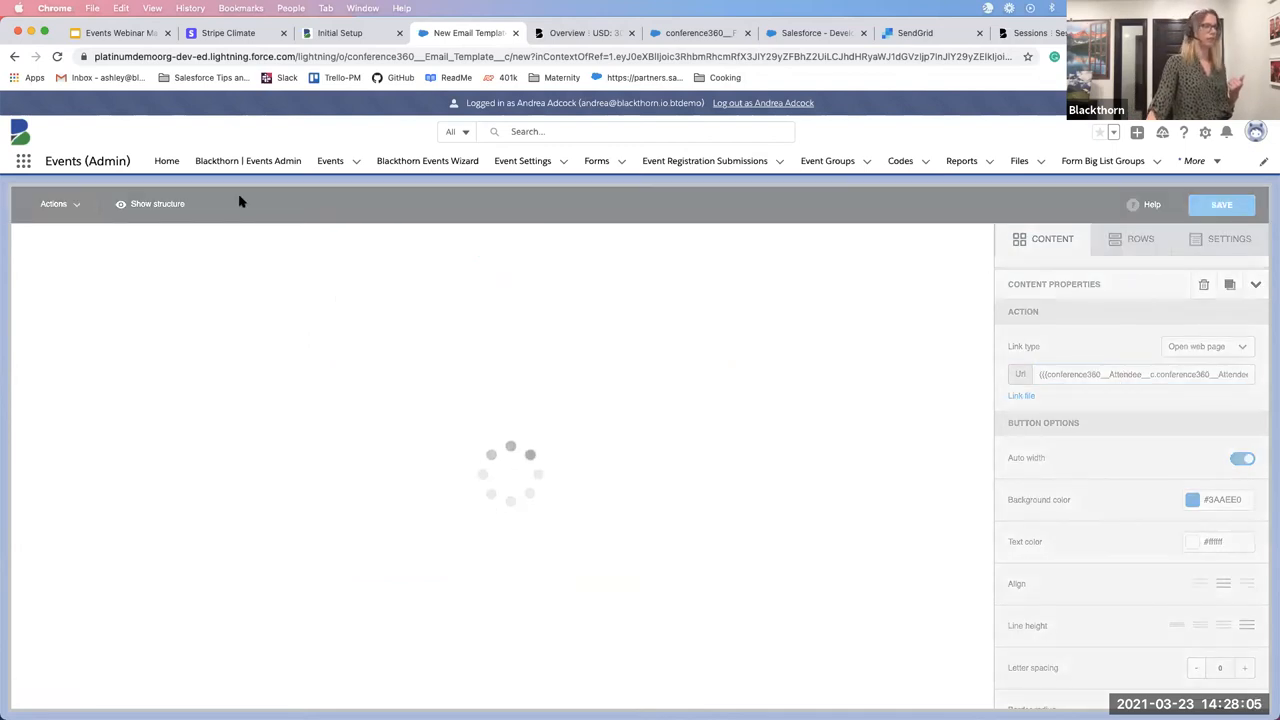
Save the template as 'Test 2' with subject 'You are invited to USD 30 under 30'.
{"action": "left_click", "coordinate": [1221, 204]}
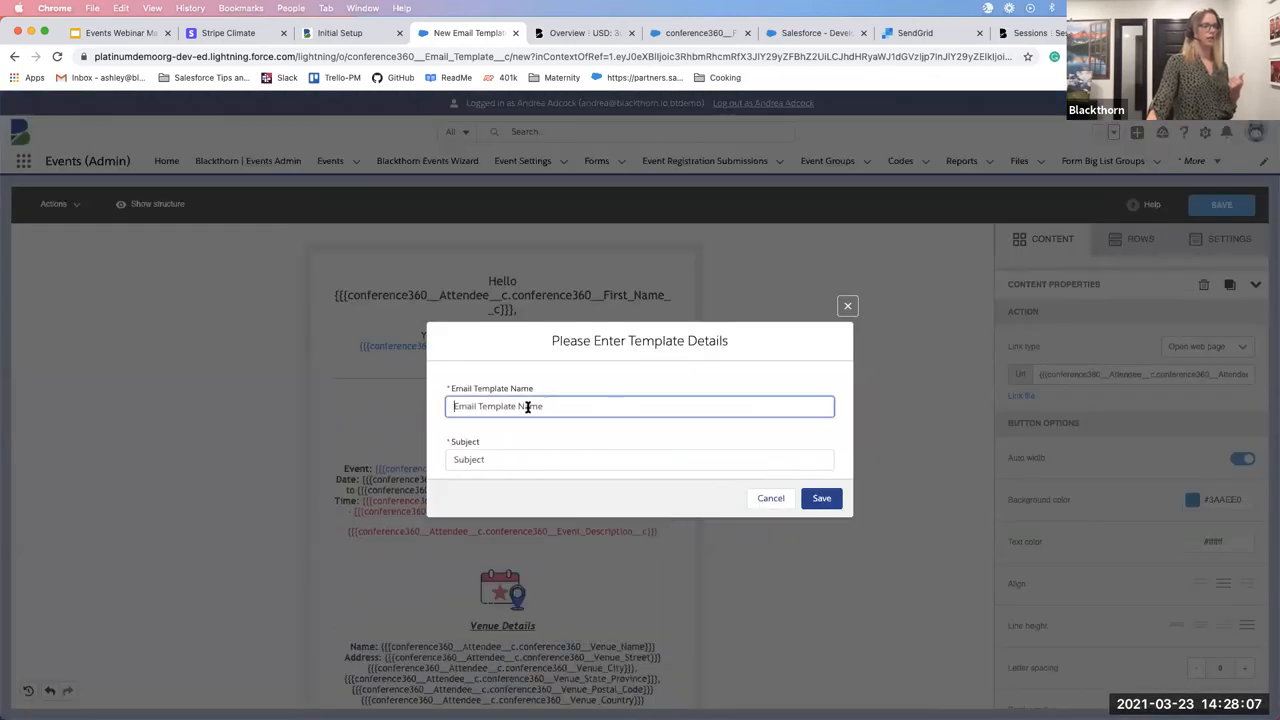
{"action": "type", "text": "Test"}
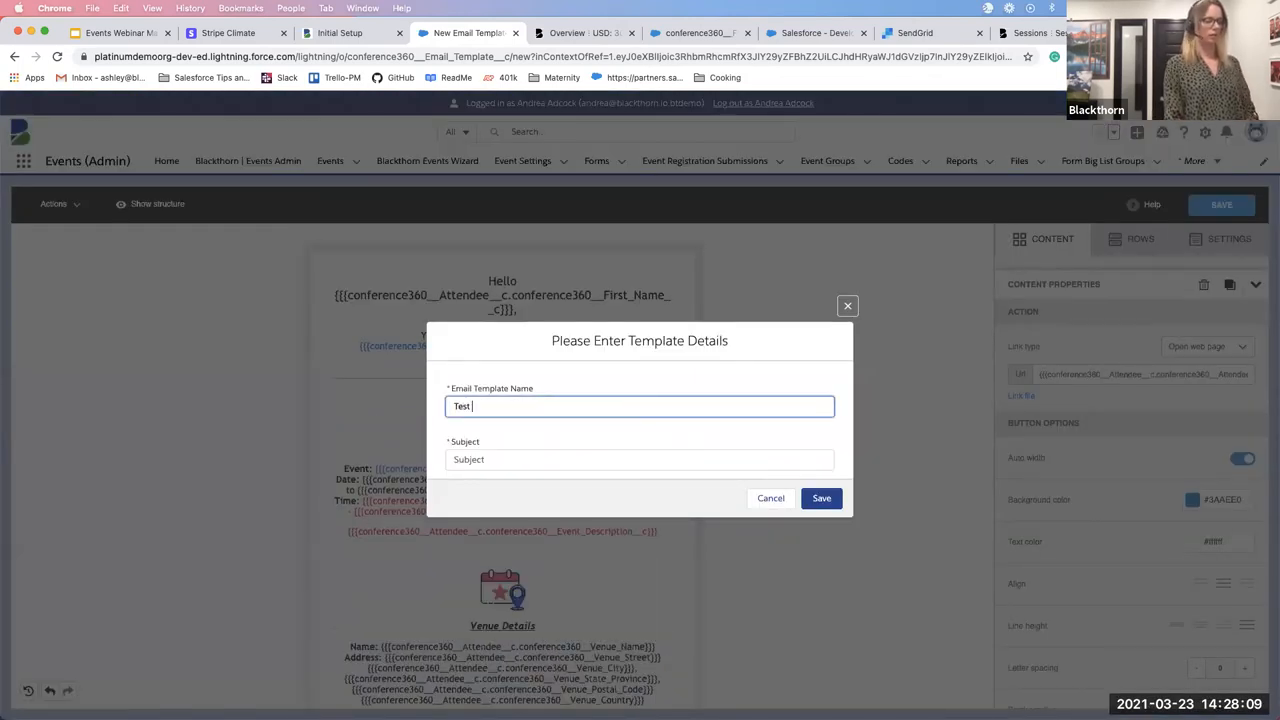
{"action": "left_click", "coordinate": [639, 459]}
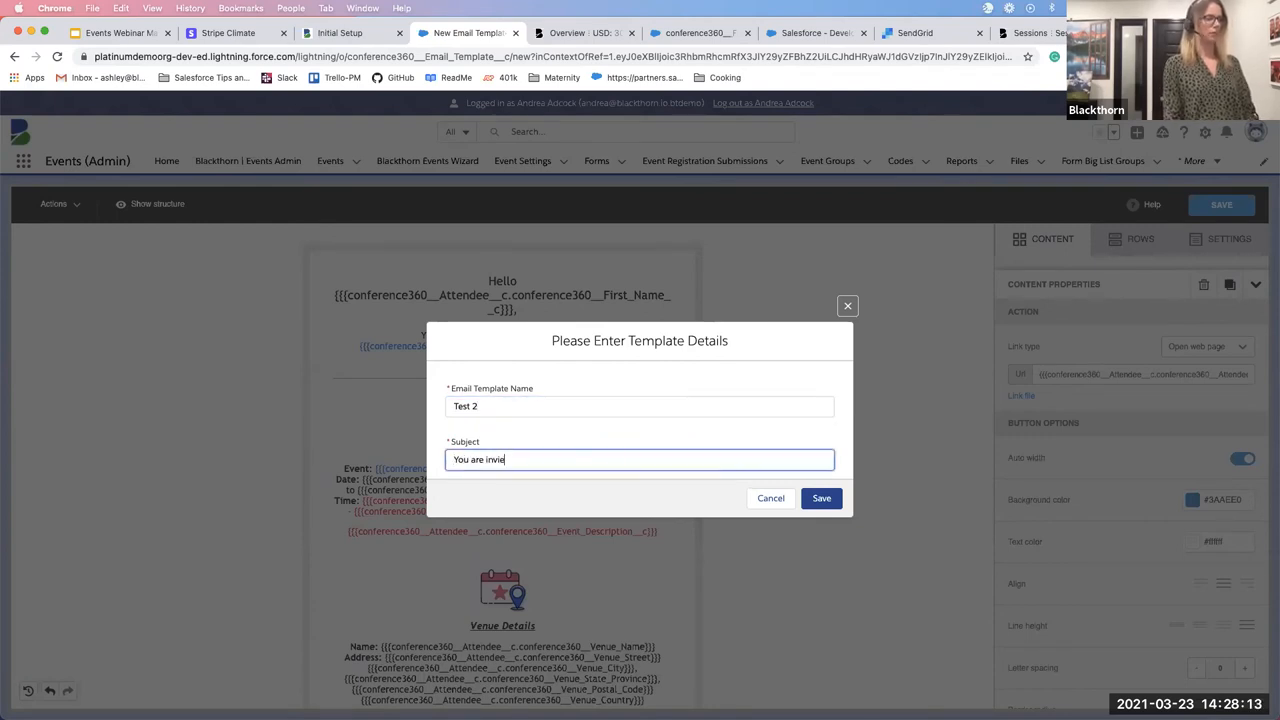
{"action": "type", "text": "ed to US"}
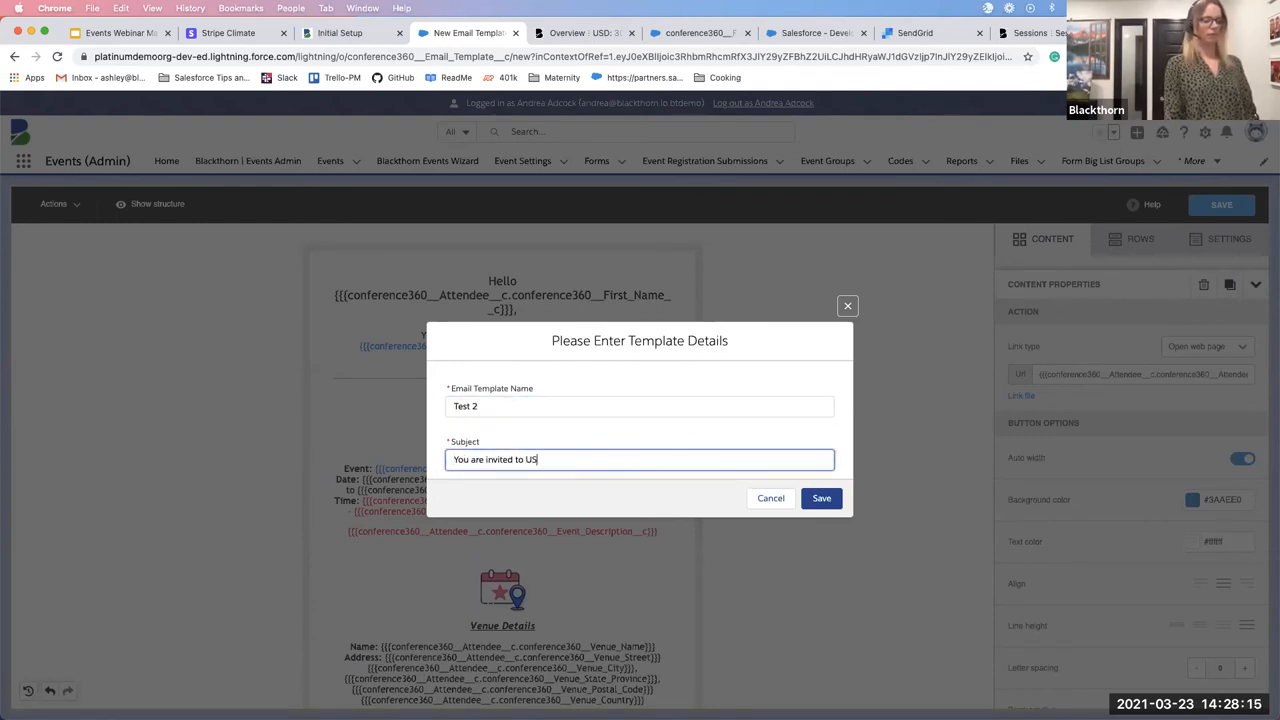
{"action": "type", "text": "D's 30"}
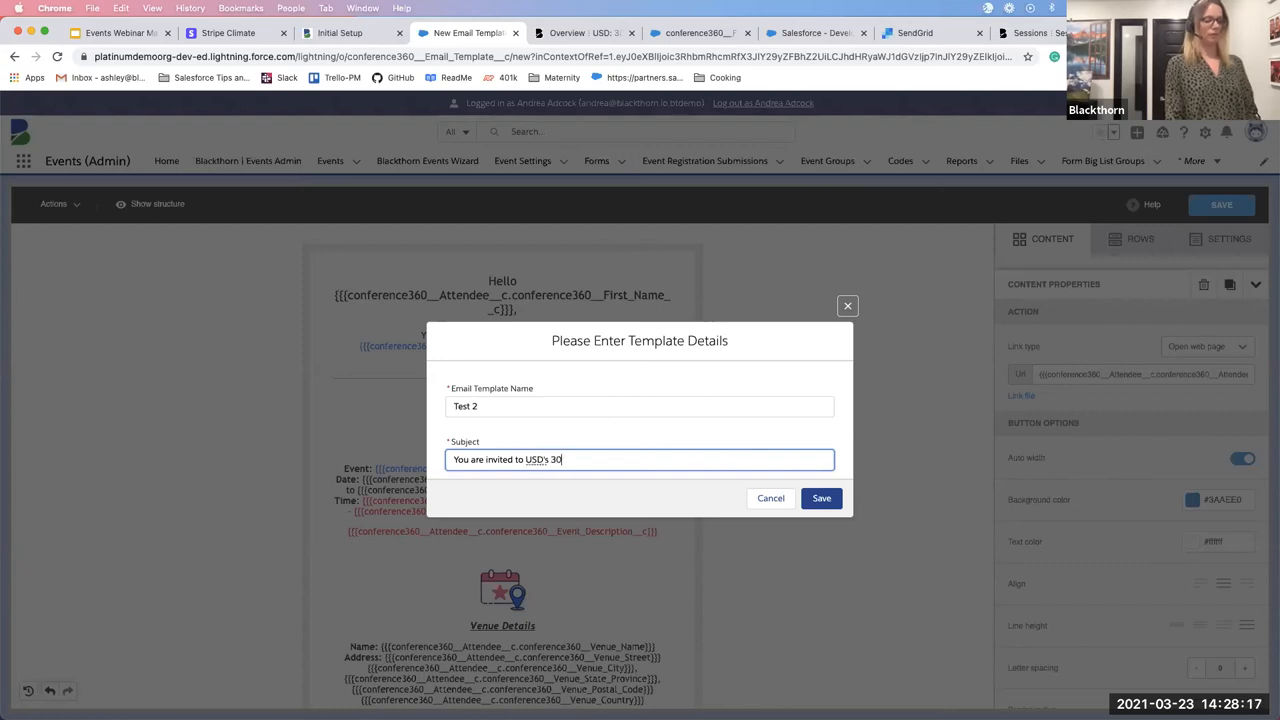
{"action": "type", "text": "under"}
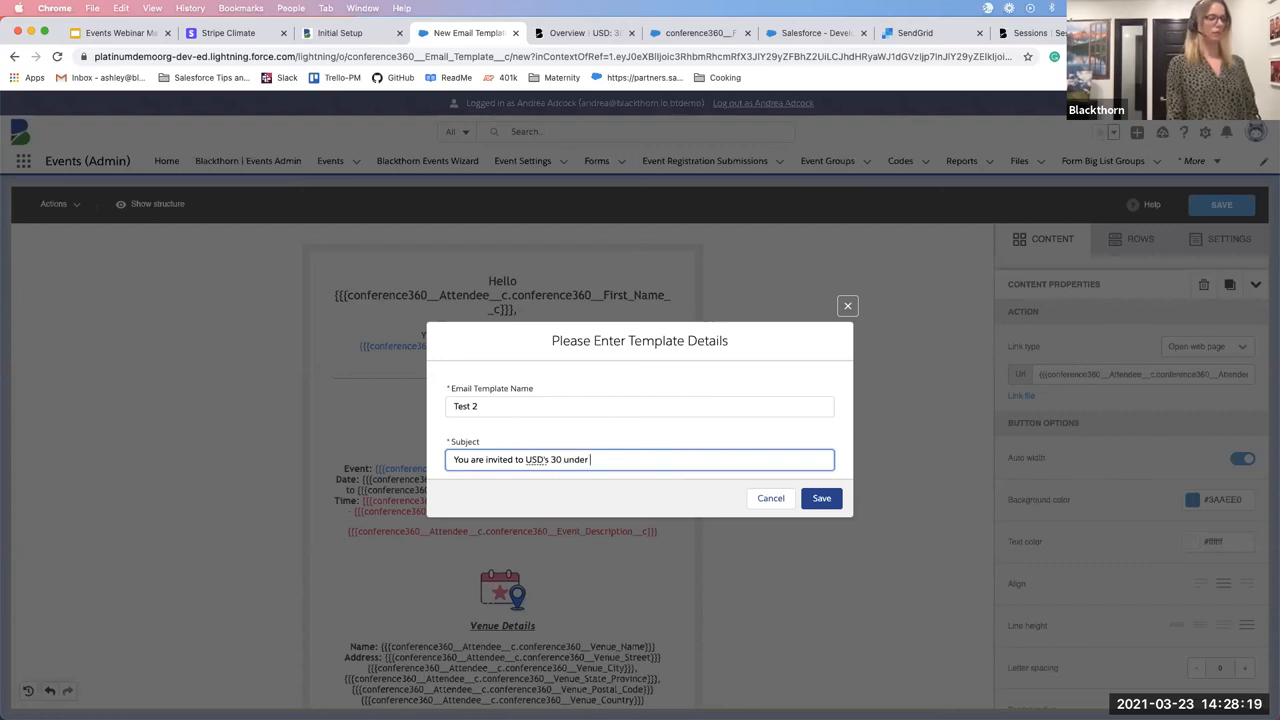
{"action": "key", "text": "Backspace"}
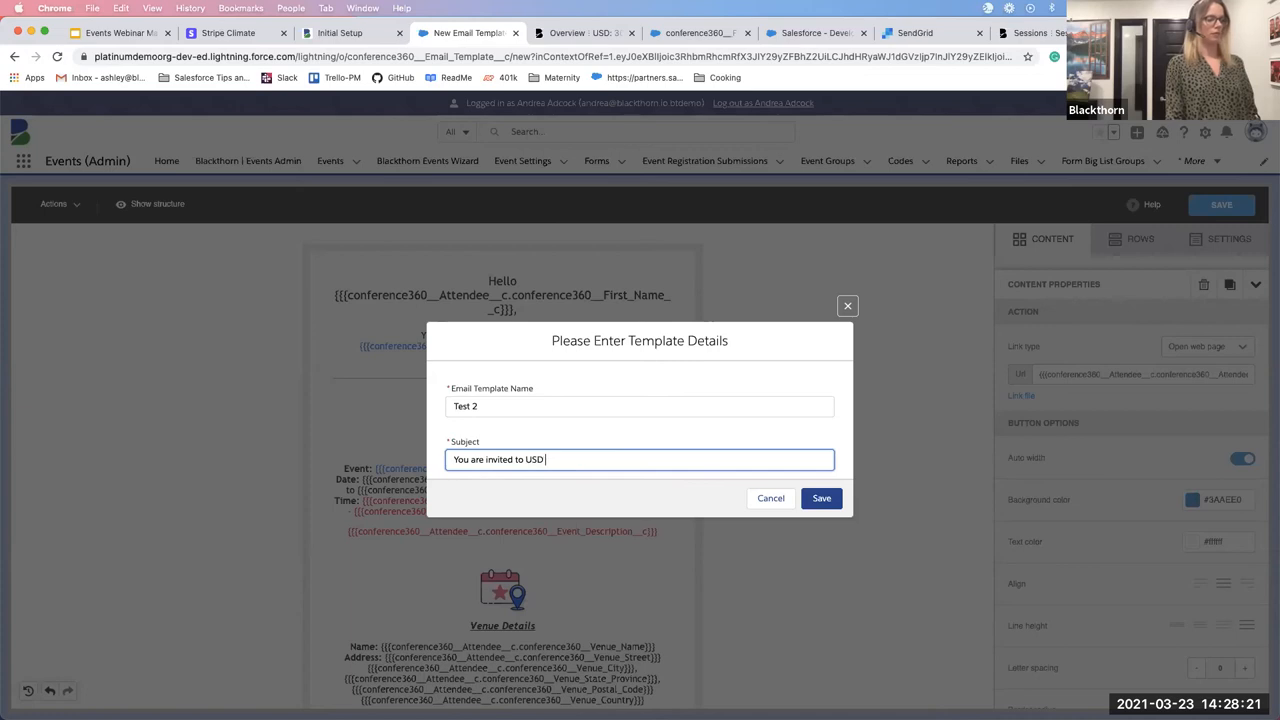
{"action": "type", "text": "30 under 30"}
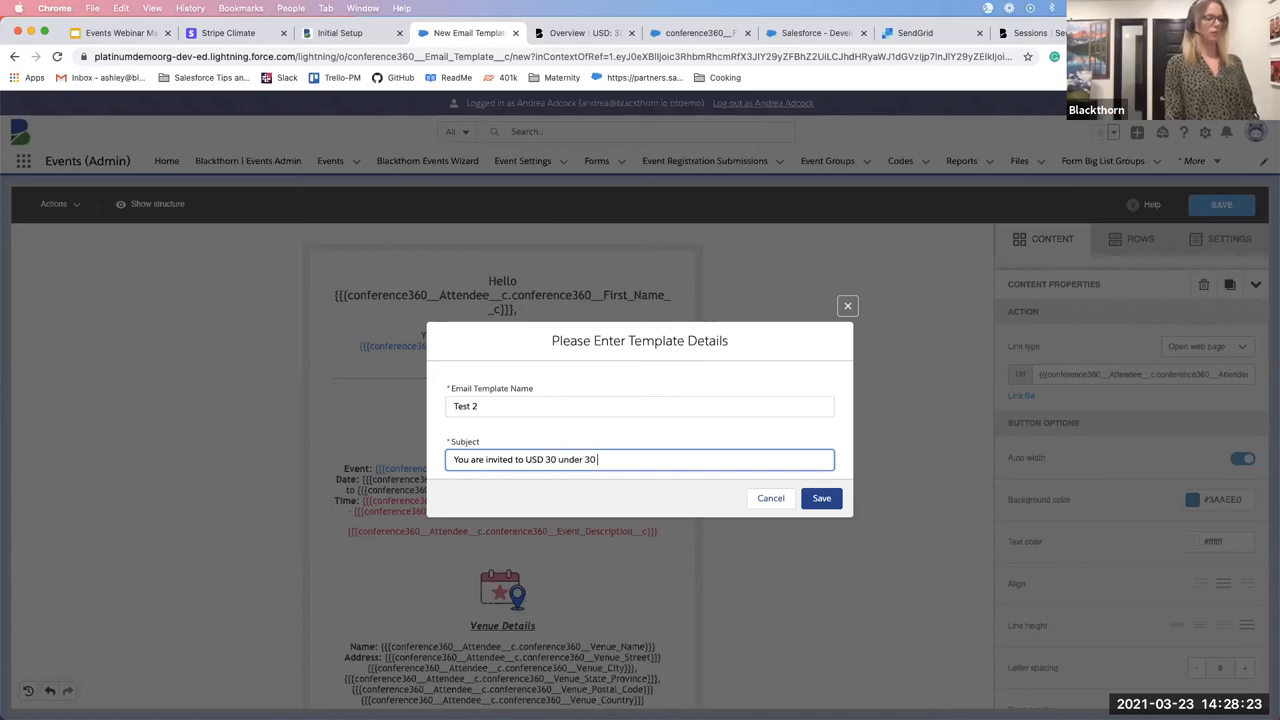
{"action": "left_click", "coordinate": [821, 498]}
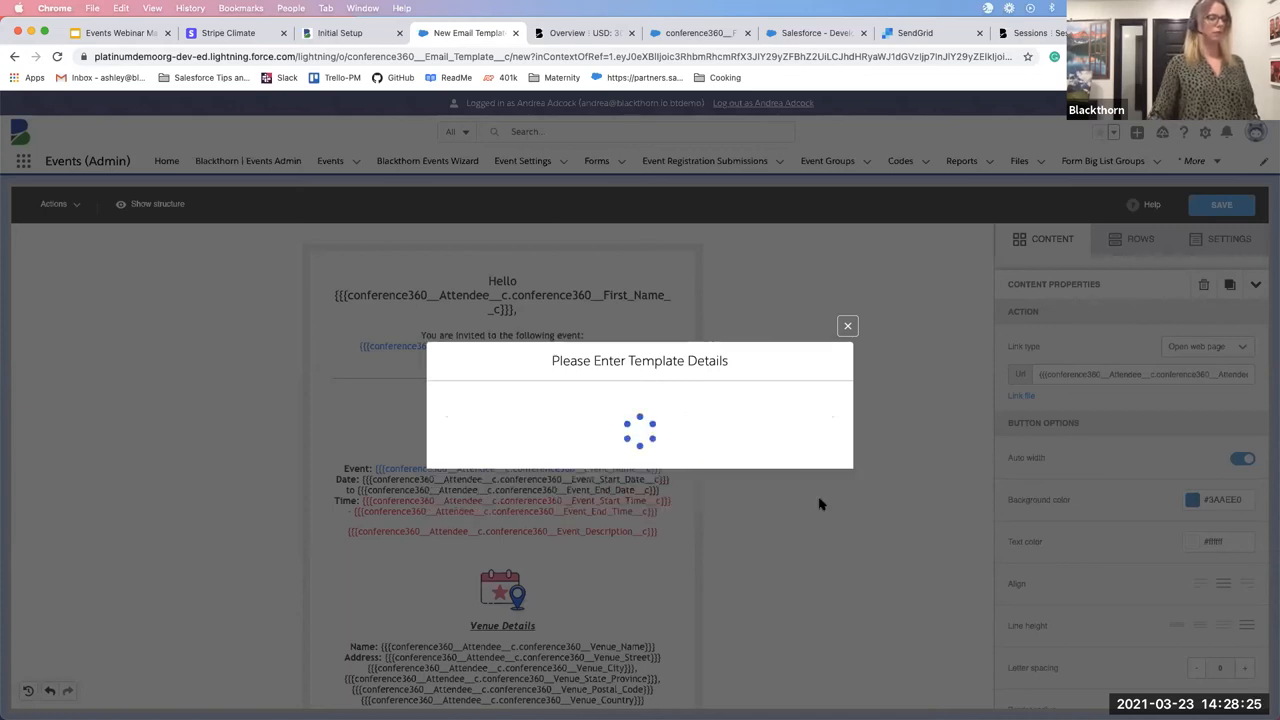
{"action": "left_click", "coordinate": [847, 325]}
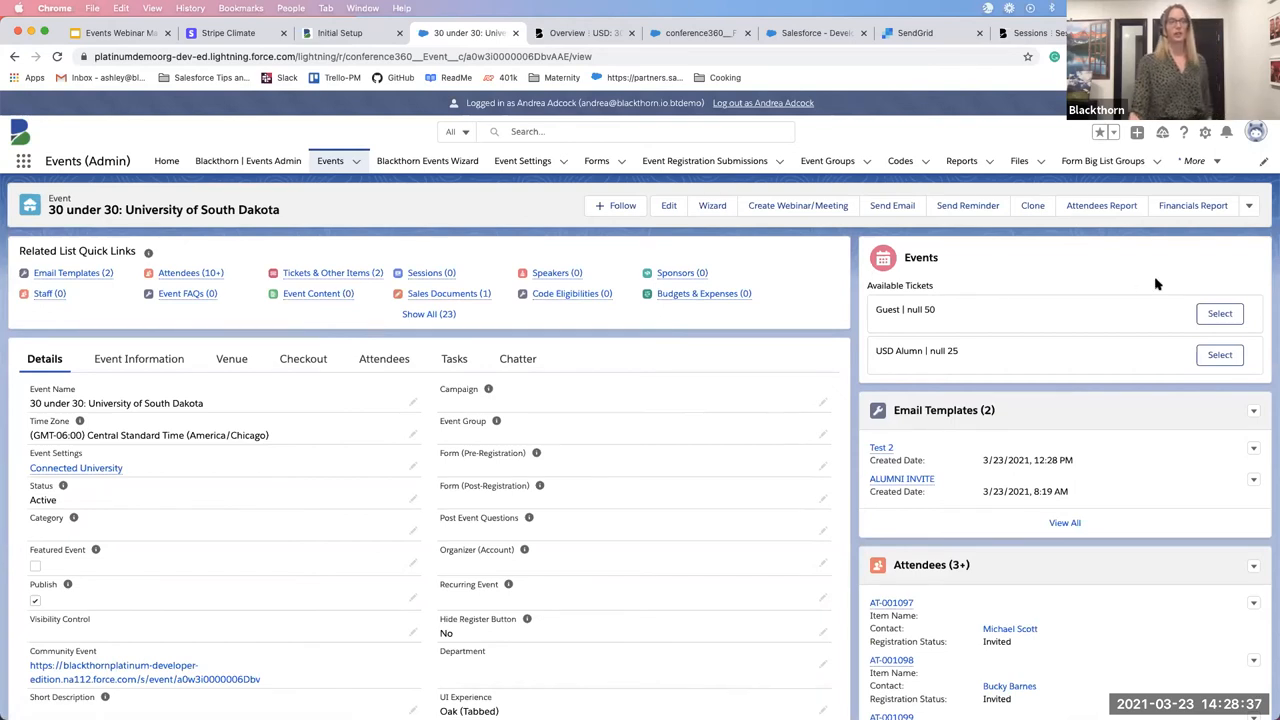
{"action": "mouse_move", "coordinate": [866, 280]}
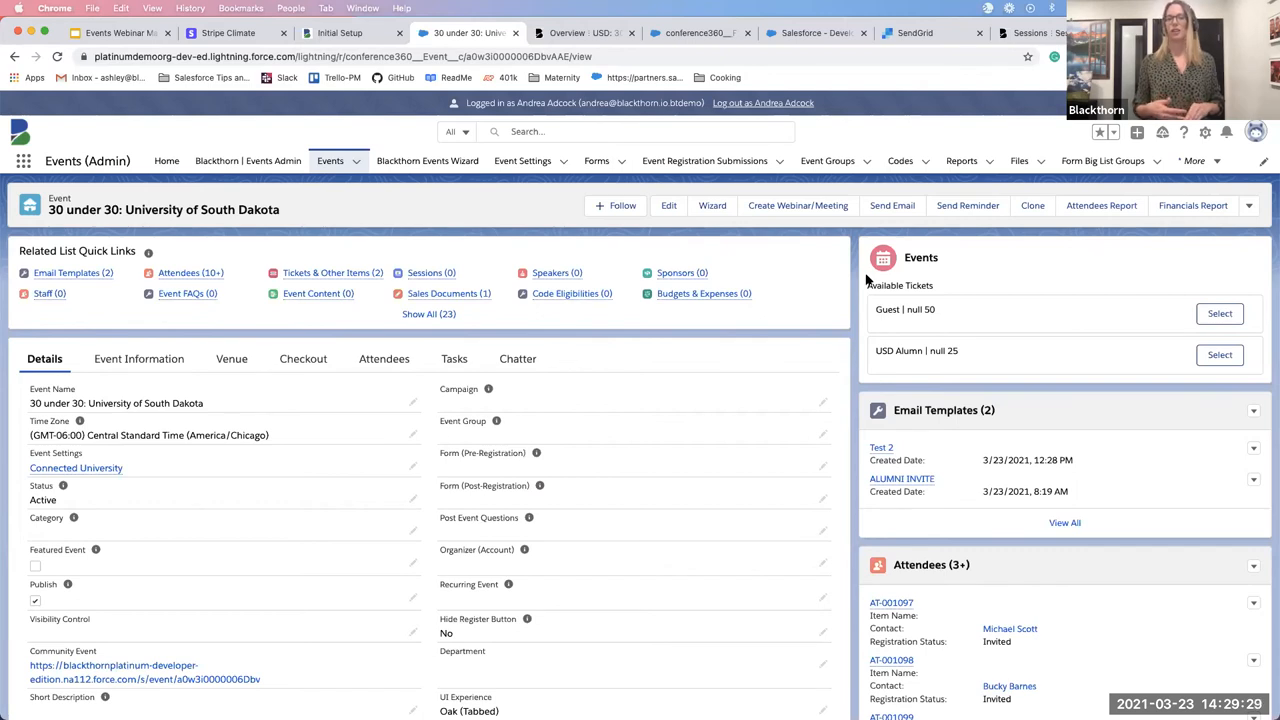
{"action": "mouse_move", "coordinate": [912, 247]}
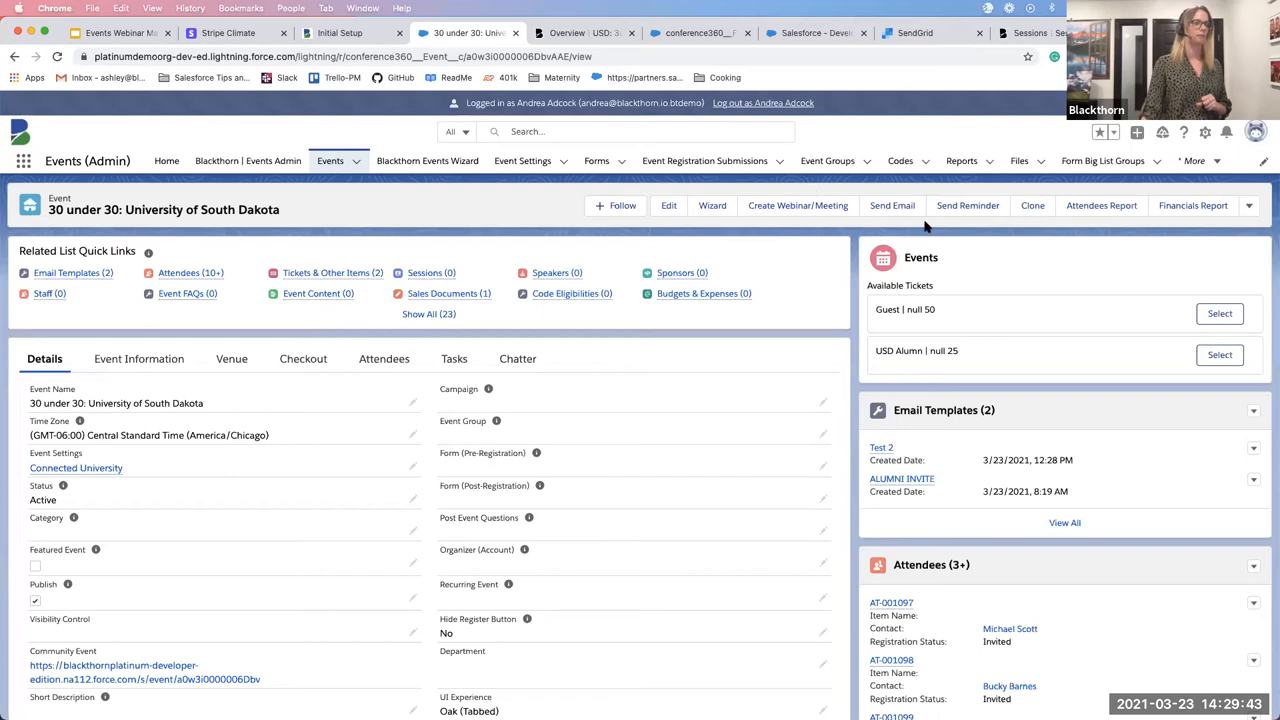
{"action": "mouse_move", "coordinate": [890, 205]}
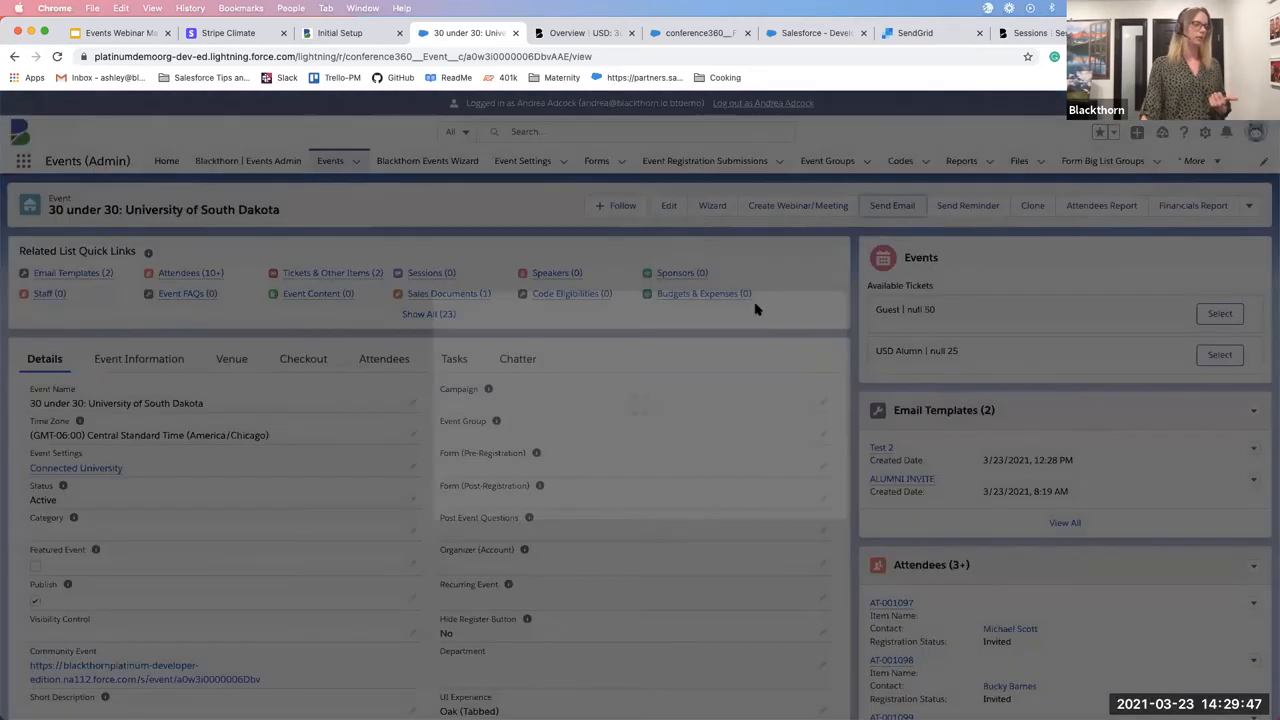
{"action": "left_click", "coordinate": [891, 205]}
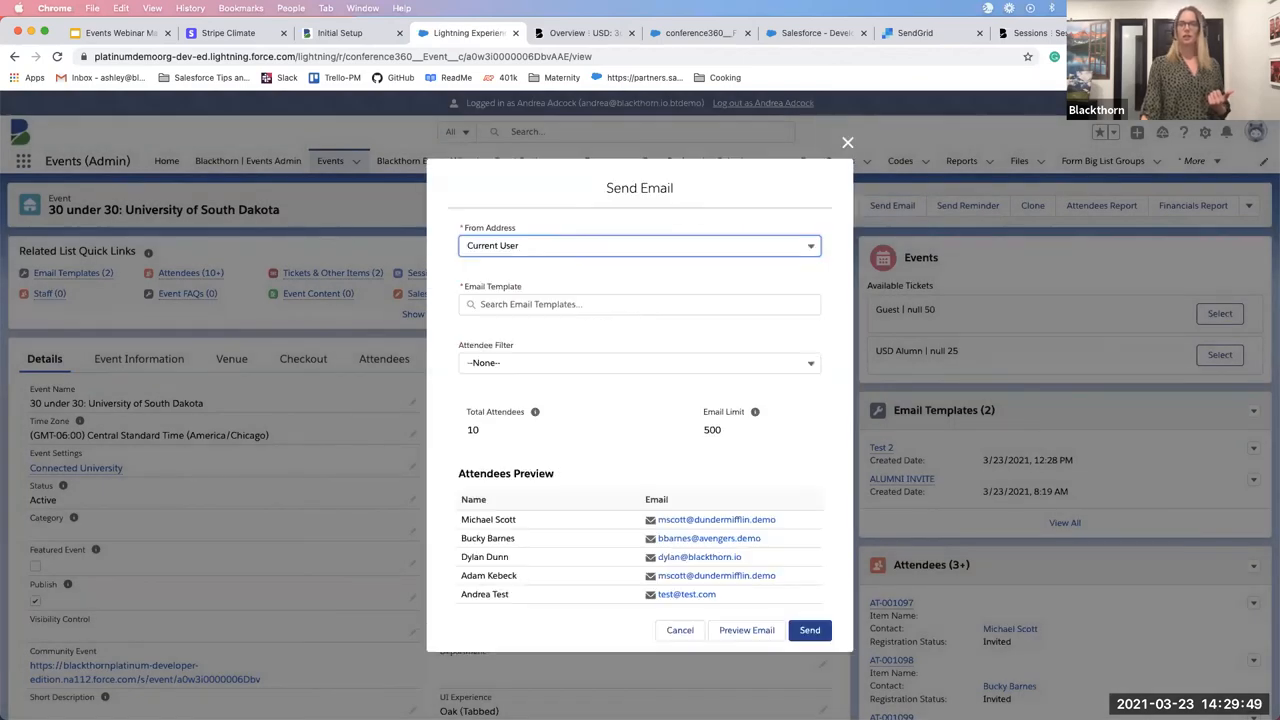
{"action": "left_click", "coordinate": [639, 245]}
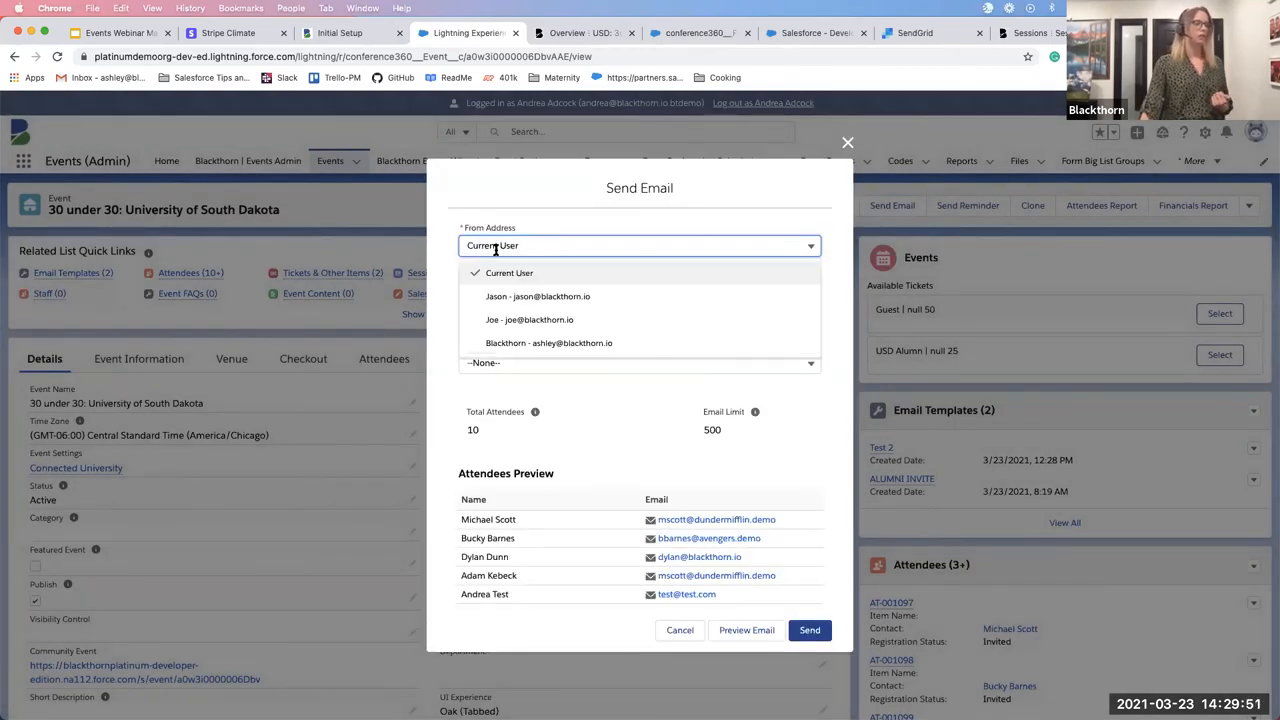
{"action": "left_click", "coordinate": [548, 343]}
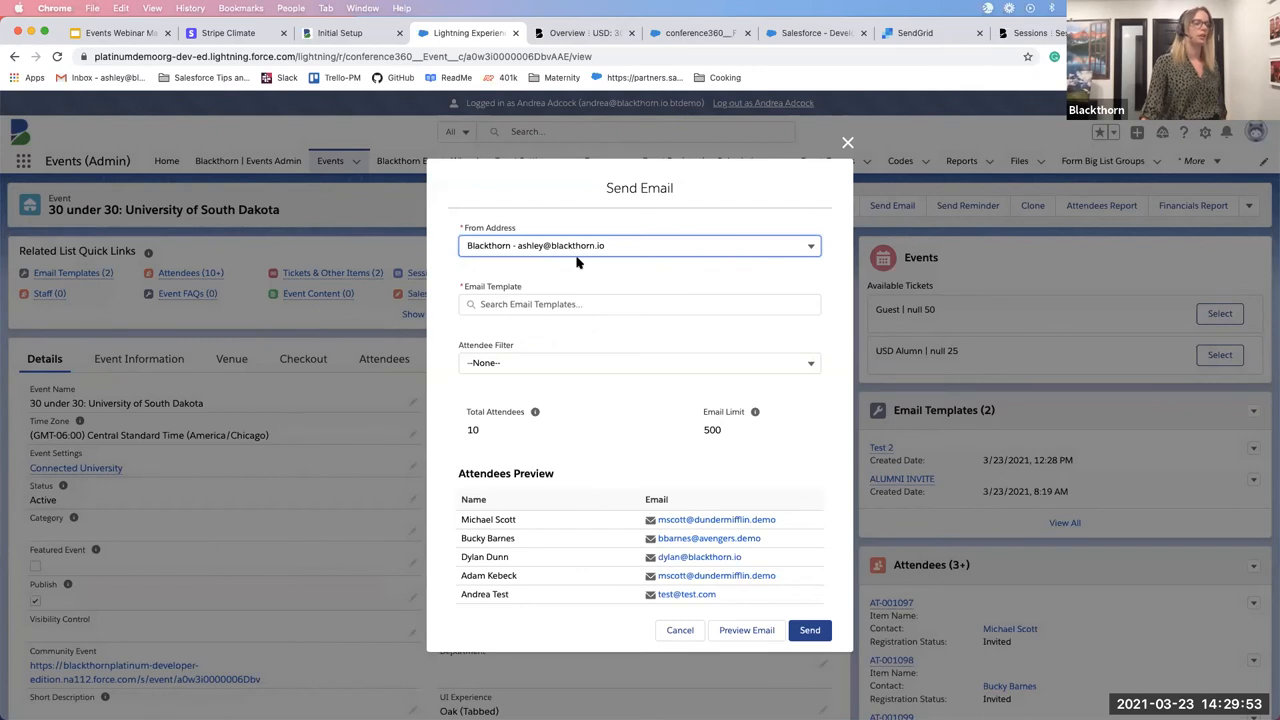
{"action": "mouse_move", "coordinate": [580, 238]}
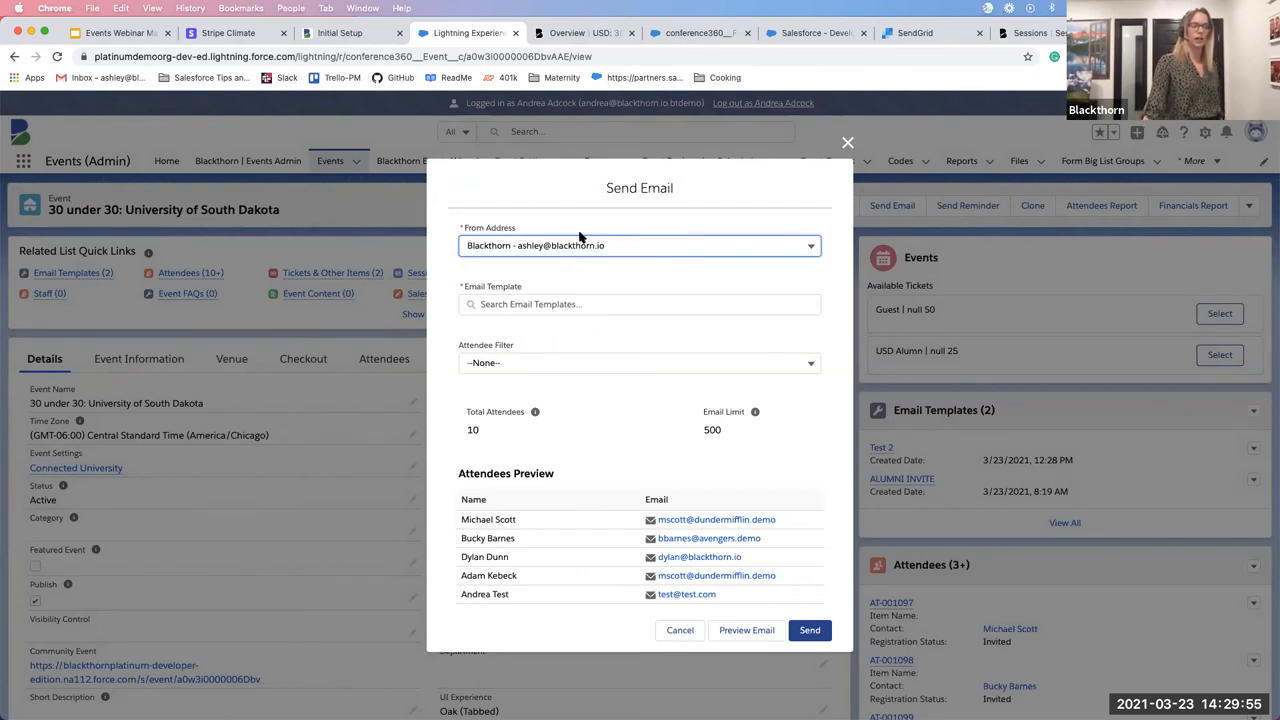
{"action": "mouse_move", "coordinate": [845, 247]}
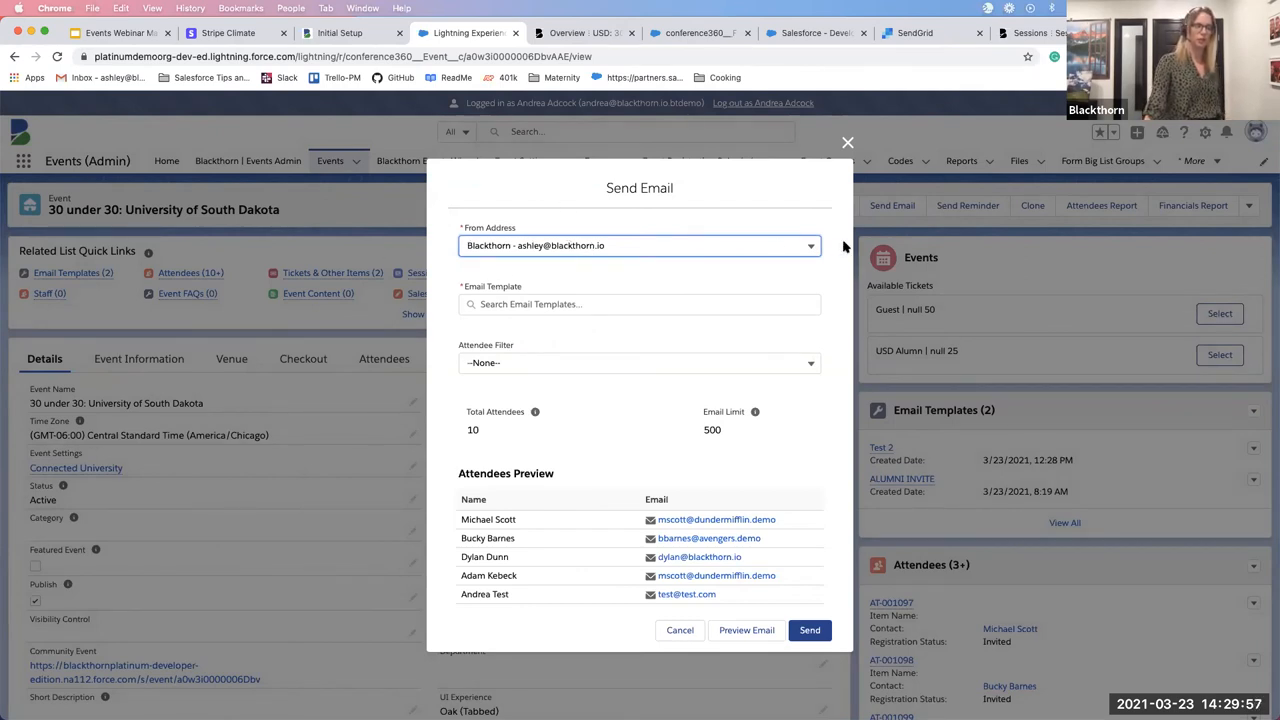
Search email templates for 'inv' to list Invitation and Invite Demo Template.
{"action": "left_click", "coordinate": [808, 245]}
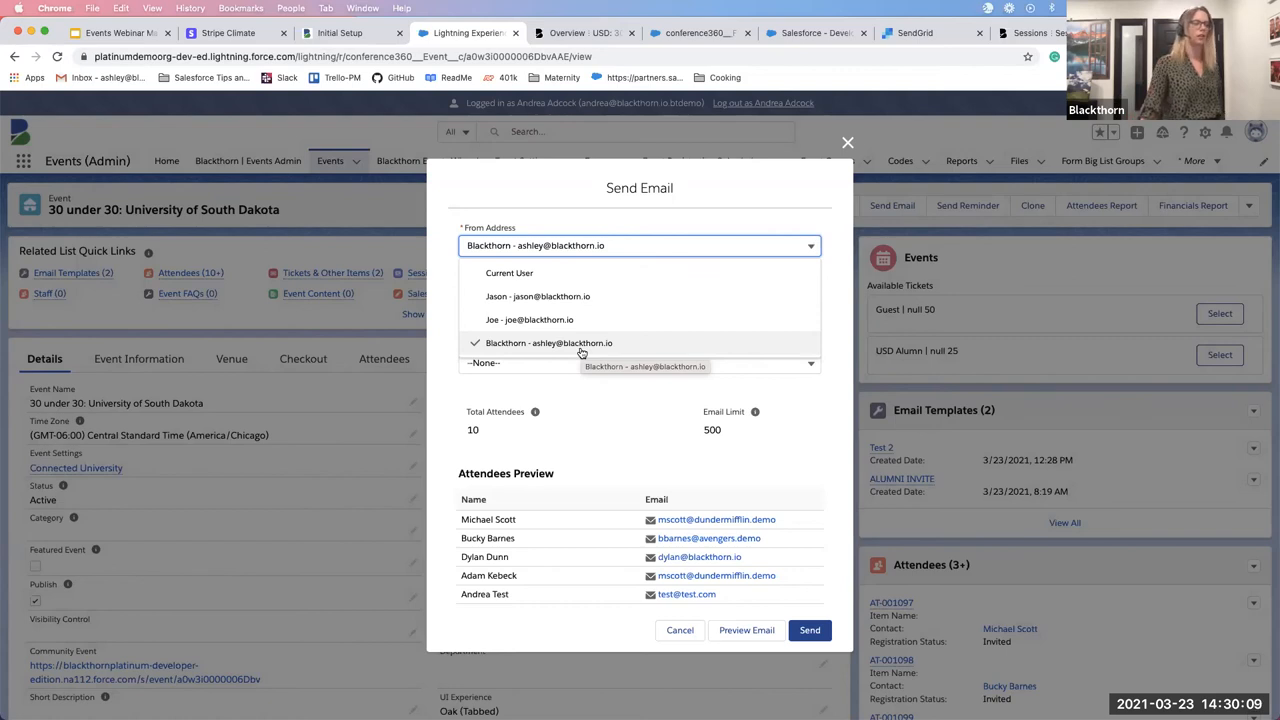
{"action": "left_click", "coordinate": [549, 343]}
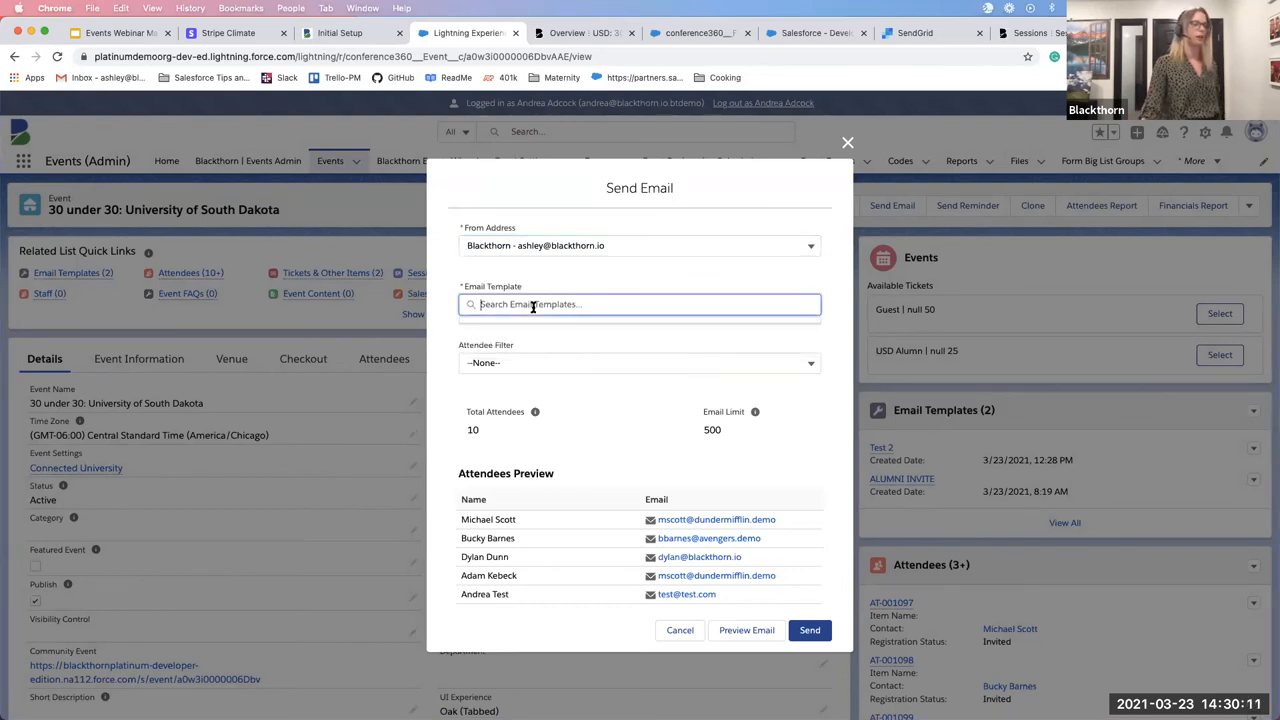
{"action": "type", "text": "a"}
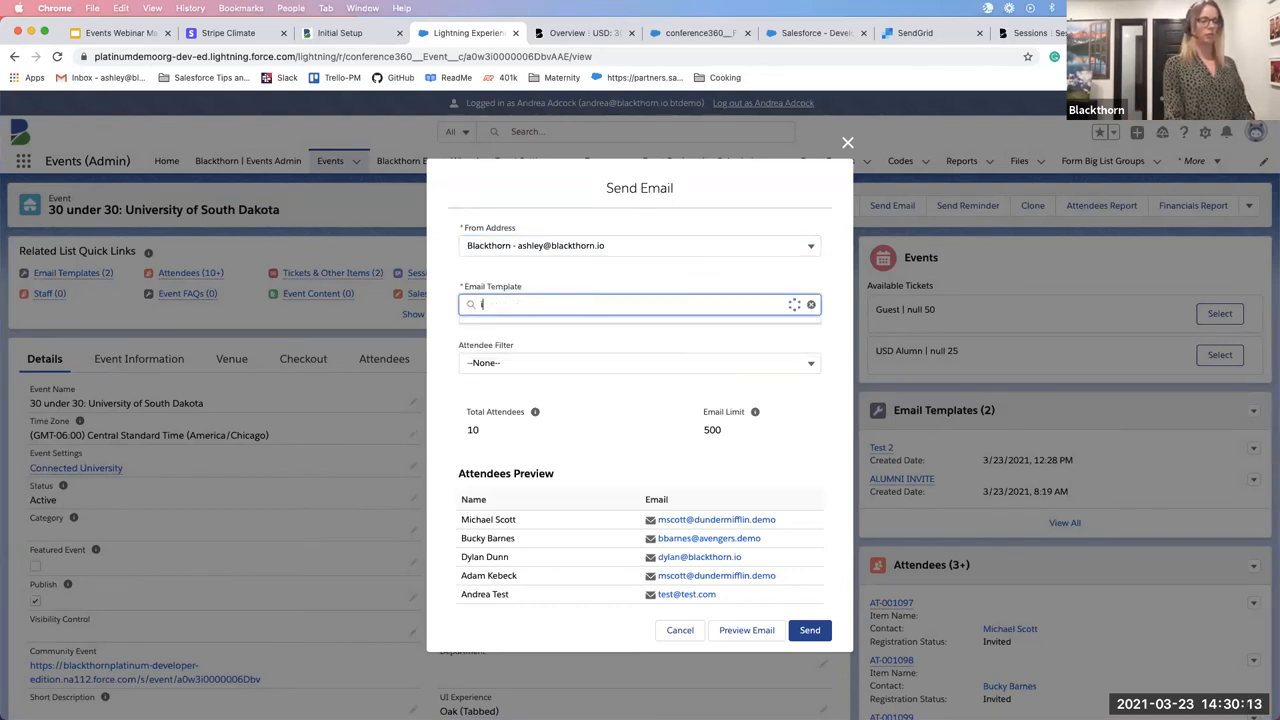
{"action": "type", "text": "in"}
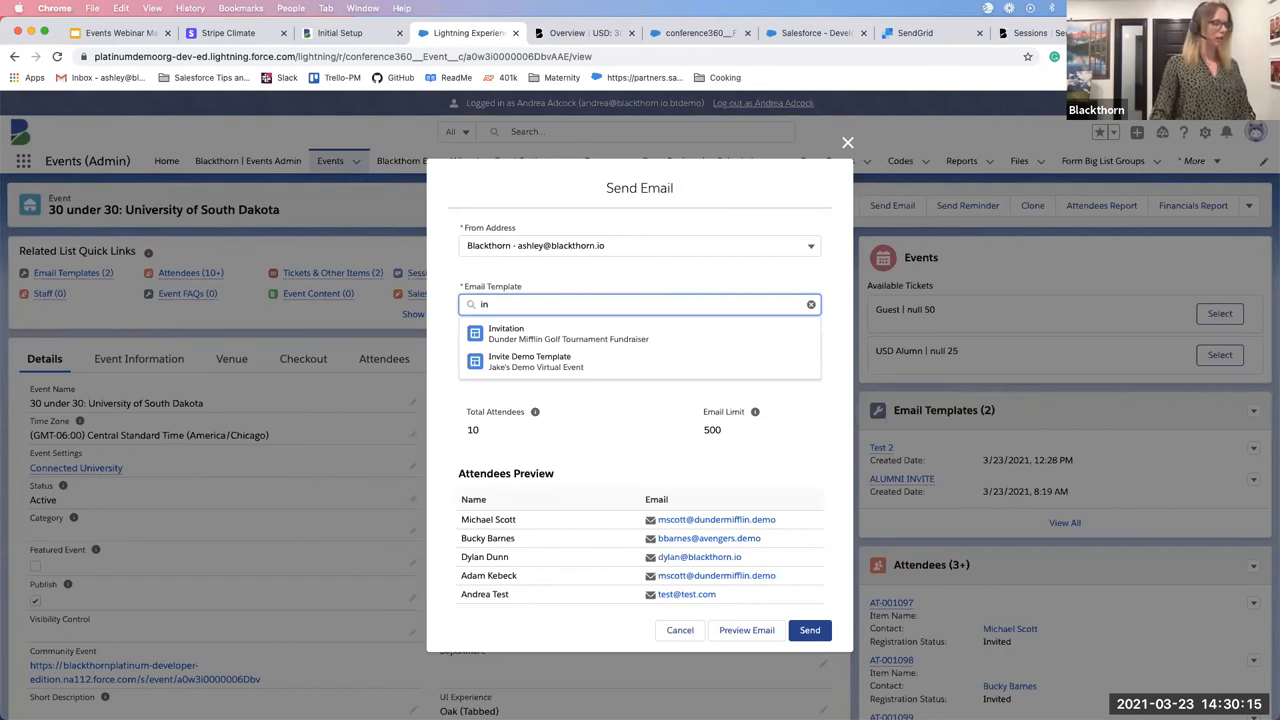
{"action": "mouse_move", "coordinate": [550, 338]}
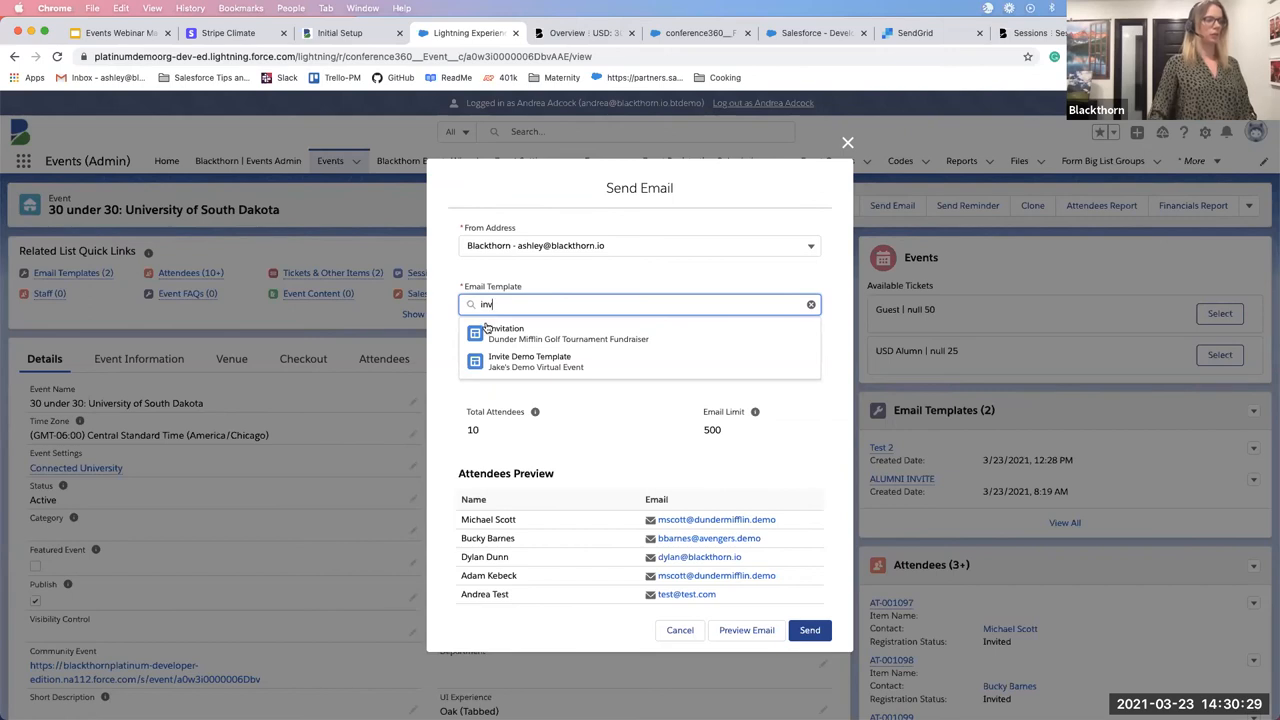
Send the Invitation template to attendees with Registration Status Invited, confirming the send.
{"action": "left_click", "coordinate": [506, 333]}
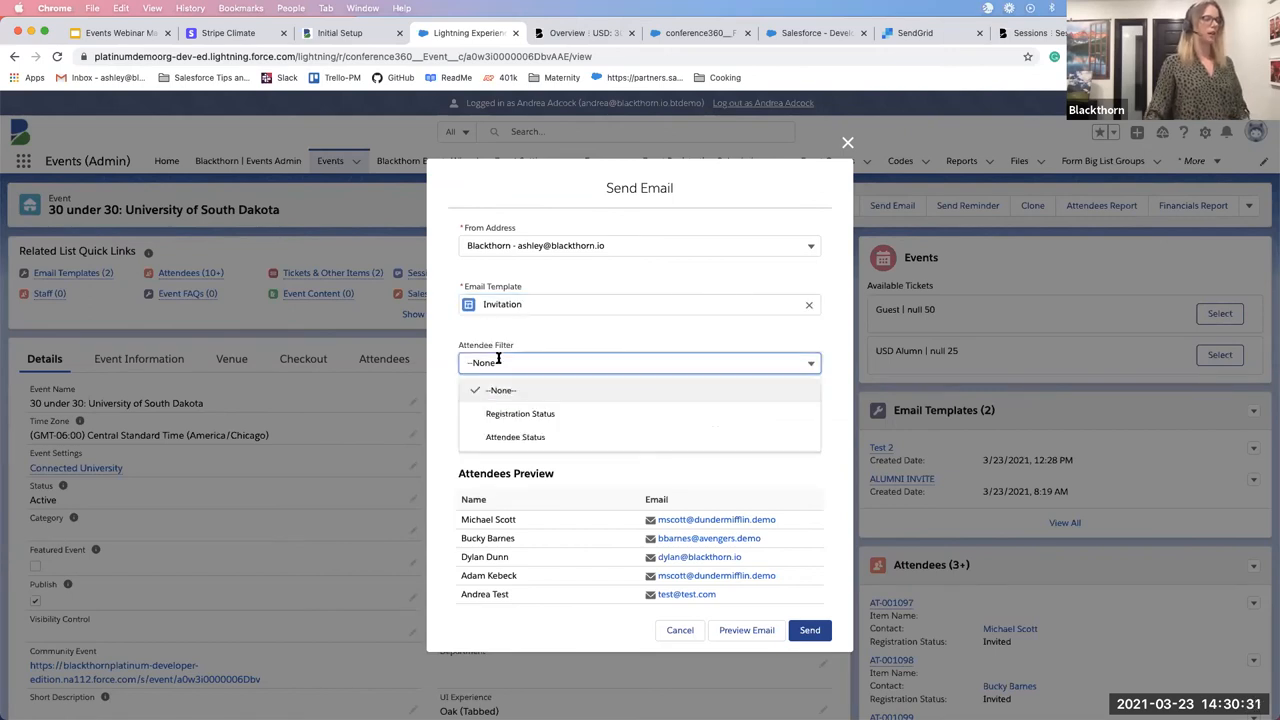
{"action": "left_click", "coordinate": [520, 413]}
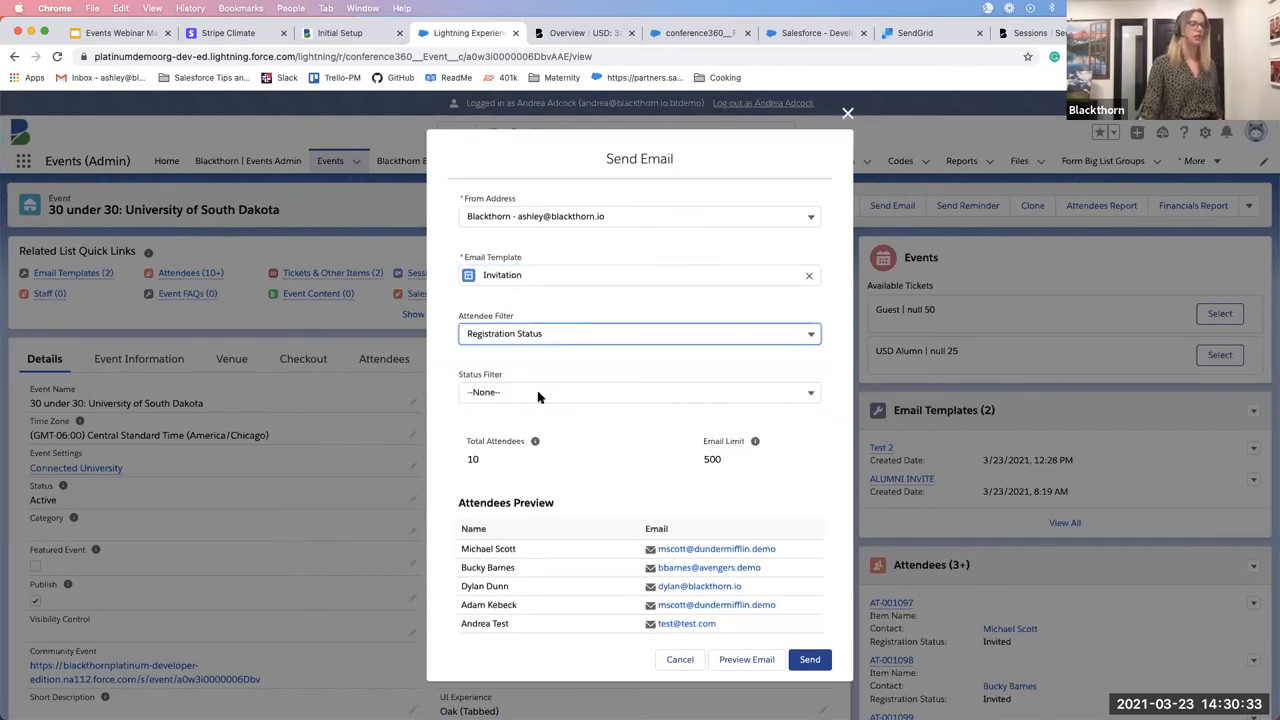
{"action": "left_click", "coordinate": [639, 391]}
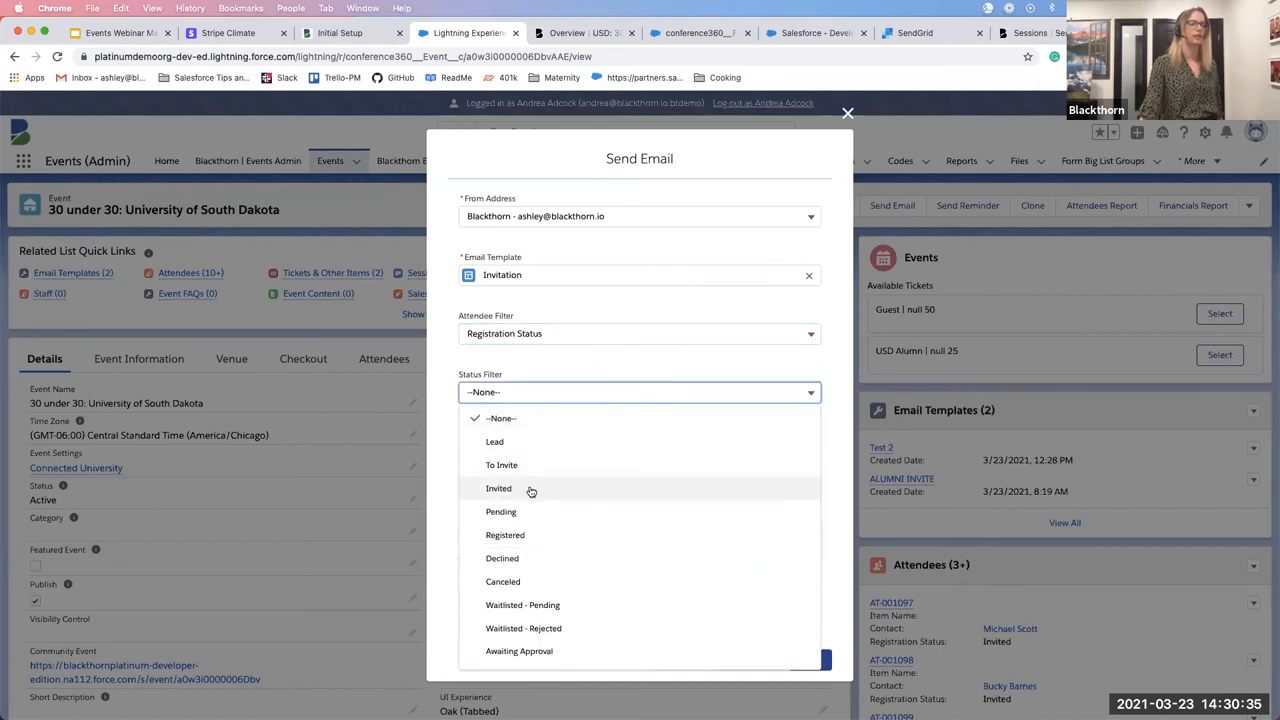
{"action": "left_click", "coordinate": [498, 488]}
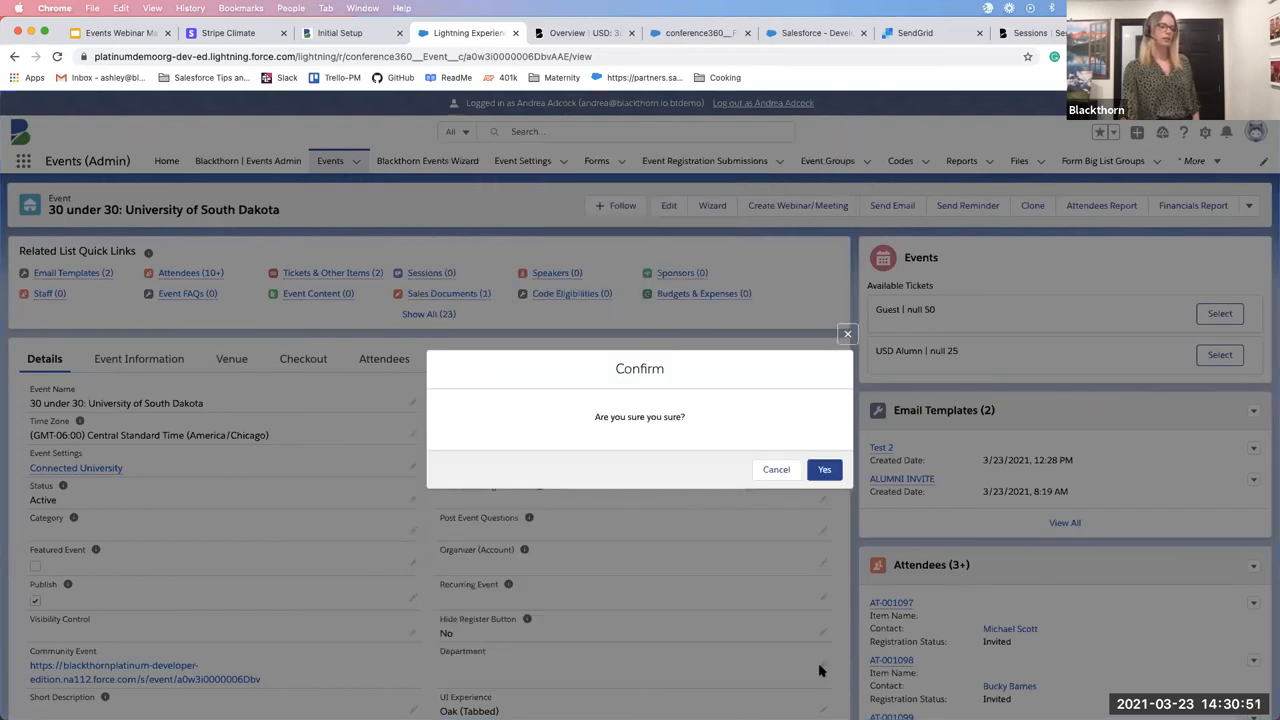
{"action": "left_click", "coordinate": [824, 469]}
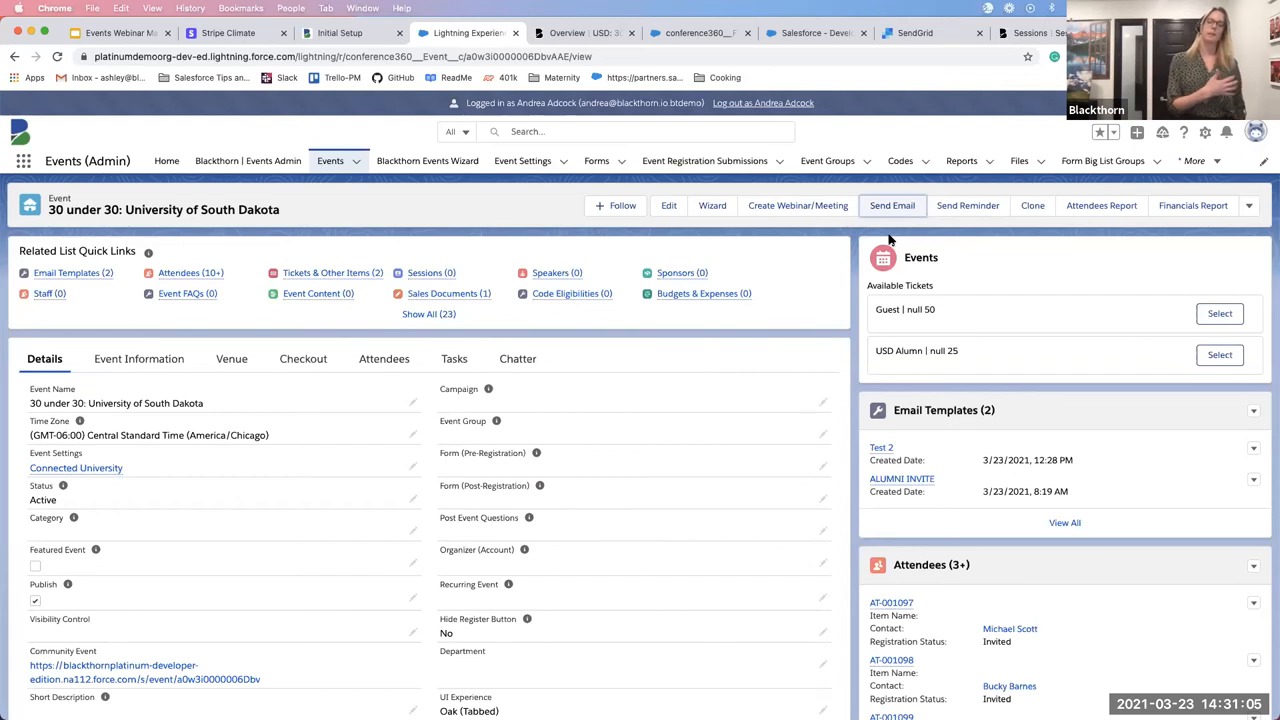
{"action": "mouse_move", "coordinate": [915, 7]}
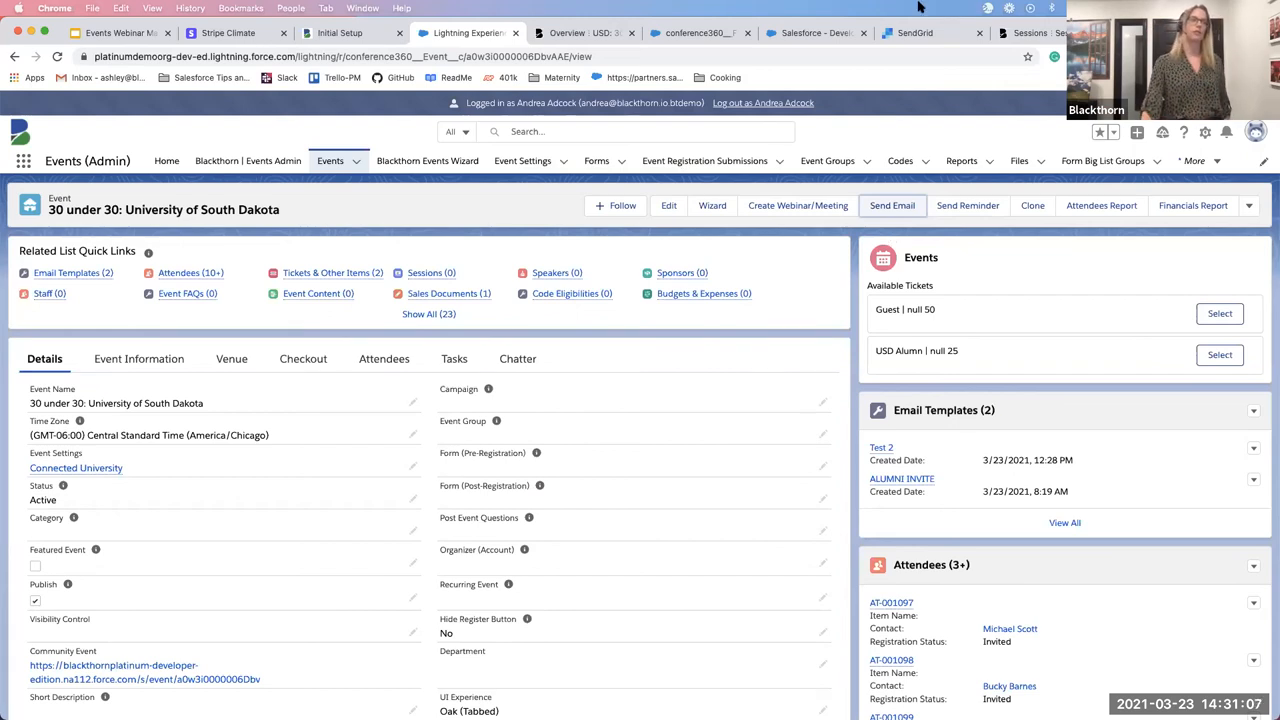
Switch to SendGrid's Stats Overview showing 8 requests, 25% unique opens, 12.5% unique clicks.
{"action": "left_click", "coordinate": [913, 33]}
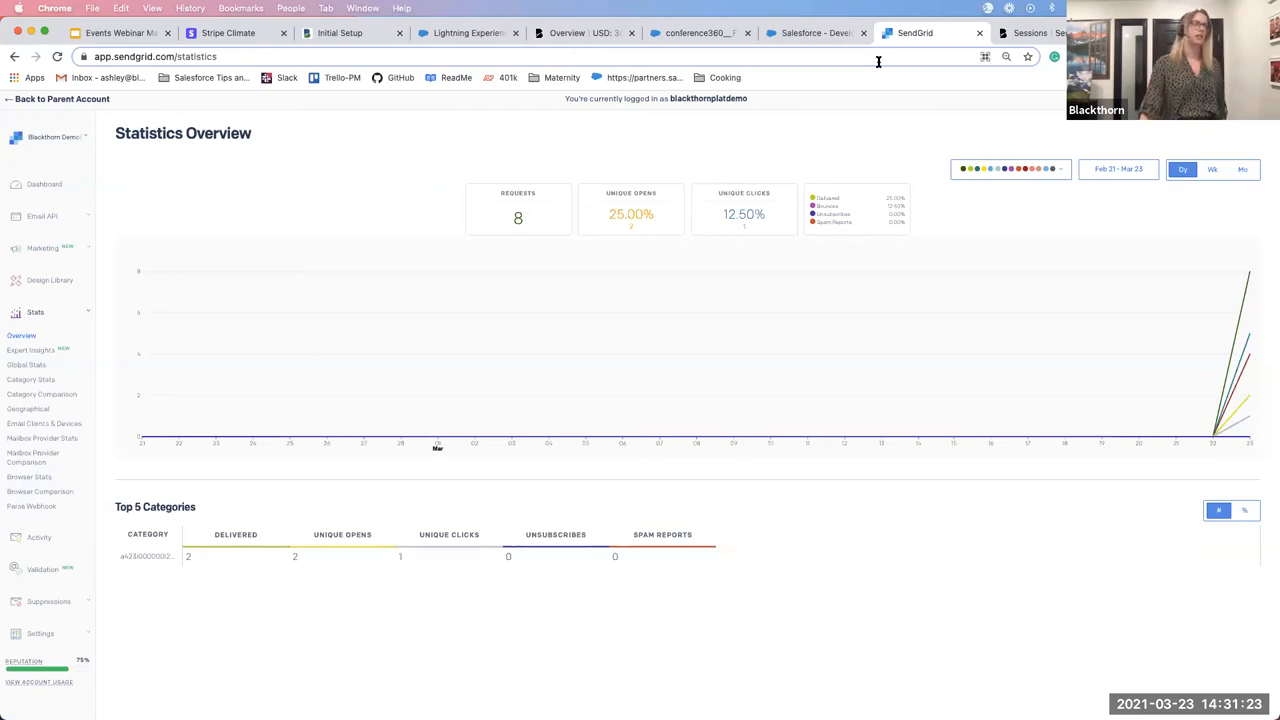
{"action": "mouse_move", "coordinate": [210, 198]}
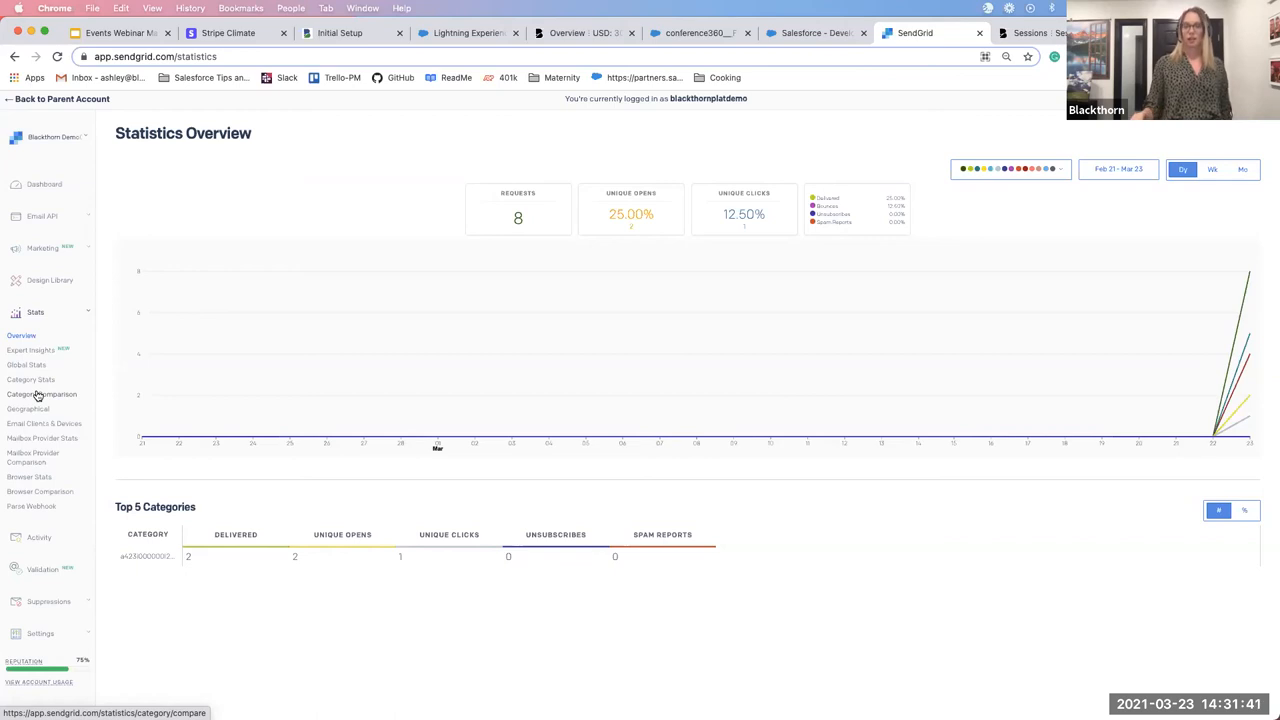
{"action": "mouse_move", "coordinate": [28, 409]}
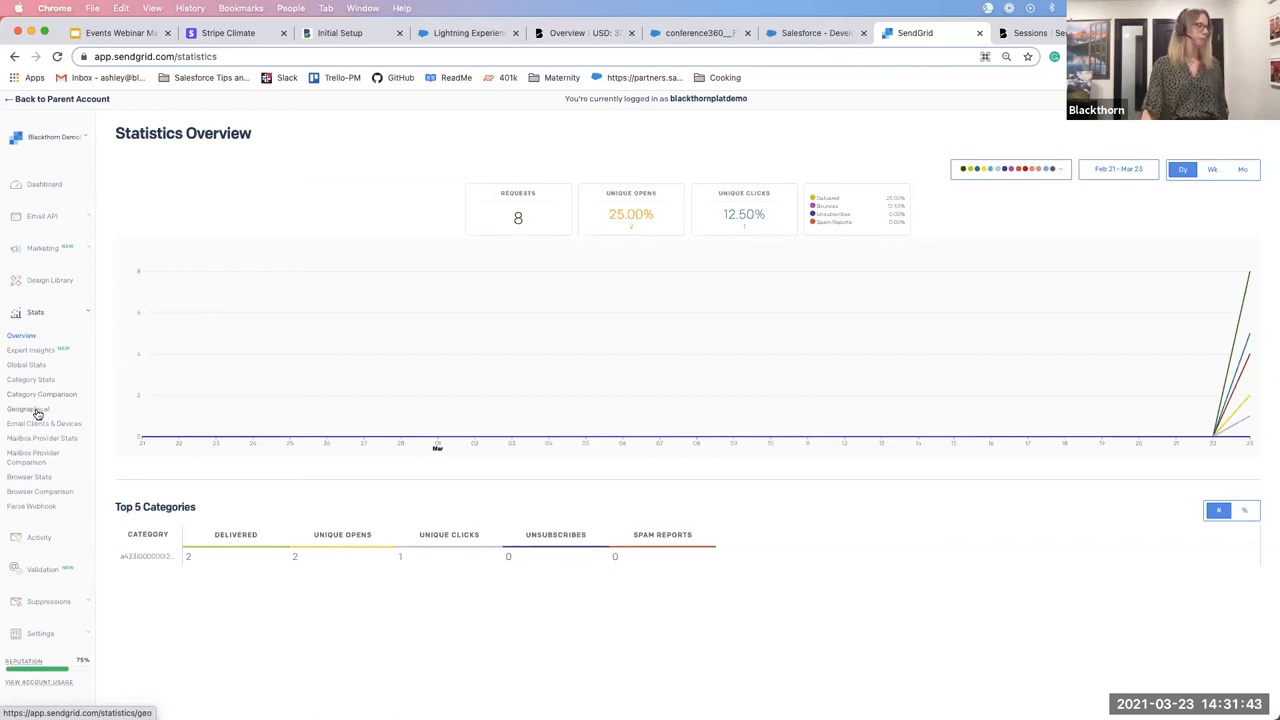
Copy the event's category ID from Top 5 Categories and go to Category Stats.
{"action": "left_click", "coordinate": [30, 379]}
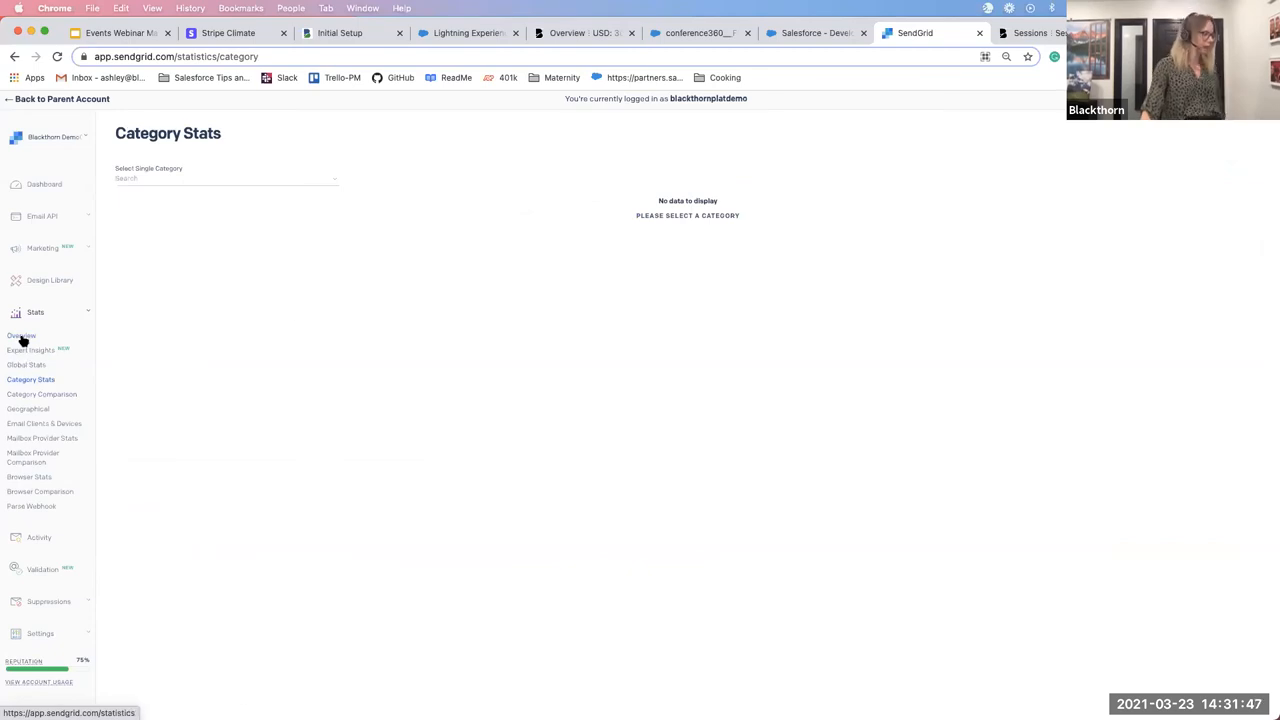
{"action": "left_click", "coordinate": [21, 335]}
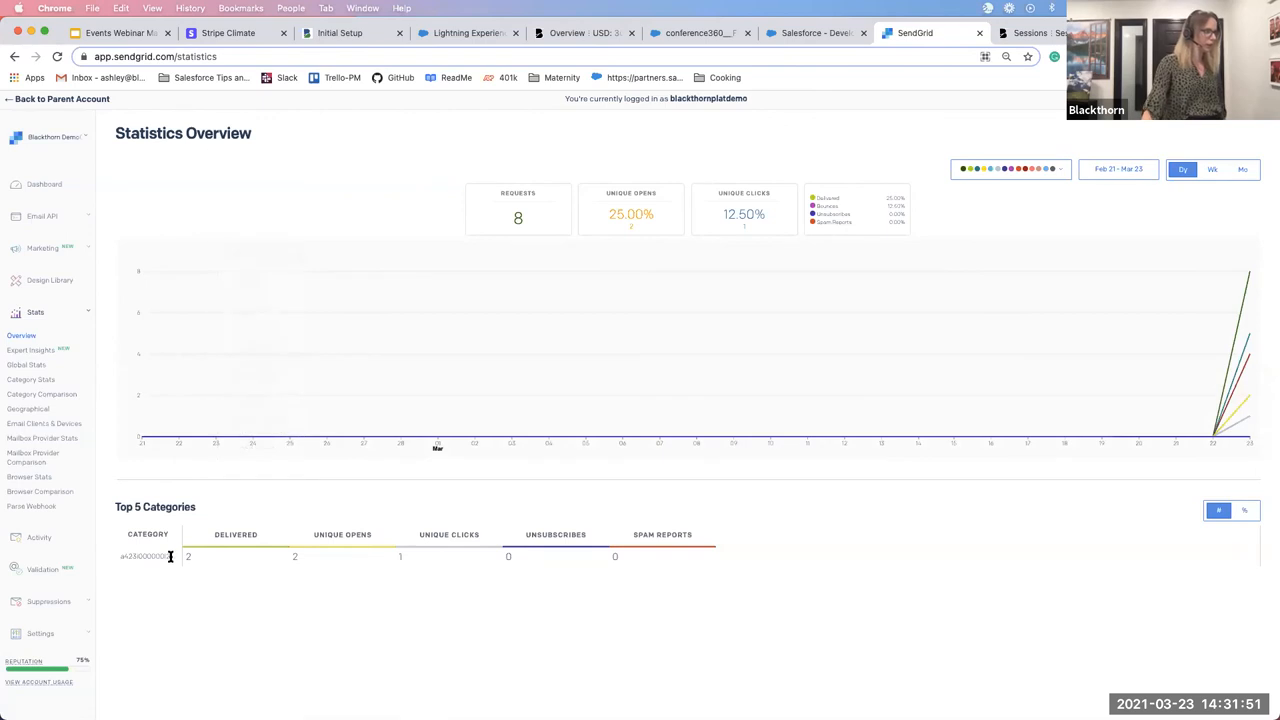
{"action": "double_click", "coordinate": [145, 556]}
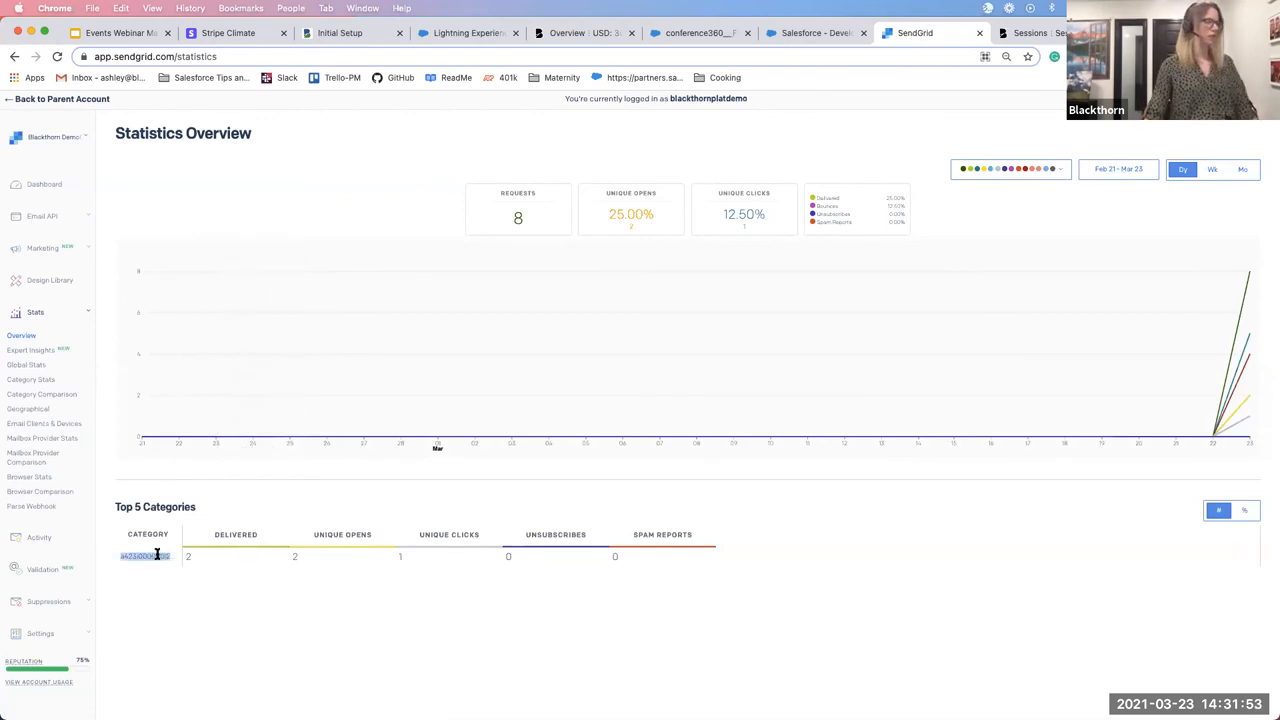
{"action": "mouse_move", "coordinate": [46, 522]}
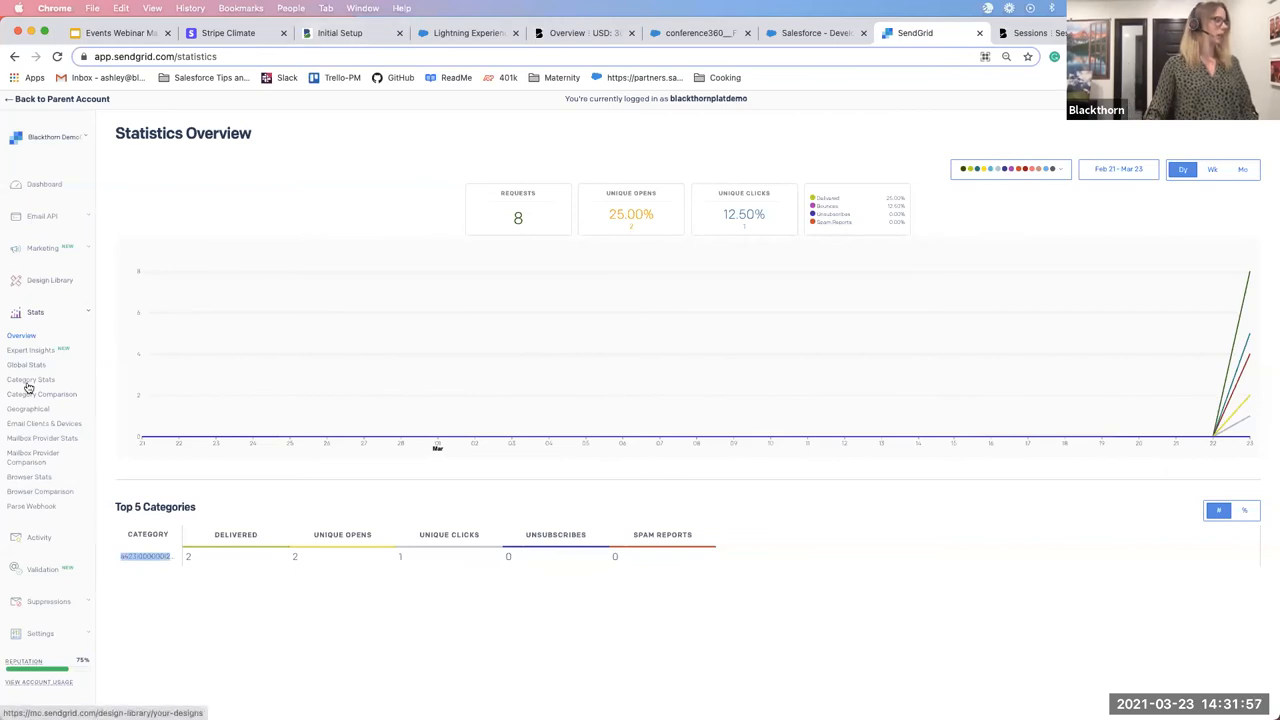
{"action": "left_click", "coordinate": [31, 379]}
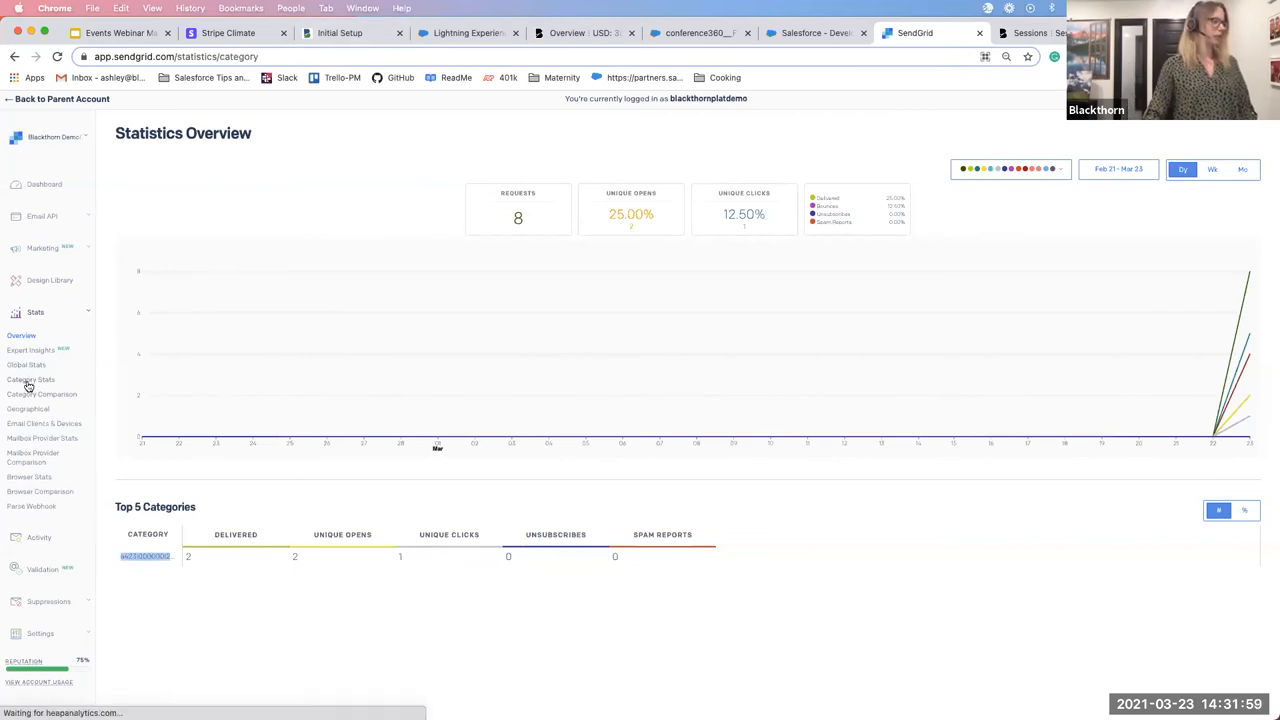
Show category a423i000000I2dVAAS in Category Stats and scroll through its daily figures table.
{"action": "left_click", "coordinate": [31, 379]}
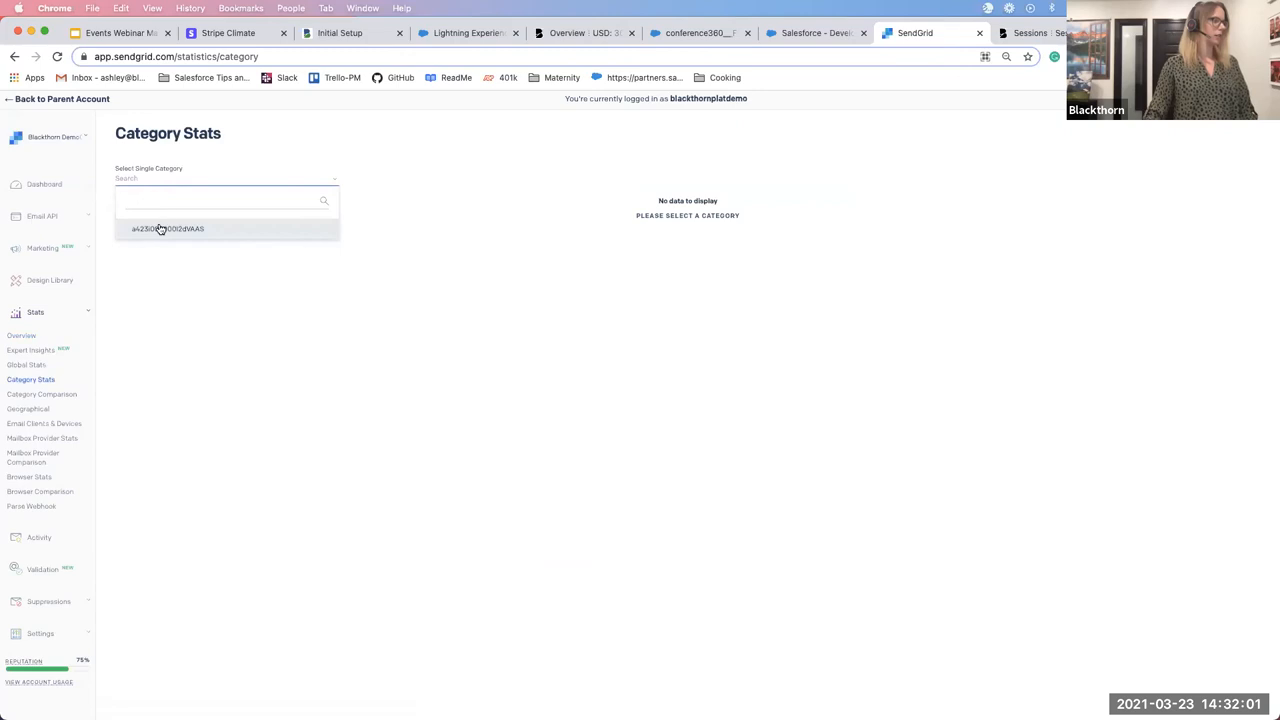
{"action": "left_click", "coordinate": [168, 228]}
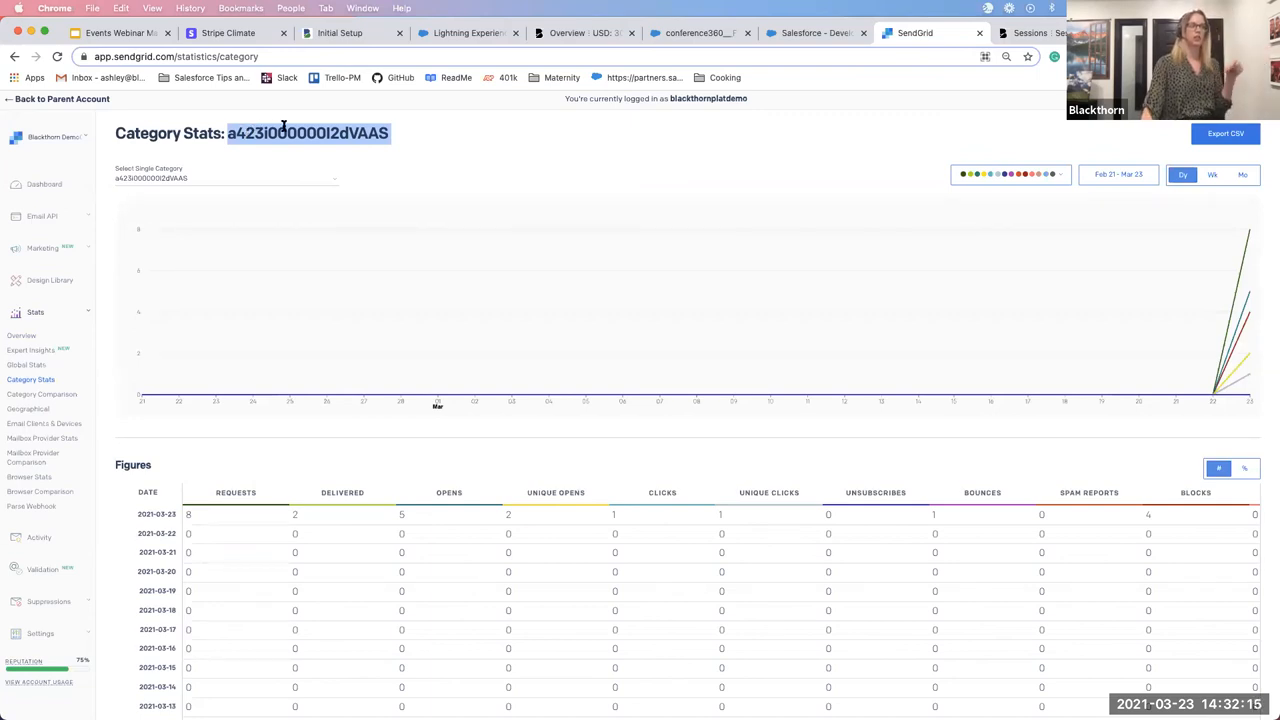
{"action": "mouse_move", "coordinate": [207, 525]}
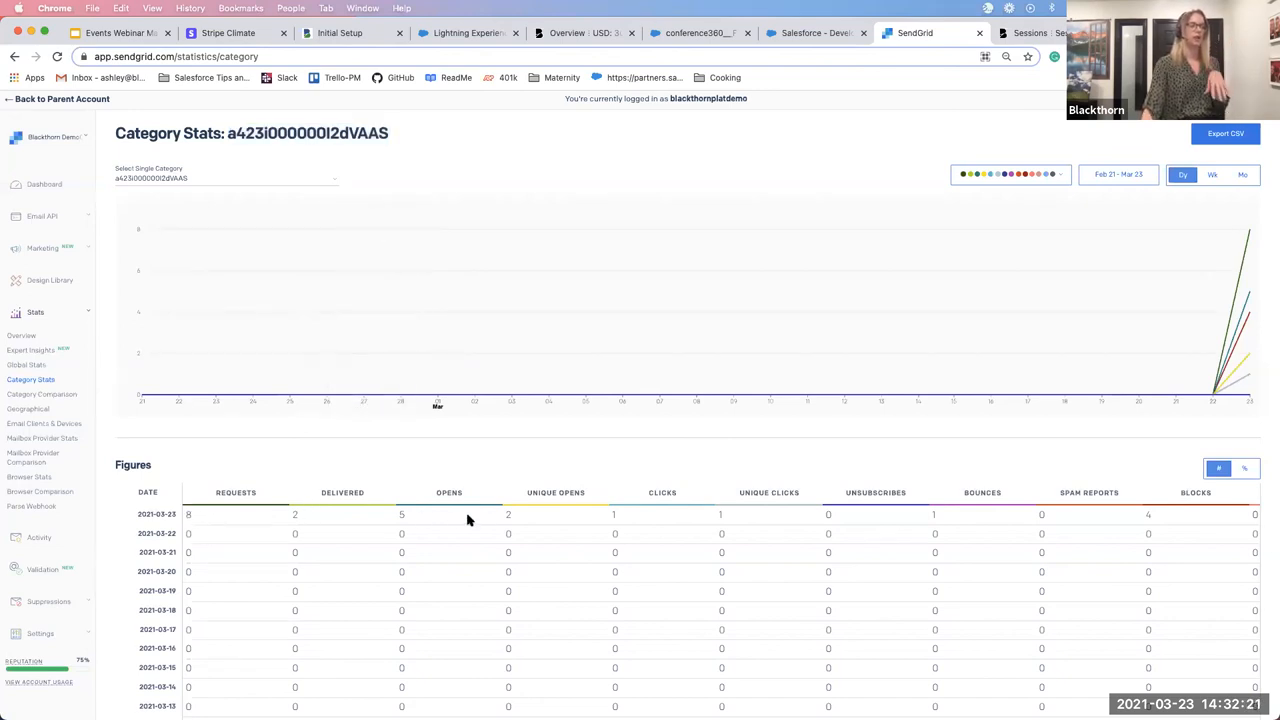
{"action": "mouse_move", "coordinate": [533, 518]}
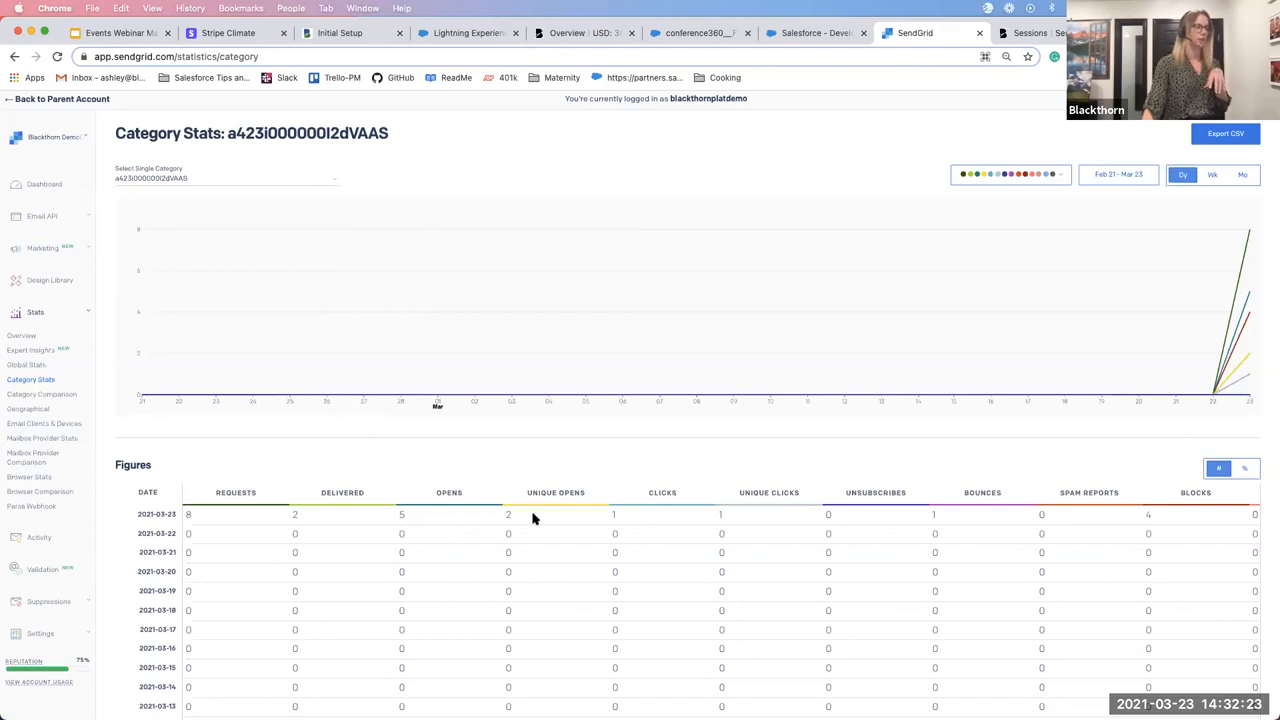
{"action": "mouse_move", "coordinate": [828, 546]}
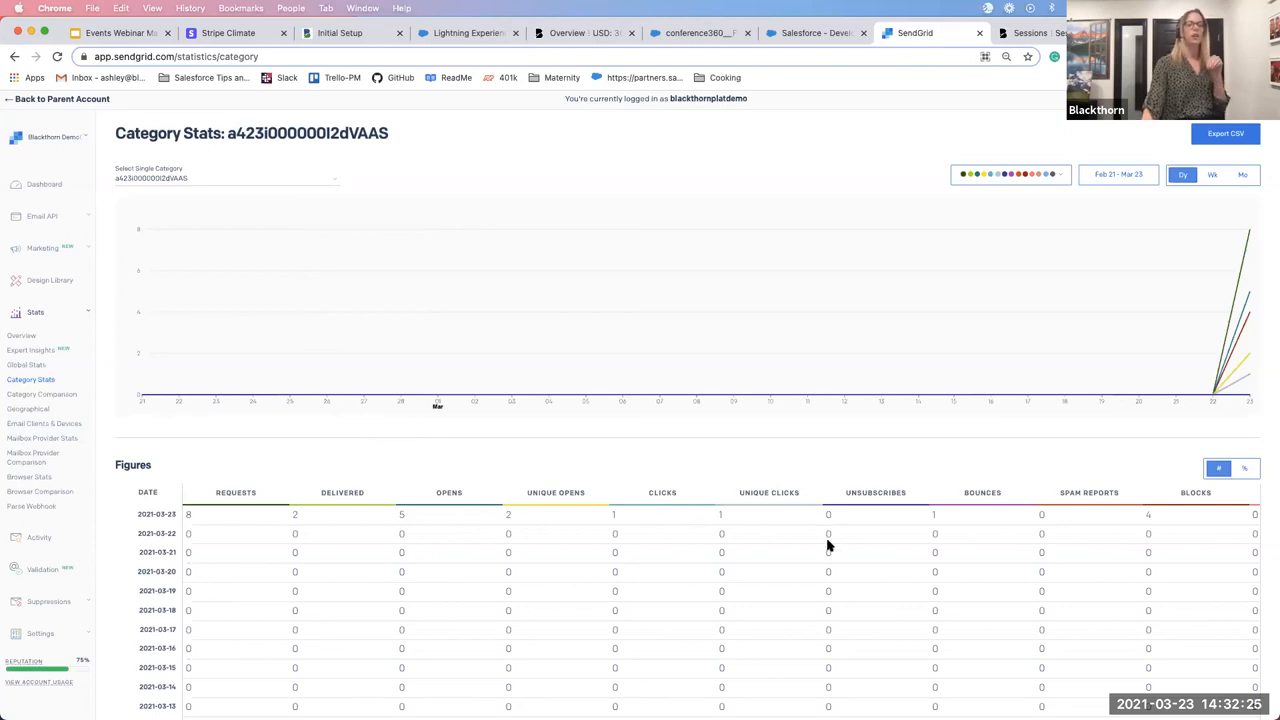
{"action": "scroll", "scroll_direction": "down", "scroll_amount": 3}
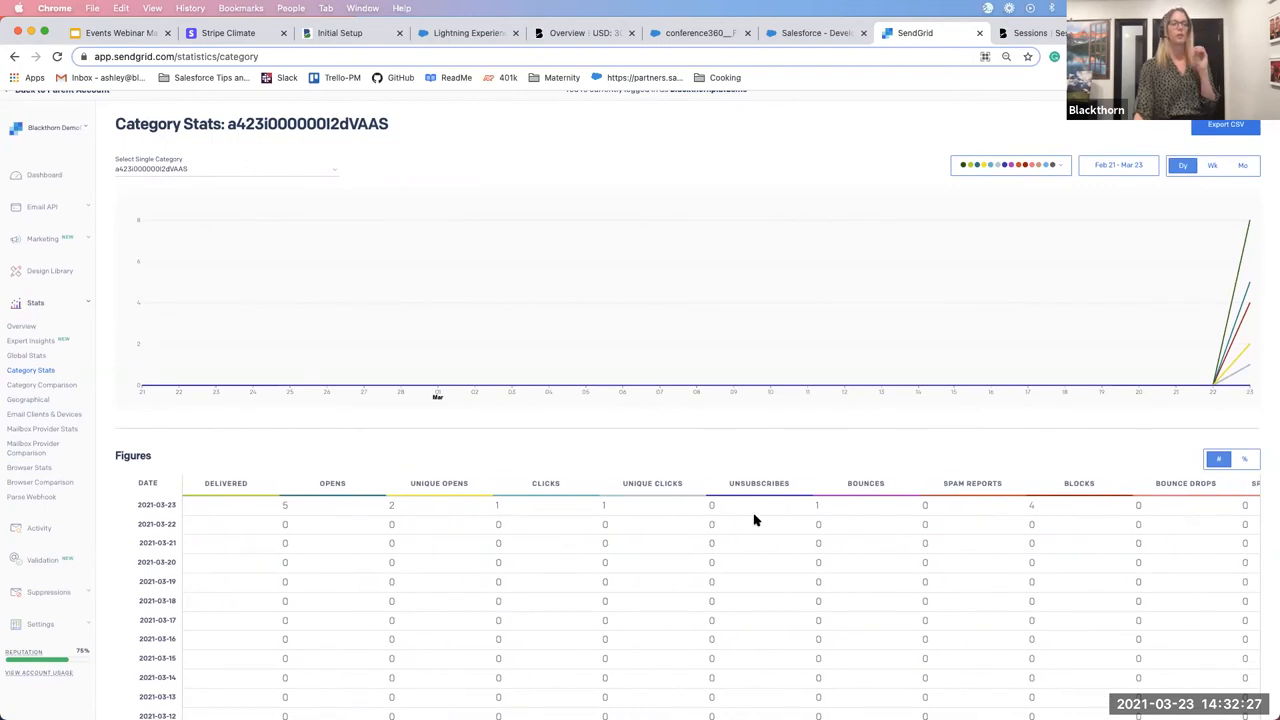
{"action": "scroll", "scroll_direction": "right", "scroll_amount": 3}
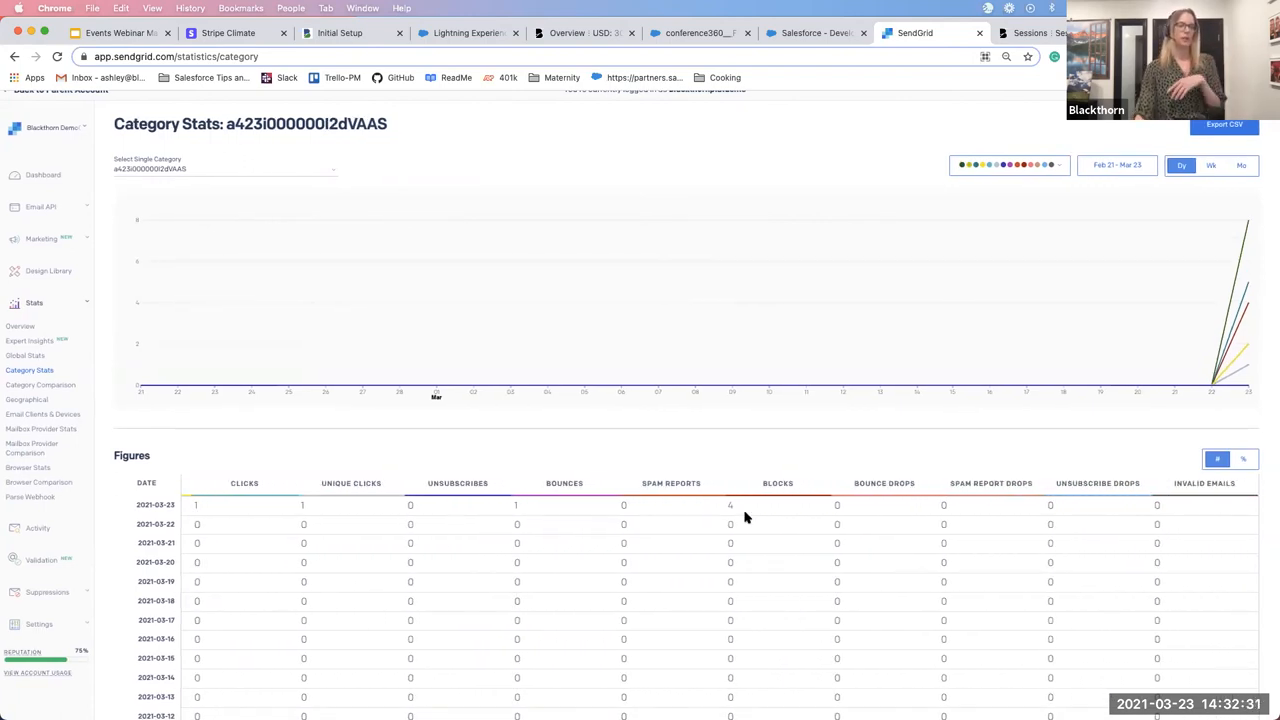
{"action": "mouse_move", "coordinate": [958, 520]}
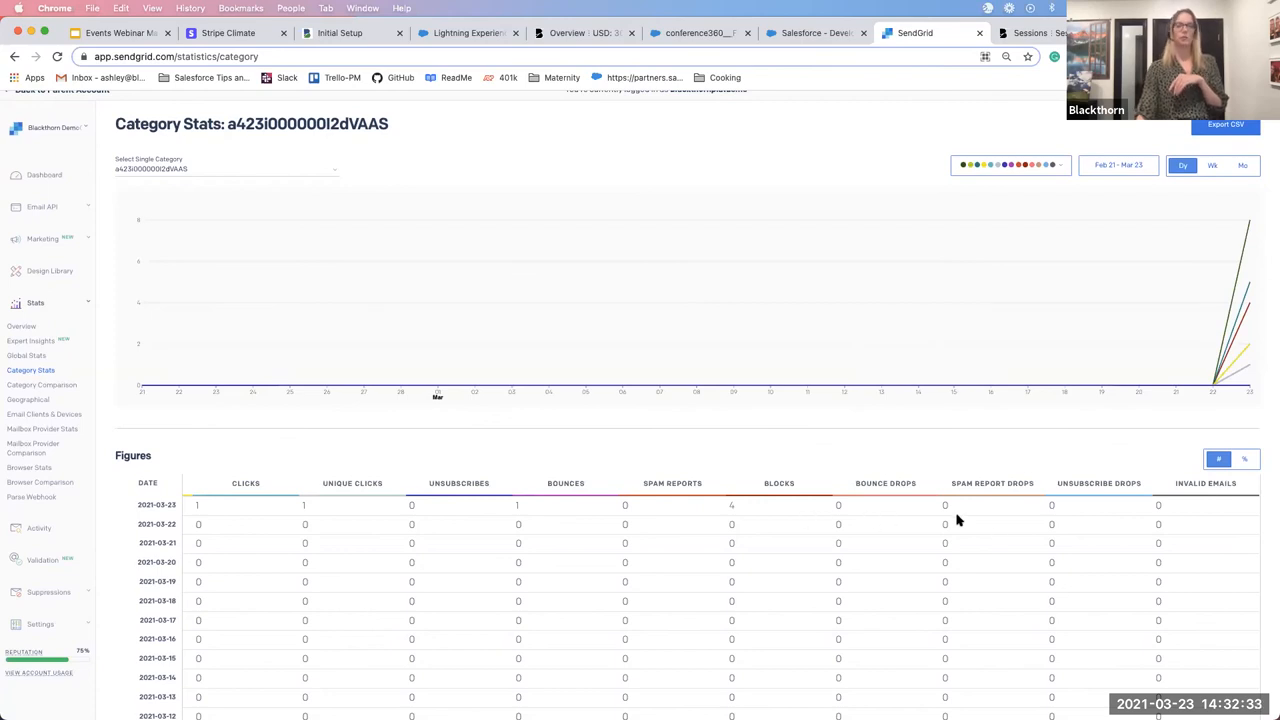
{"action": "mouse_move", "coordinate": [1124, 510]}
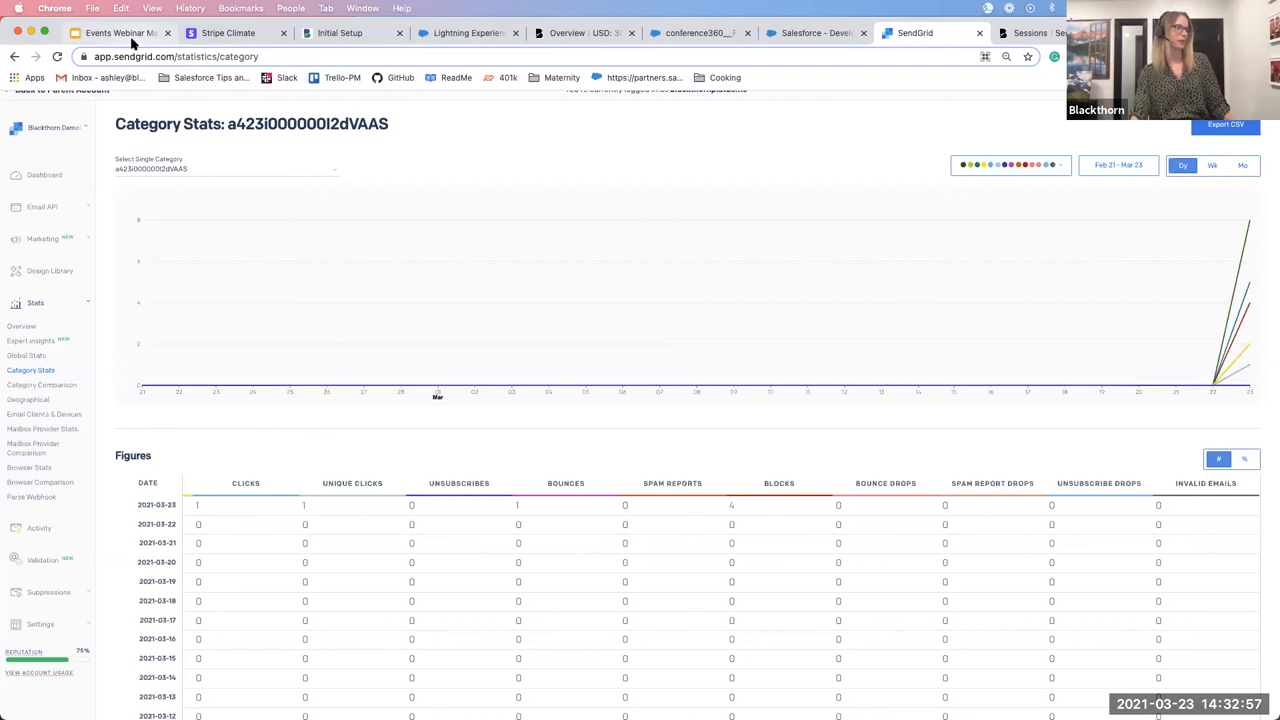
Bring up the Events Webinar Google Slides deck on its Agenda slide.
{"action": "left_click", "coordinate": [120, 33]}
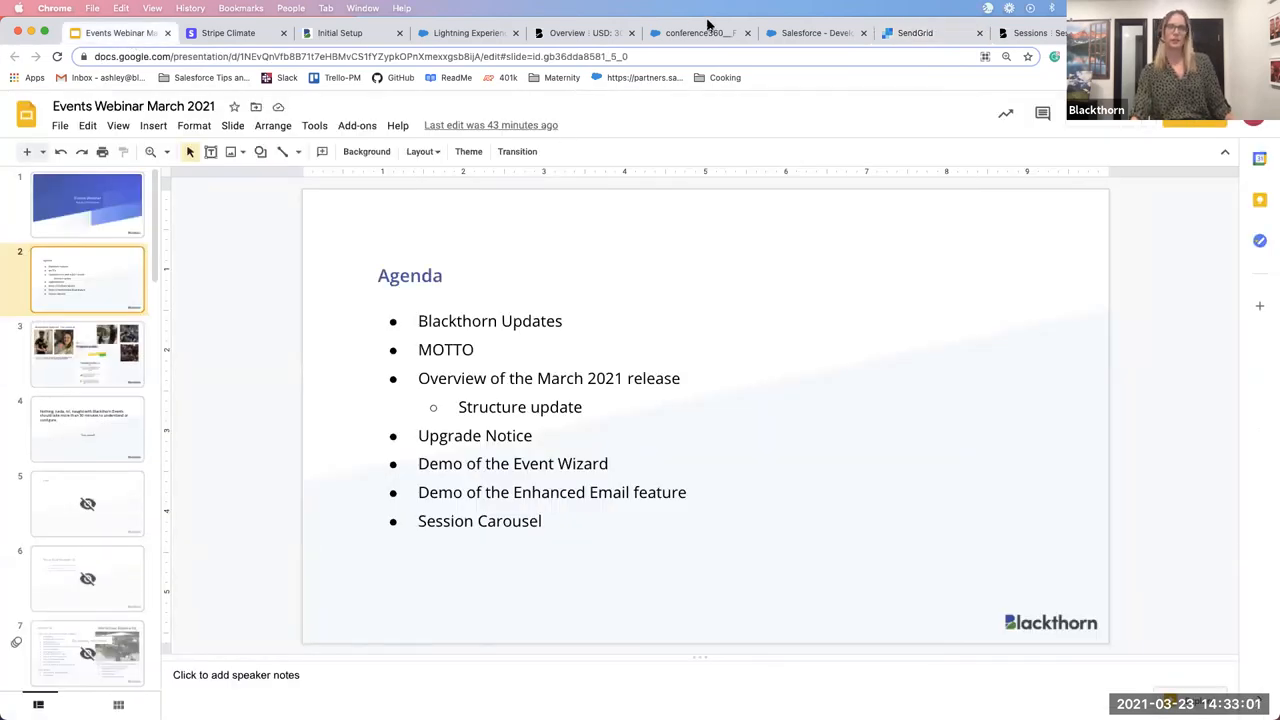
{"action": "mouse_move", "coordinate": [567, 32]}
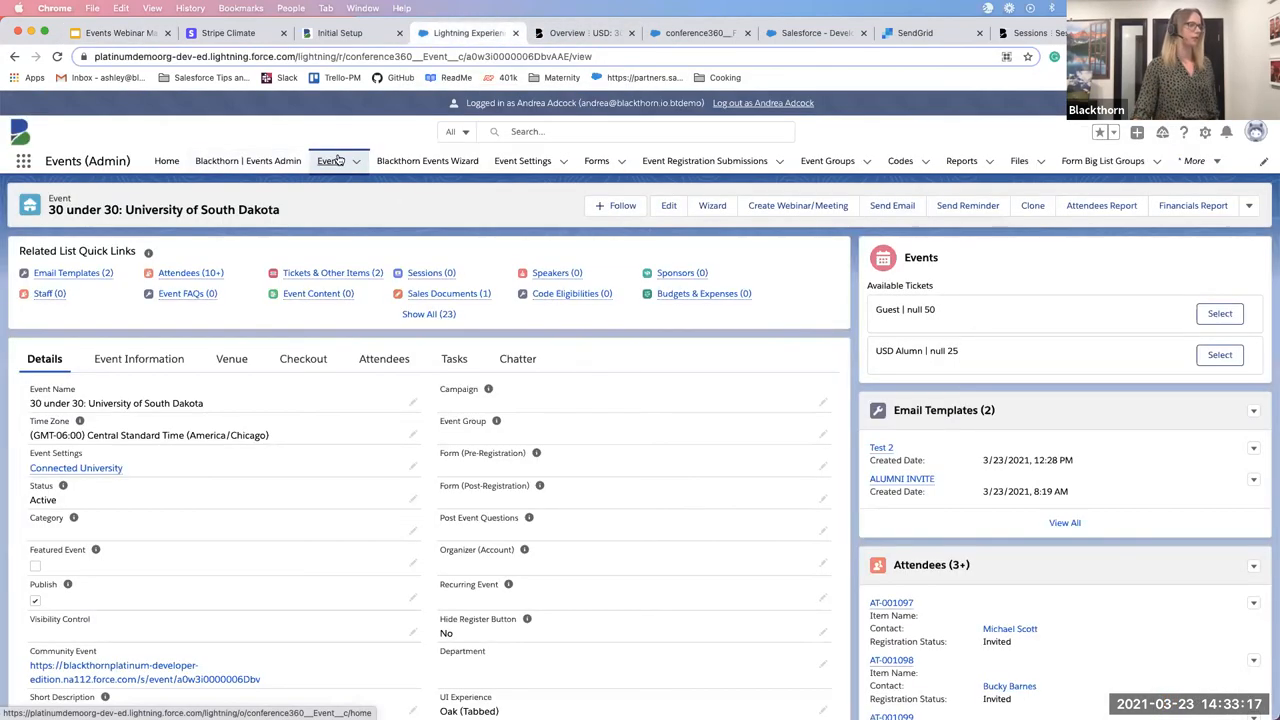
{"action": "left_click", "coordinate": [330, 160]}
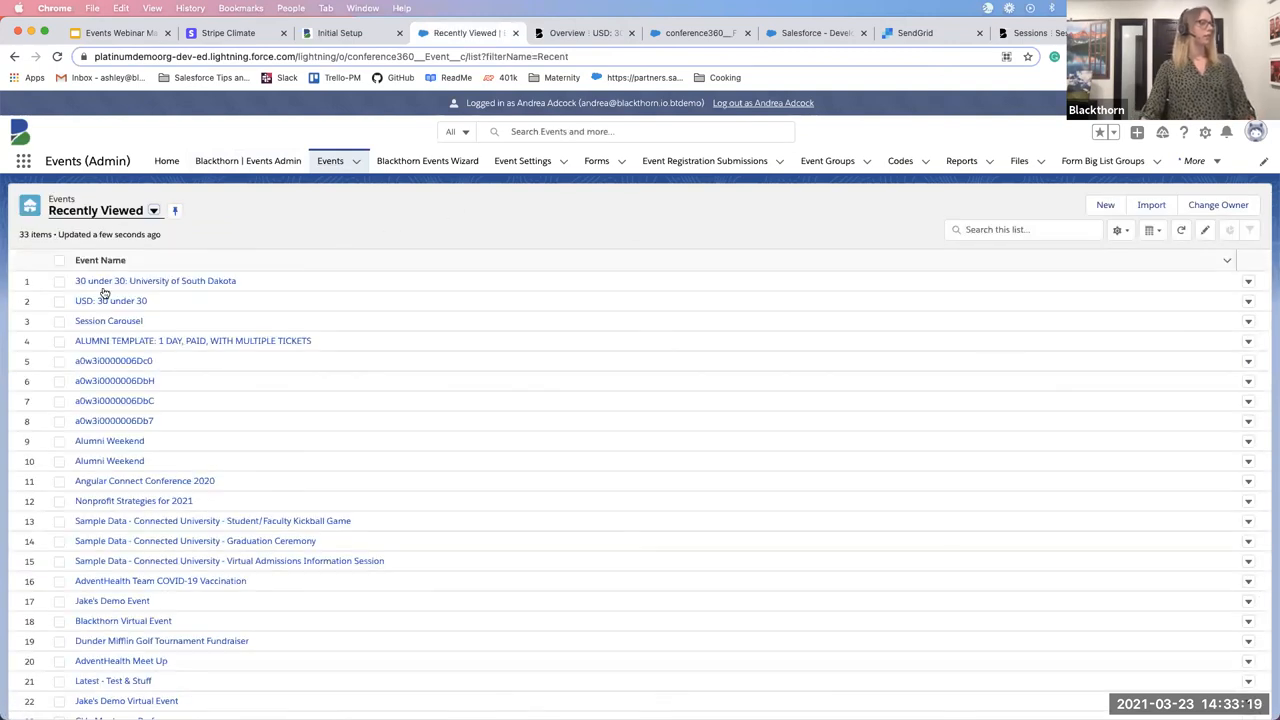
{"action": "left_click", "coordinate": [108, 320]}
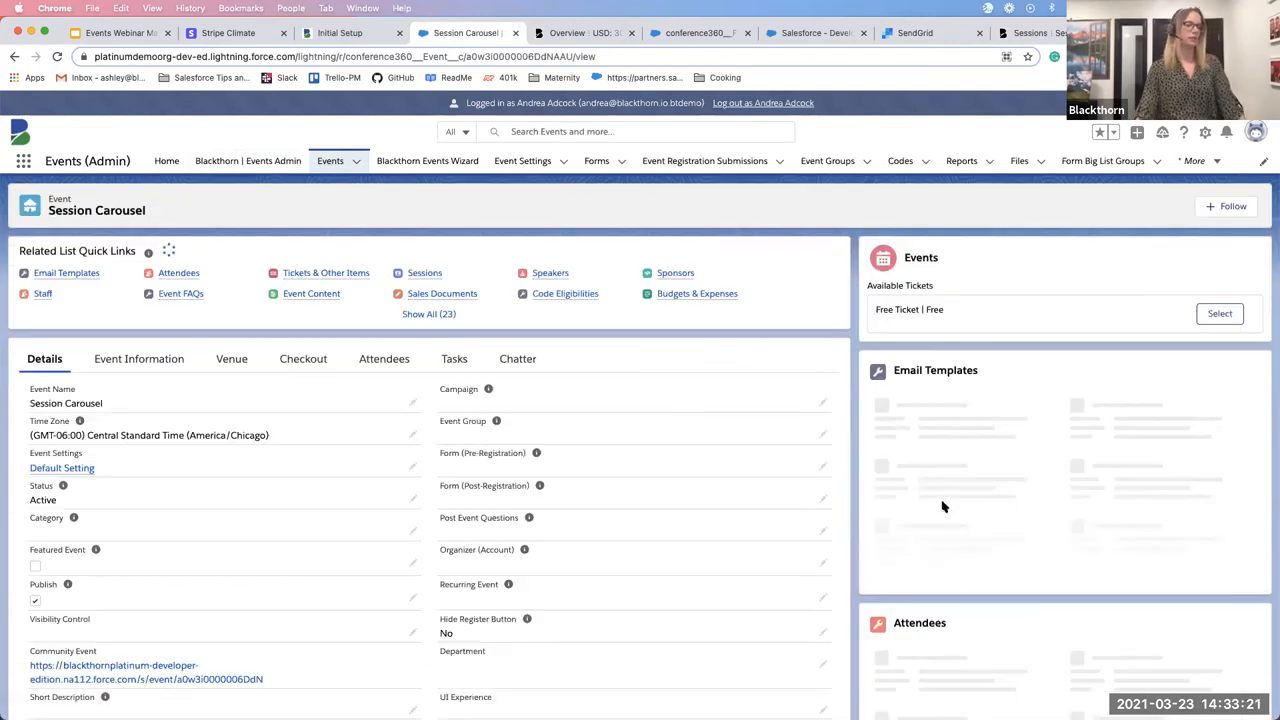
{"action": "scroll", "scroll_direction": "down", "scroll_amount": 3}
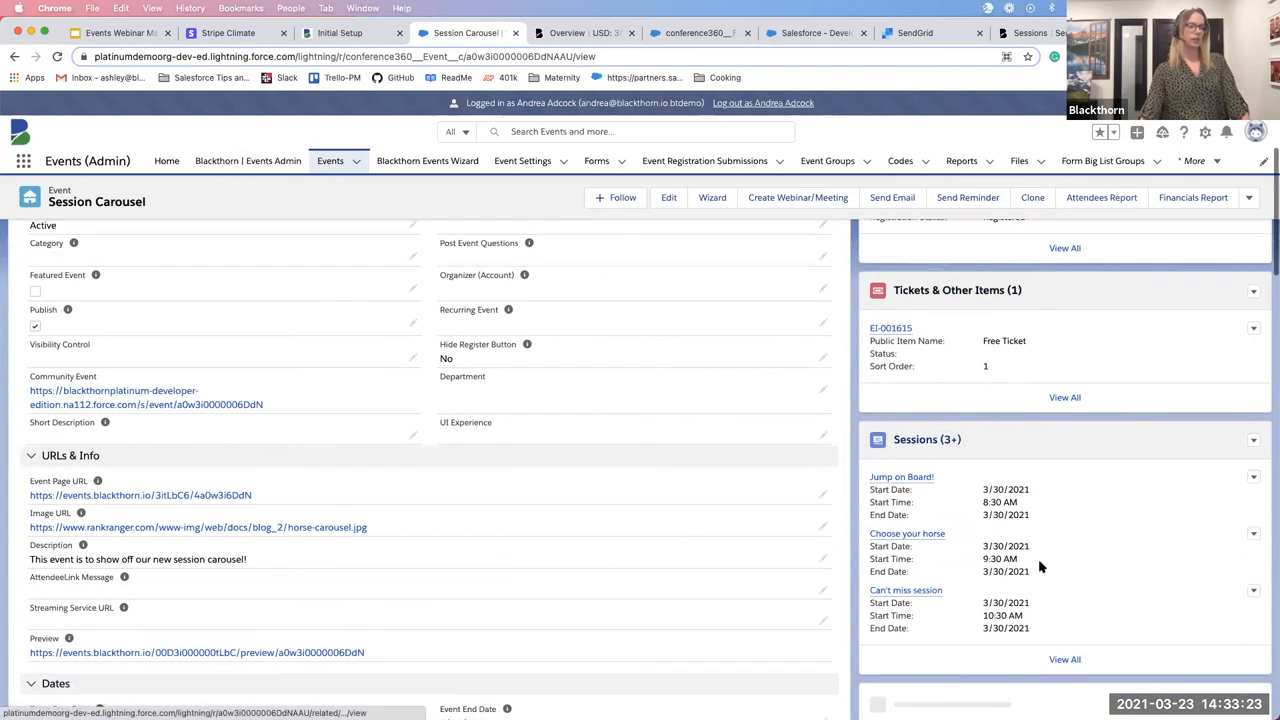
{"action": "left_click", "coordinate": [901, 476]}
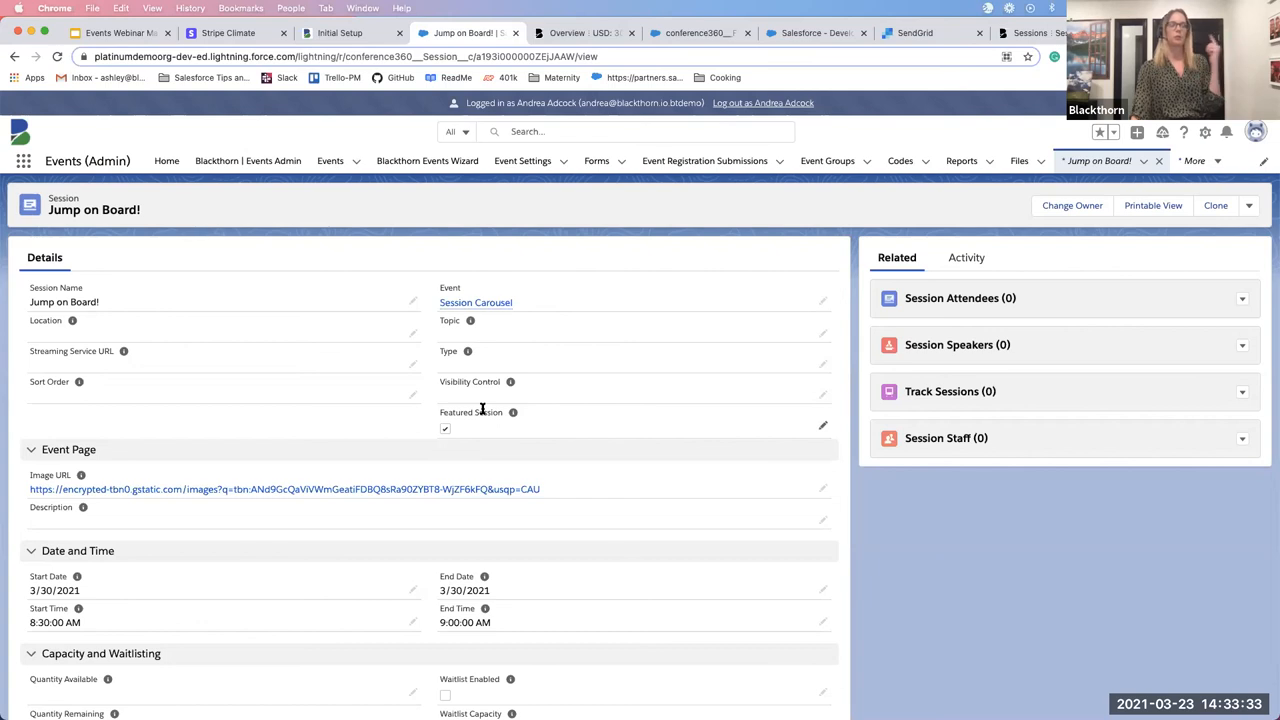
{"action": "mouse_move", "coordinate": [394, 370]}
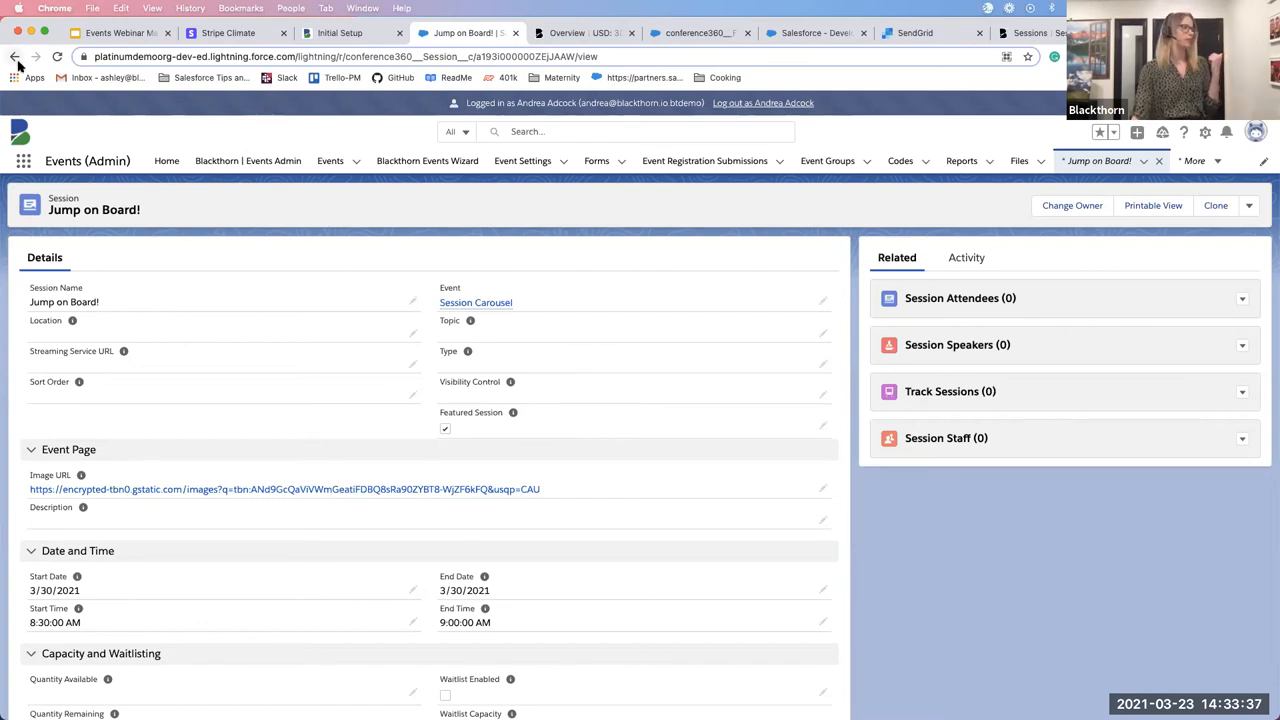
{"action": "left_click", "coordinate": [475, 302]}
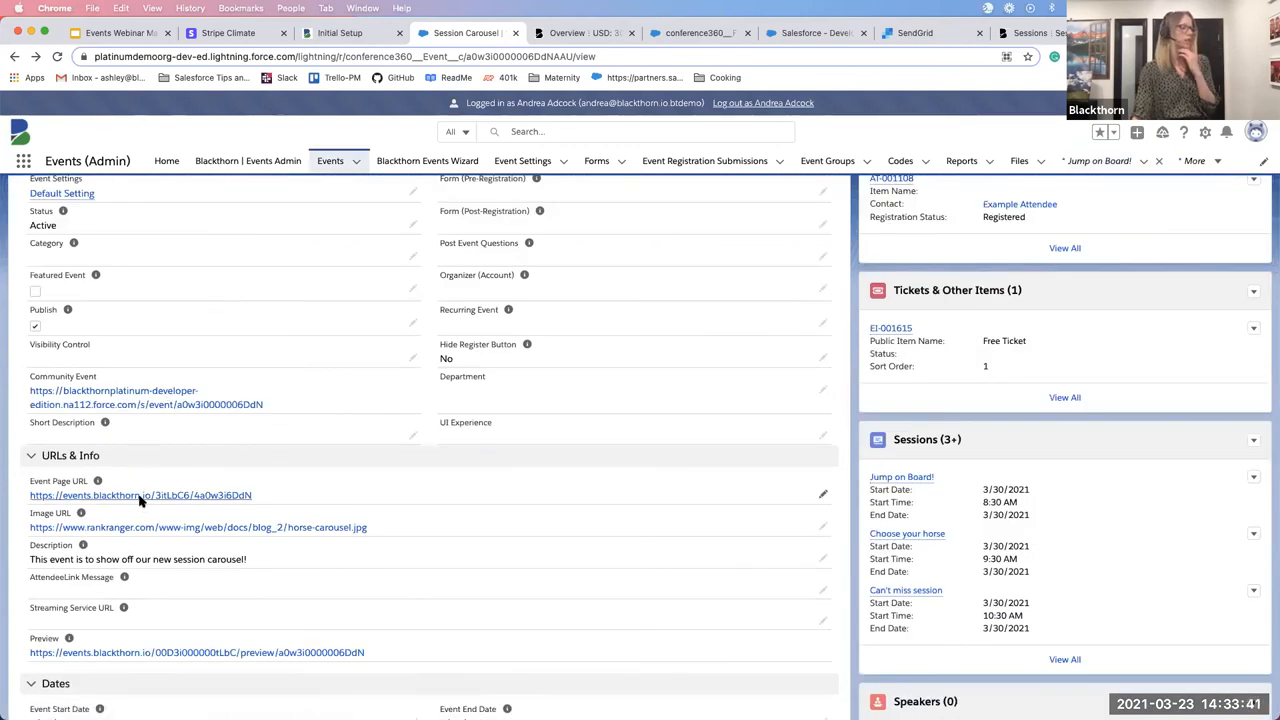
View the Session Carousel event page's Overview and Sessions tabs as featured sessions rotate.
{"action": "left_click", "coordinate": [140, 495]}
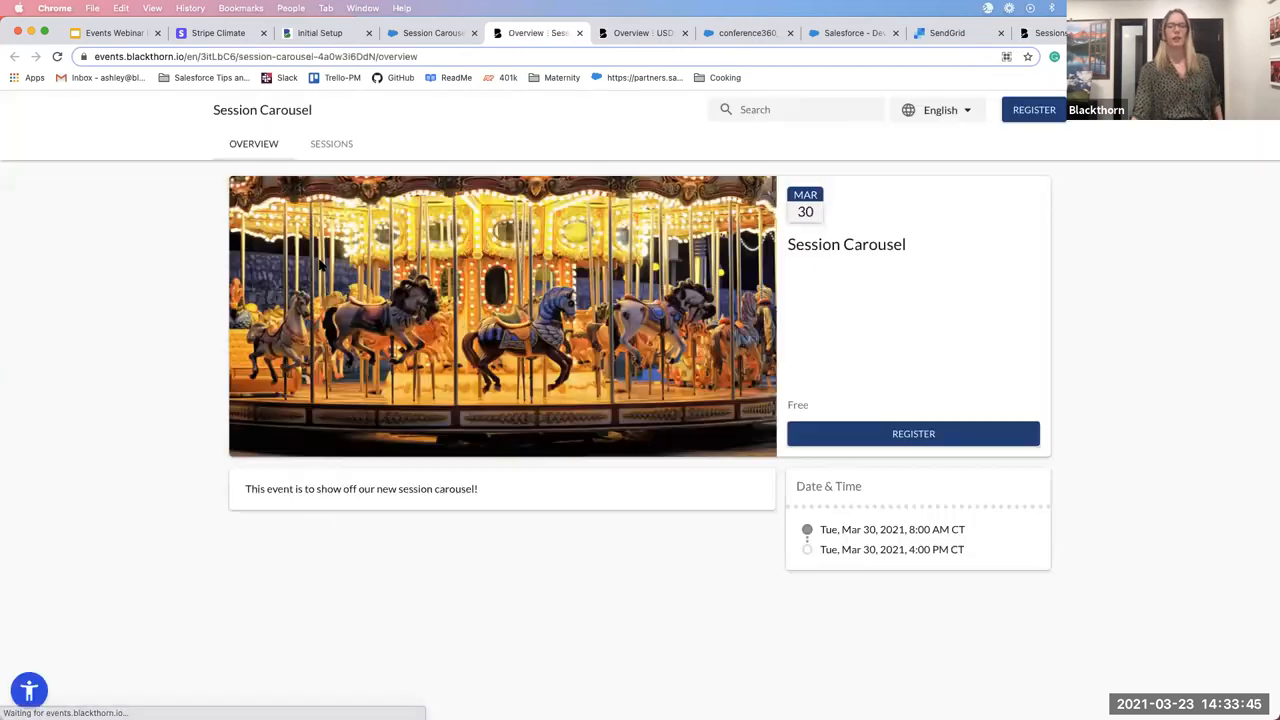
{"action": "left_click", "coordinate": [331, 143]}
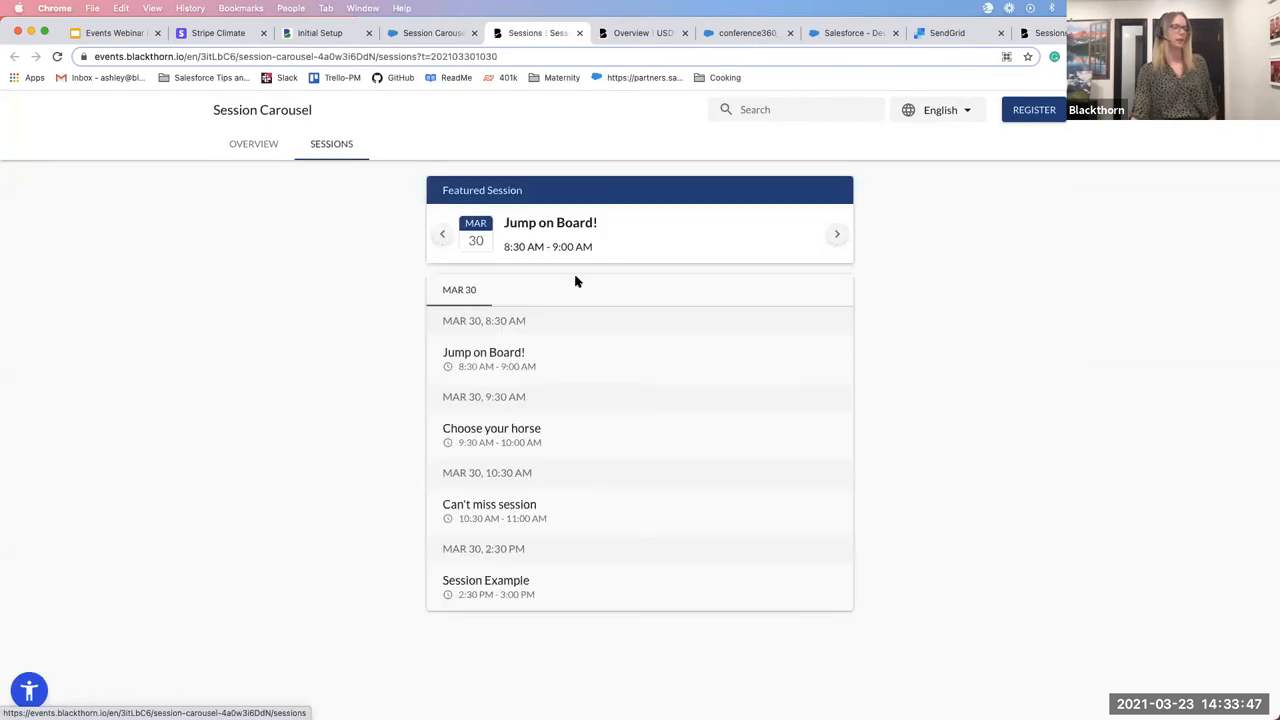
{"action": "left_click", "coordinate": [253, 143]}
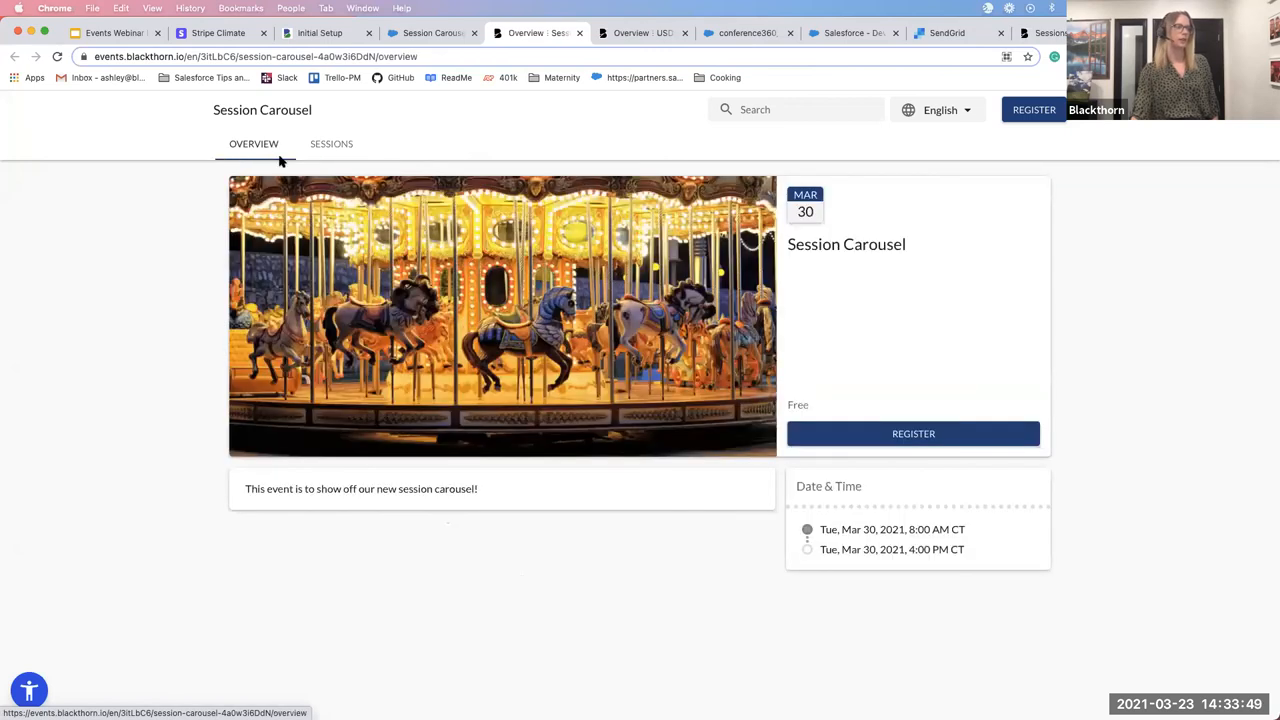
{"action": "left_click", "coordinate": [331, 143]}
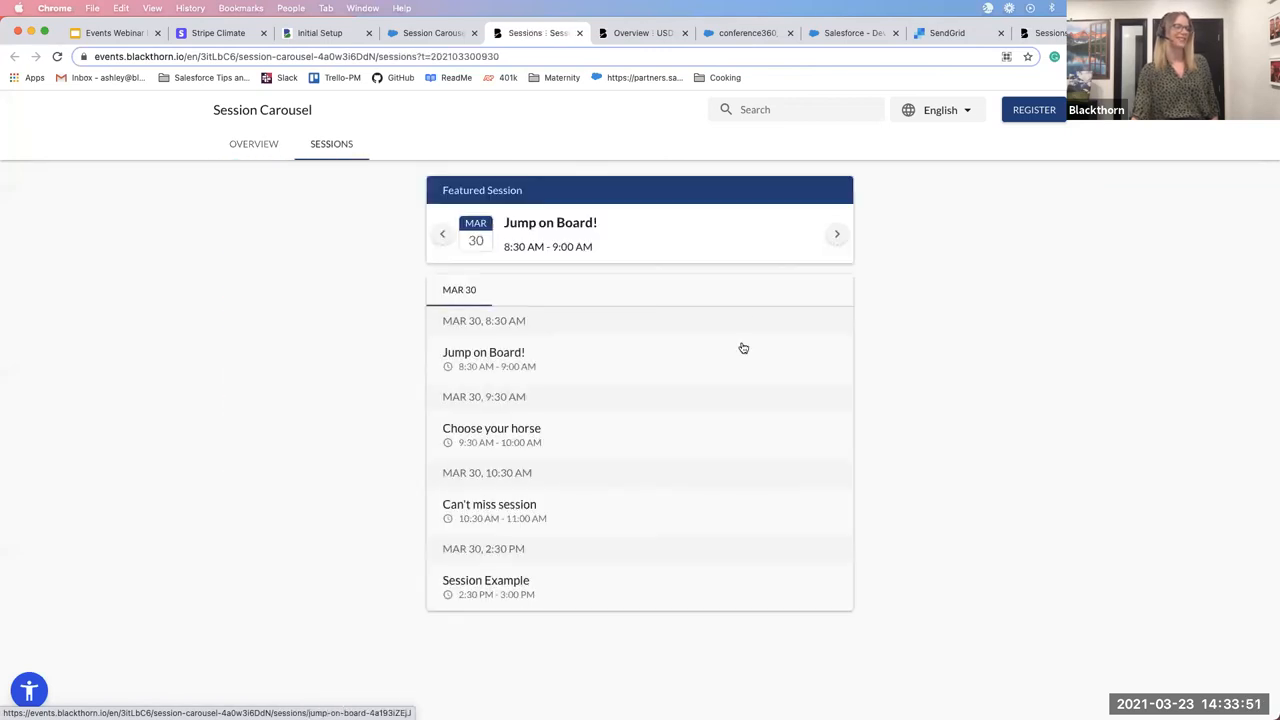
{"action": "mouse_move", "coordinate": [996, 267]}
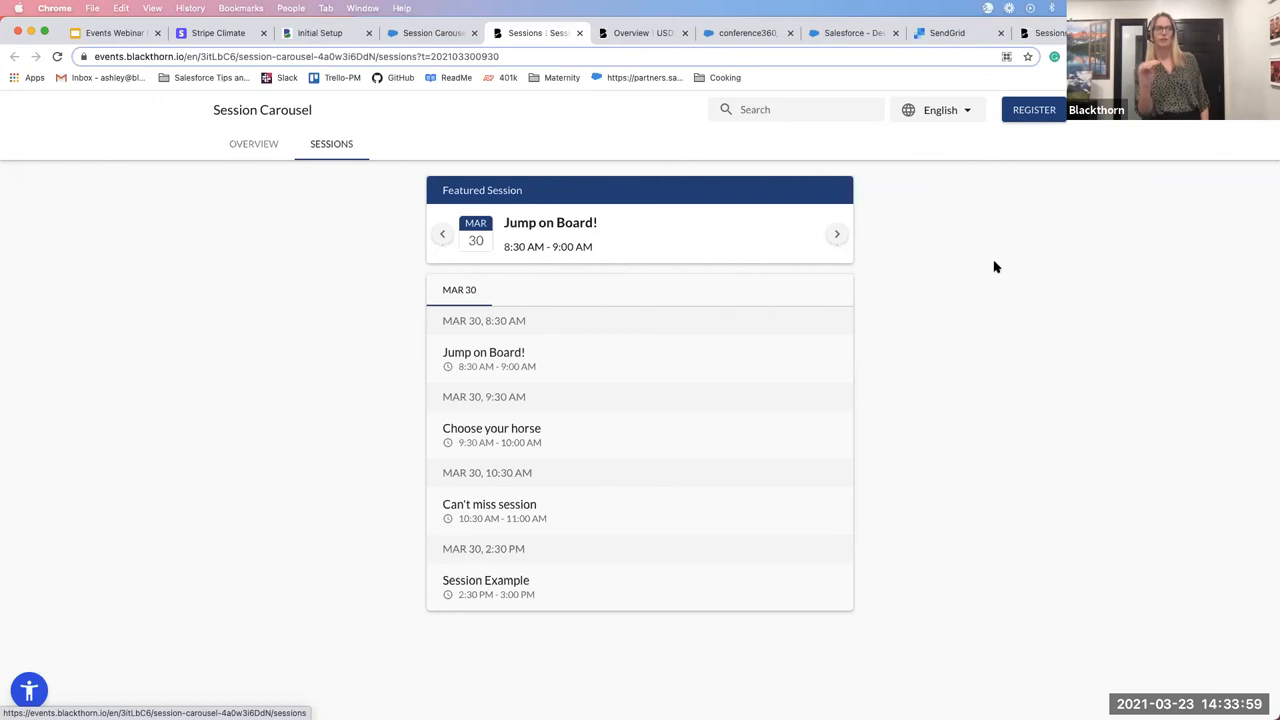
{"action": "left_click", "coordinate": [836, 233]}
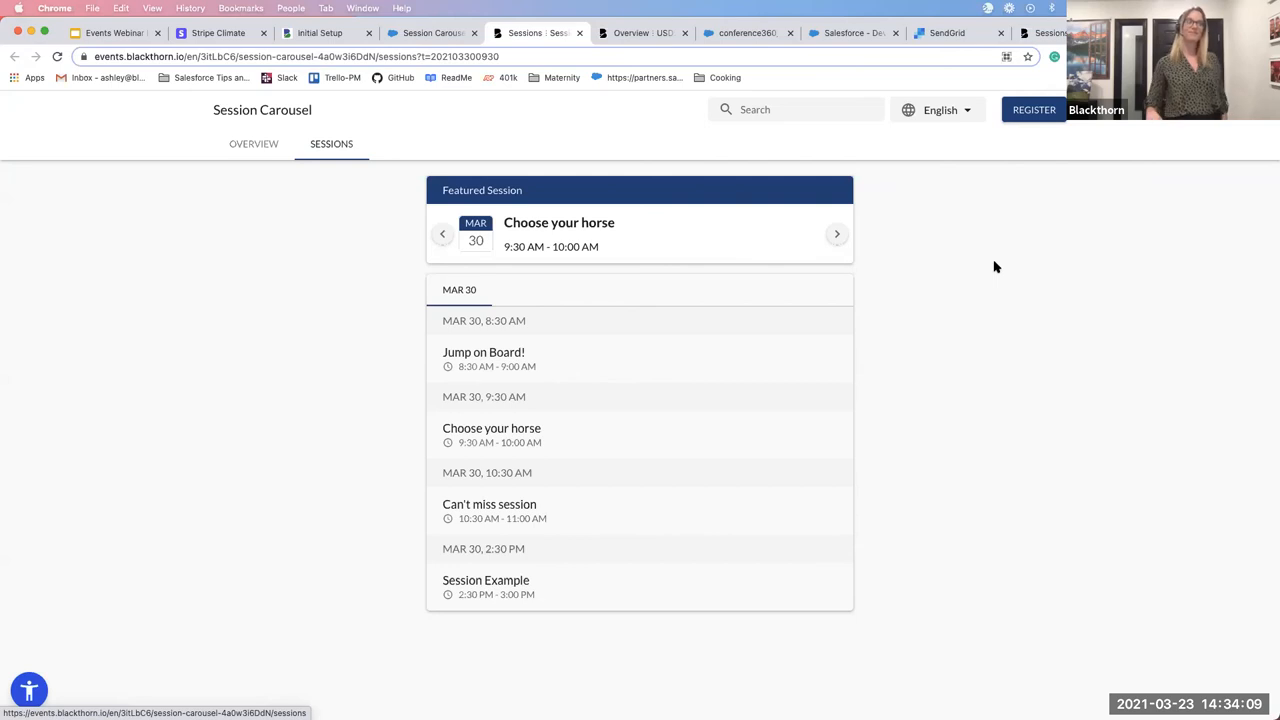
{"action": "left_click", "coordinate": [836, 233]}
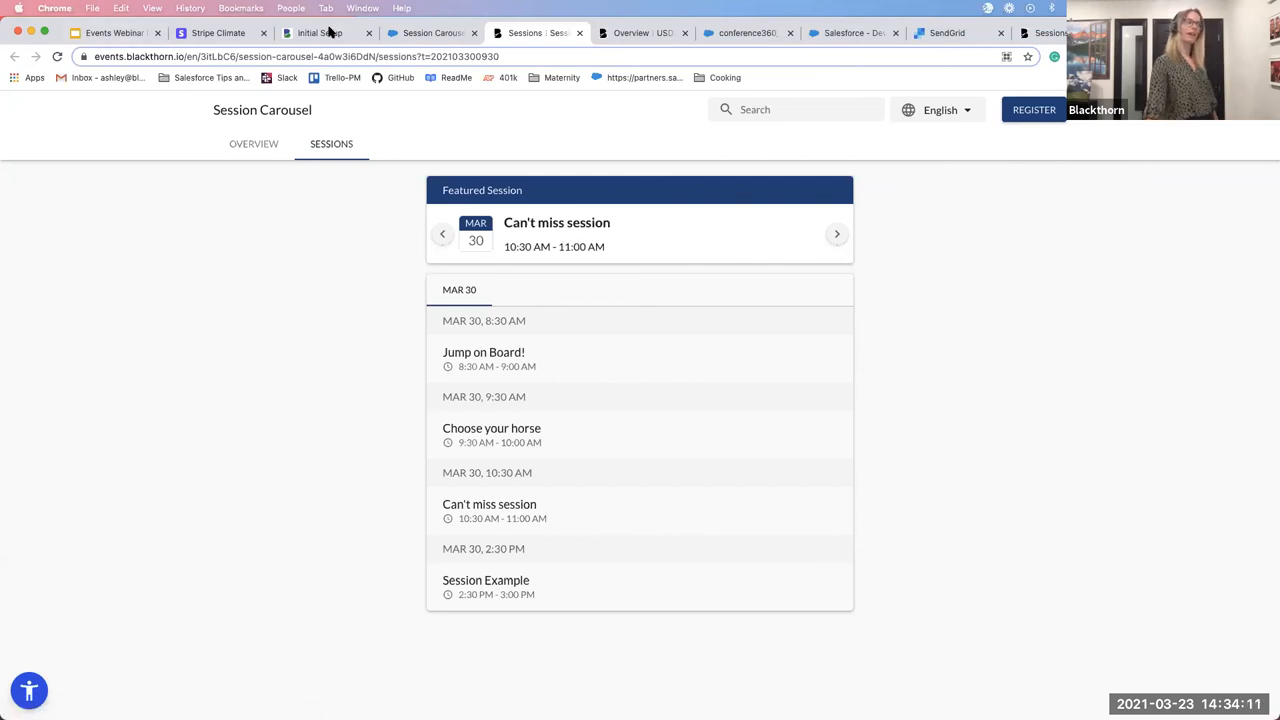
Open the March 2021 Version 3.19 release notes and jump to the Mobile Check-In section.
{"action": "left_click", "coordinate": [320, 33]}
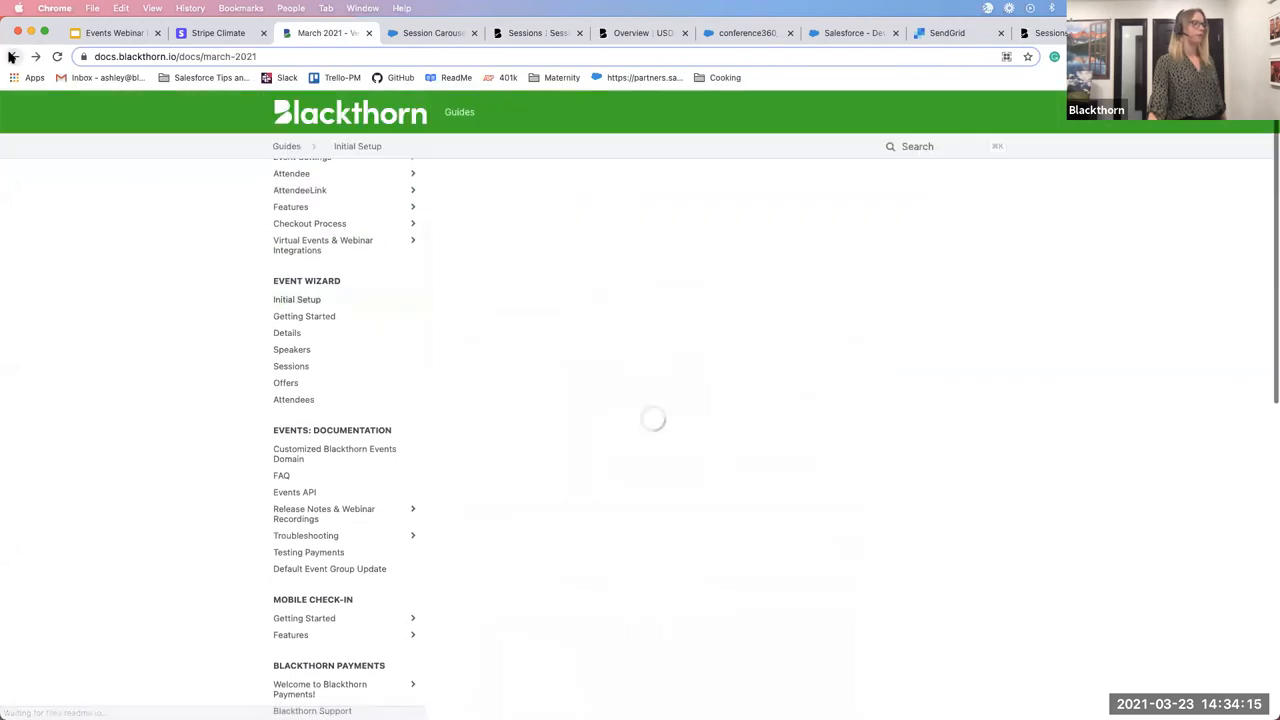
{"action": "left_click", "coordinate": [324, 513]}
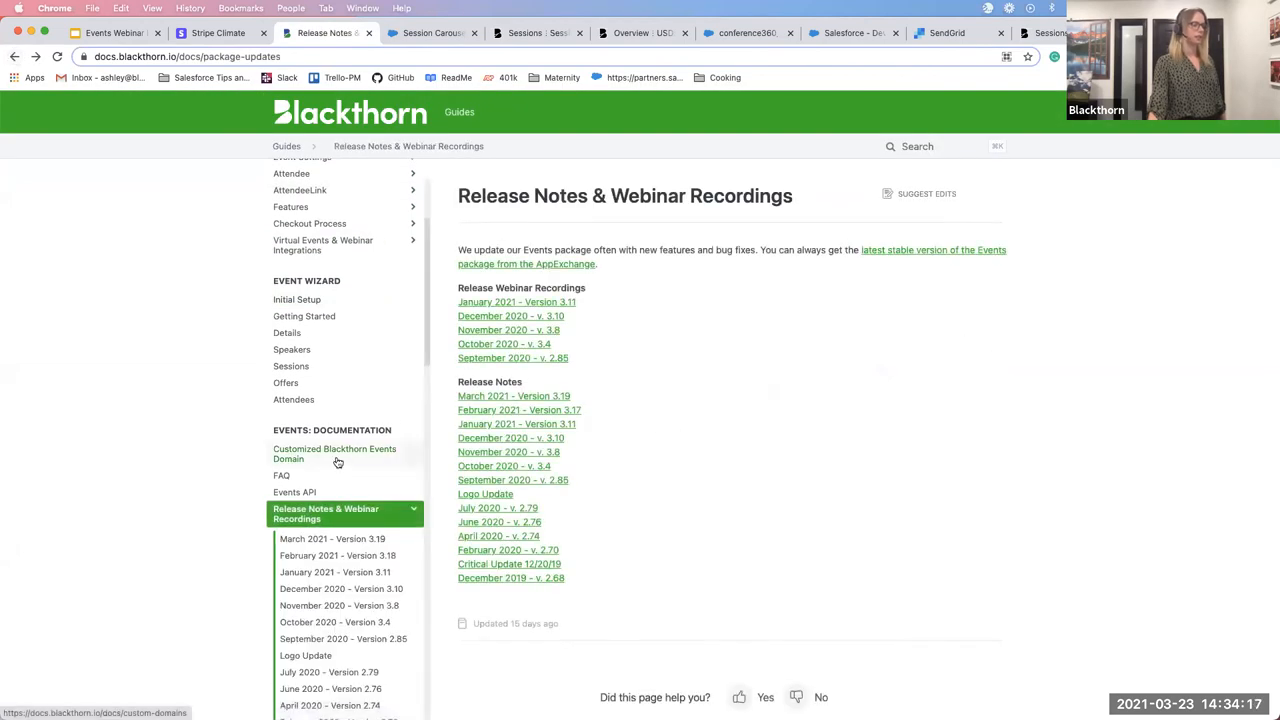
{"action": "left_click", "coordinate": [332, 538]}
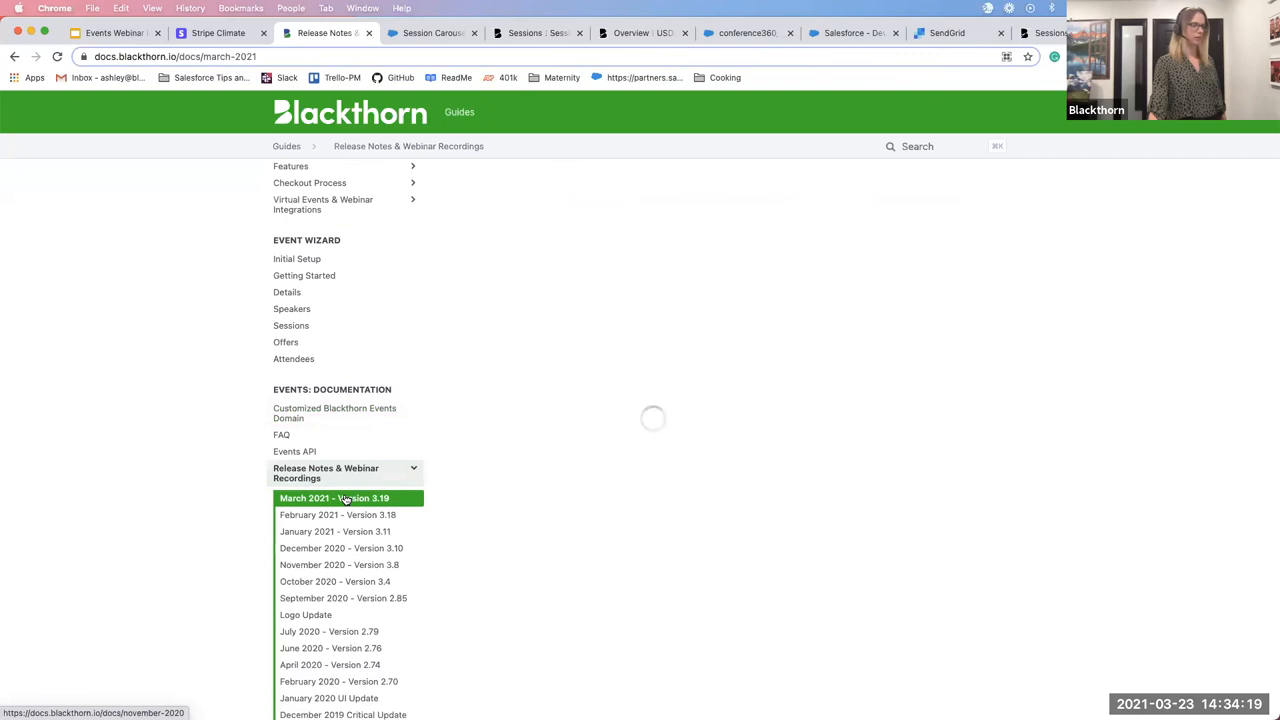
{"action": "left_click", "coordinate": [334, 498]}
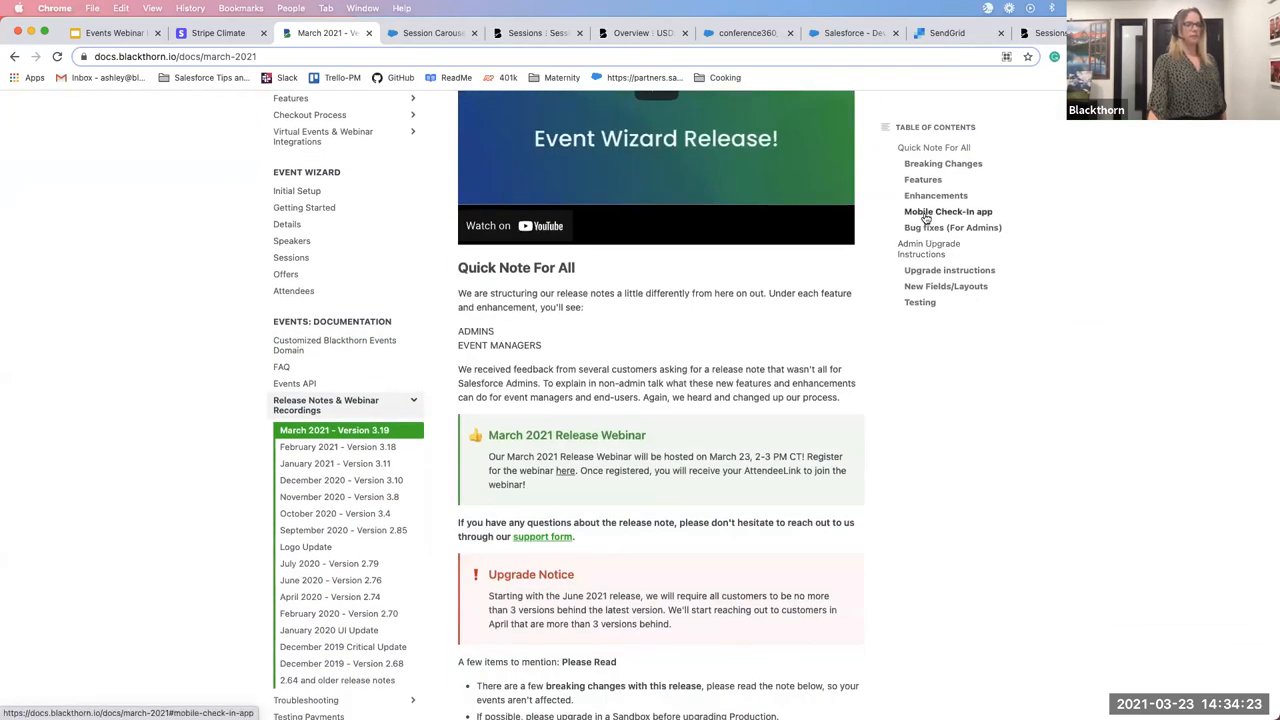
{"action": "left_click", "coordinate": [948, 211]}
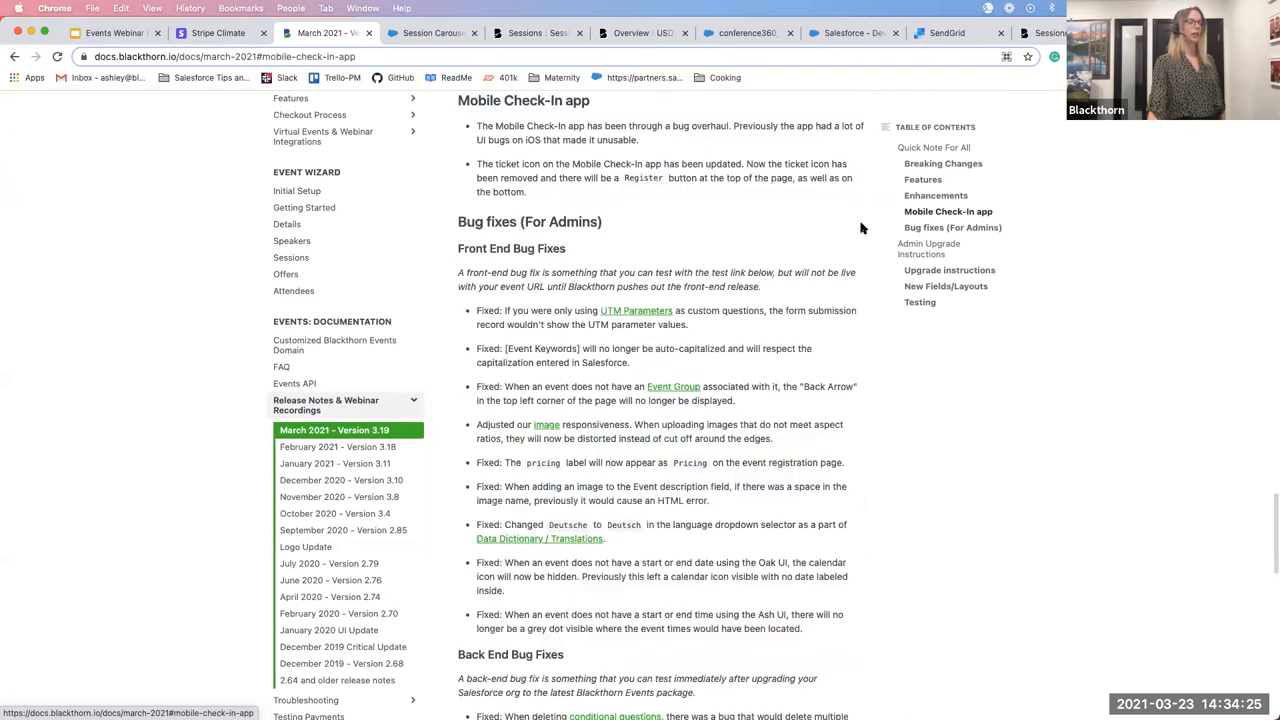
{"action": "mouse_move", "coordinate": [661, 257]}
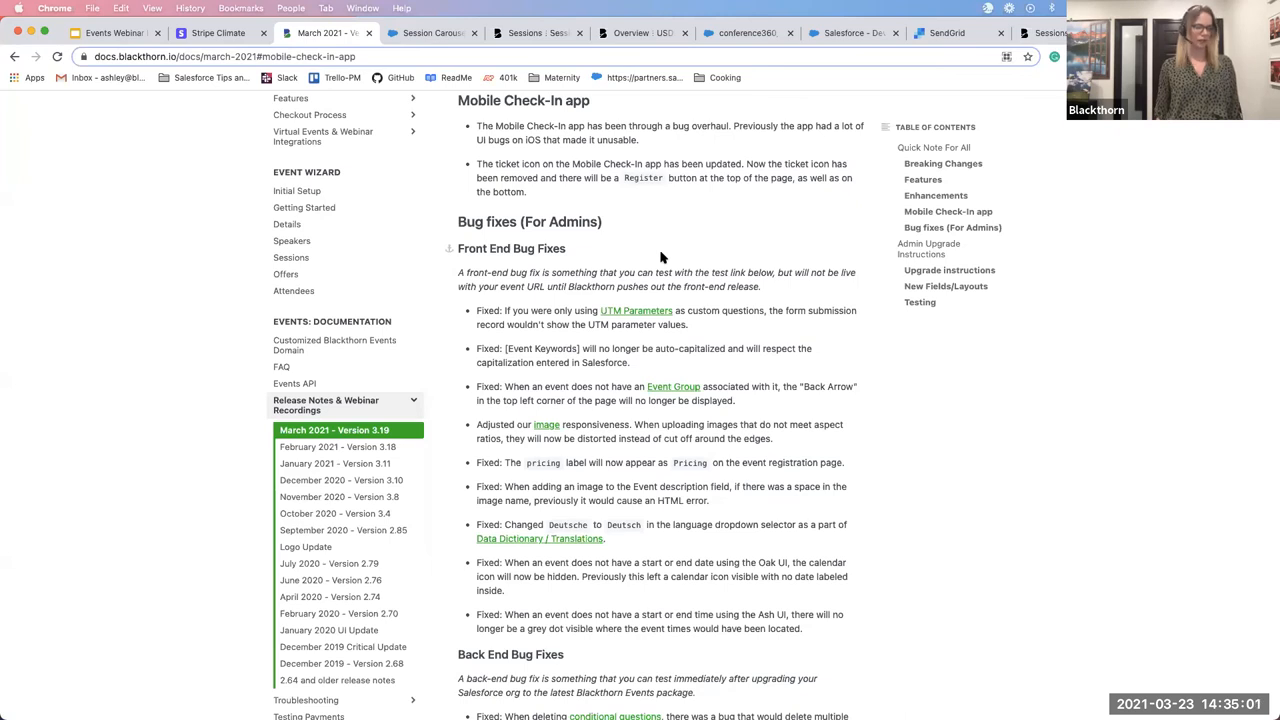
{"action": "mouse_move", "coordinate": [661, 255]}
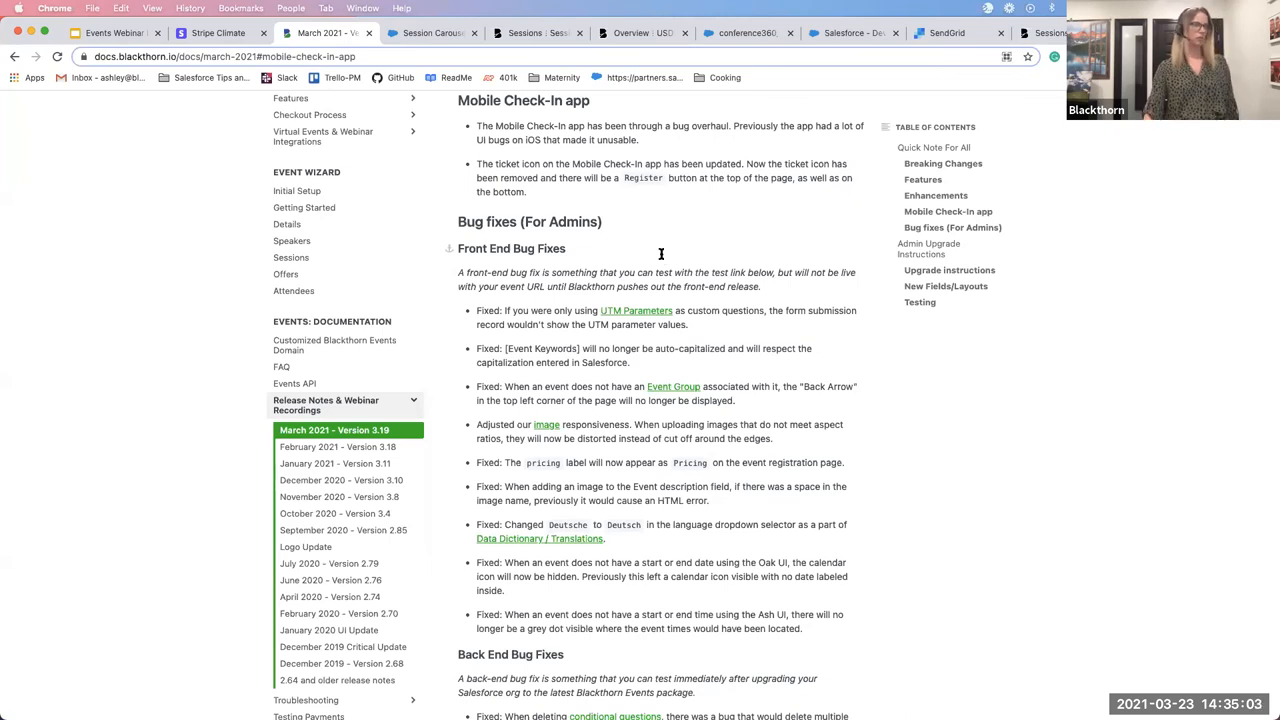
Scroll through the notes and back up to Front End Enhancements.
{"action": "scroll", "scroll_direction": "down", "scroll_amount": 3}
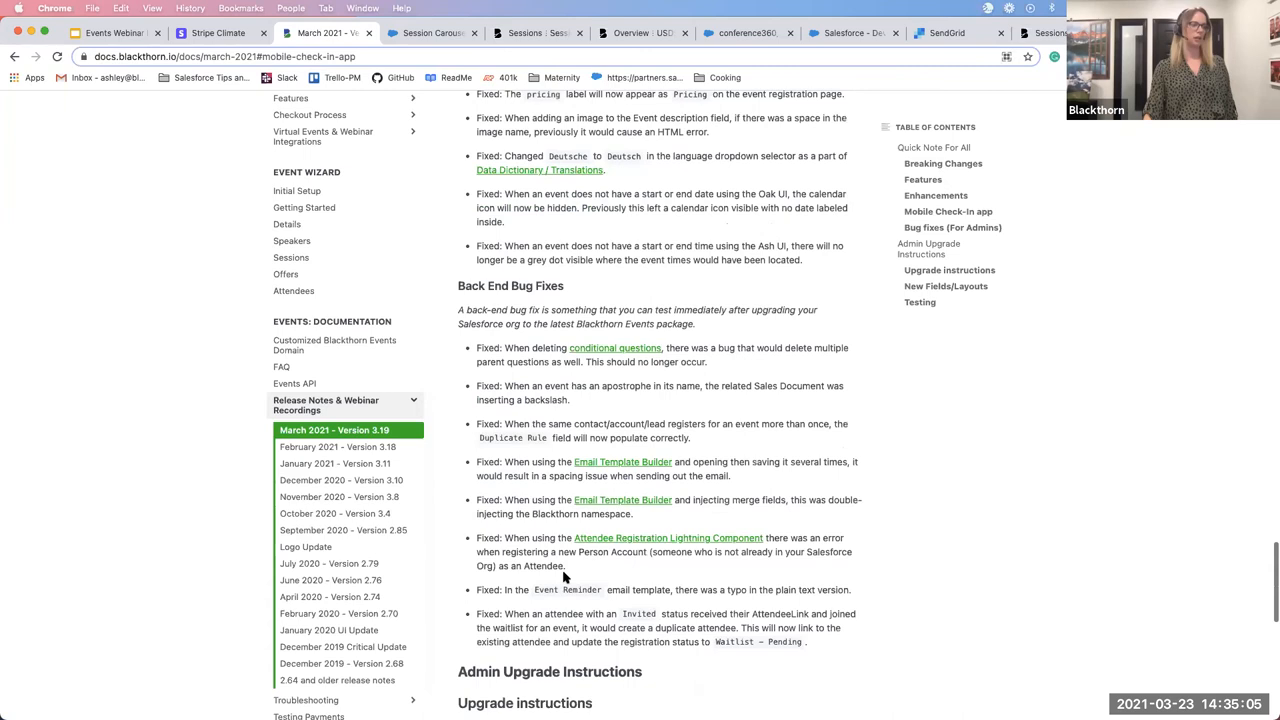
{"action": "scroll", "scroll_direction": "down", "scroll_amount": 3}
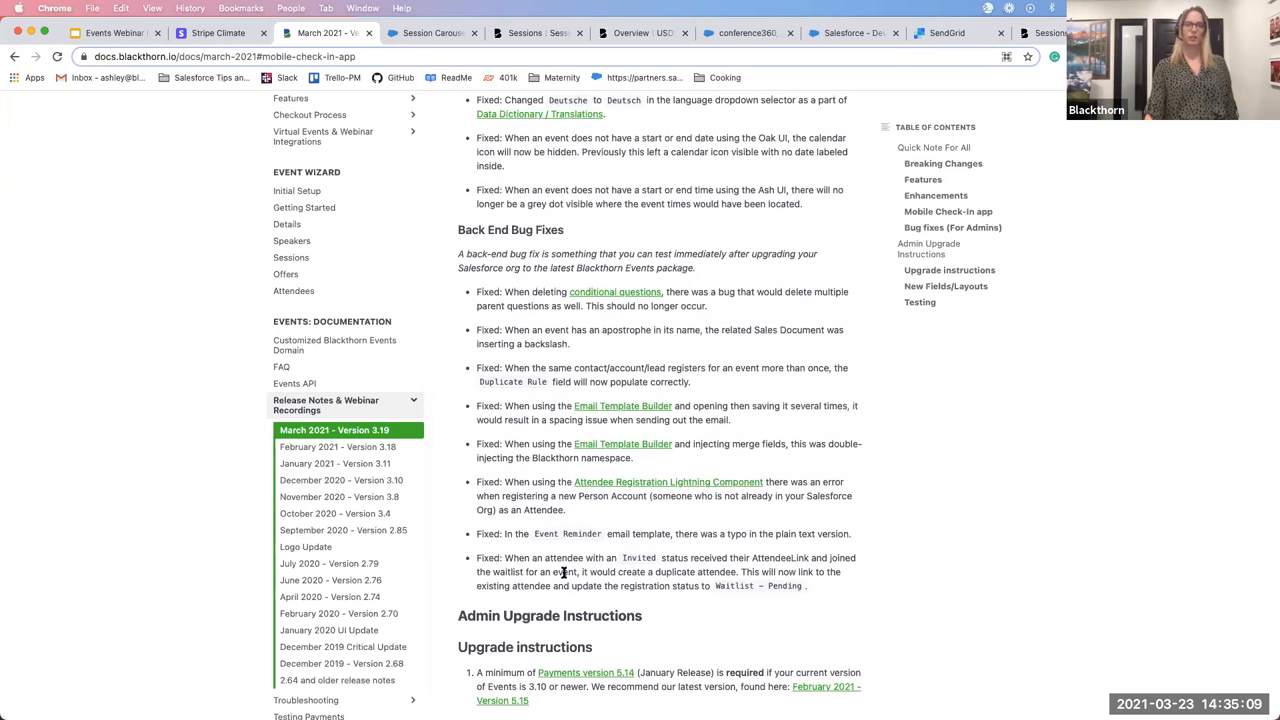
{"action": "scroll", "scroll_direction": "up", "scroll_amount": 3}
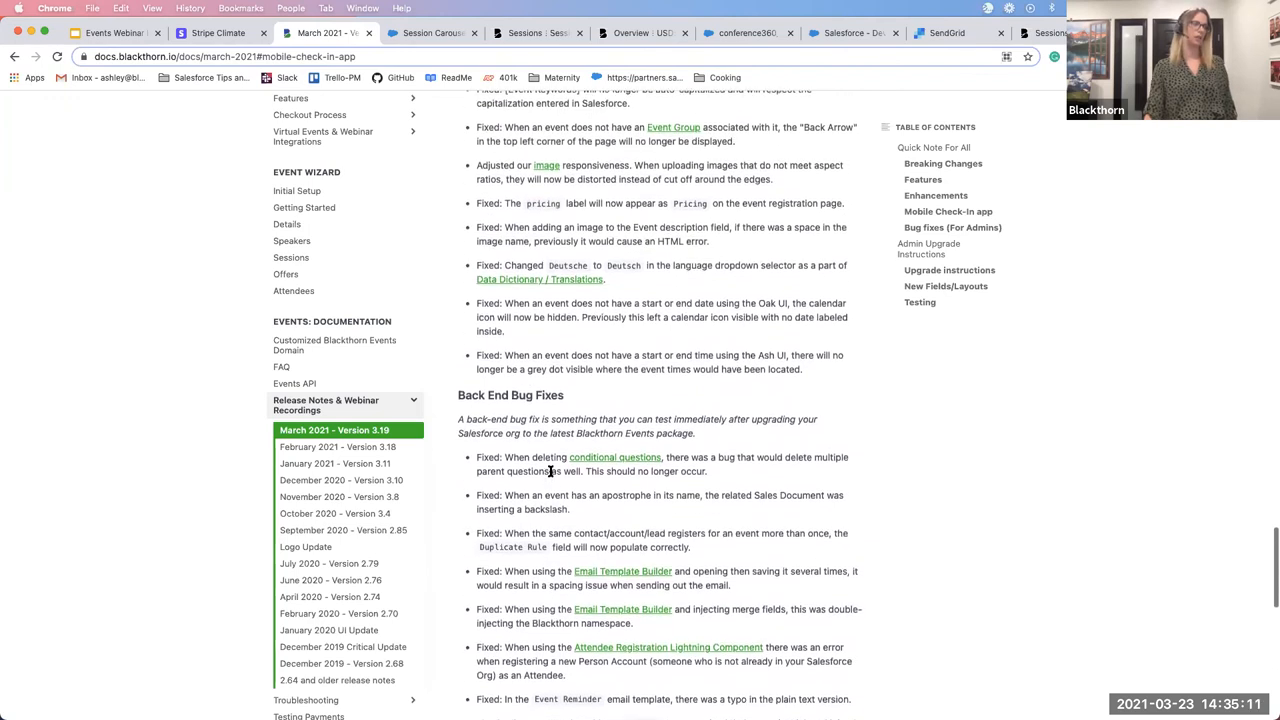
{"action": "scroll", "scroll_direction": "up", "scroll_amount": 3}
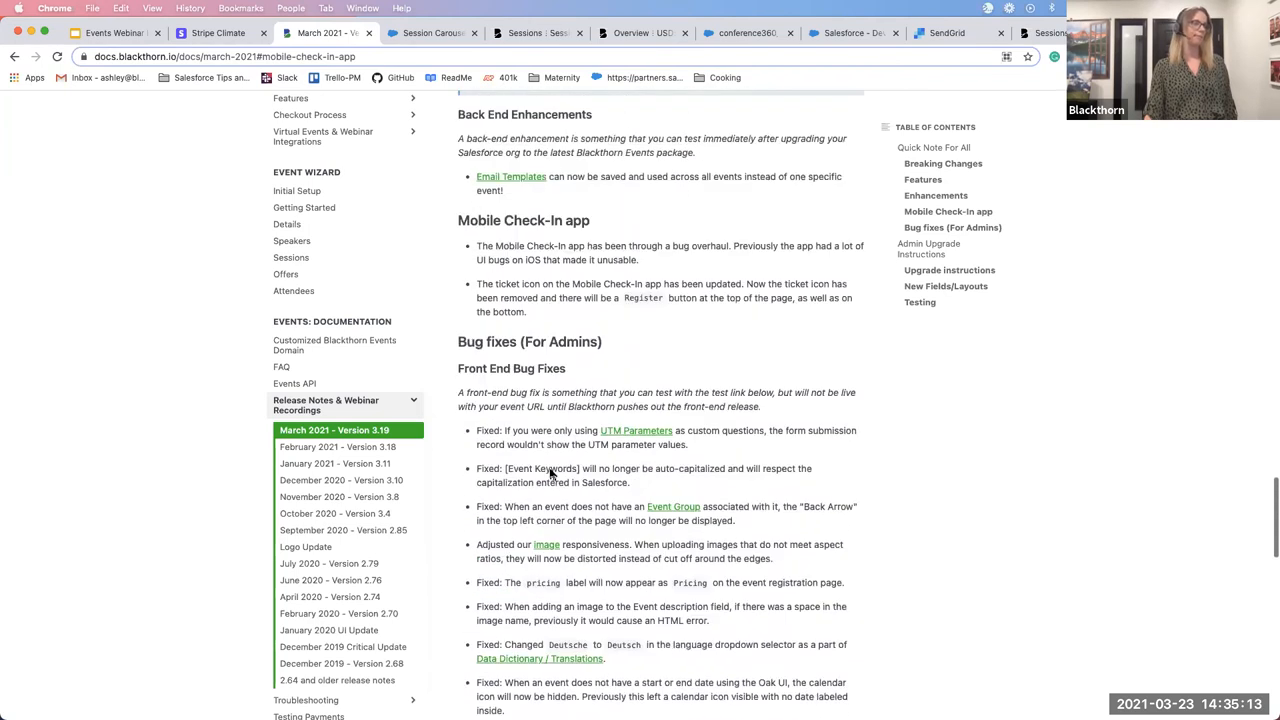
{"action": "scroll", "scroll_direction": "up", "scroll_amount": 3}
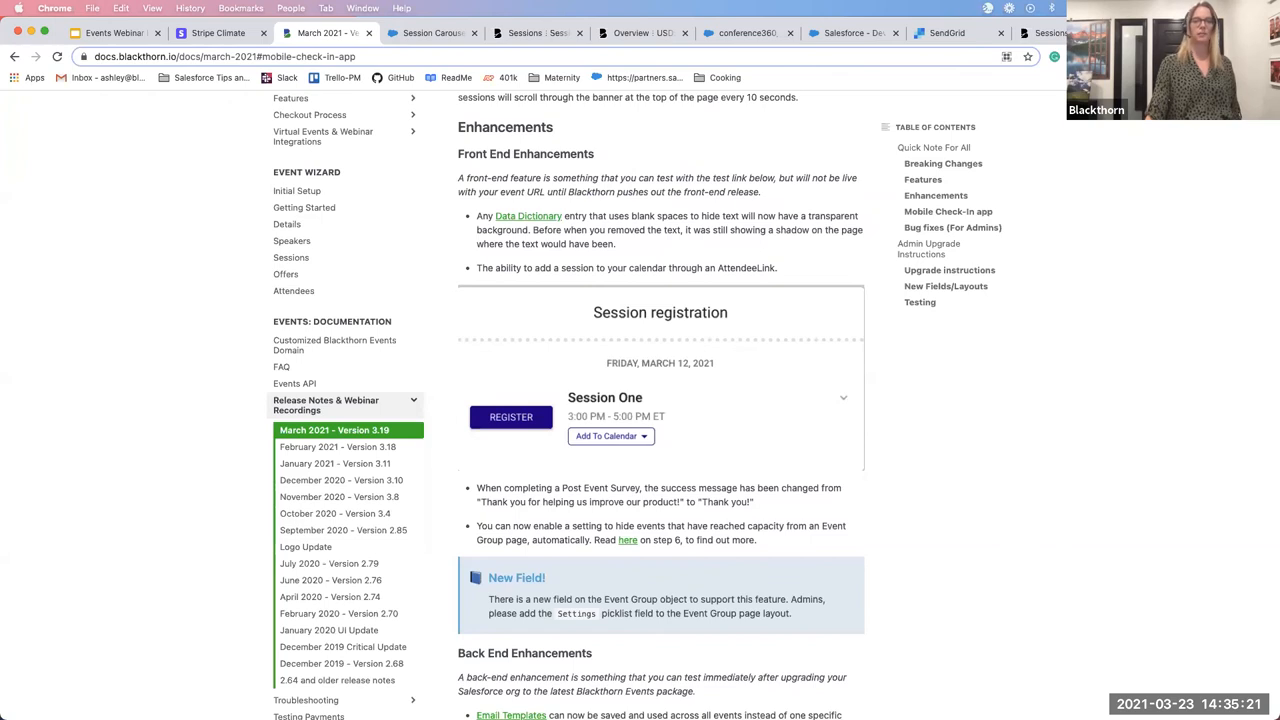
{"action": "mouse_move", "coordinate": [863, 42]}
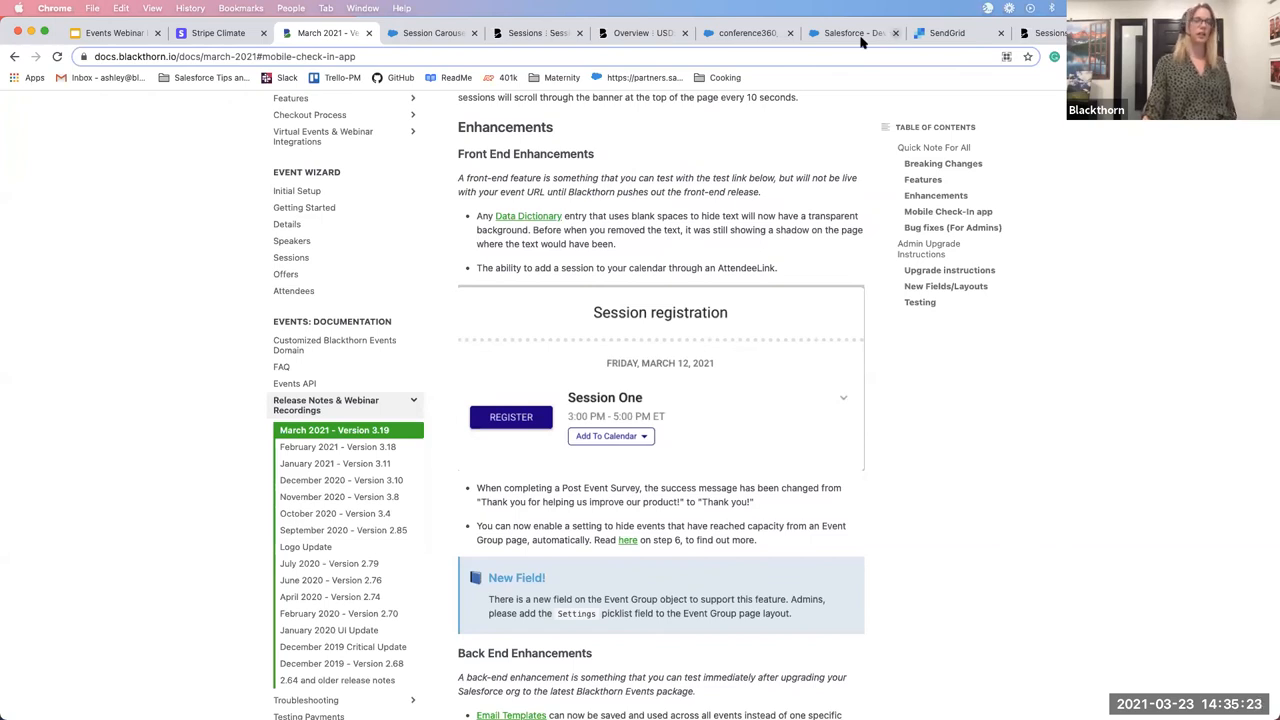